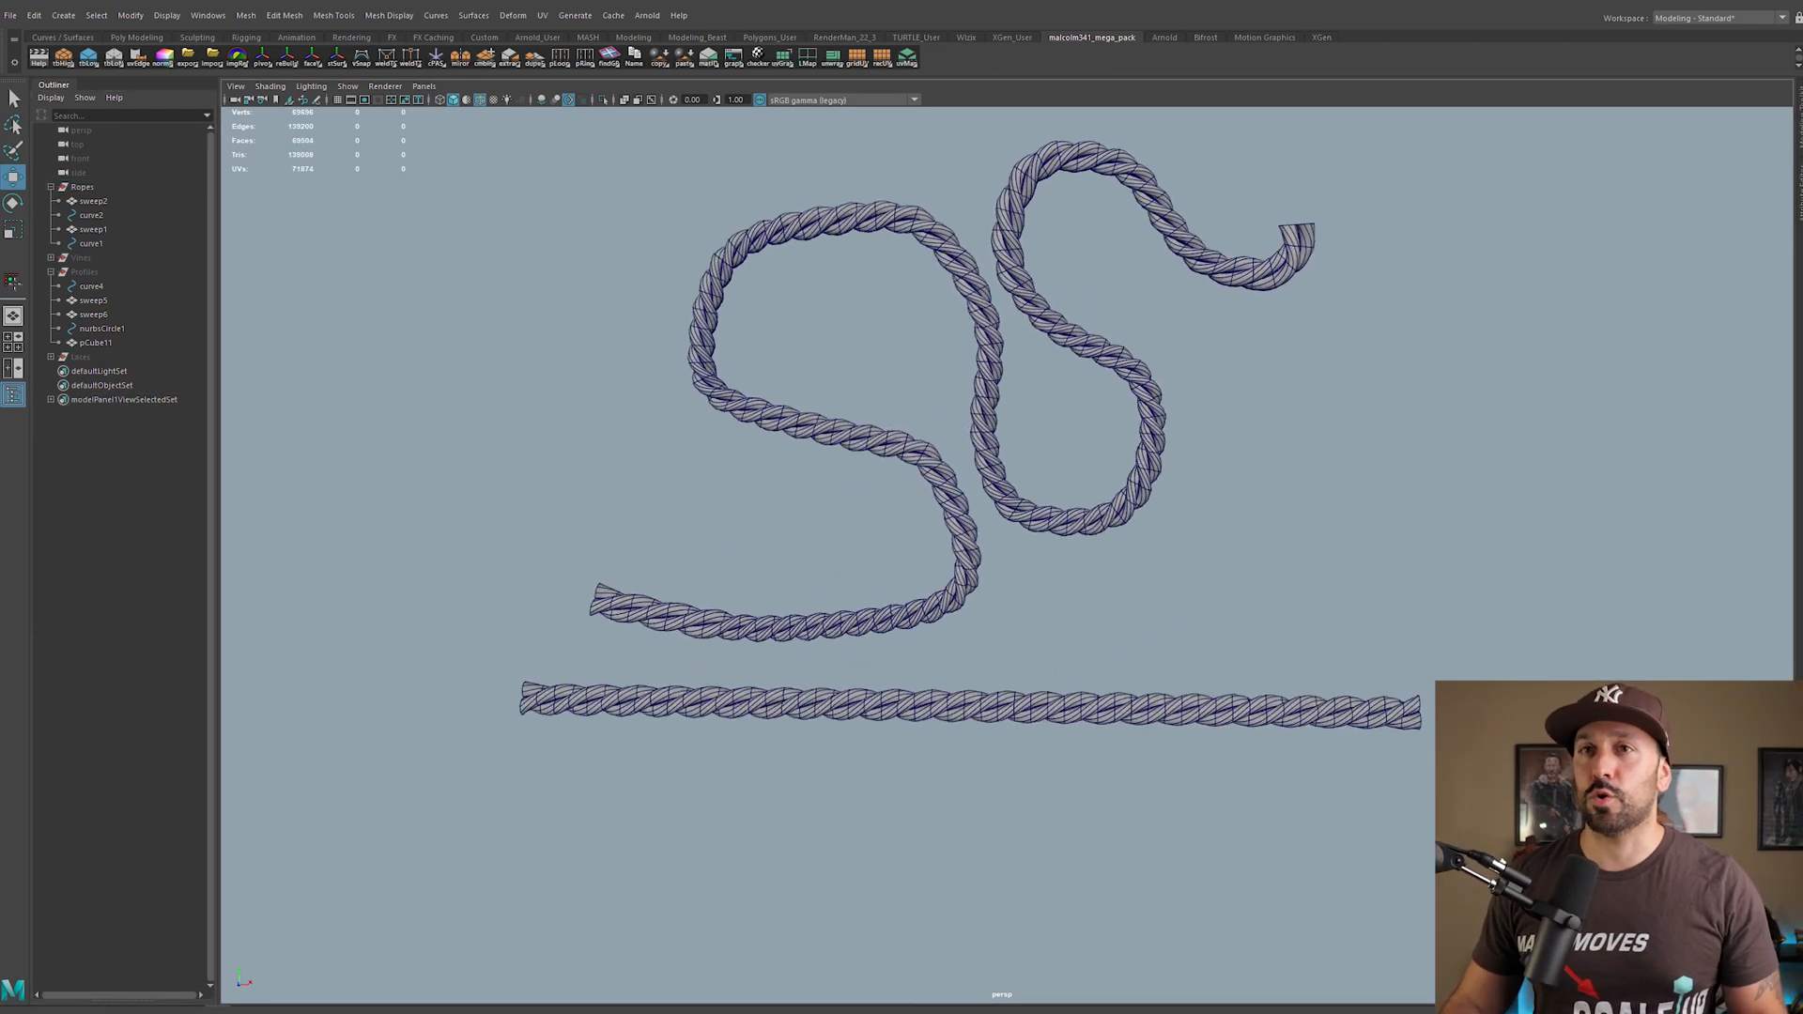
Step: Show the double-helix sweep example, then create a Sweep Mesh along a new straight curve
left_click(81, 257)
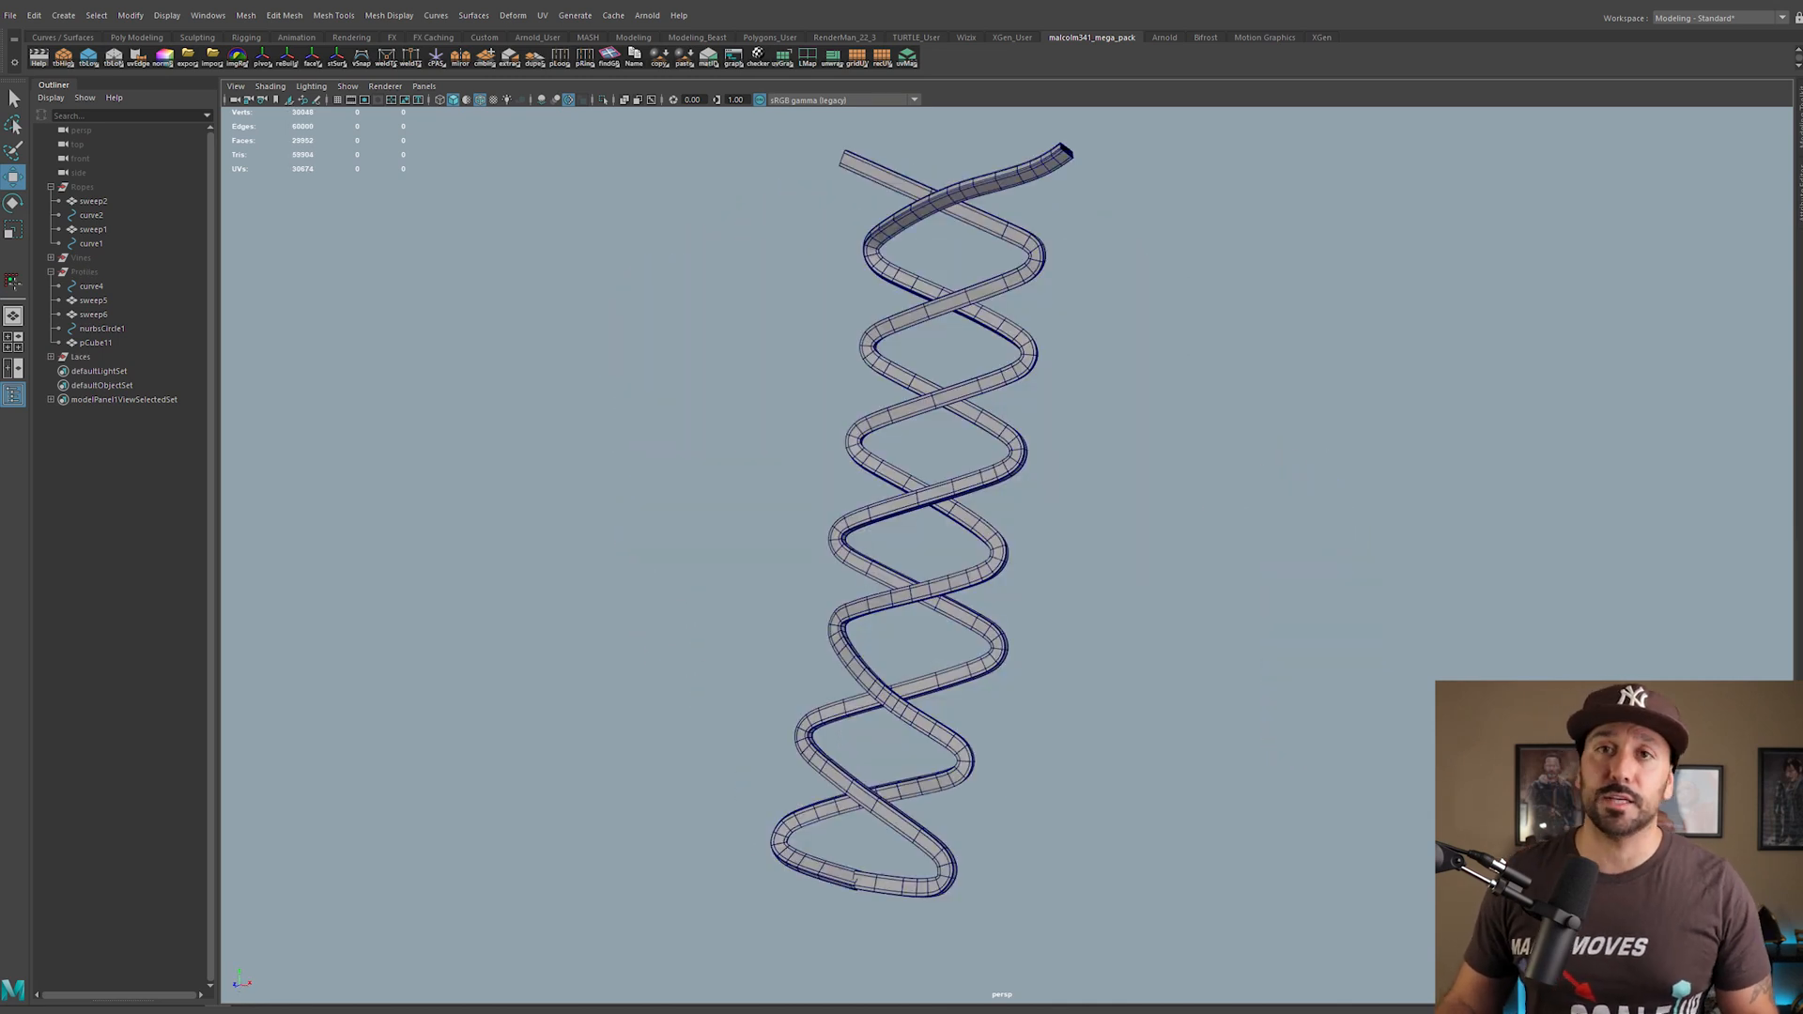
left_click(62, 15)
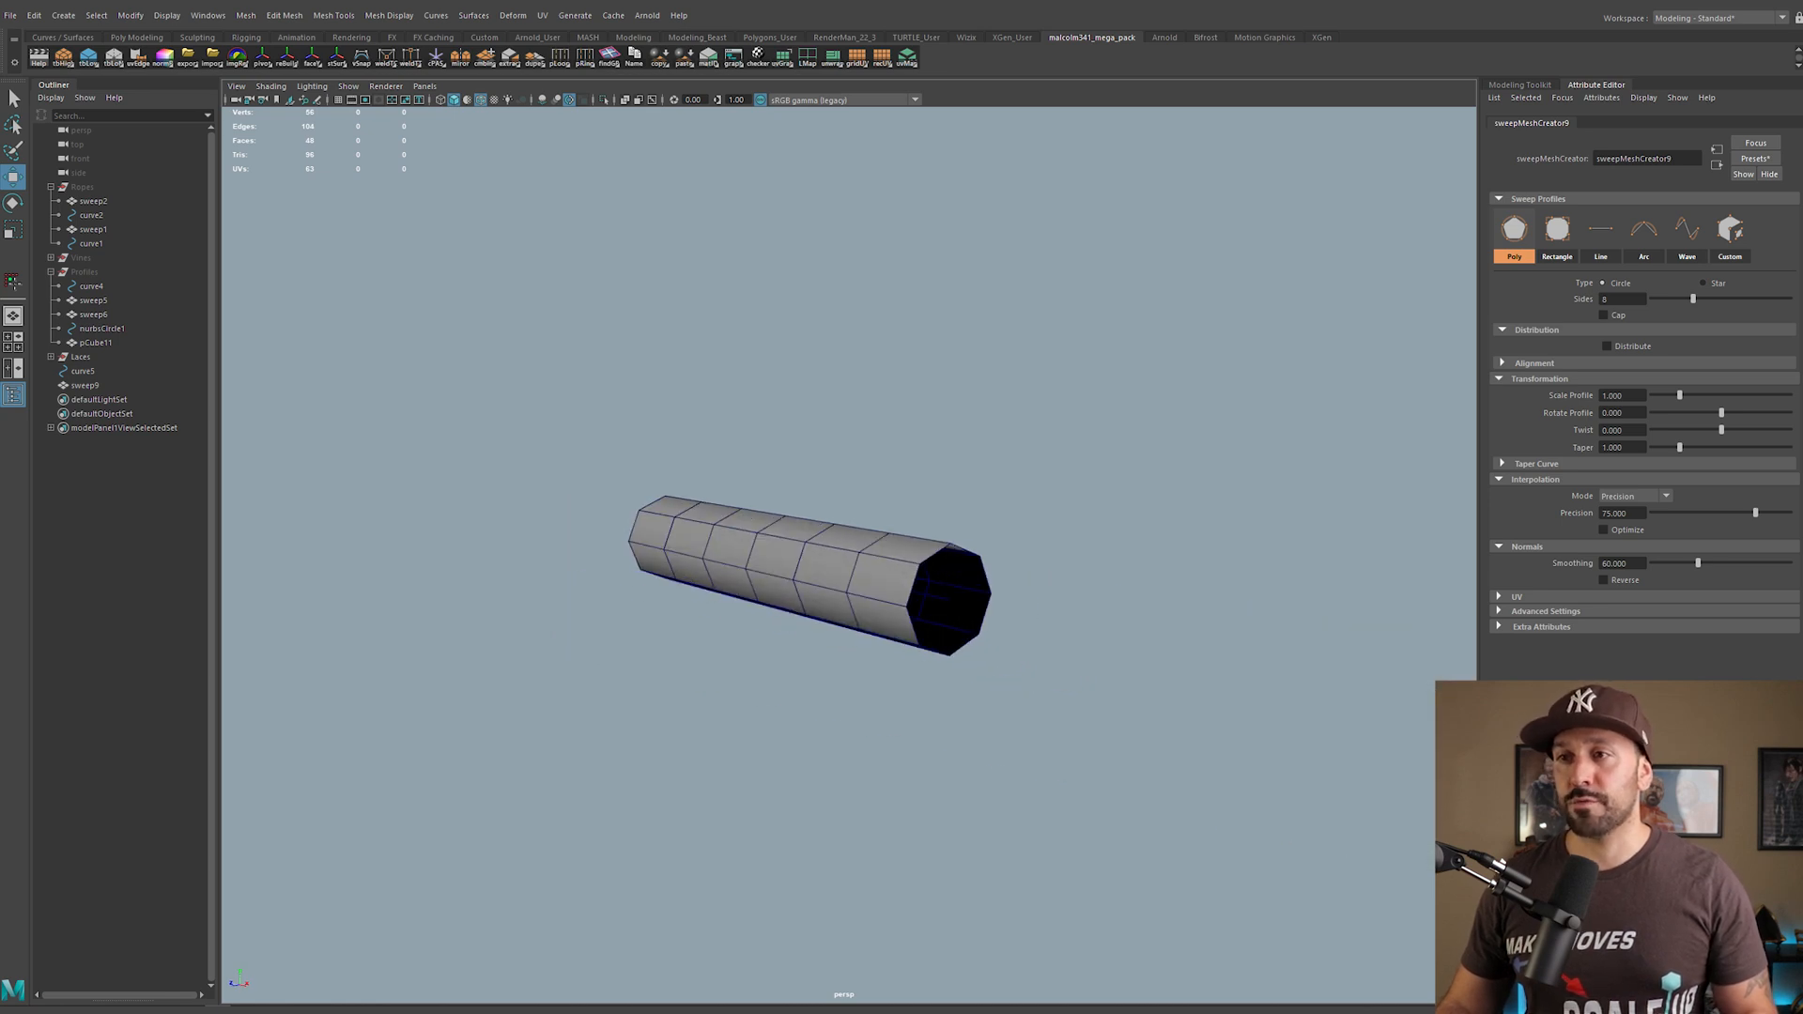
Step: Select curve5 and sweep9 and bring up the sweepMeshCreator9 settings
left_click(82, 370)
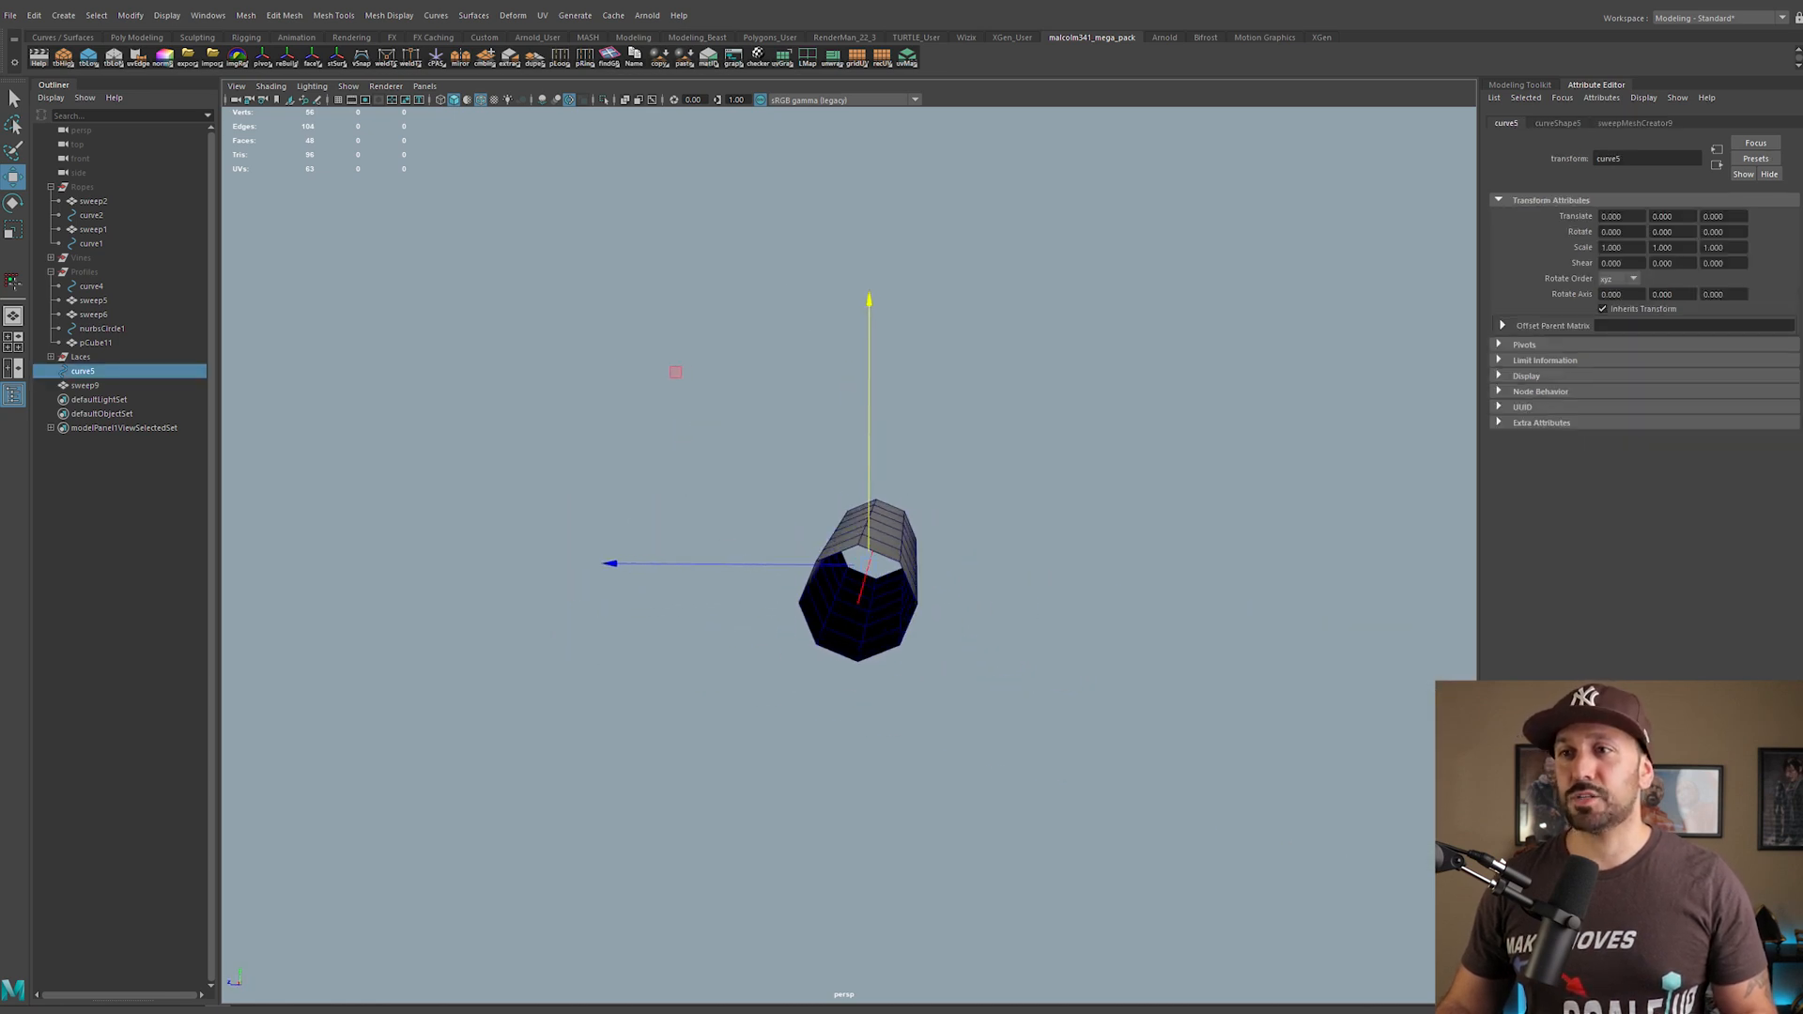
left_click(87, 384)
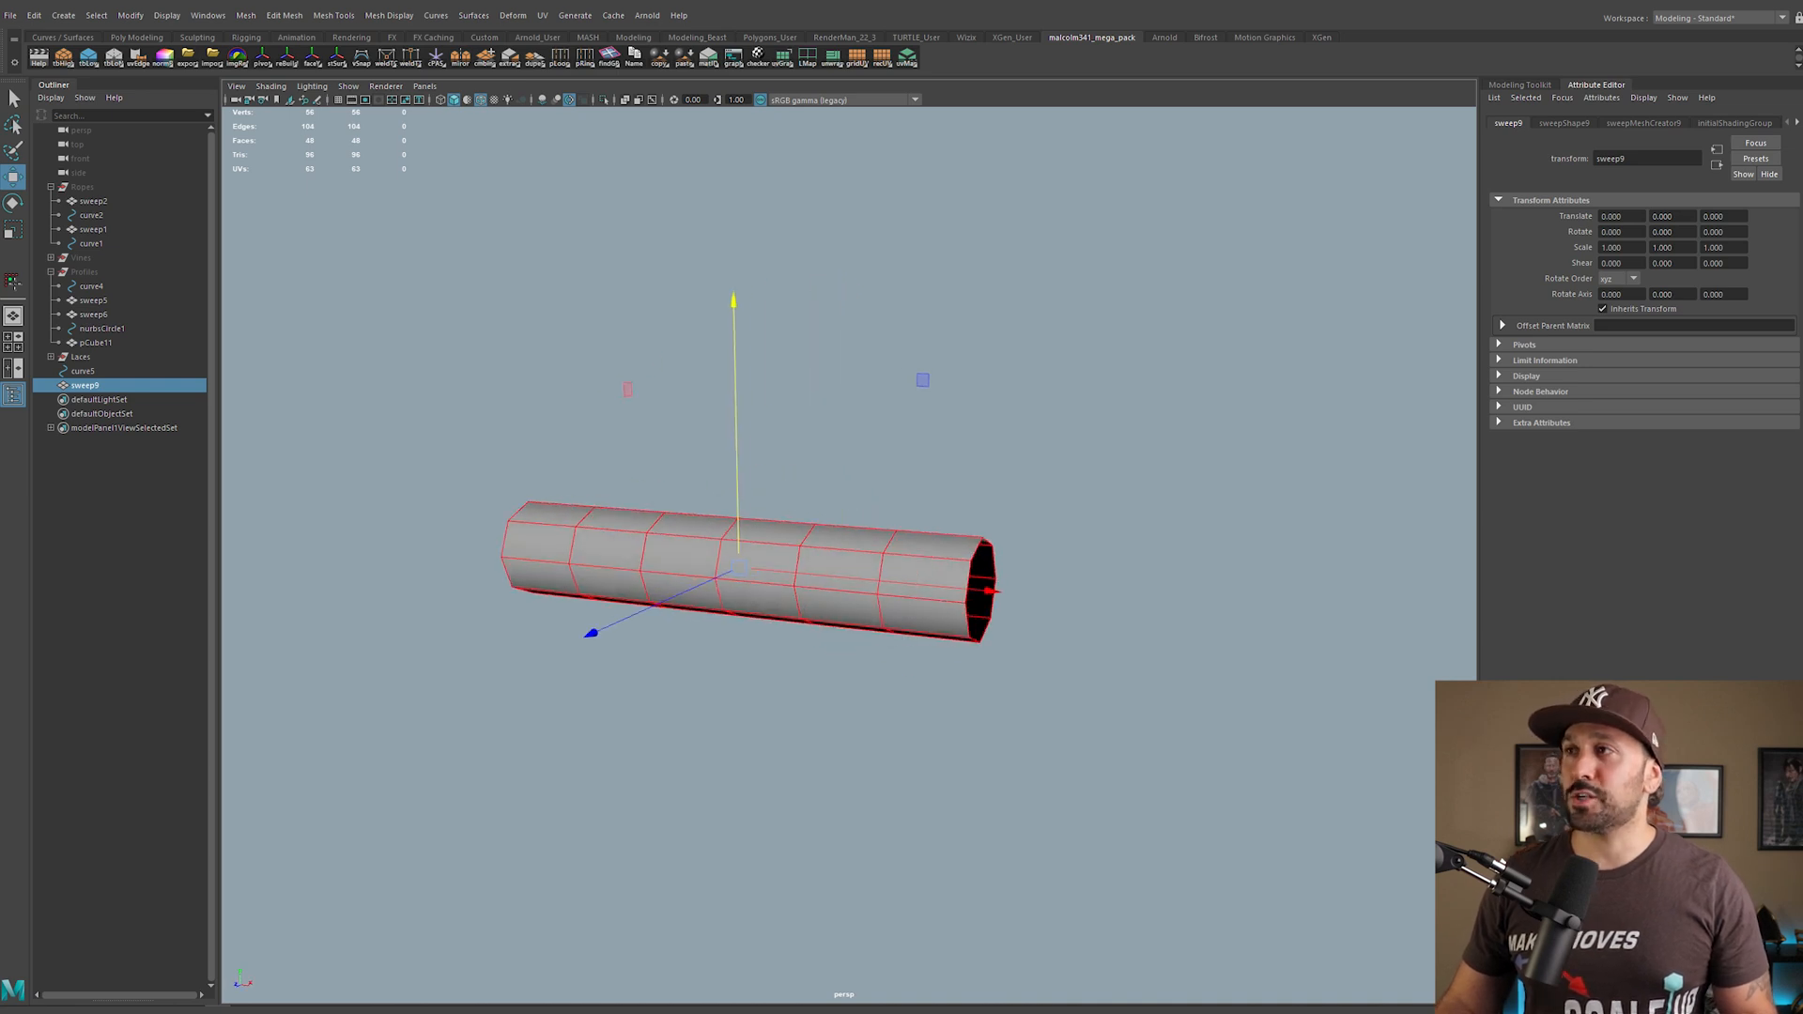
left_click(1641, 124)
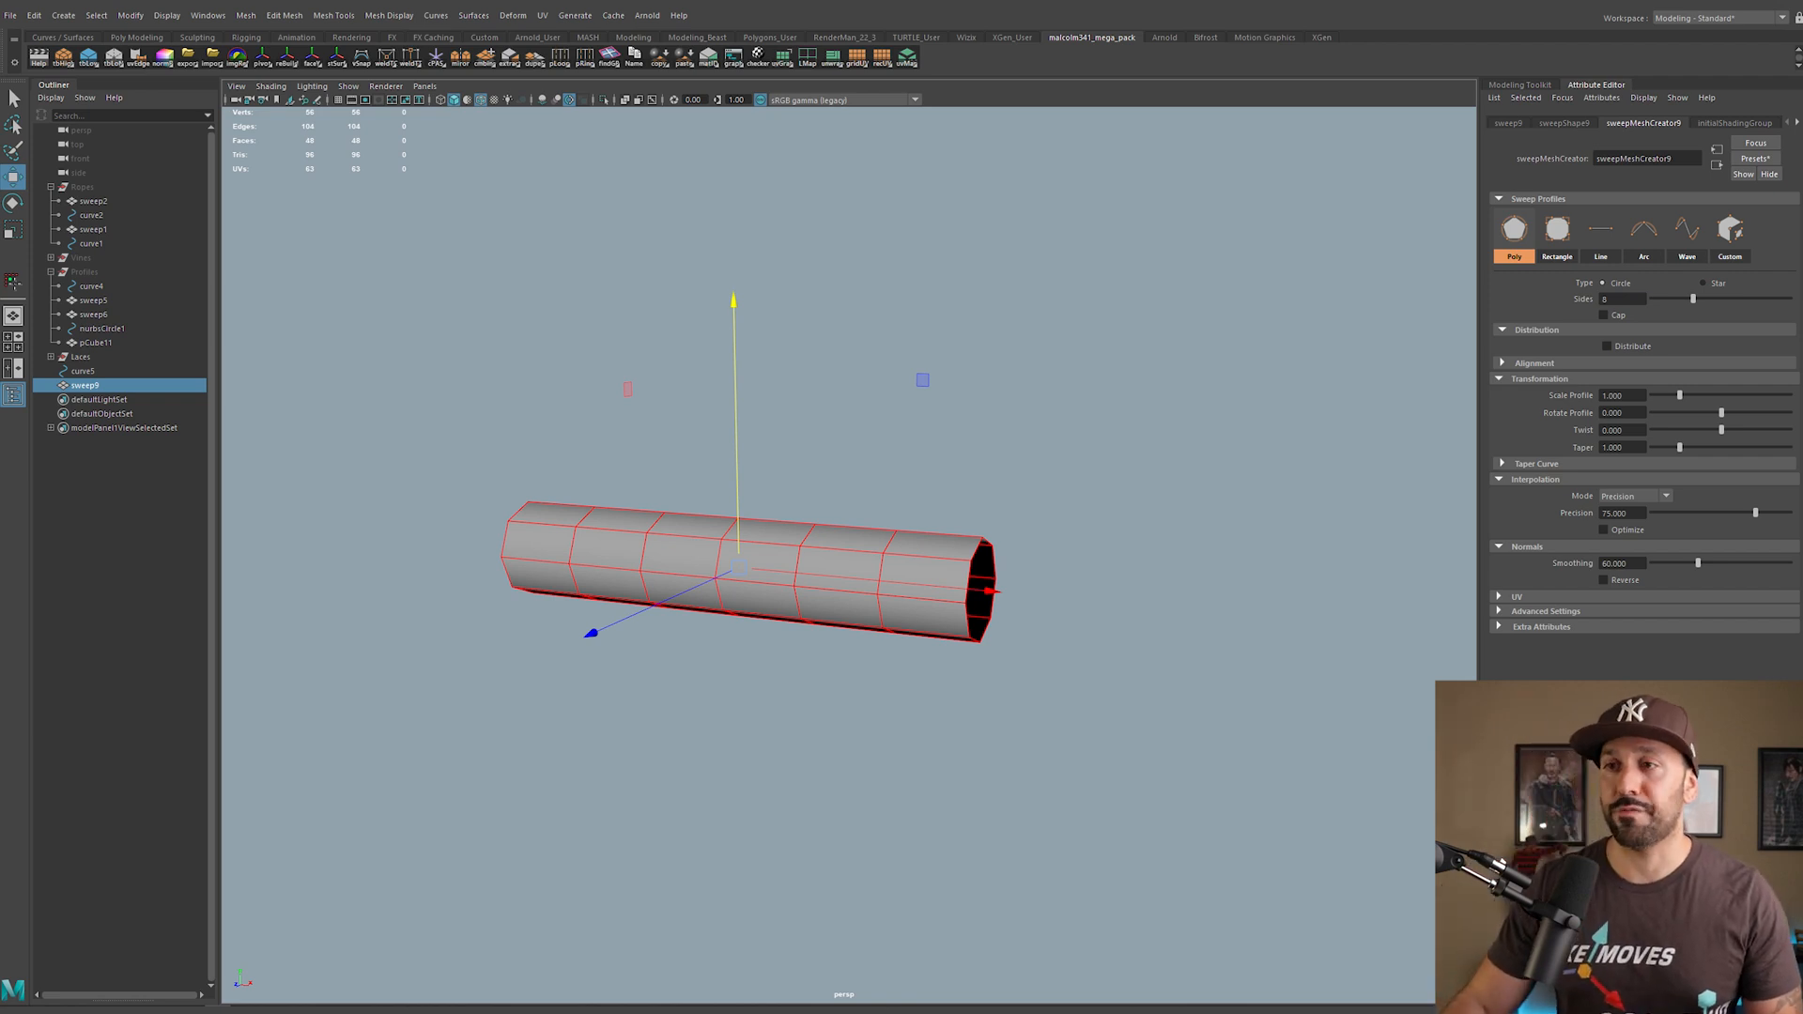
Step: Display the tube as wireframe and select the path curve running inside it
key("4")
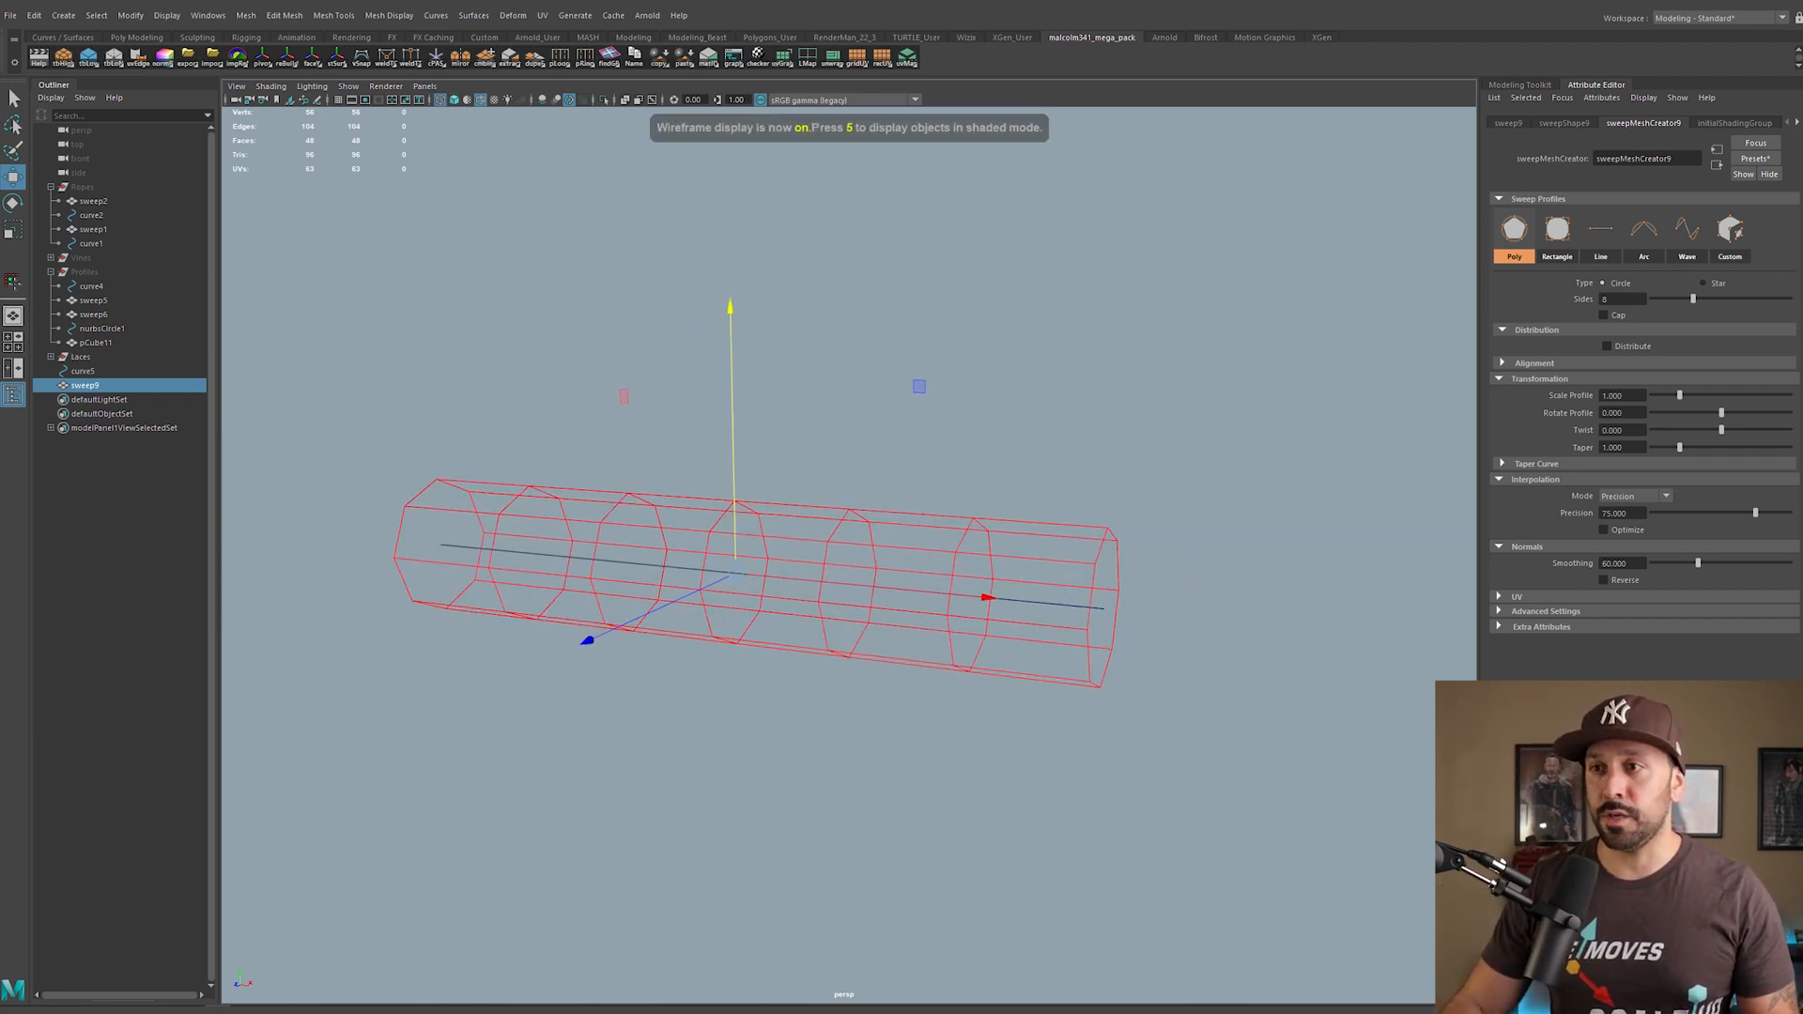
left_click(81, 370)
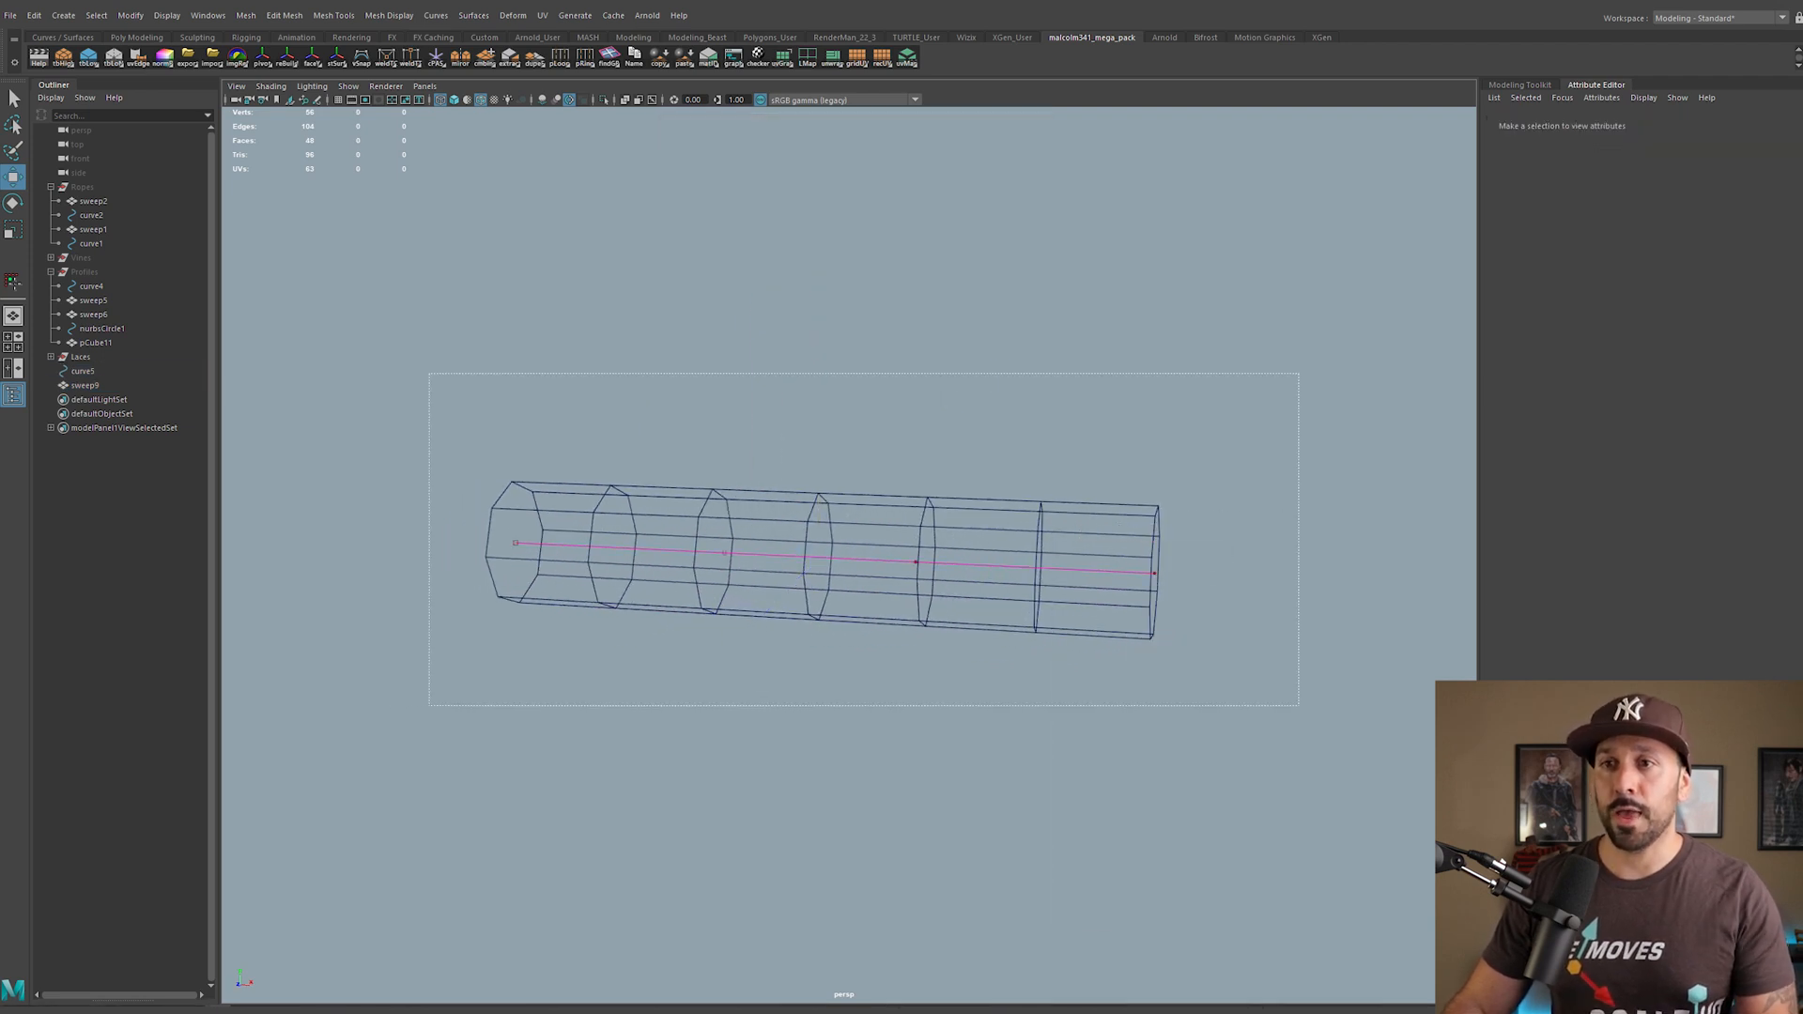
left_click(81, 370)
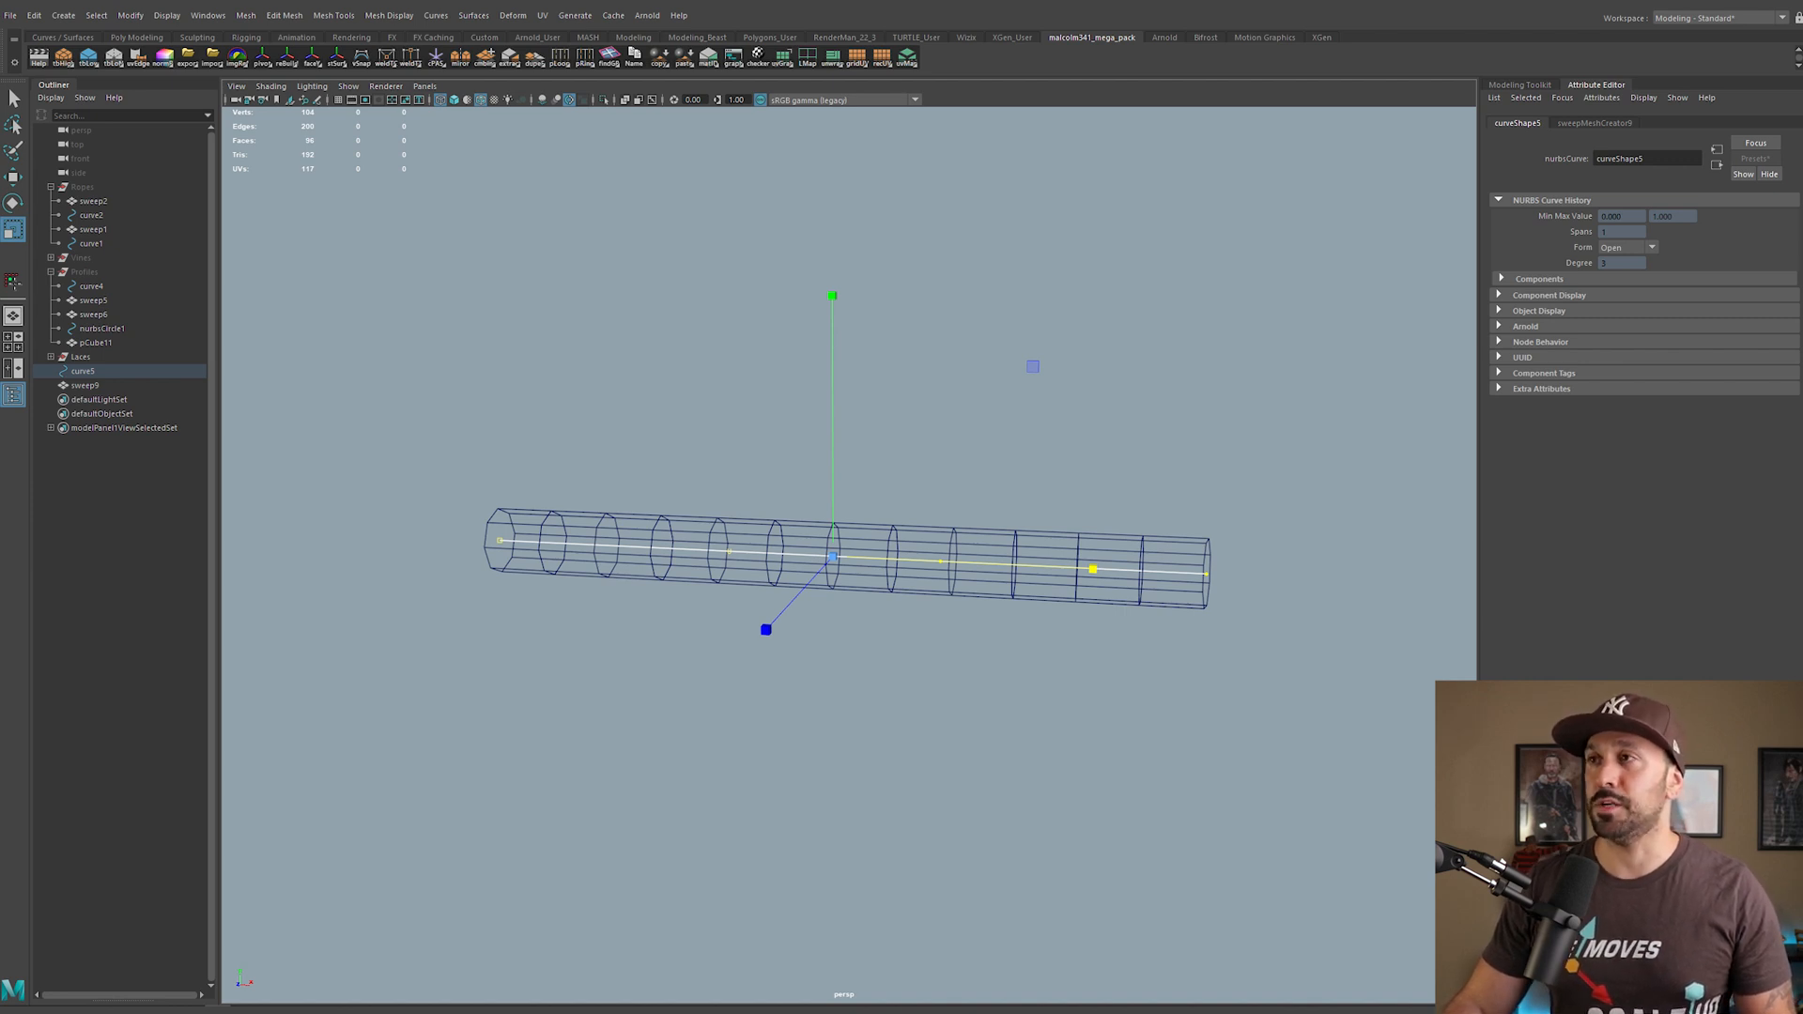
Step: Switch the shaded sweep's profile to Rectangle, then to a flat Line, and select sweep9
left_click(1594, 124)
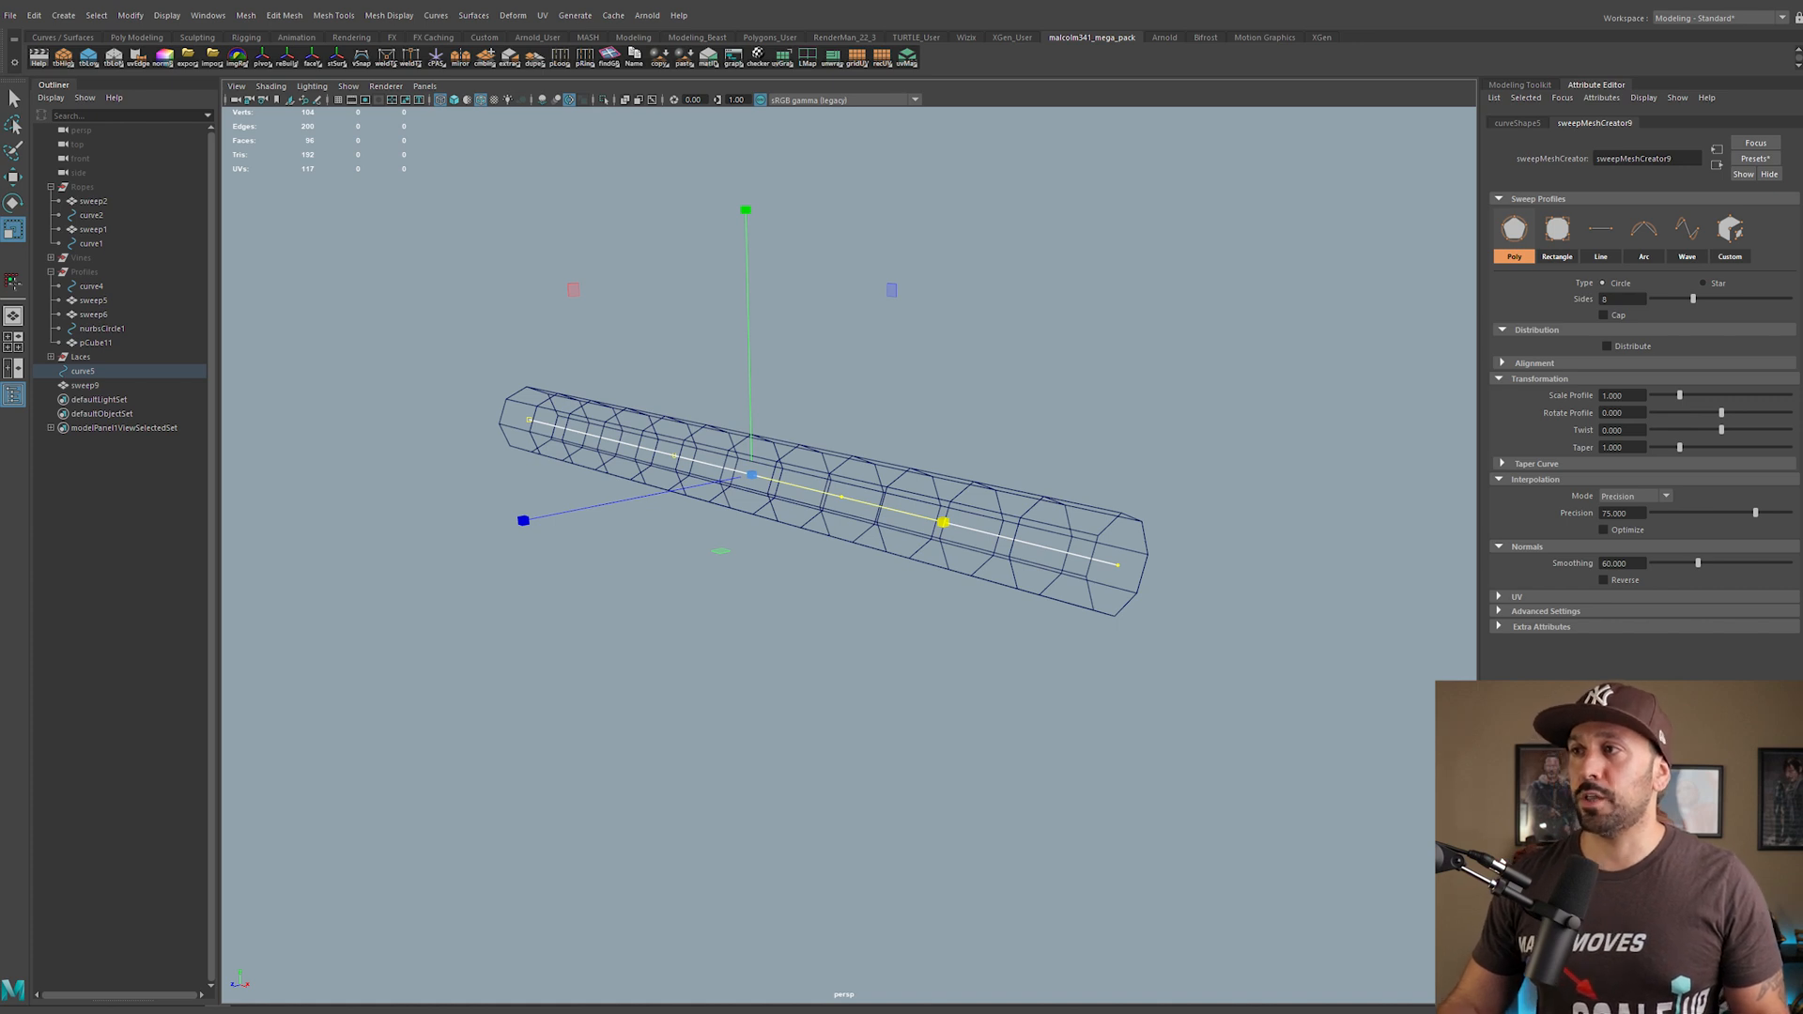
key("5")
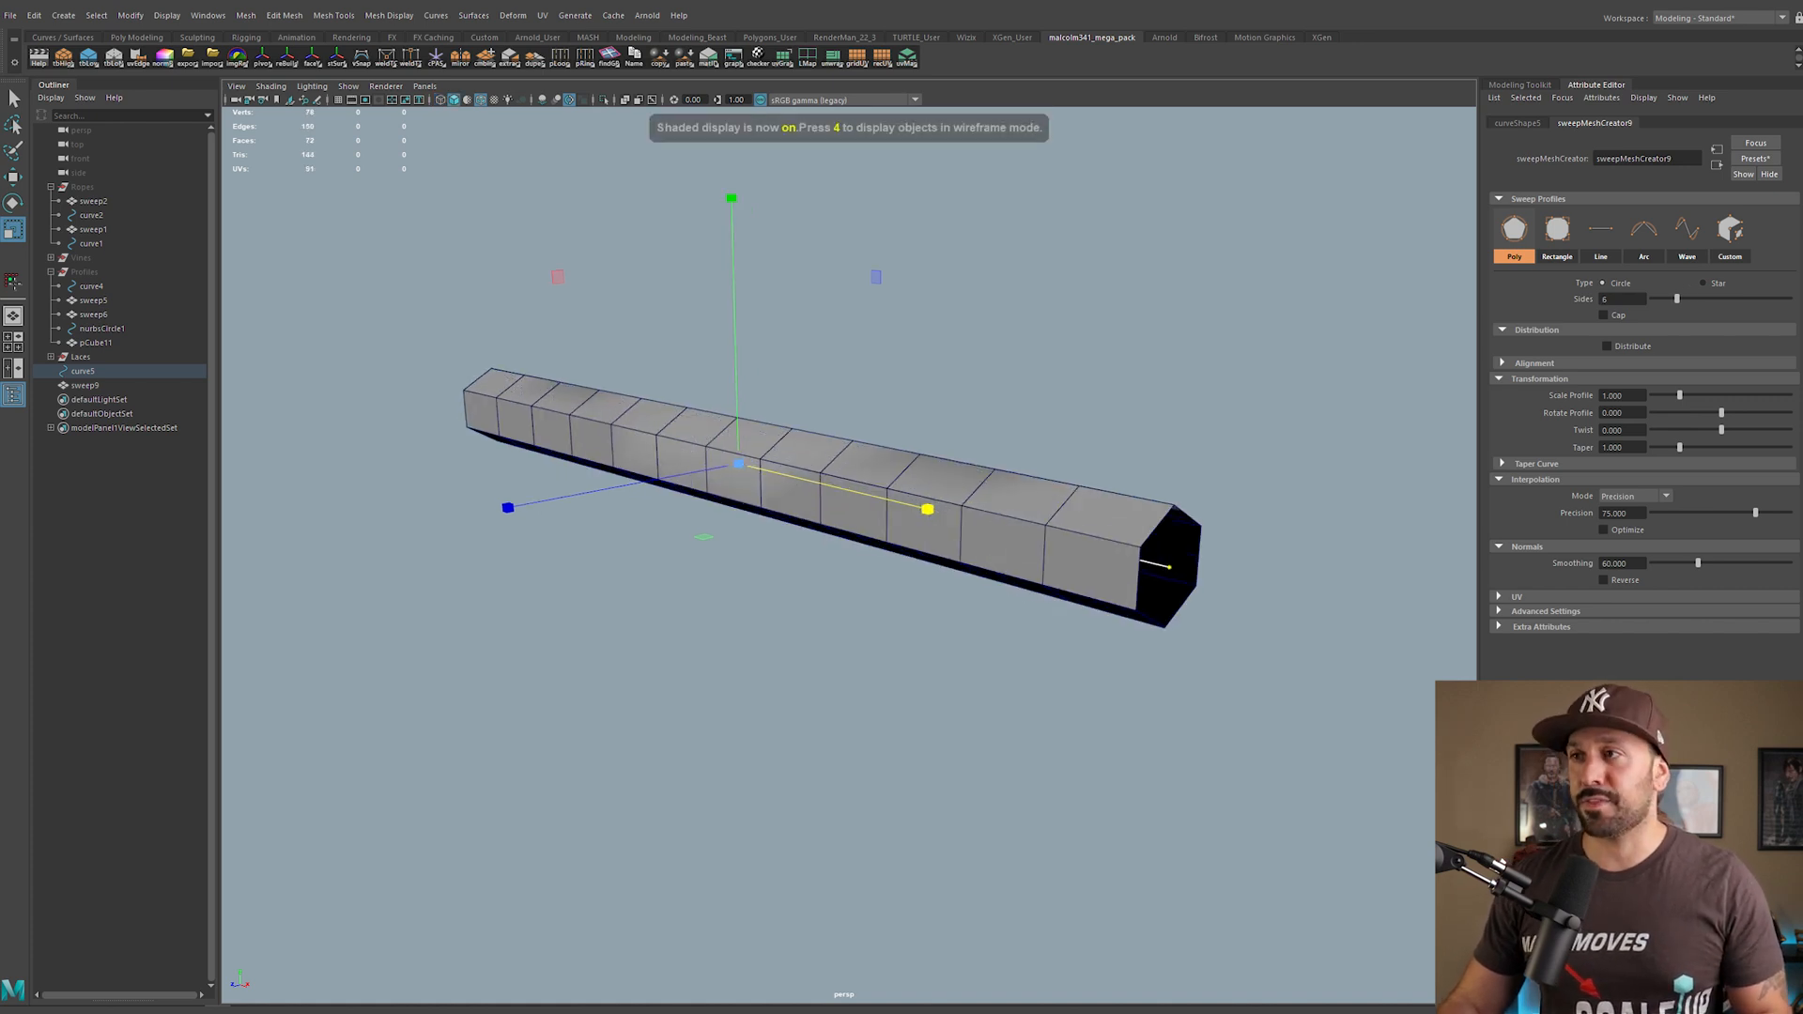
left_click(1557, 229)
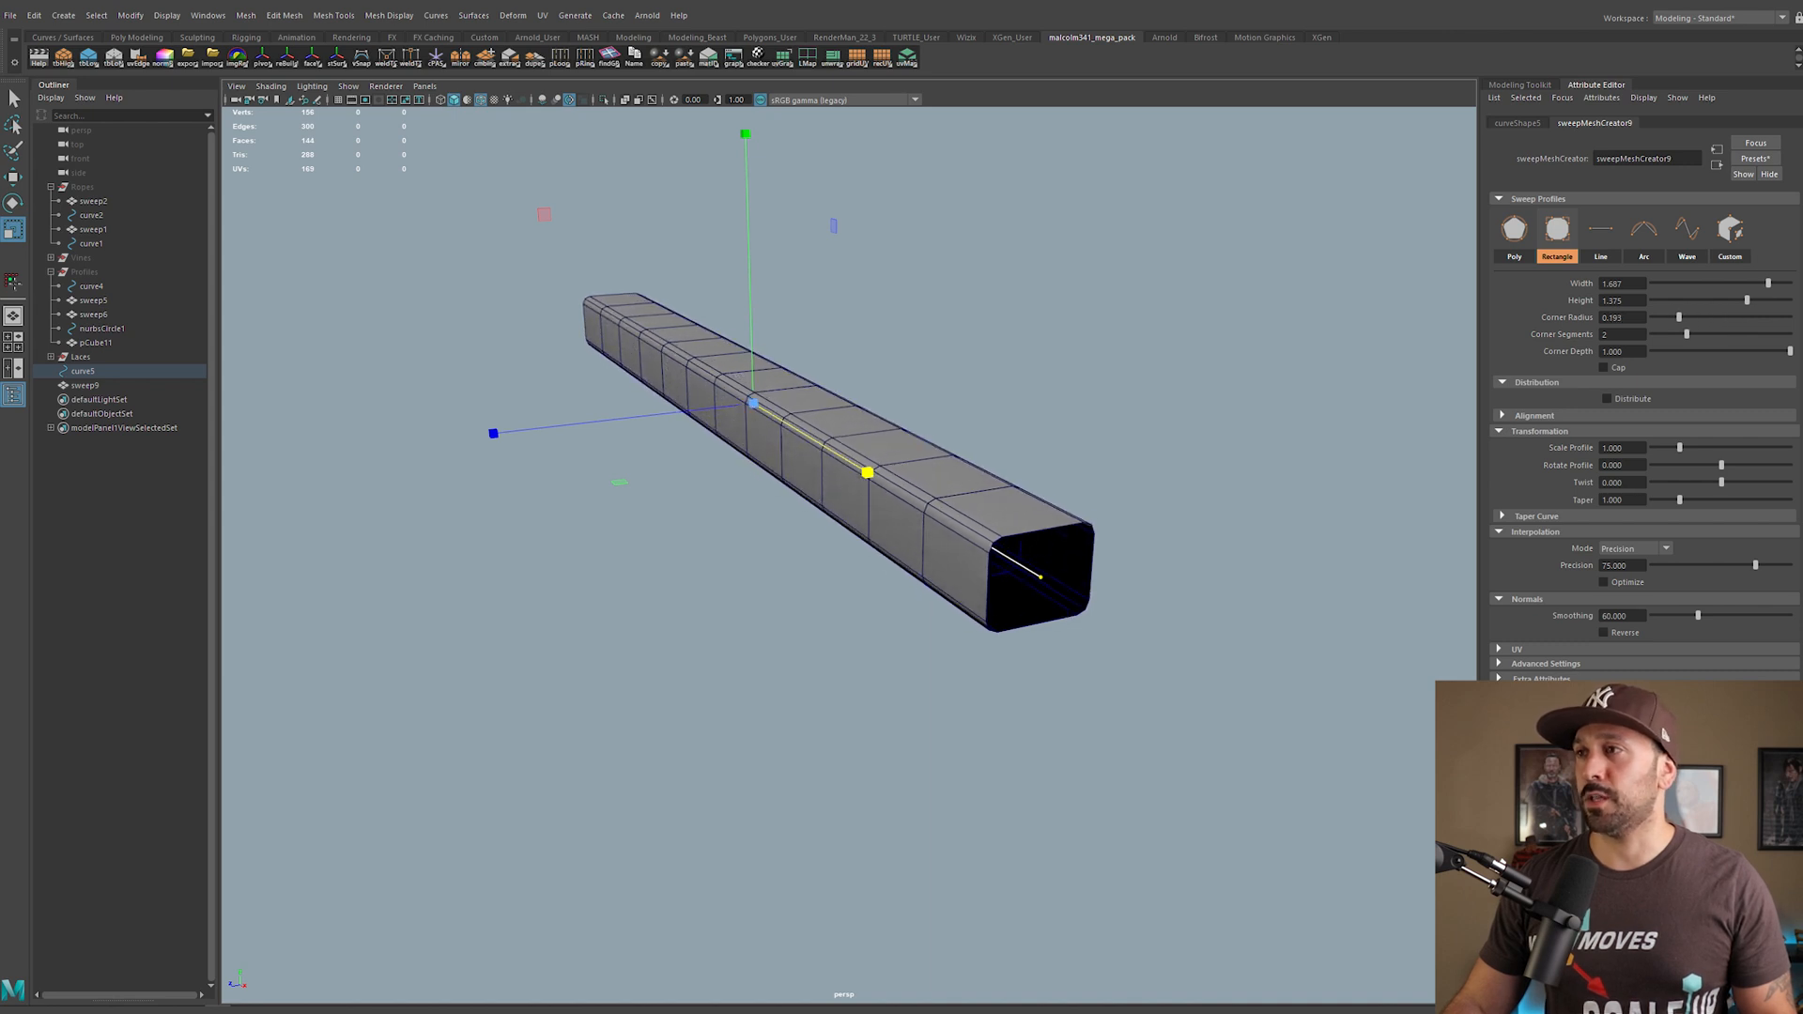
left_click(1600, 228)
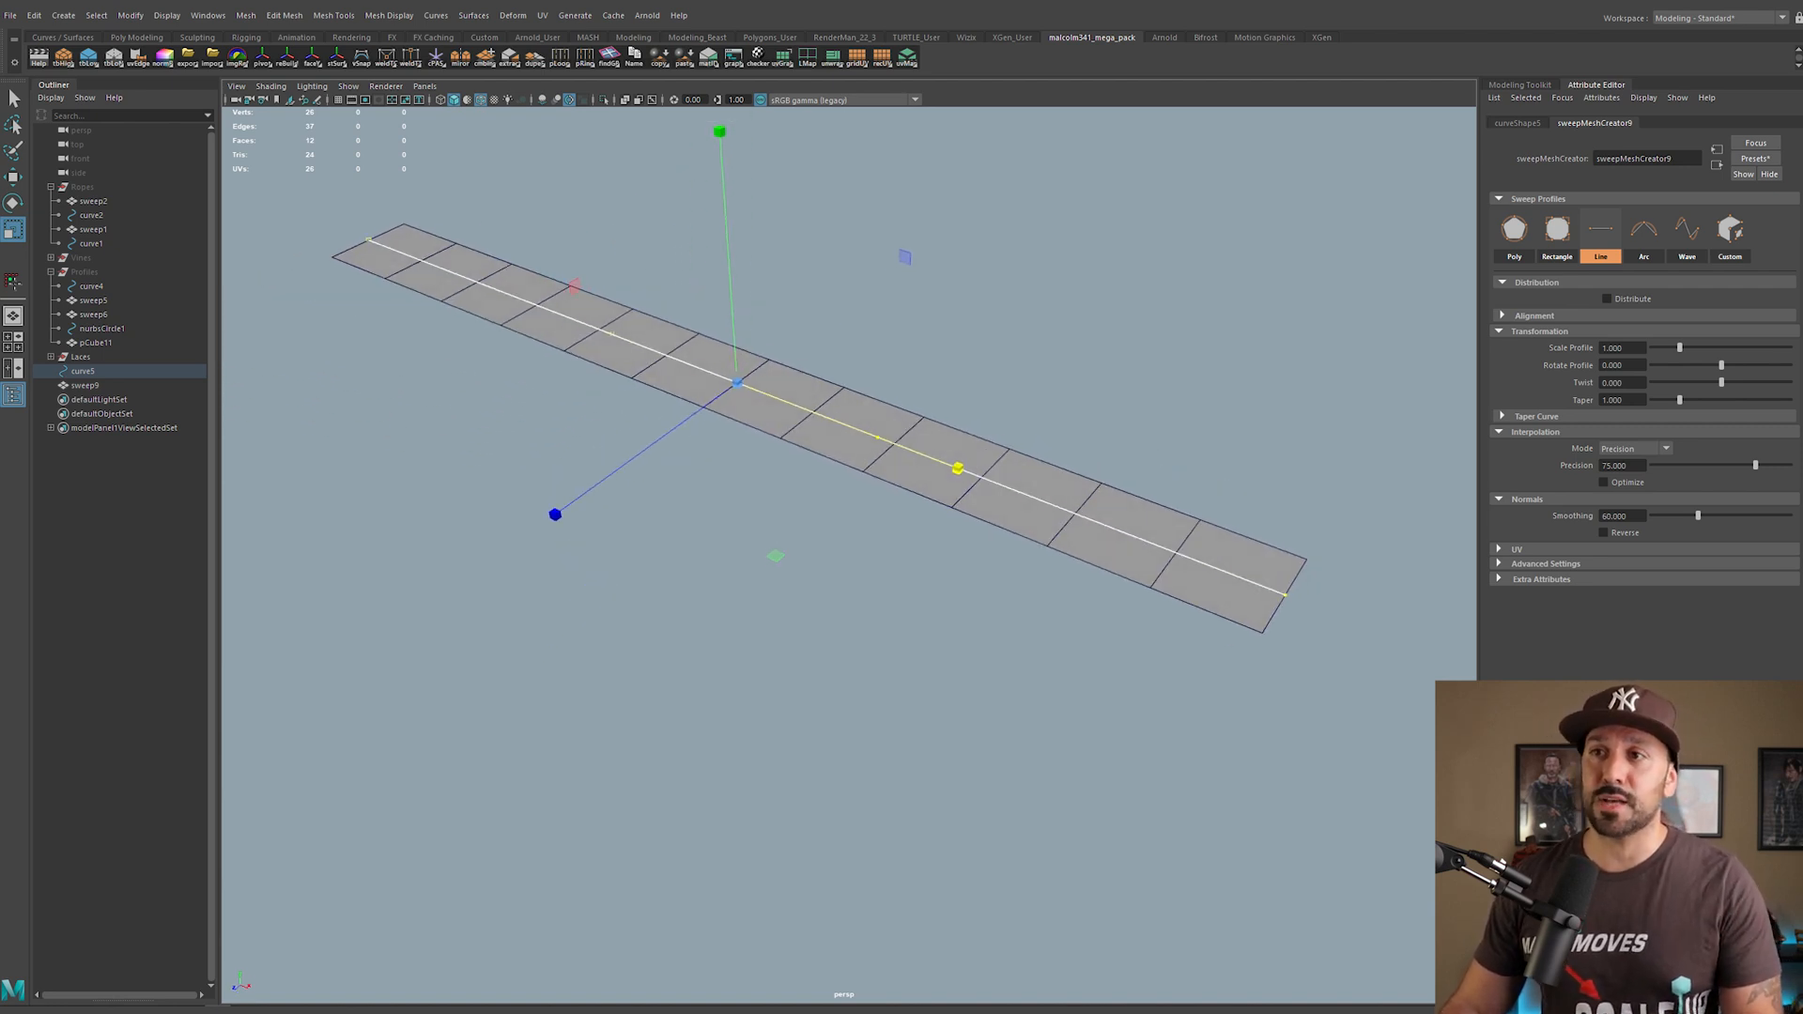
left_click(87, 385)
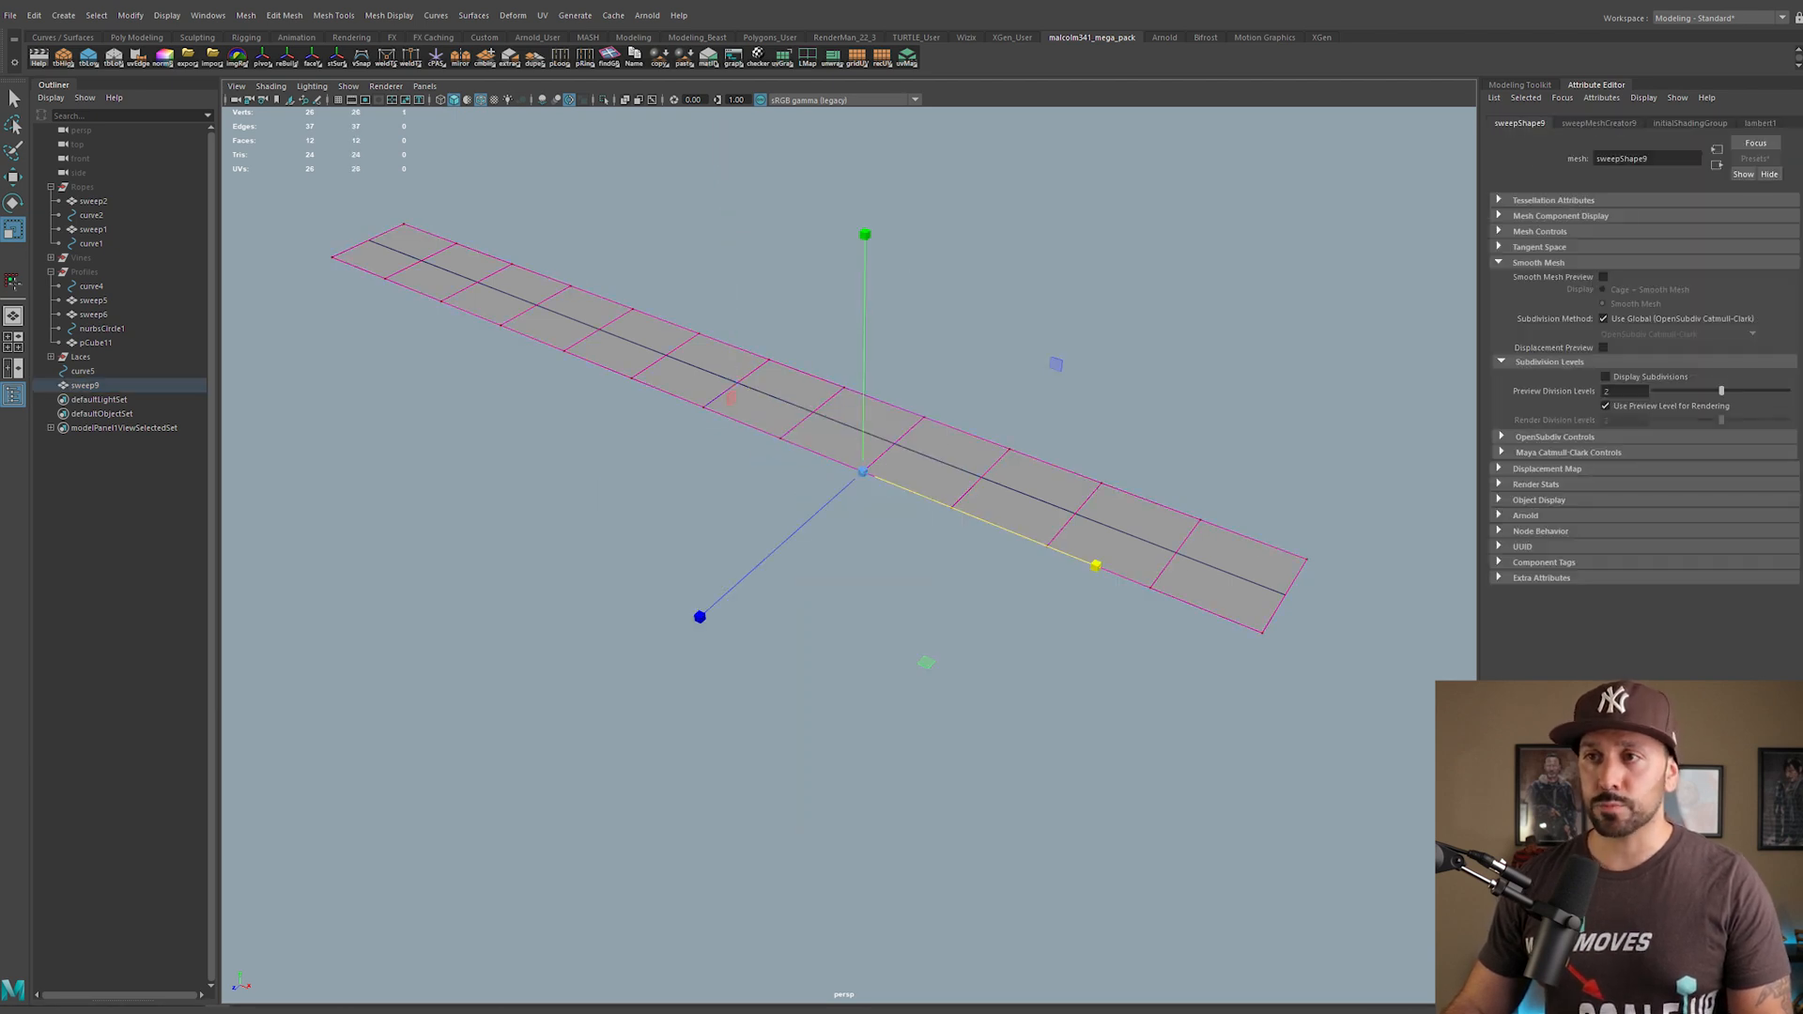
left_click(1641, 124)
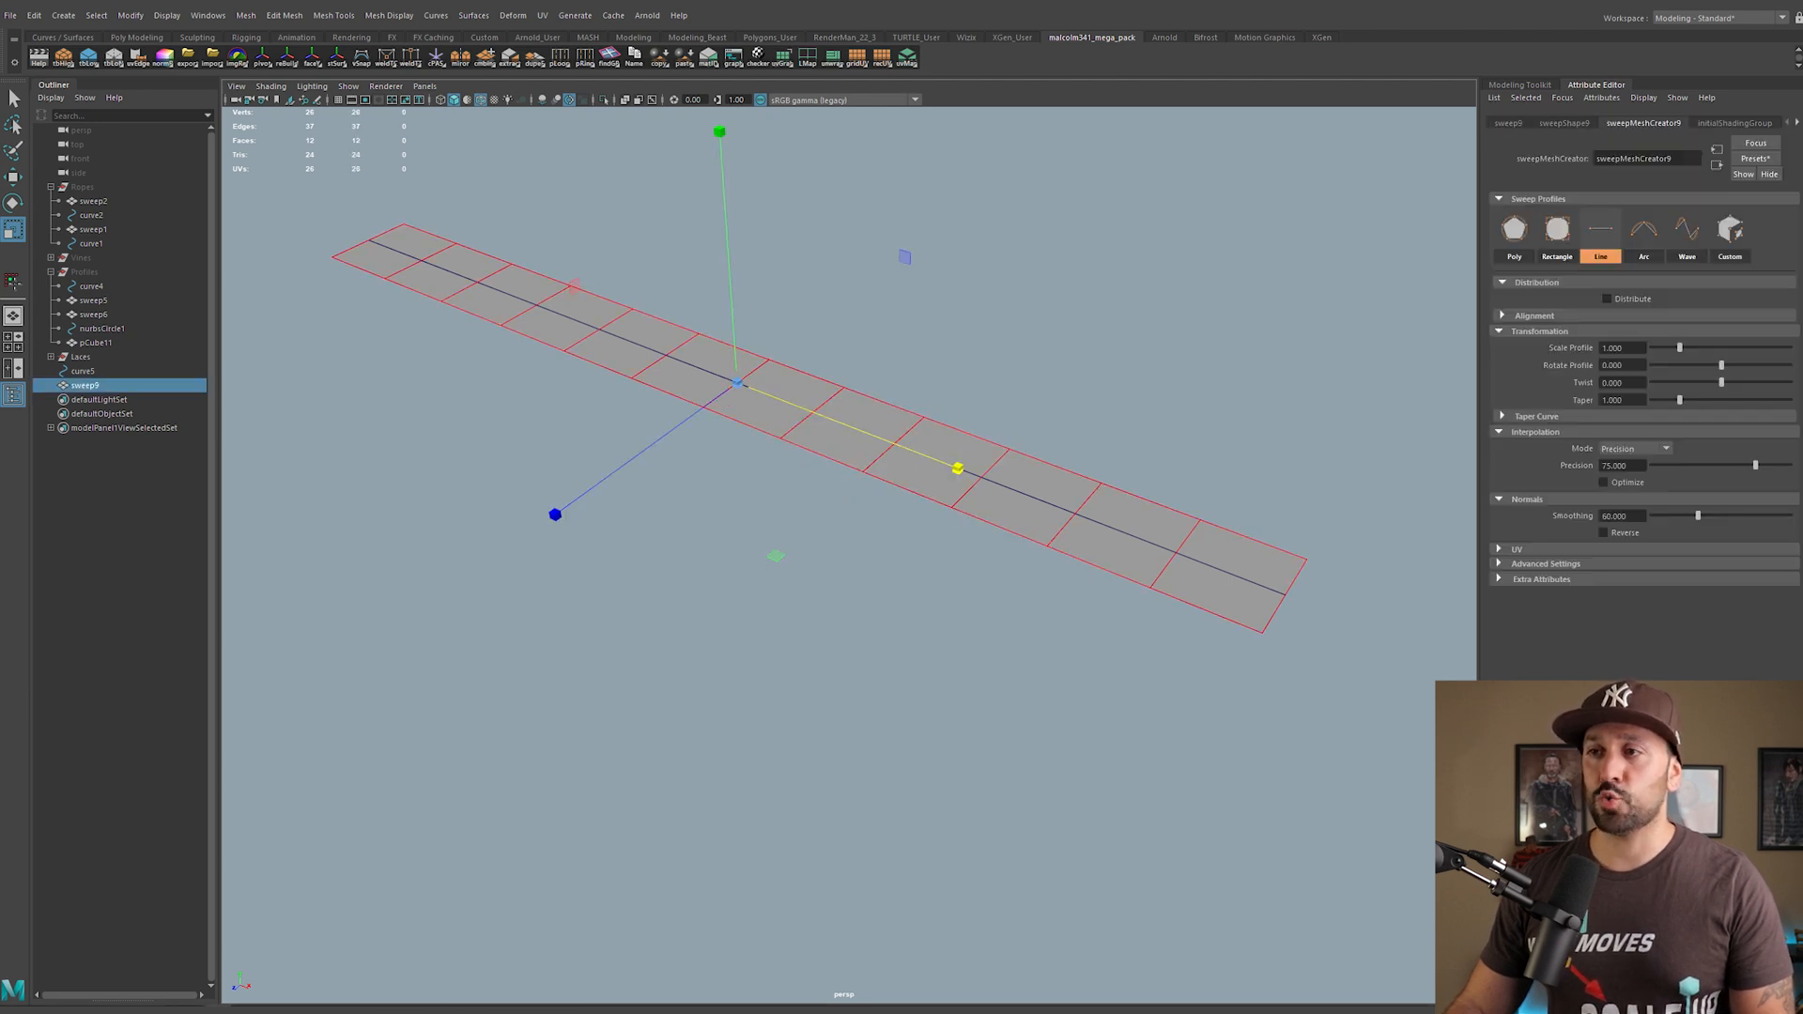
left_click(82, 370)
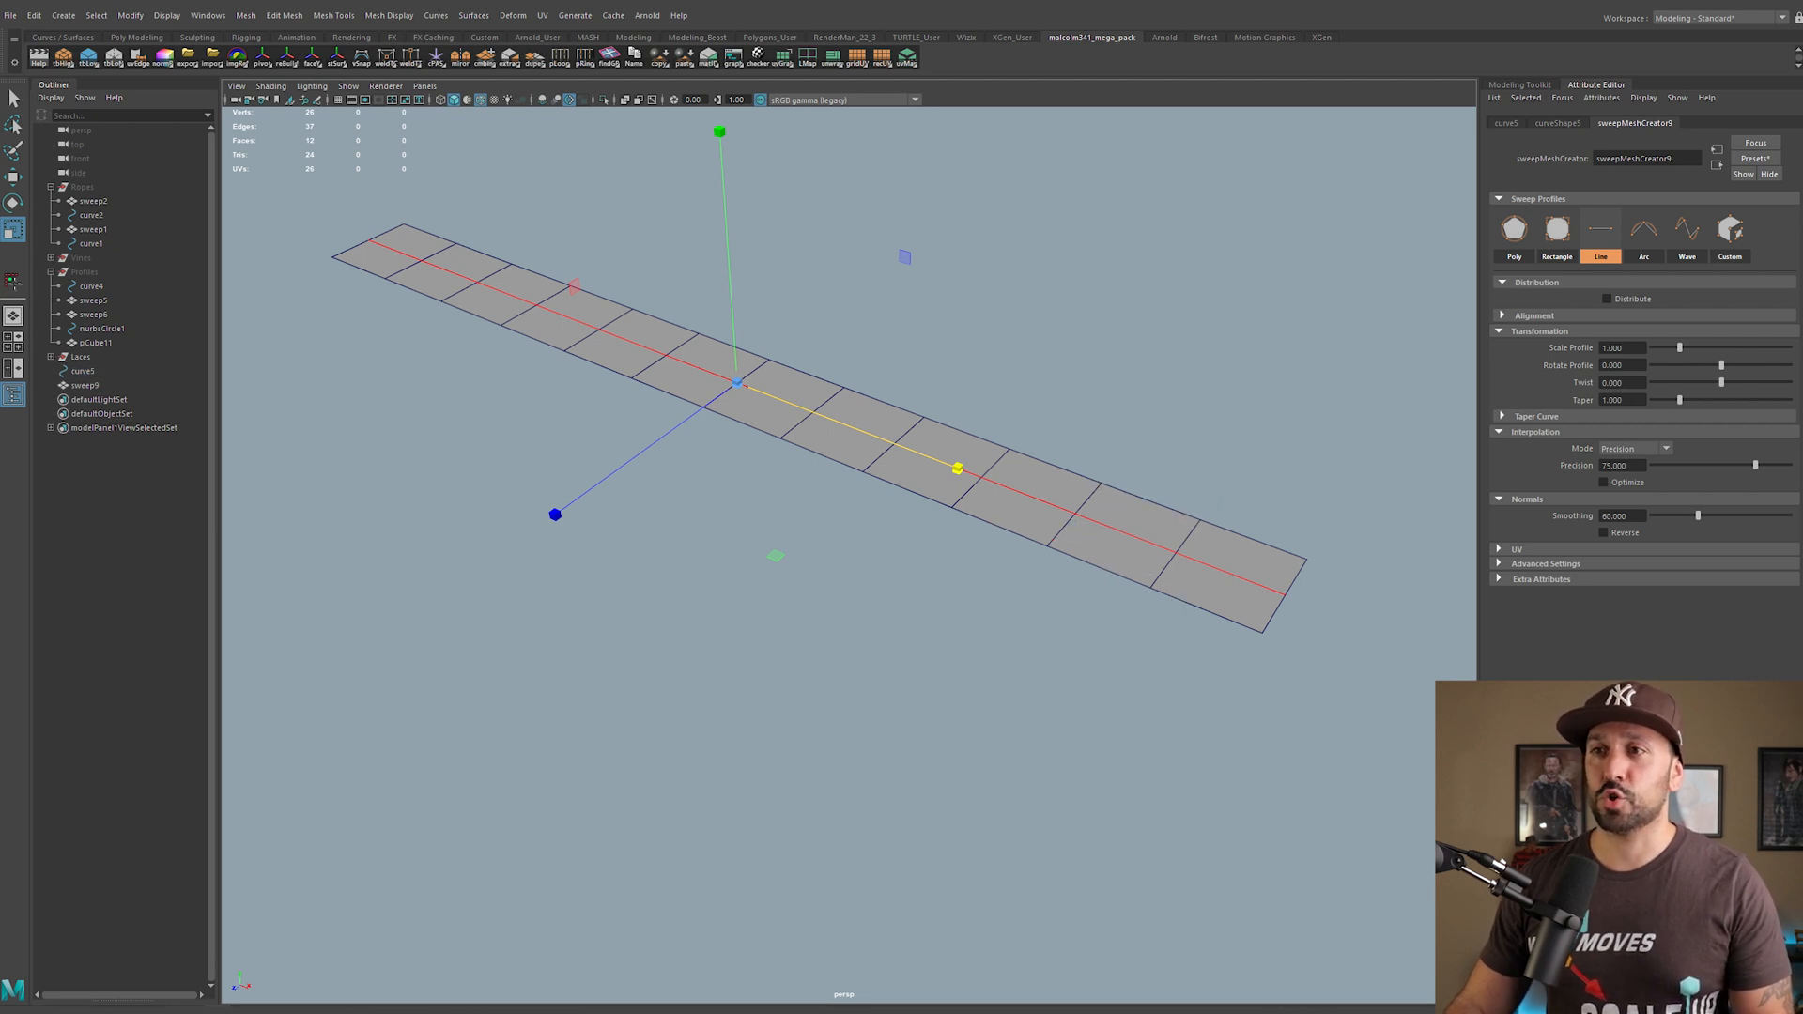
left_click(80, 370)
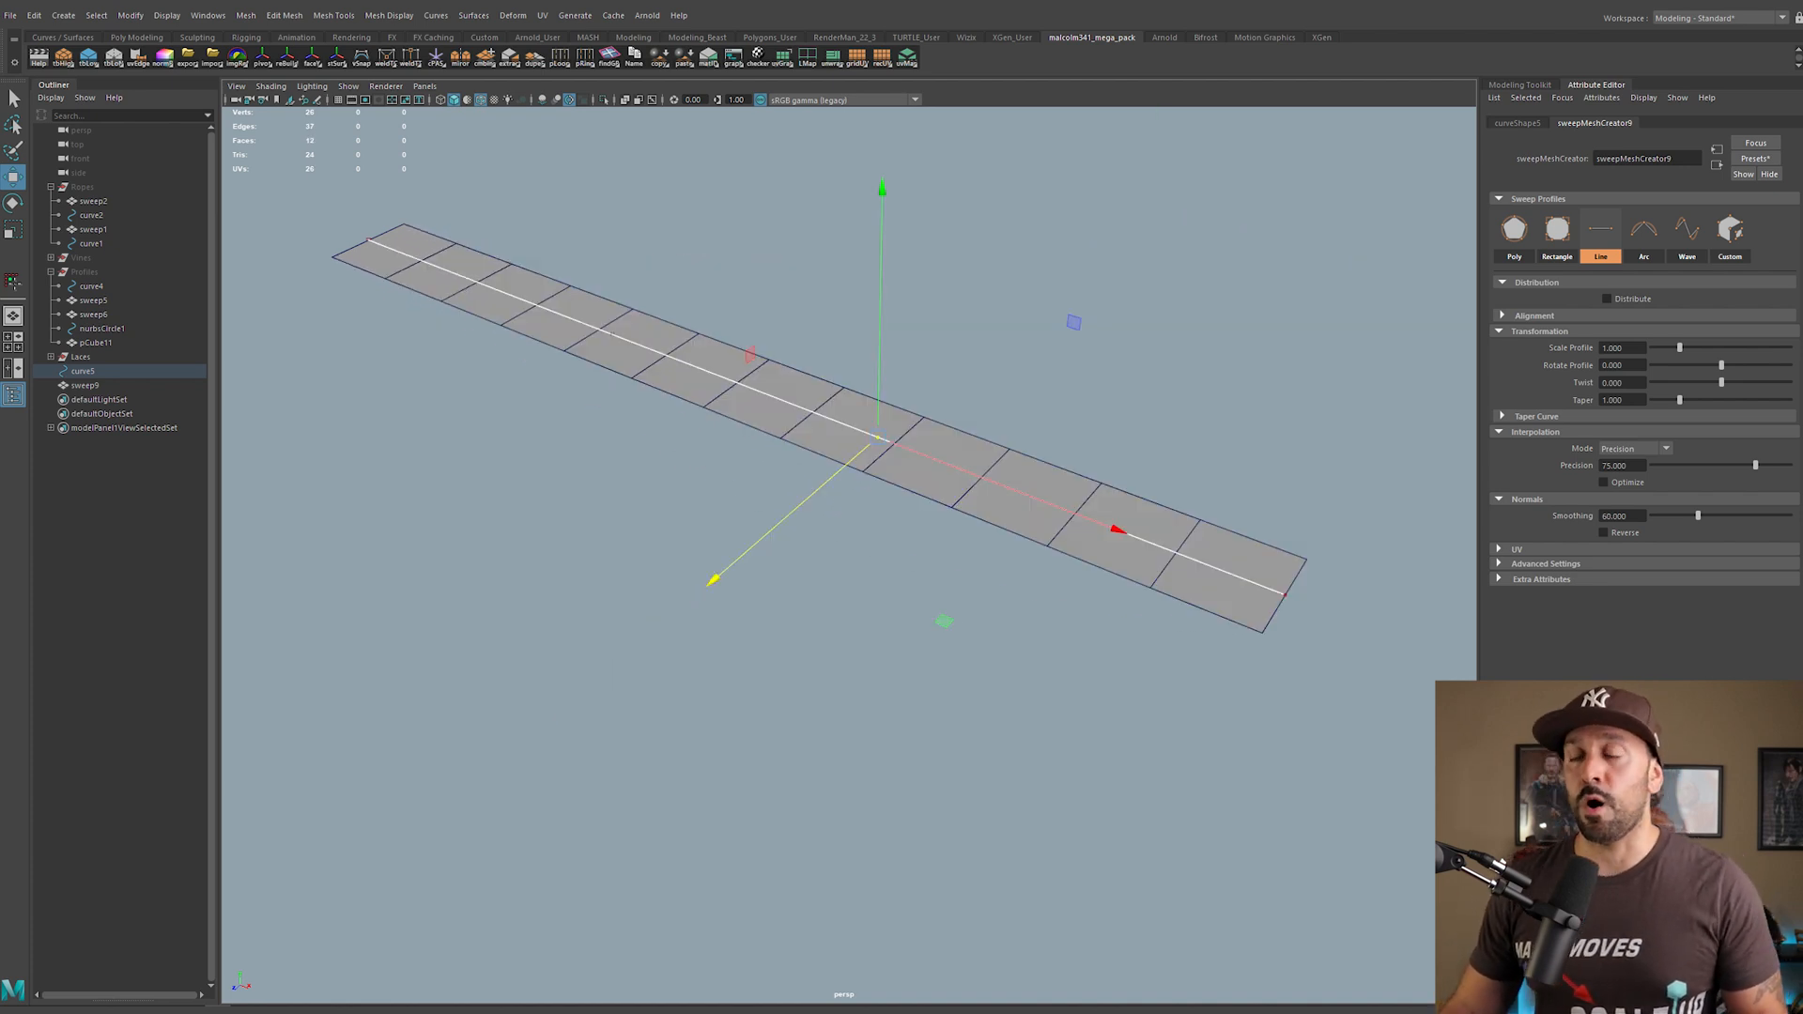
left_click(1644, 230)
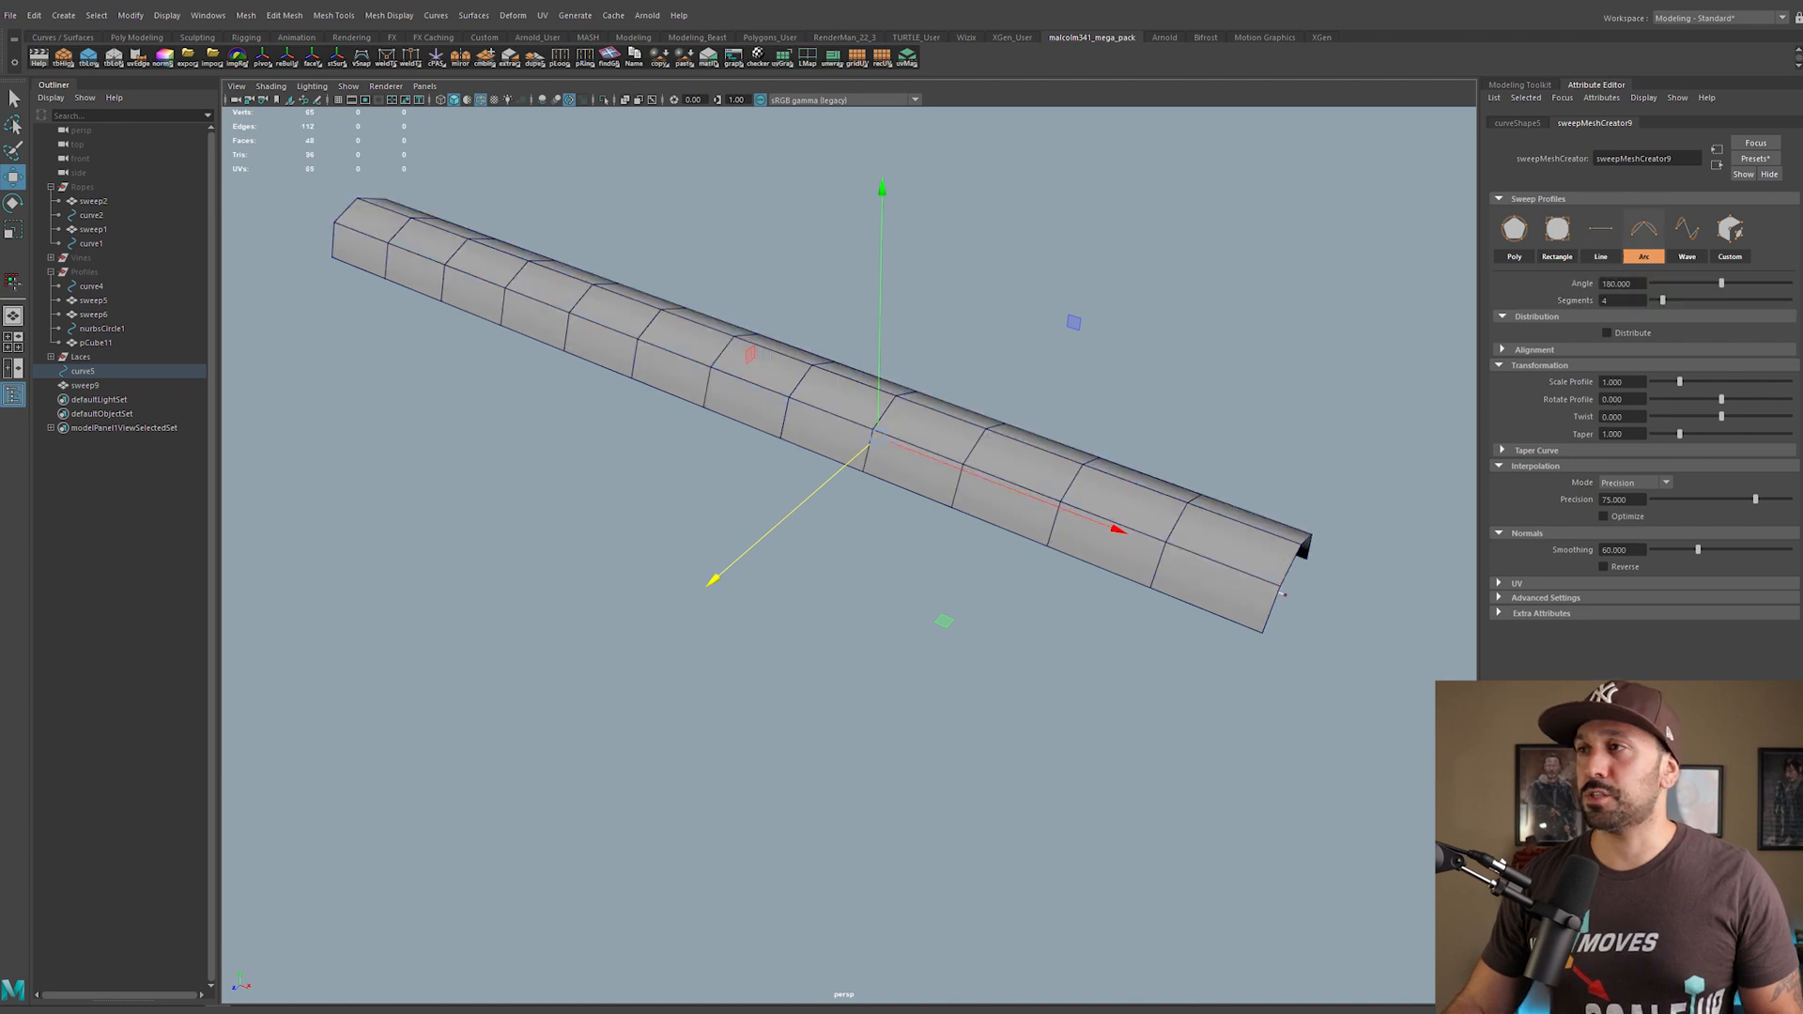
left_click(1686, 227)
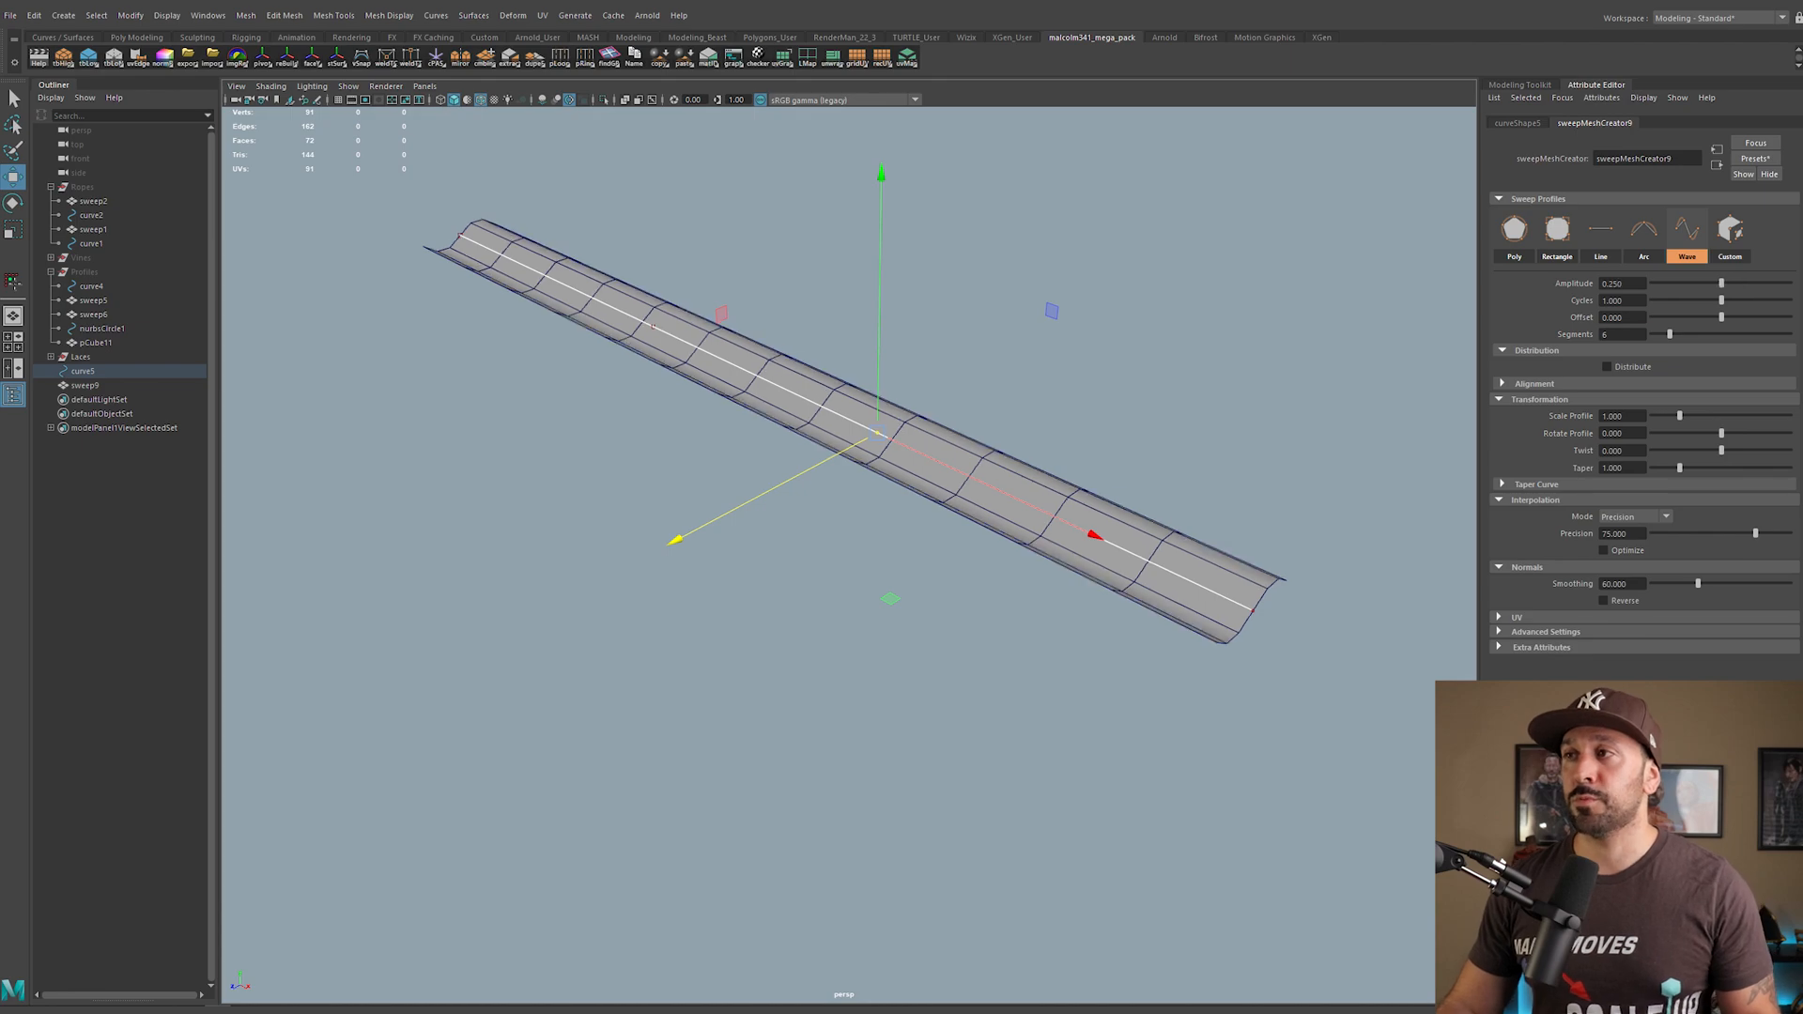
left_click(1601, 227)
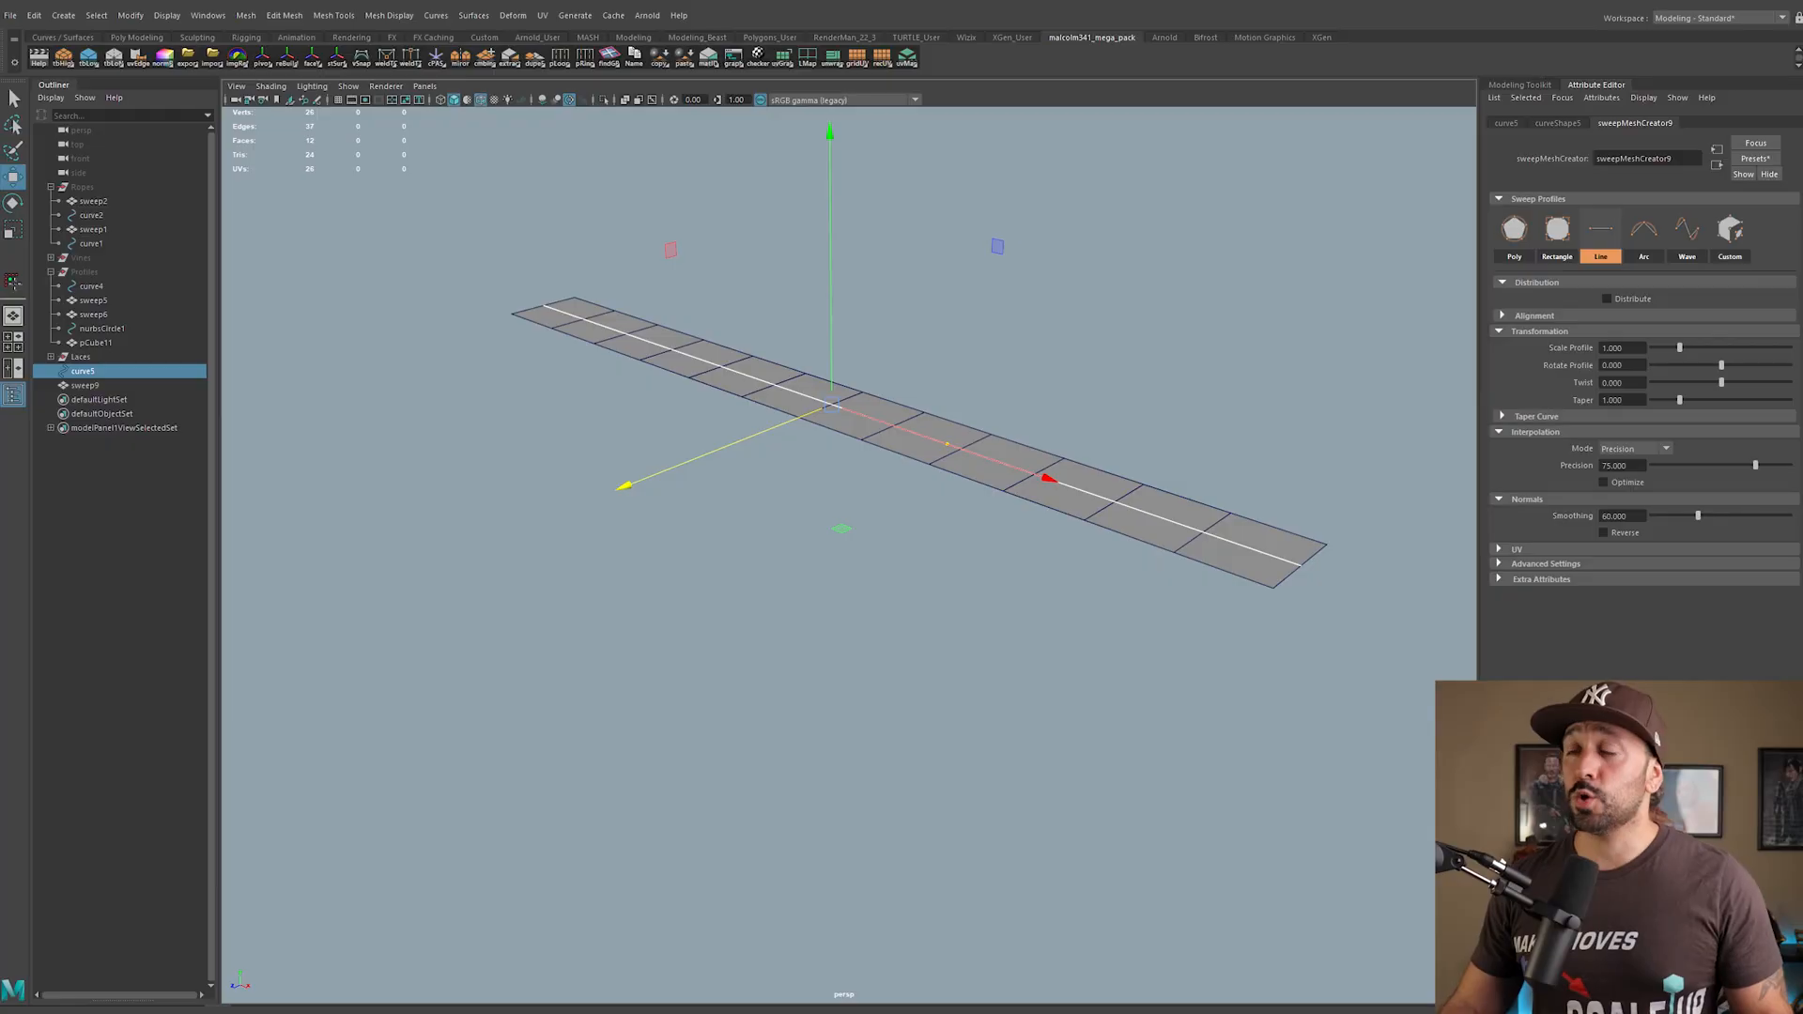
Step: Set the profile to Poly, distribute 3 radial twisted strands, and deselect to view the rope
left_click(1514, 227)
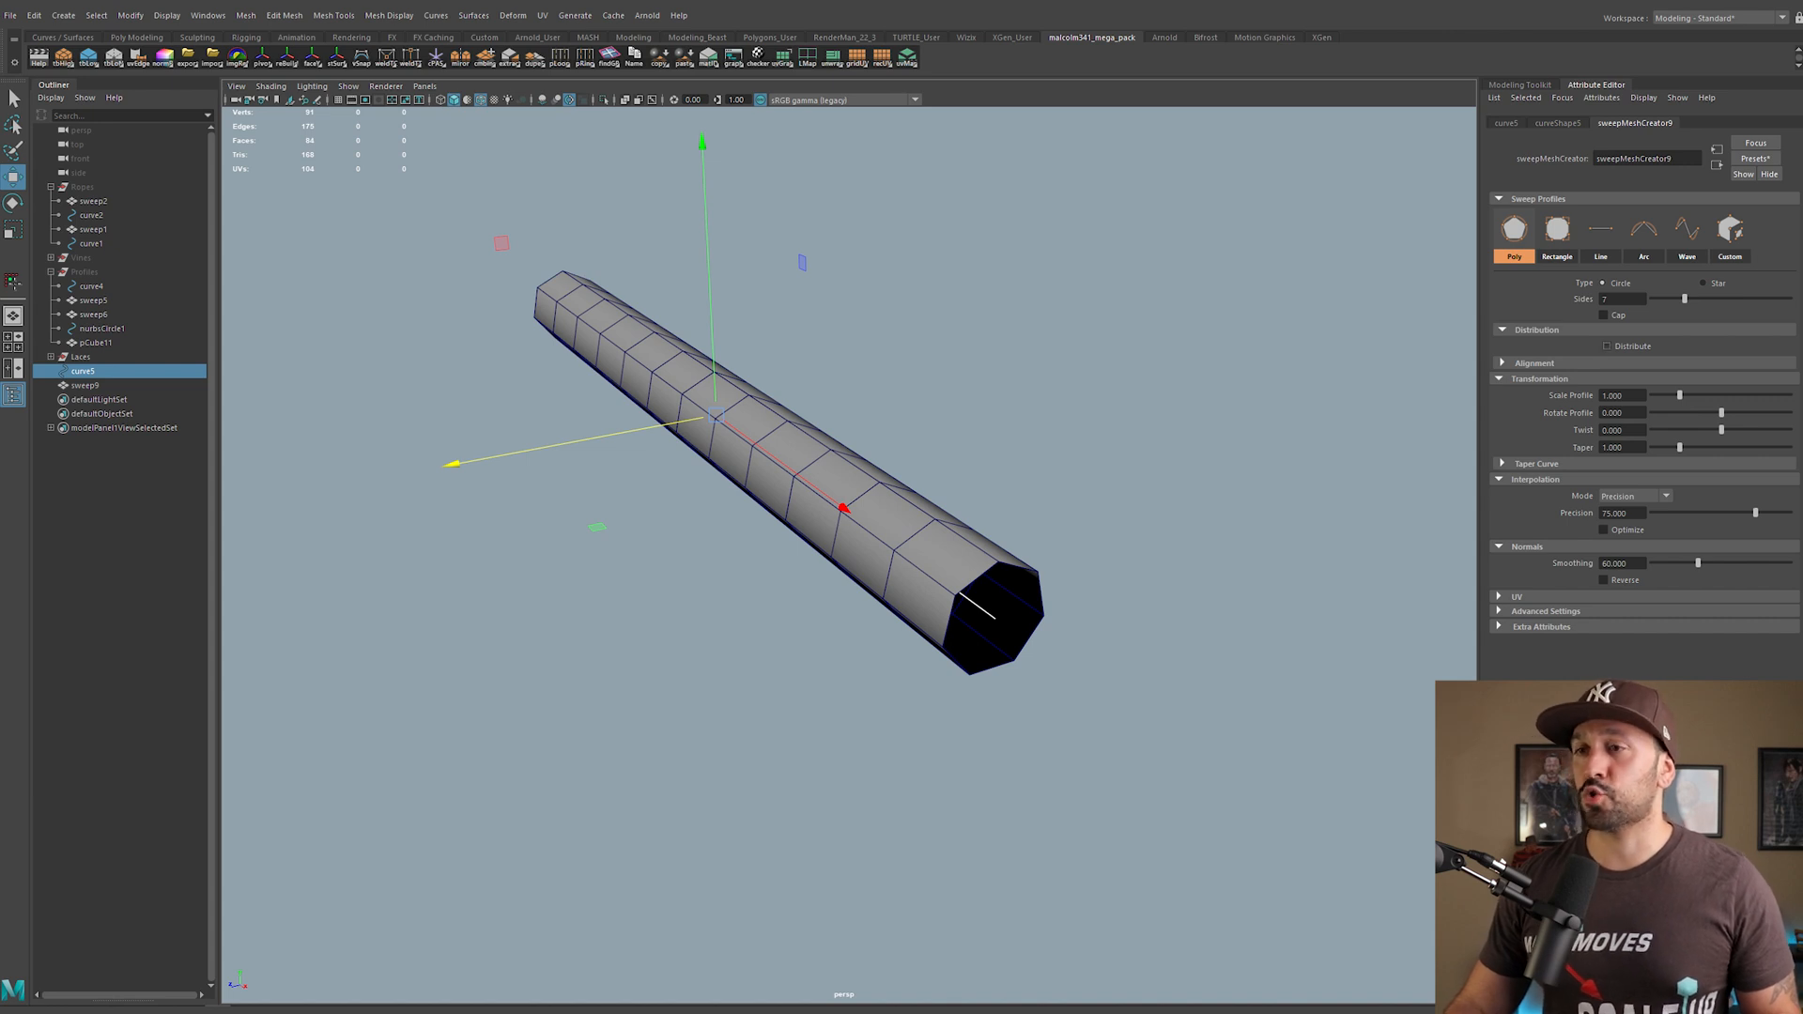
left_click(1608, 345)
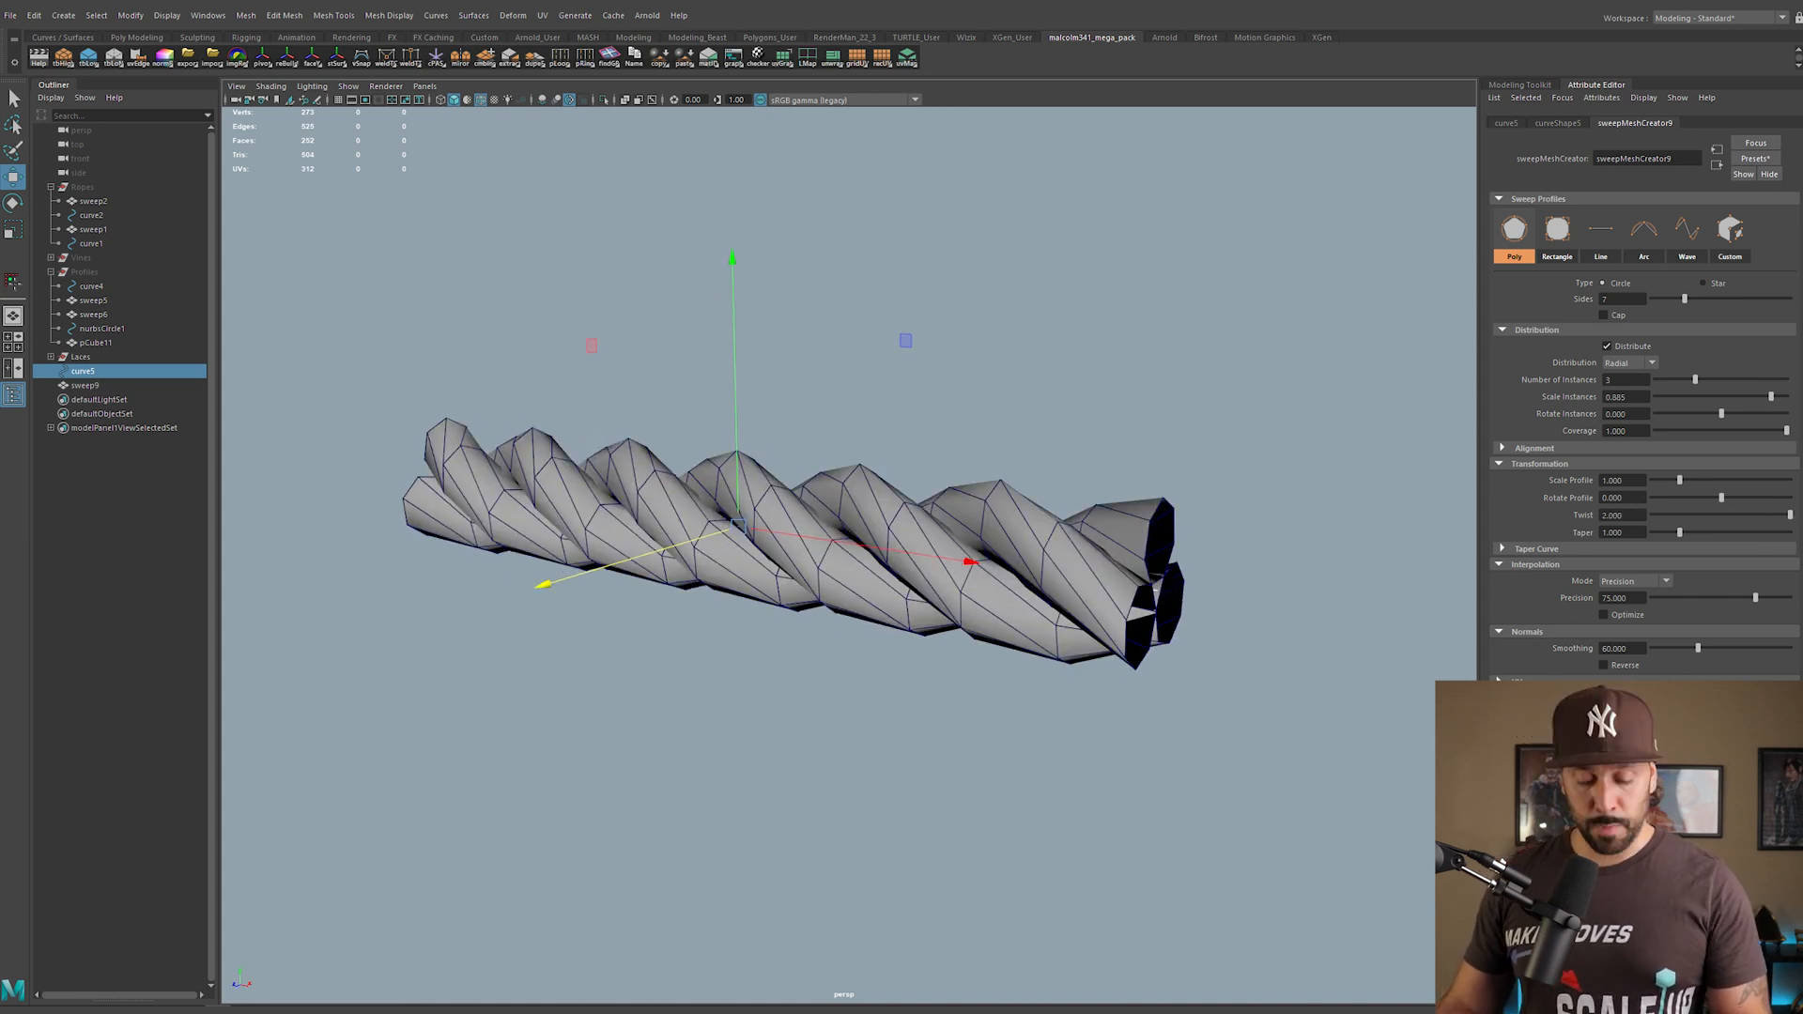
left_click(87, 383)
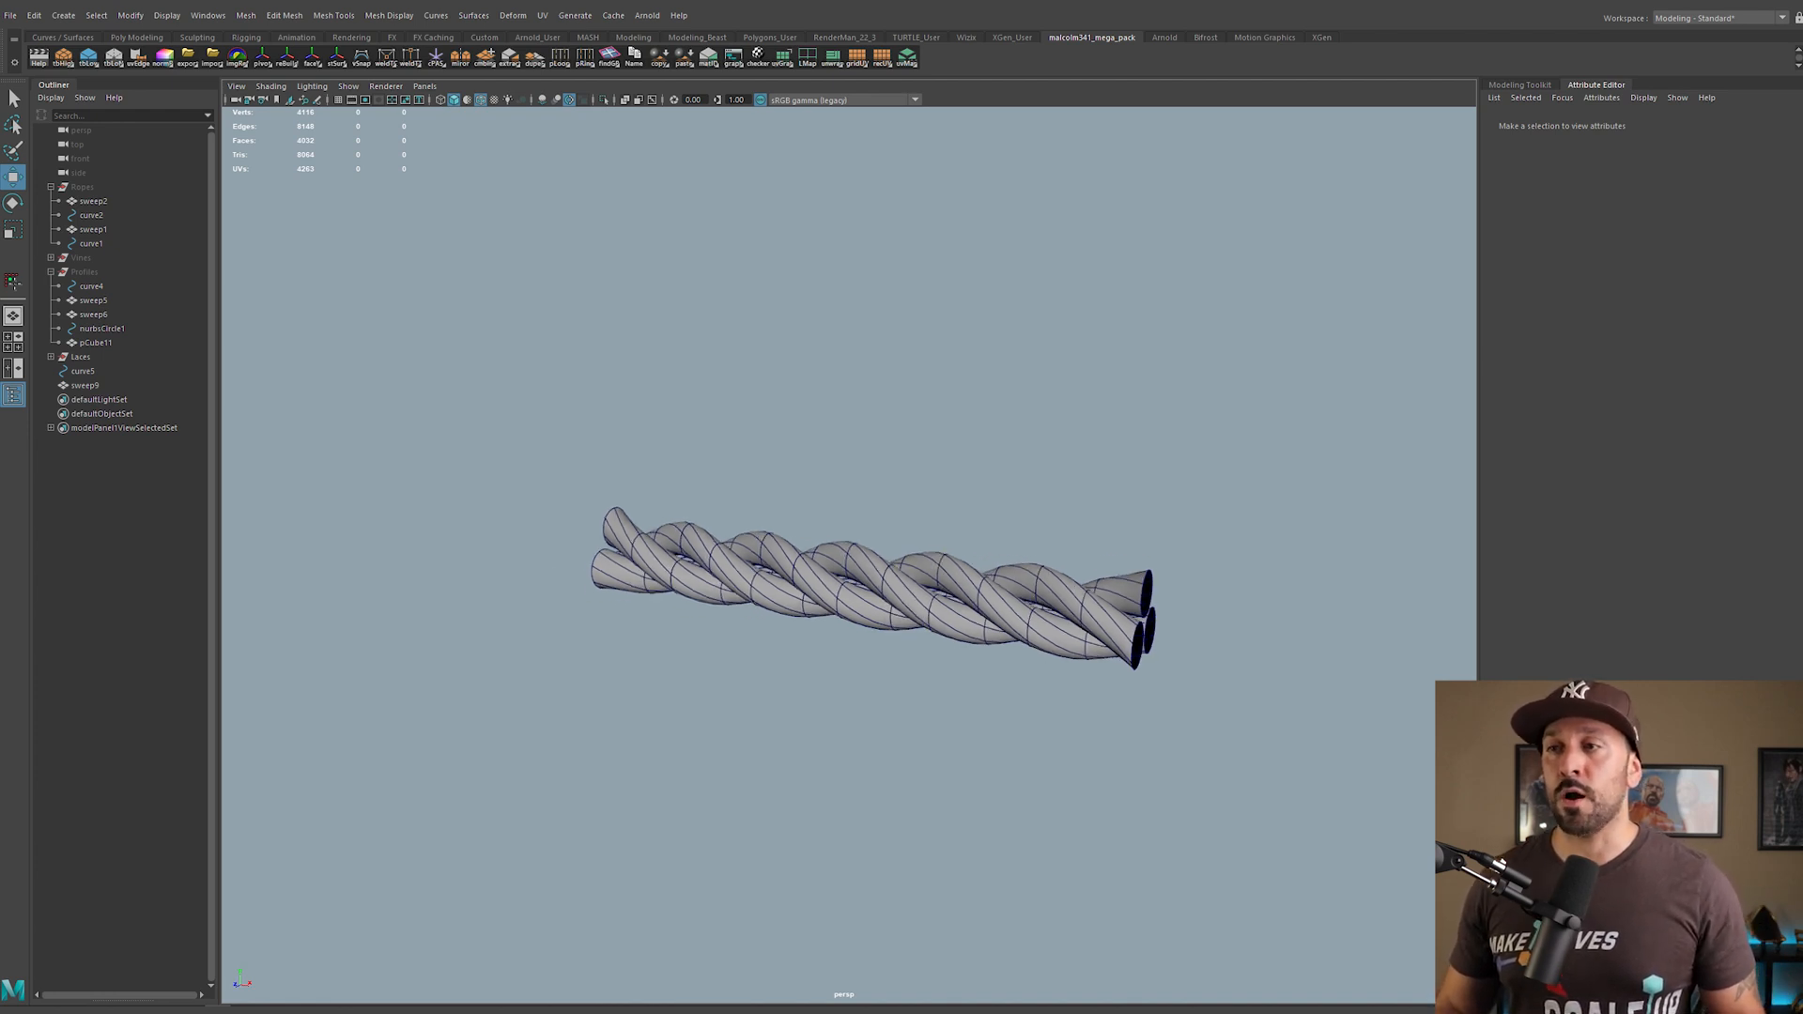
Step: Select sweep1 in the Ropes group and browse its saved sweep presets
left_click(88, 383)
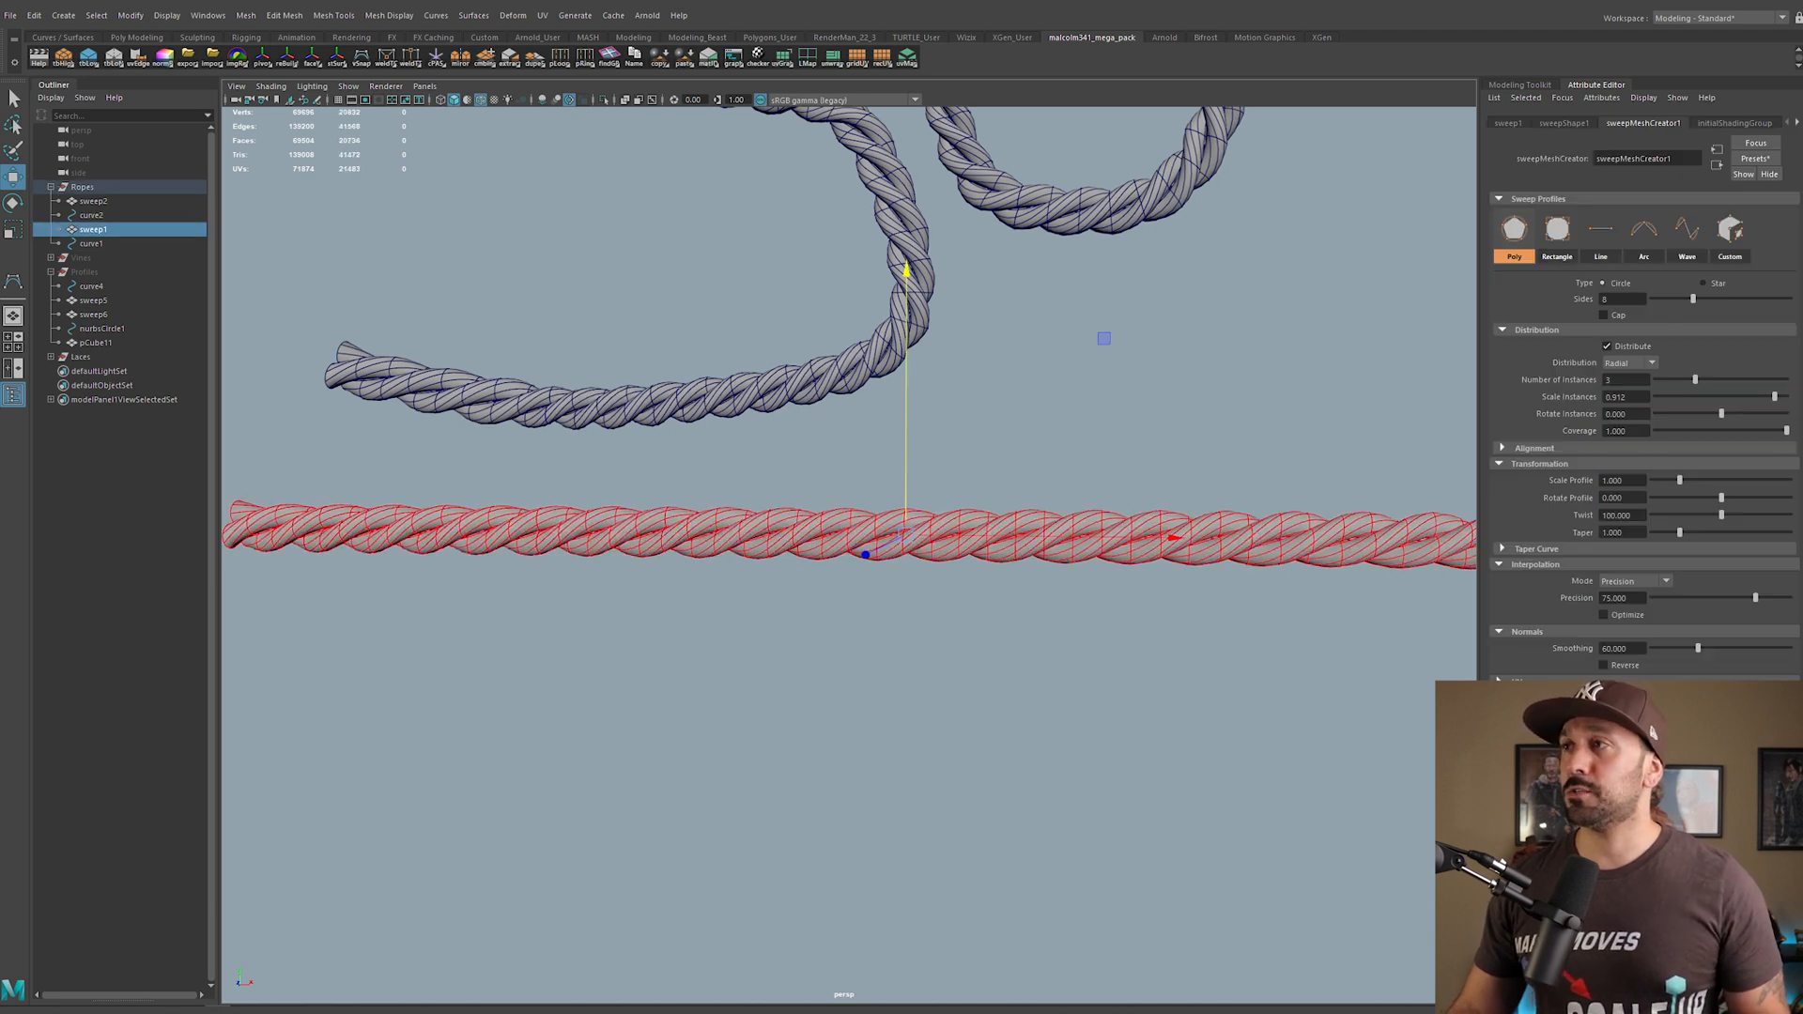
left_click(1754, 158)
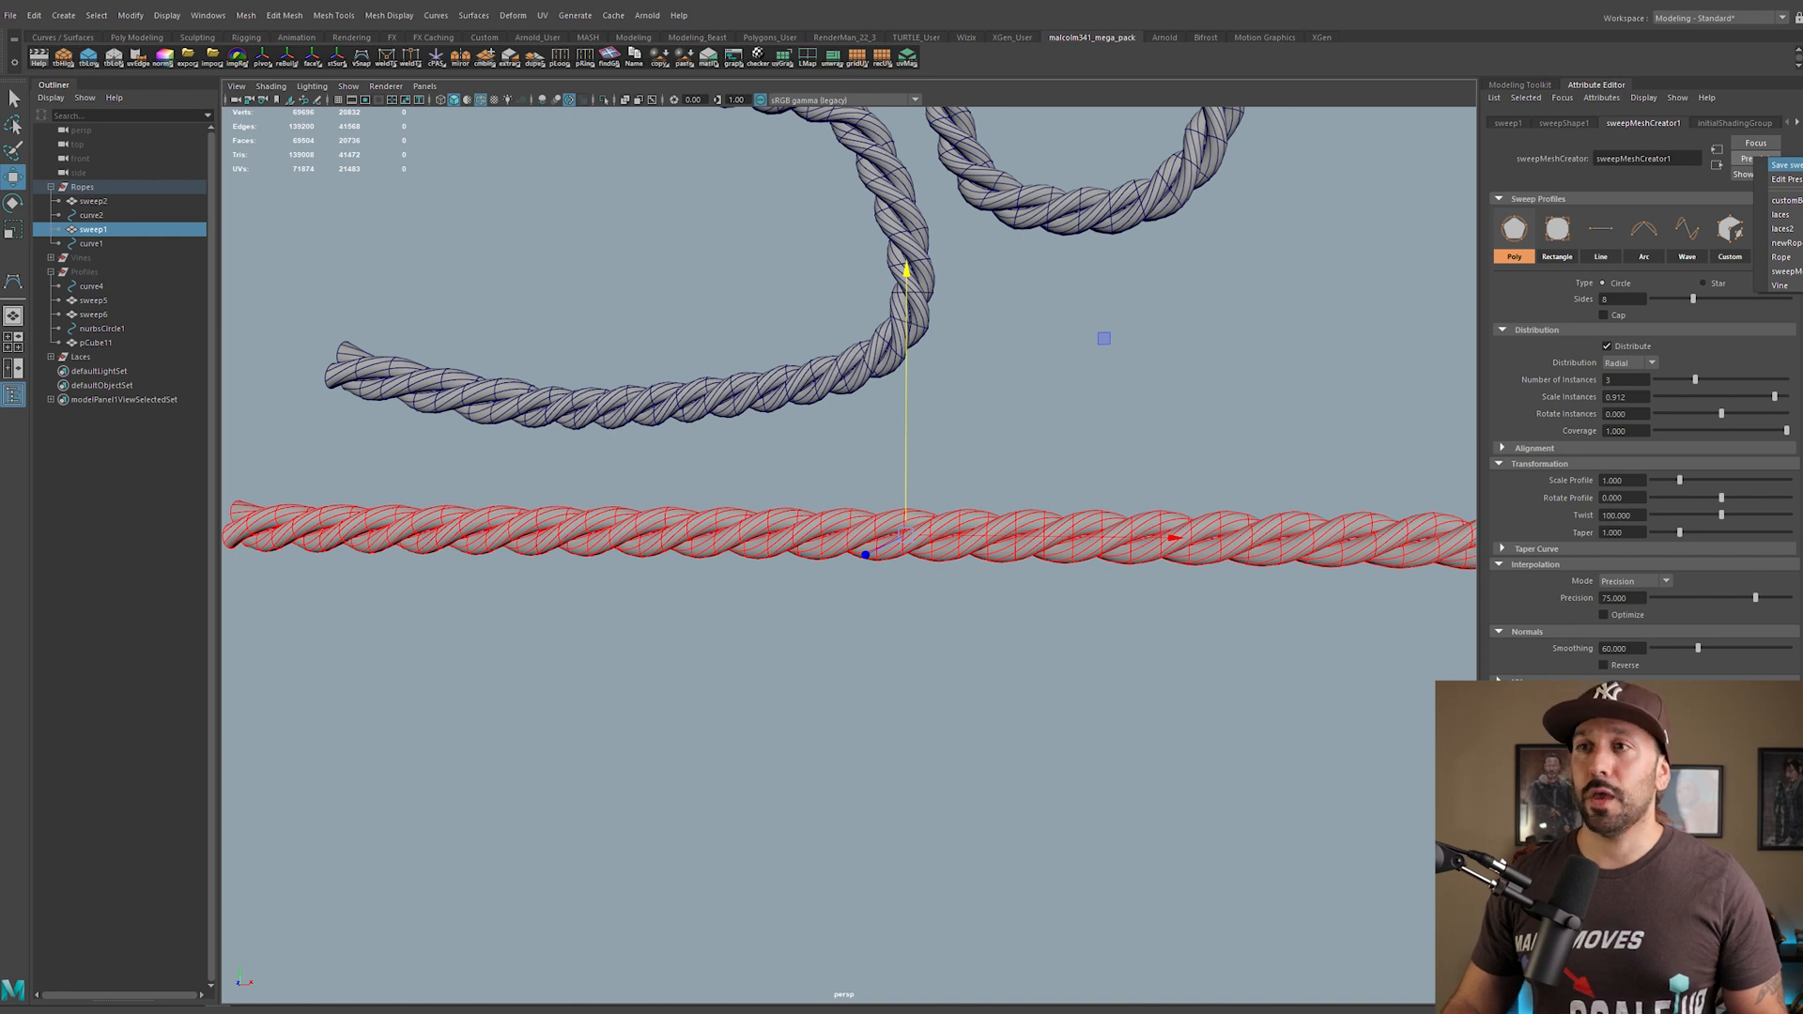
left_click(93, 201)
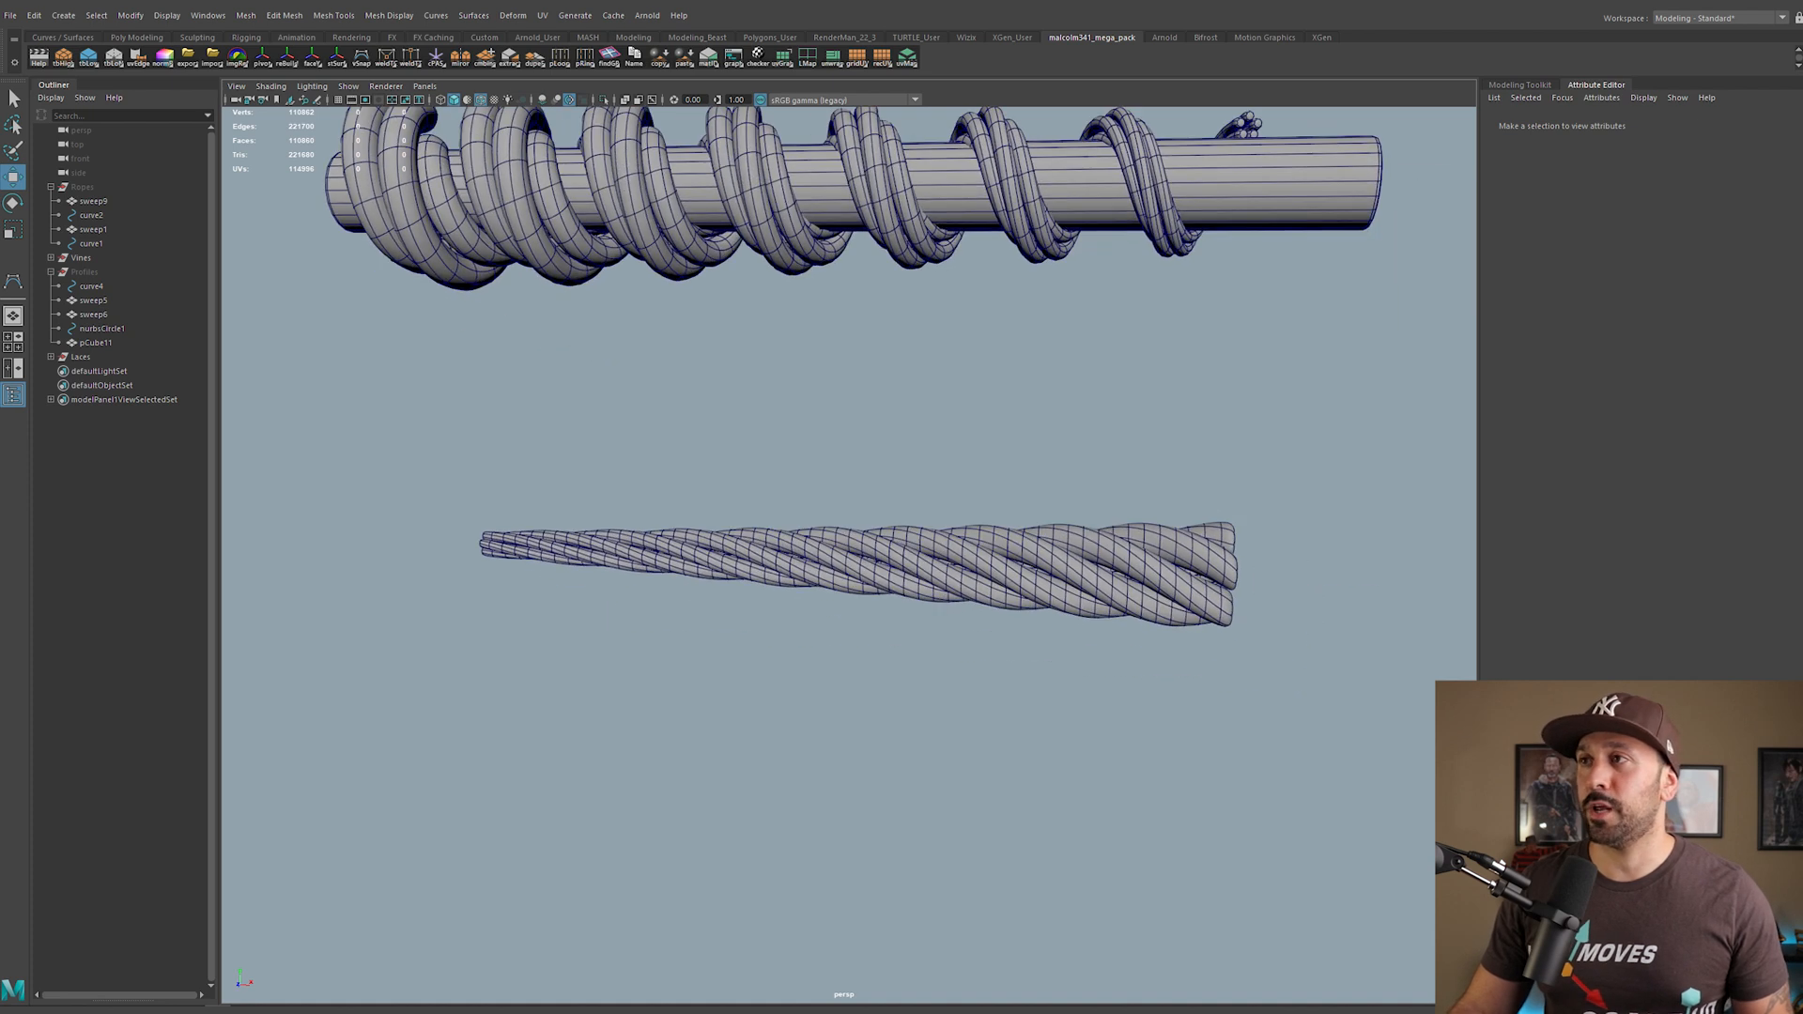
Step: Frame the Vines group and unhide pHelix1 so the helix ribbon shows around the cylinder
left_click(856, 569)
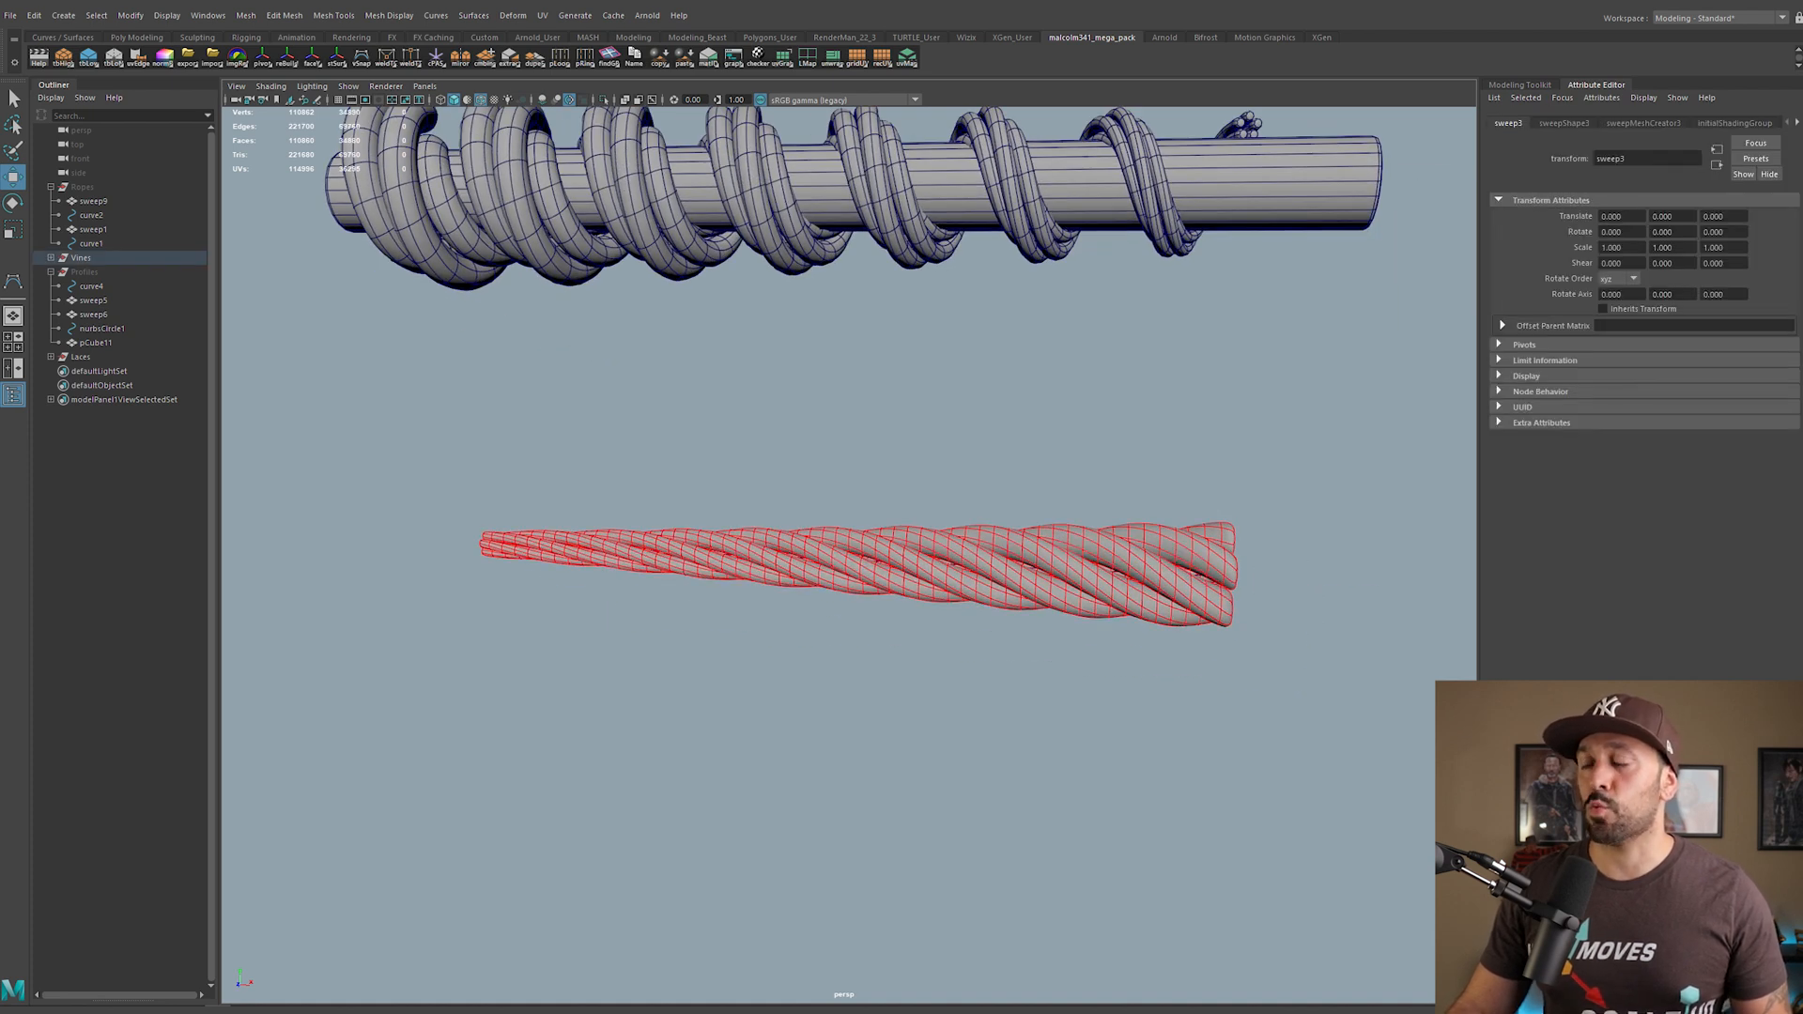
left_click(1641, 124)
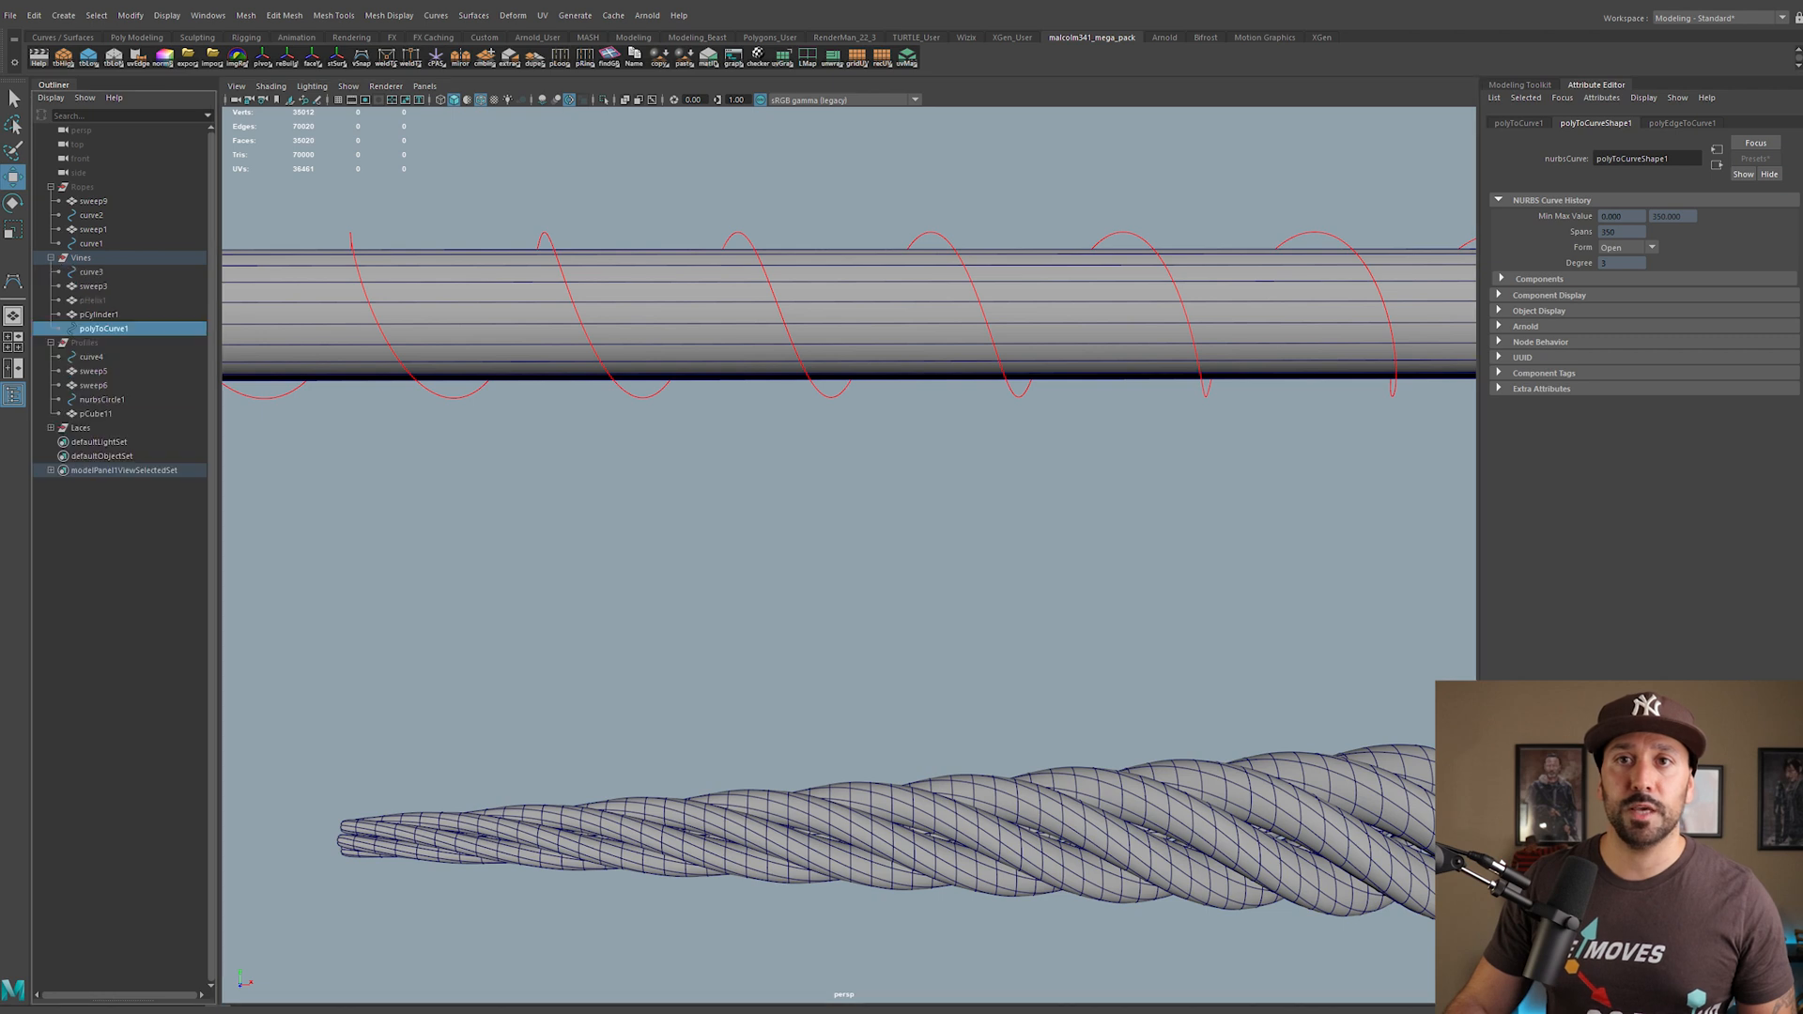
left_click(89, 301)
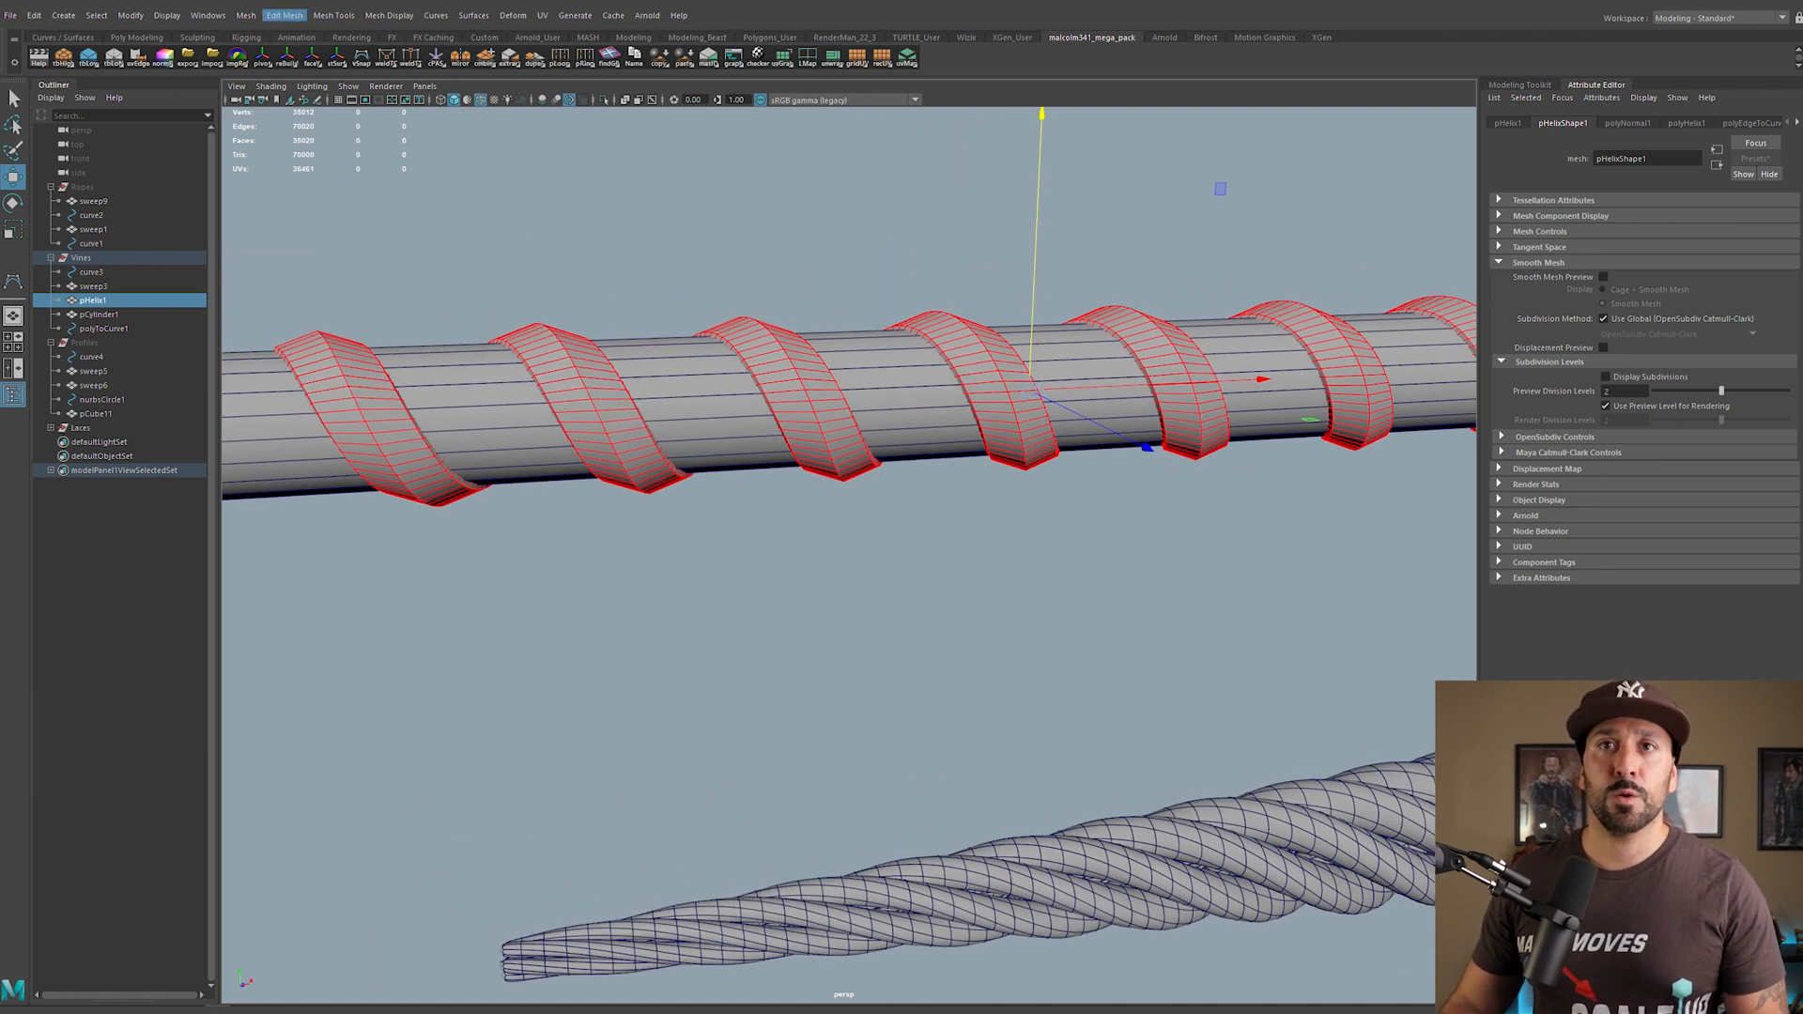
Step: Convert the helix's center edge loop to a spiral curve via Modify > Convert > Polygon Edges to Curve
left_click(62, 15)
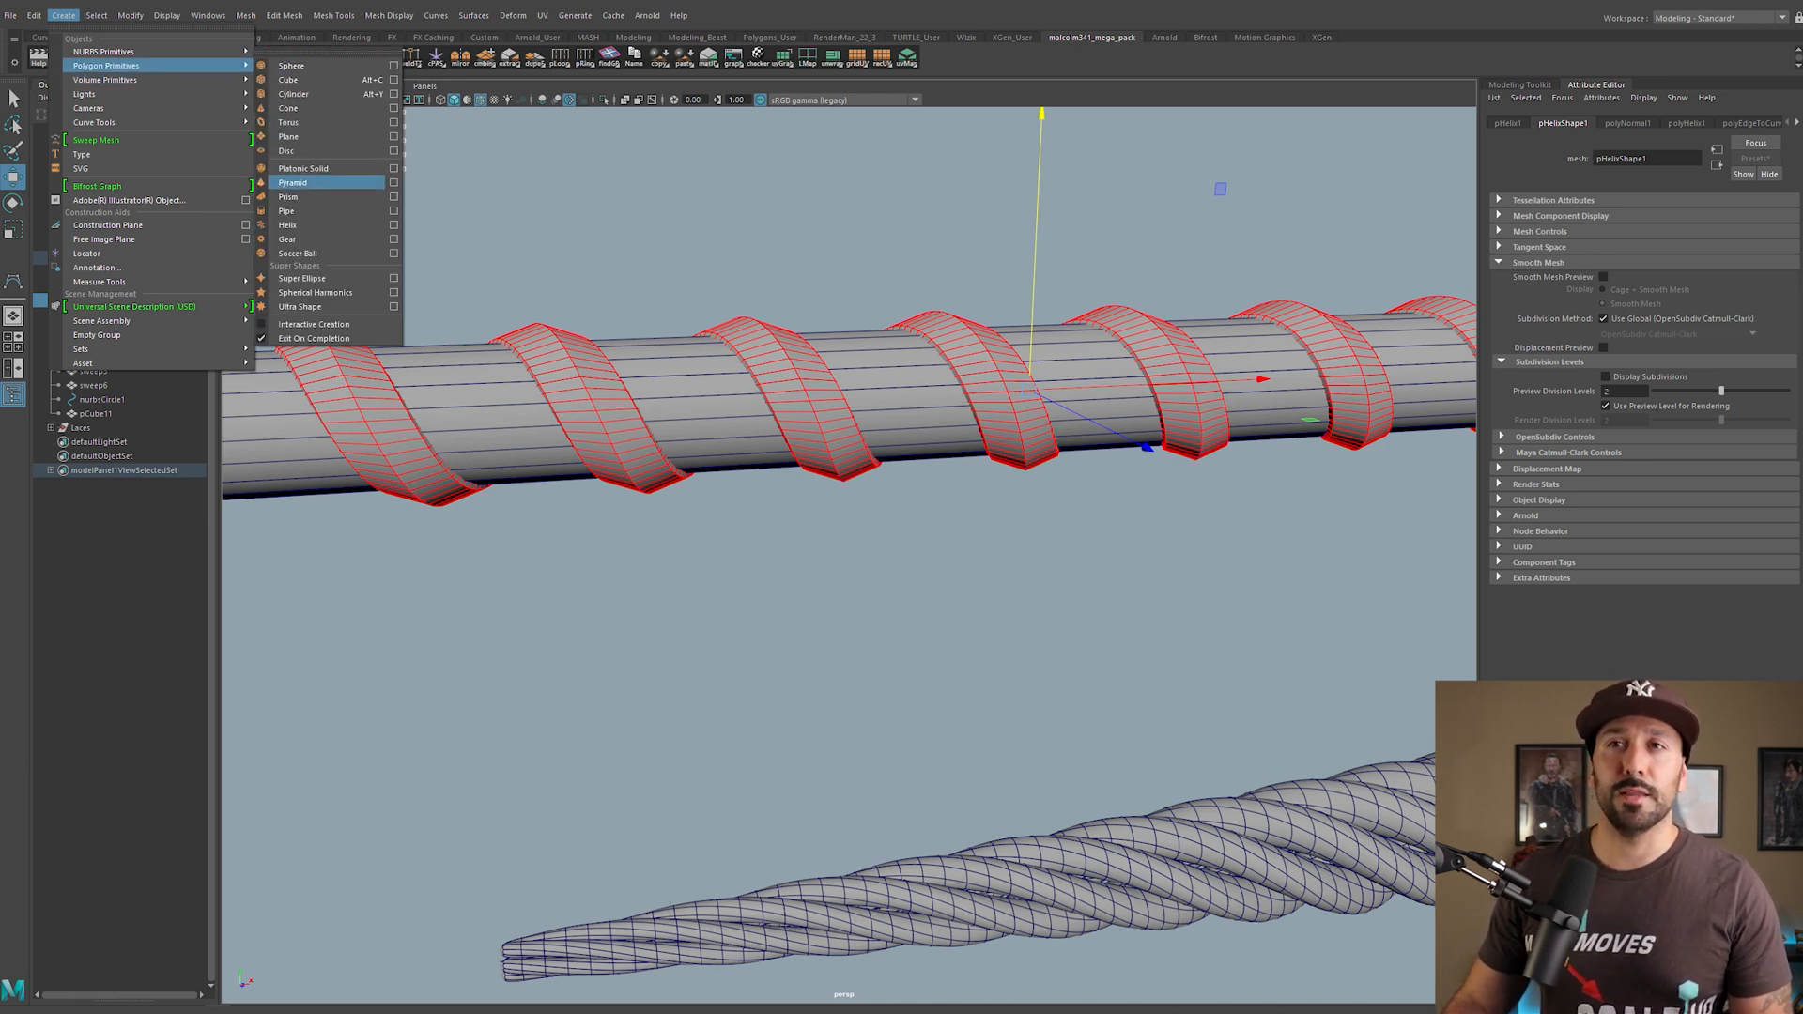
mouse_move(289, 196)
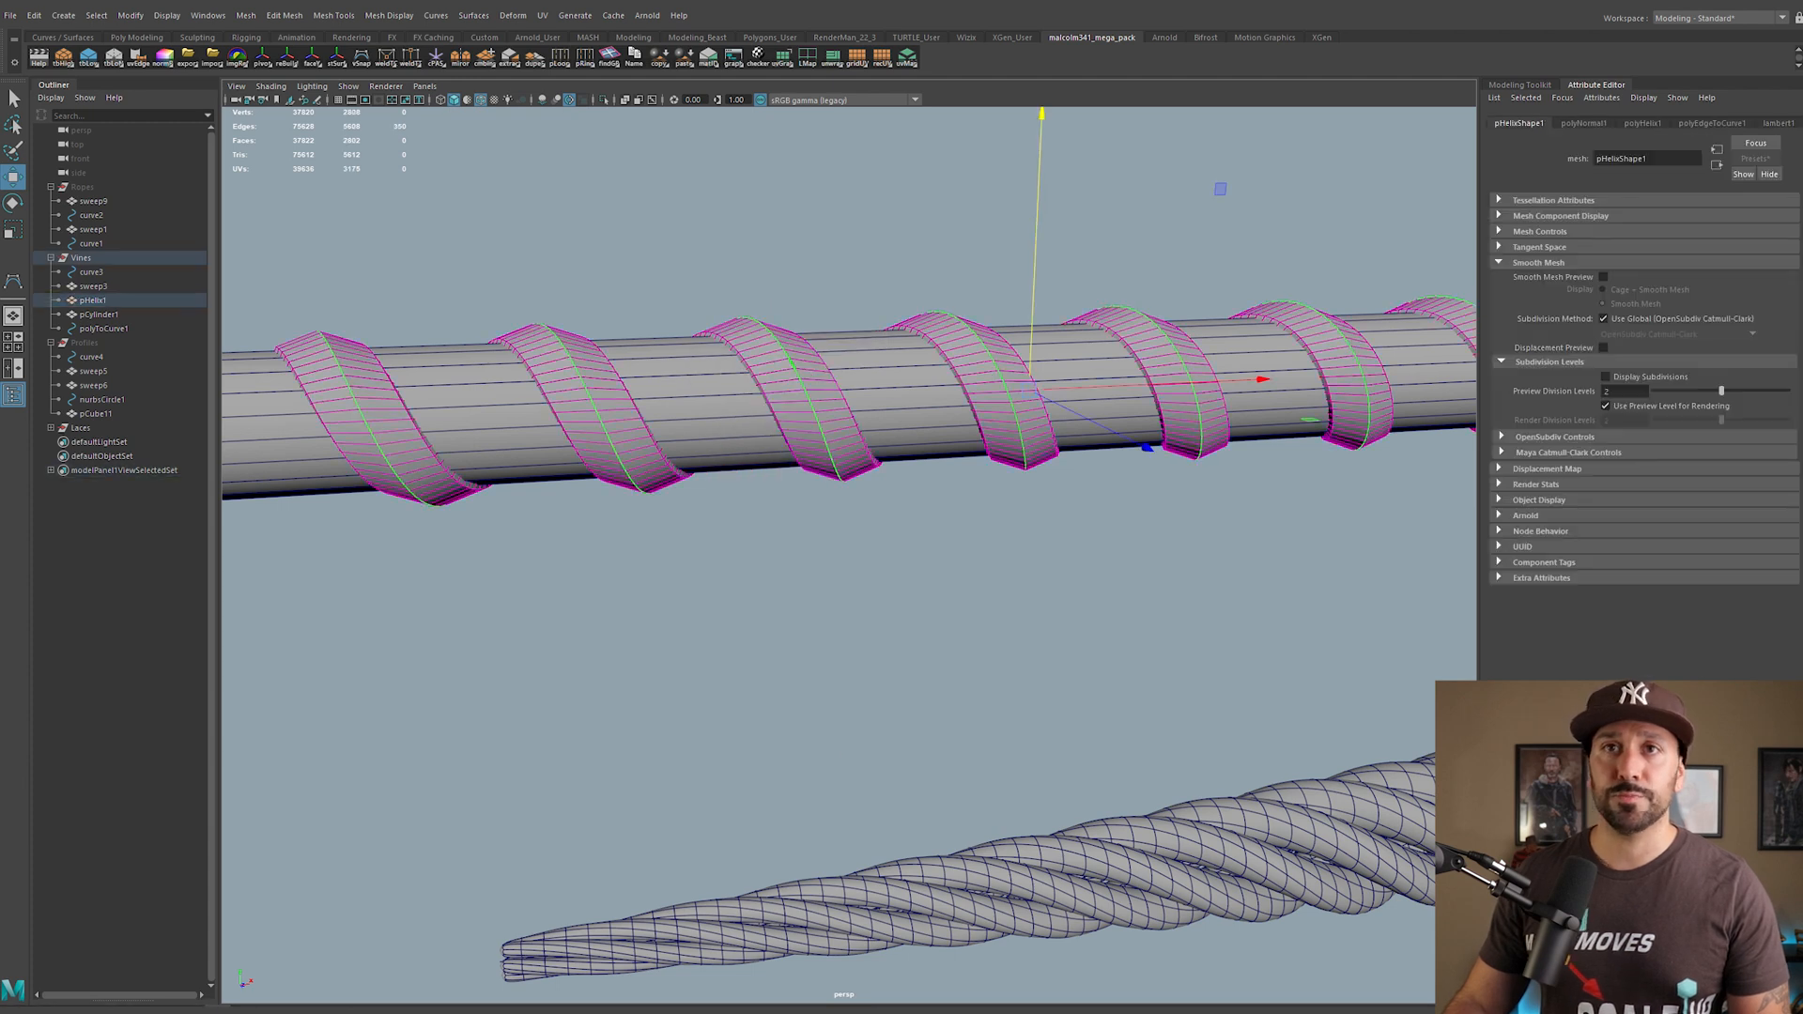
left_click(130, 15)
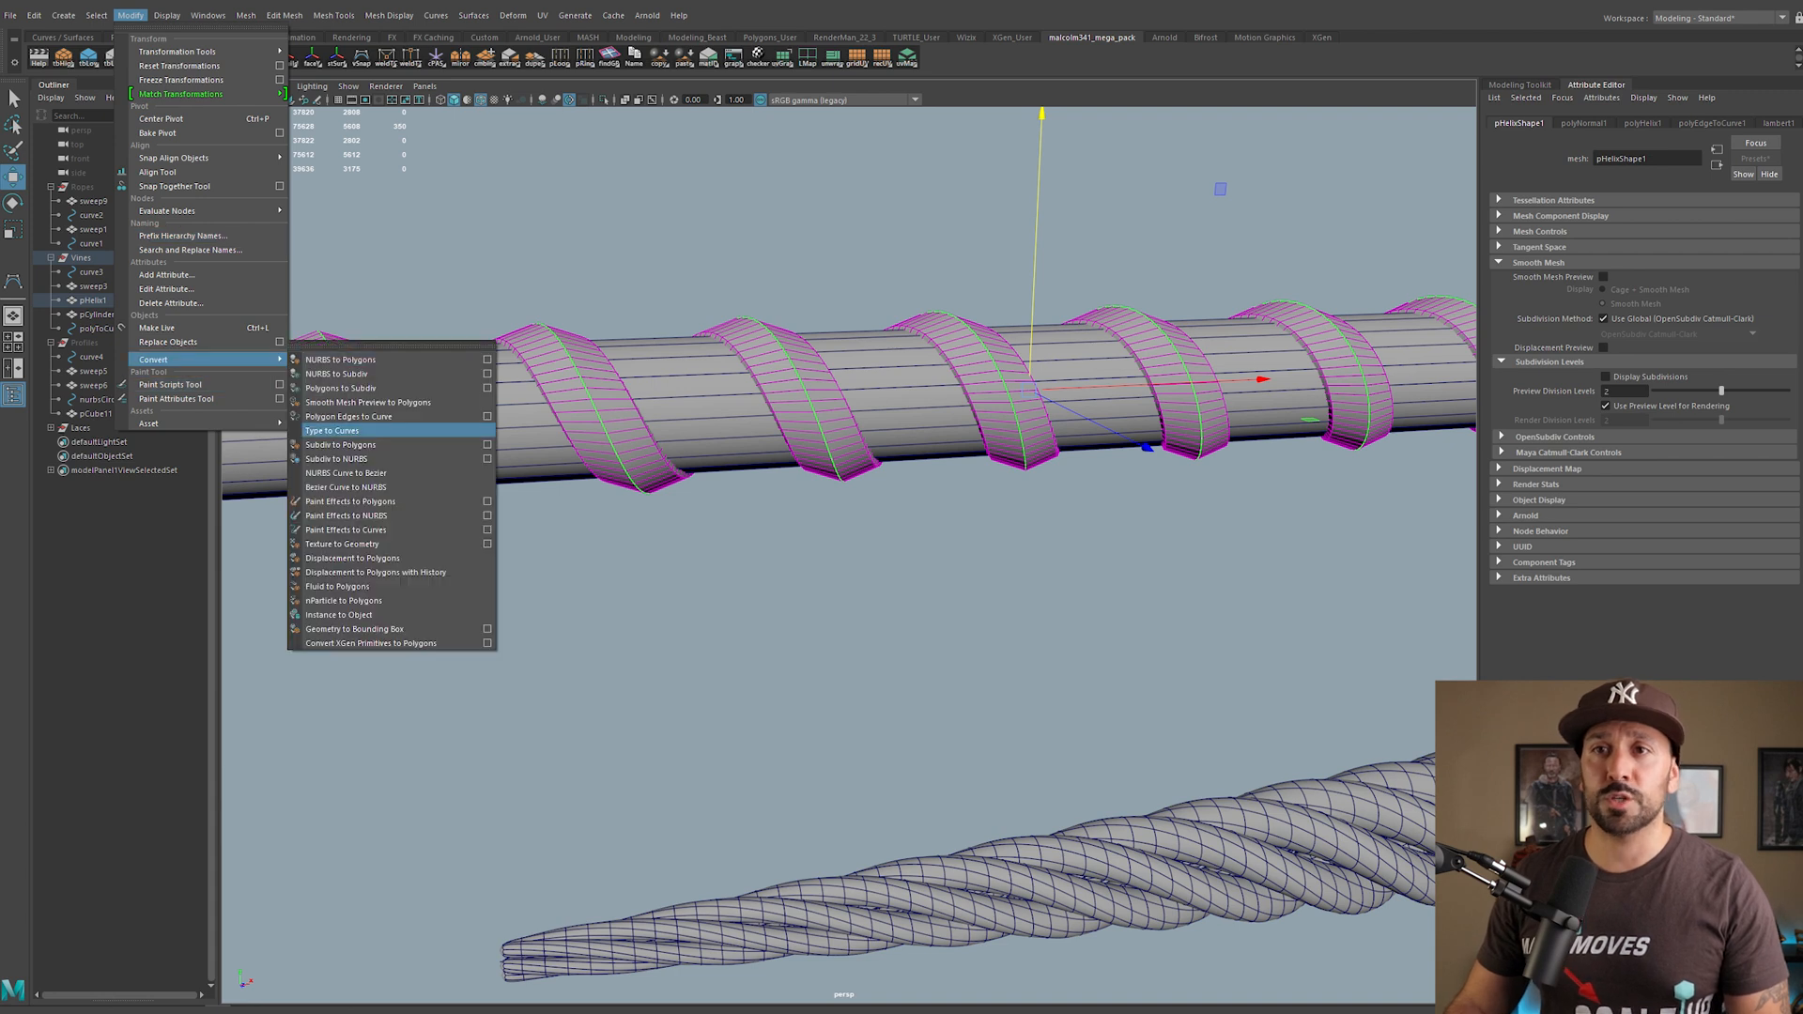
mouse_move(391, 417)
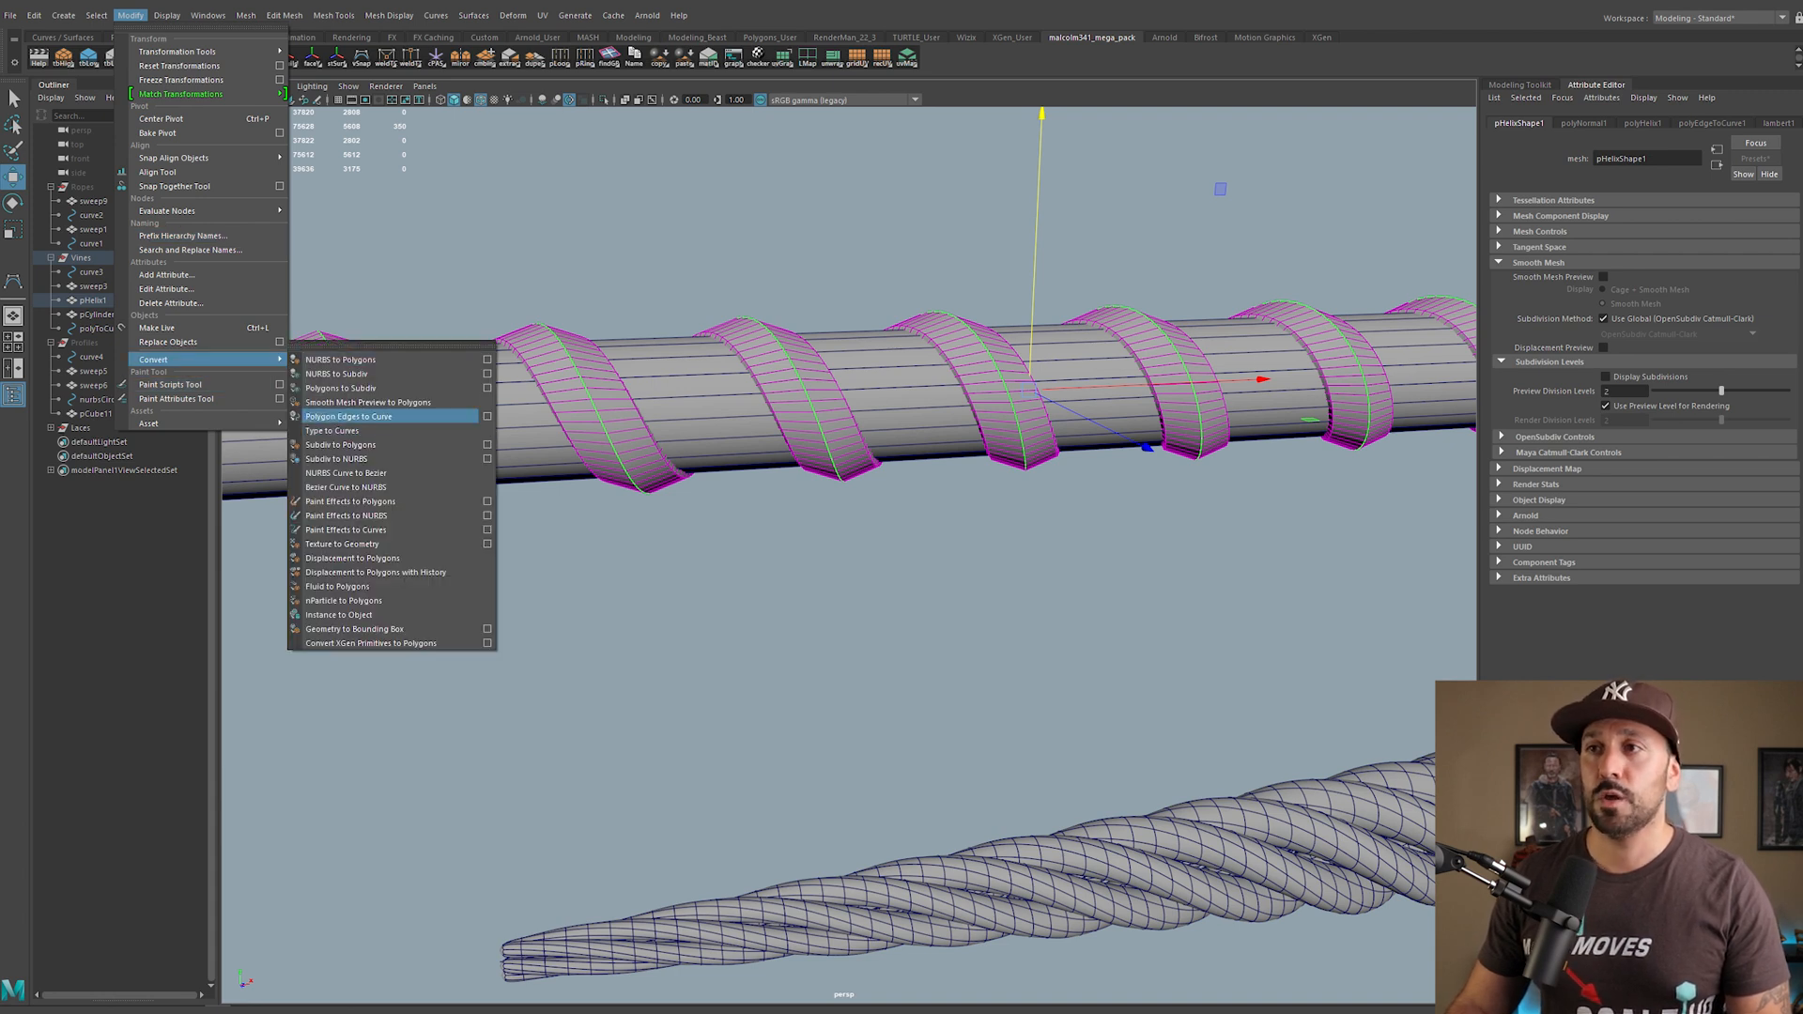
left_click(349, 417)
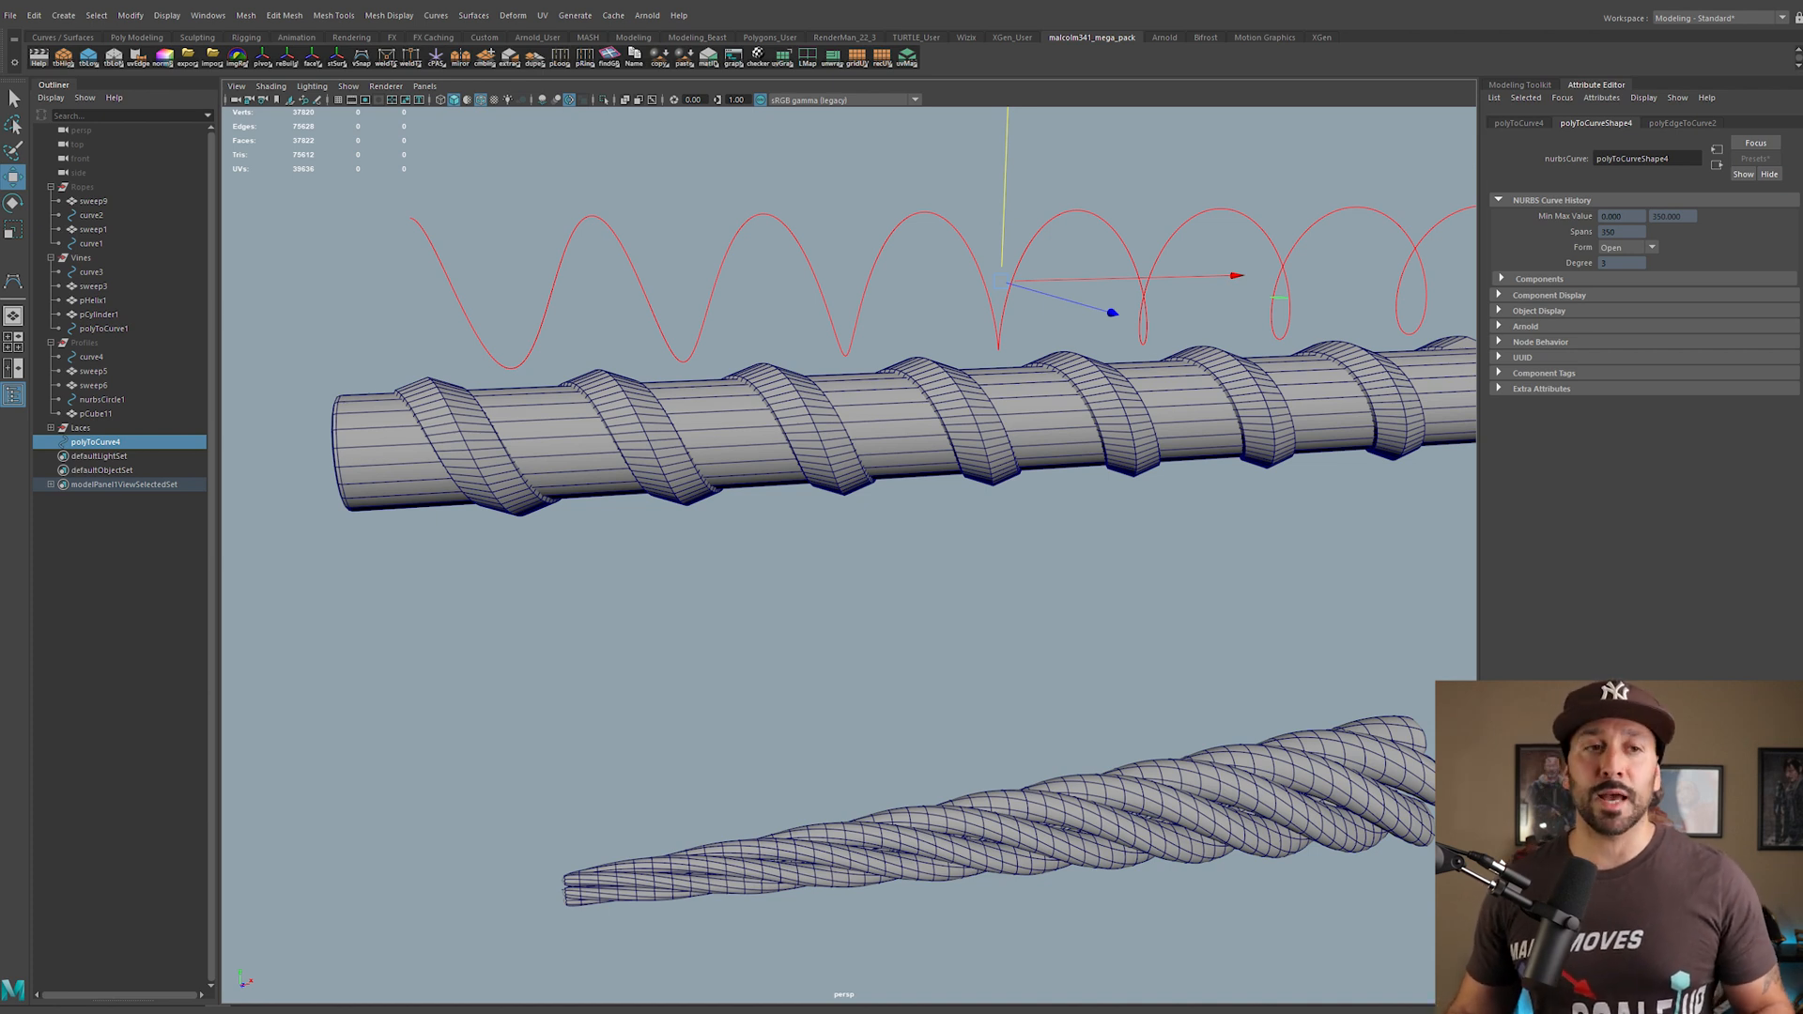
Step: Select the polyToCurve spiral and create a Sweep Mesh along it
left_click(806, 633)
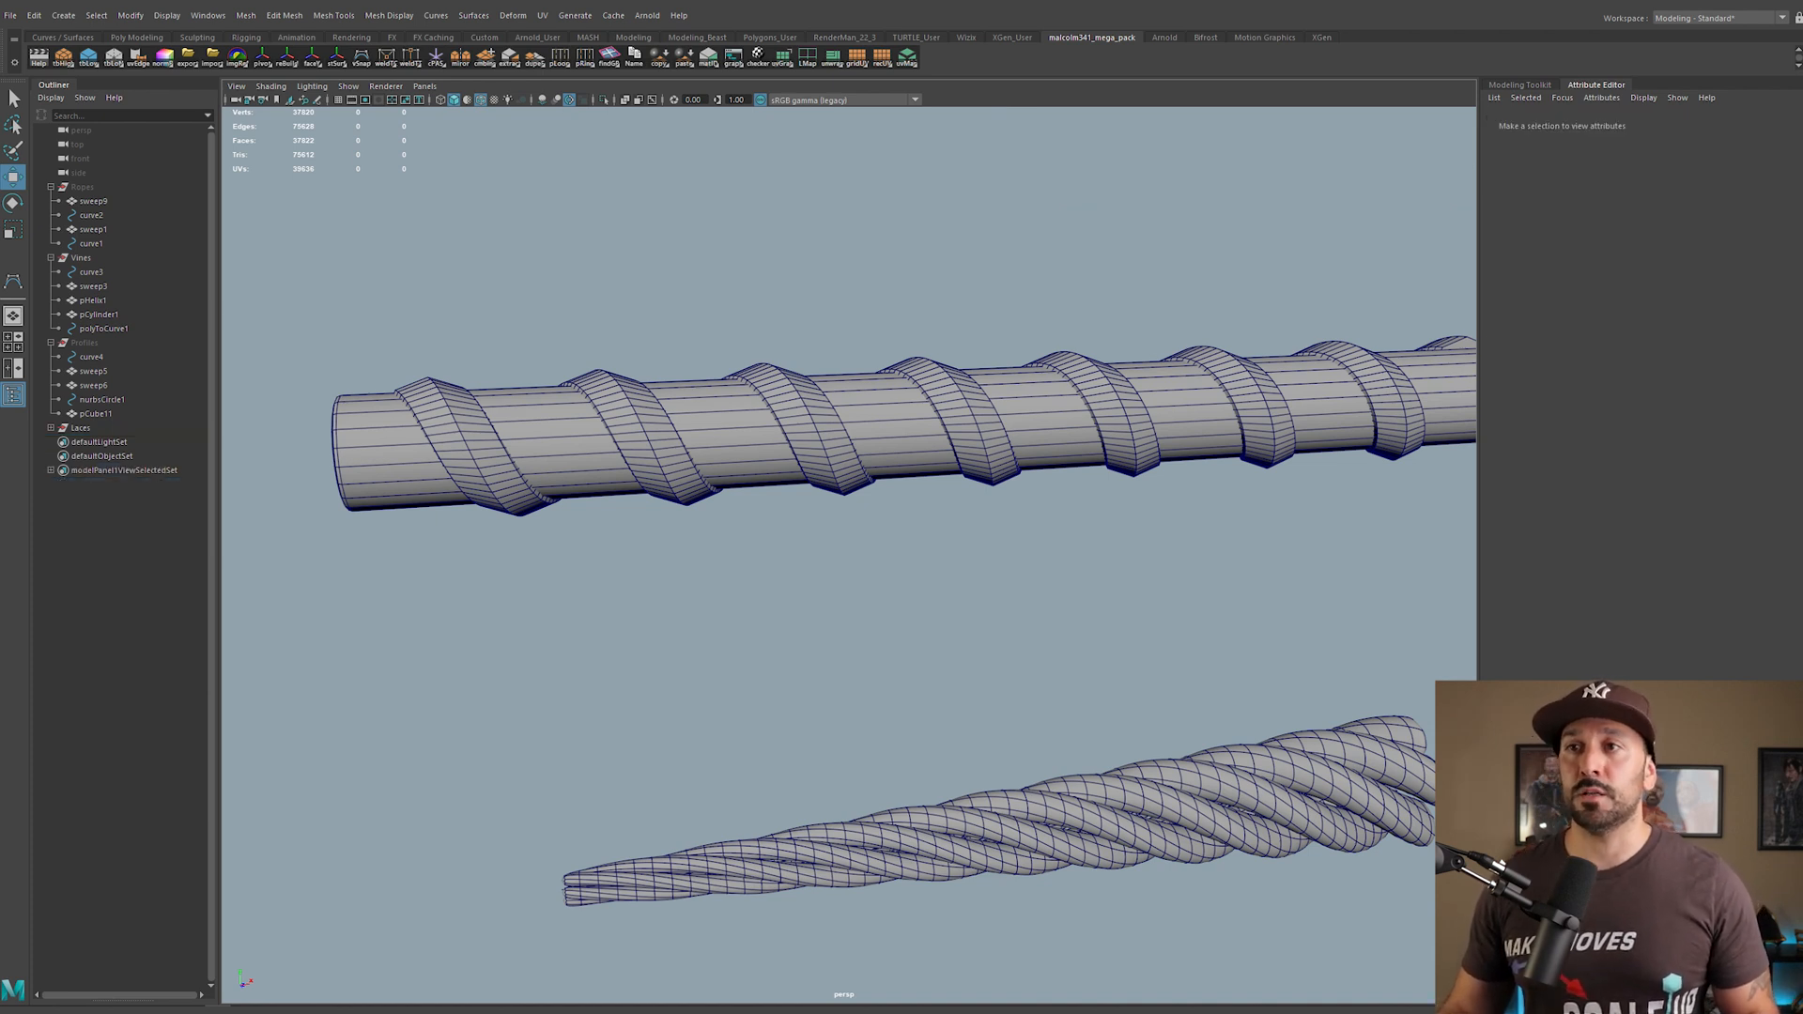
left_click(101, 326)
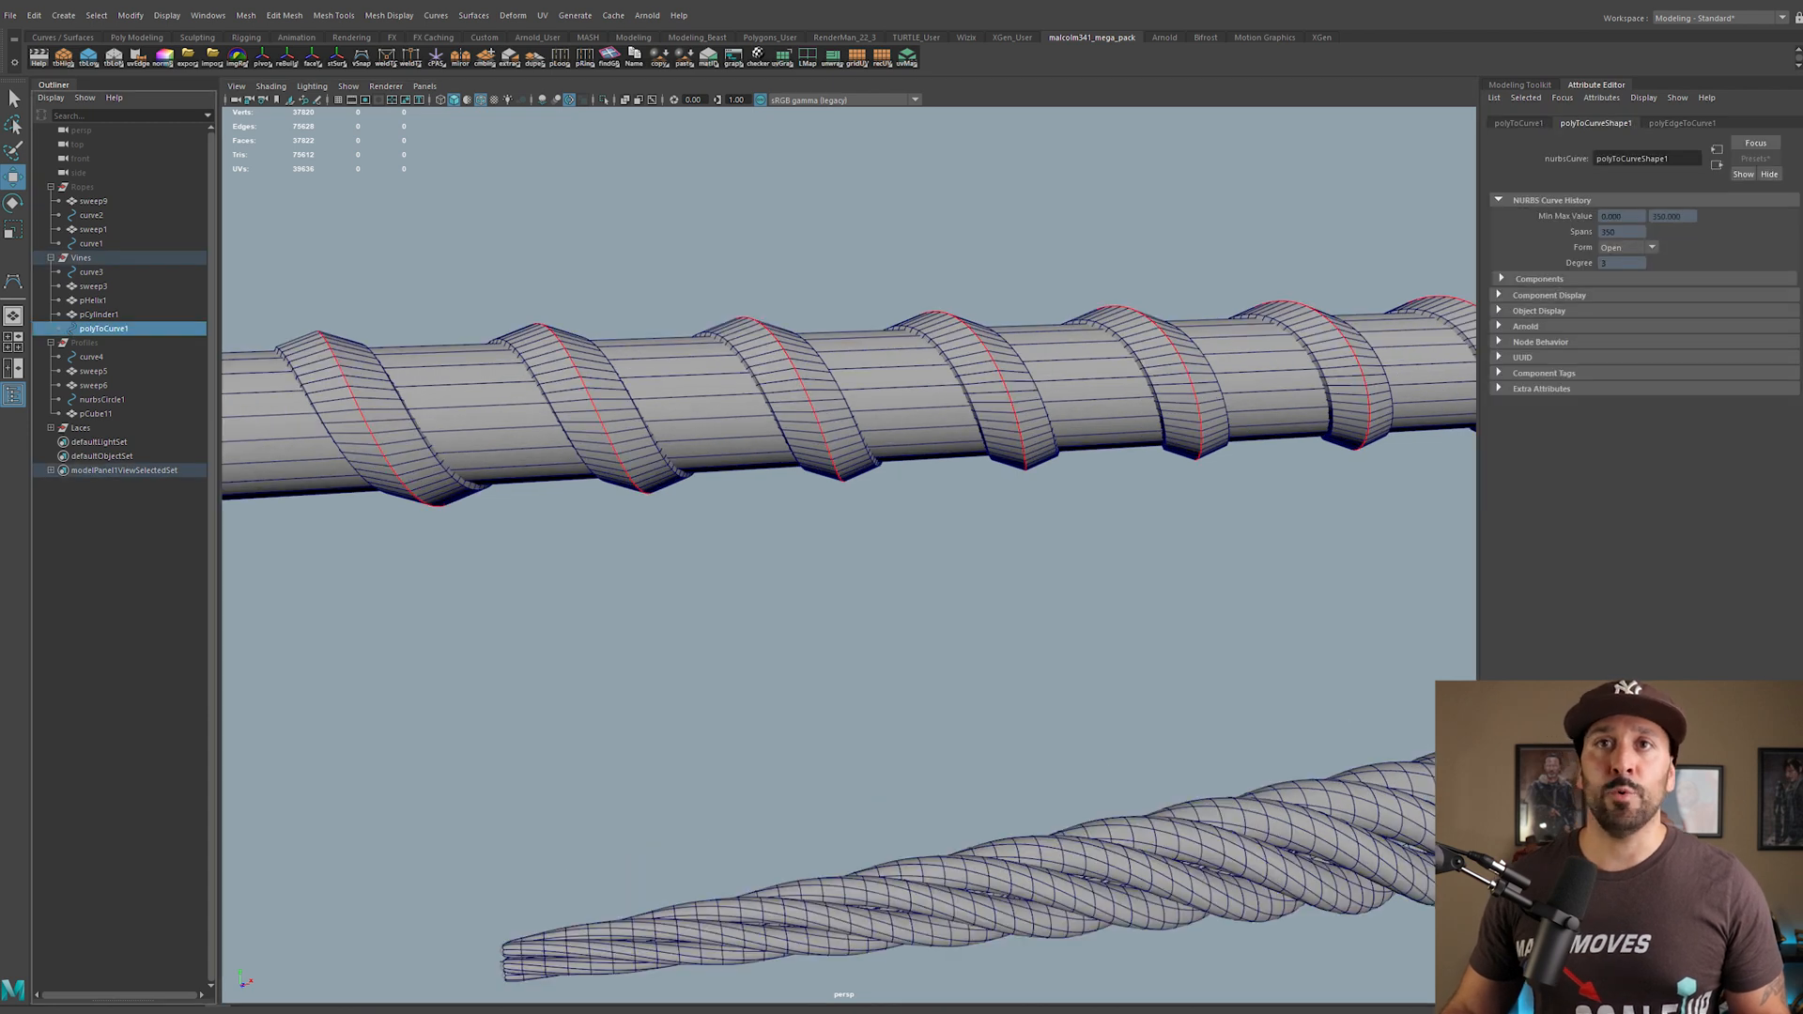
left_click(62, 15)
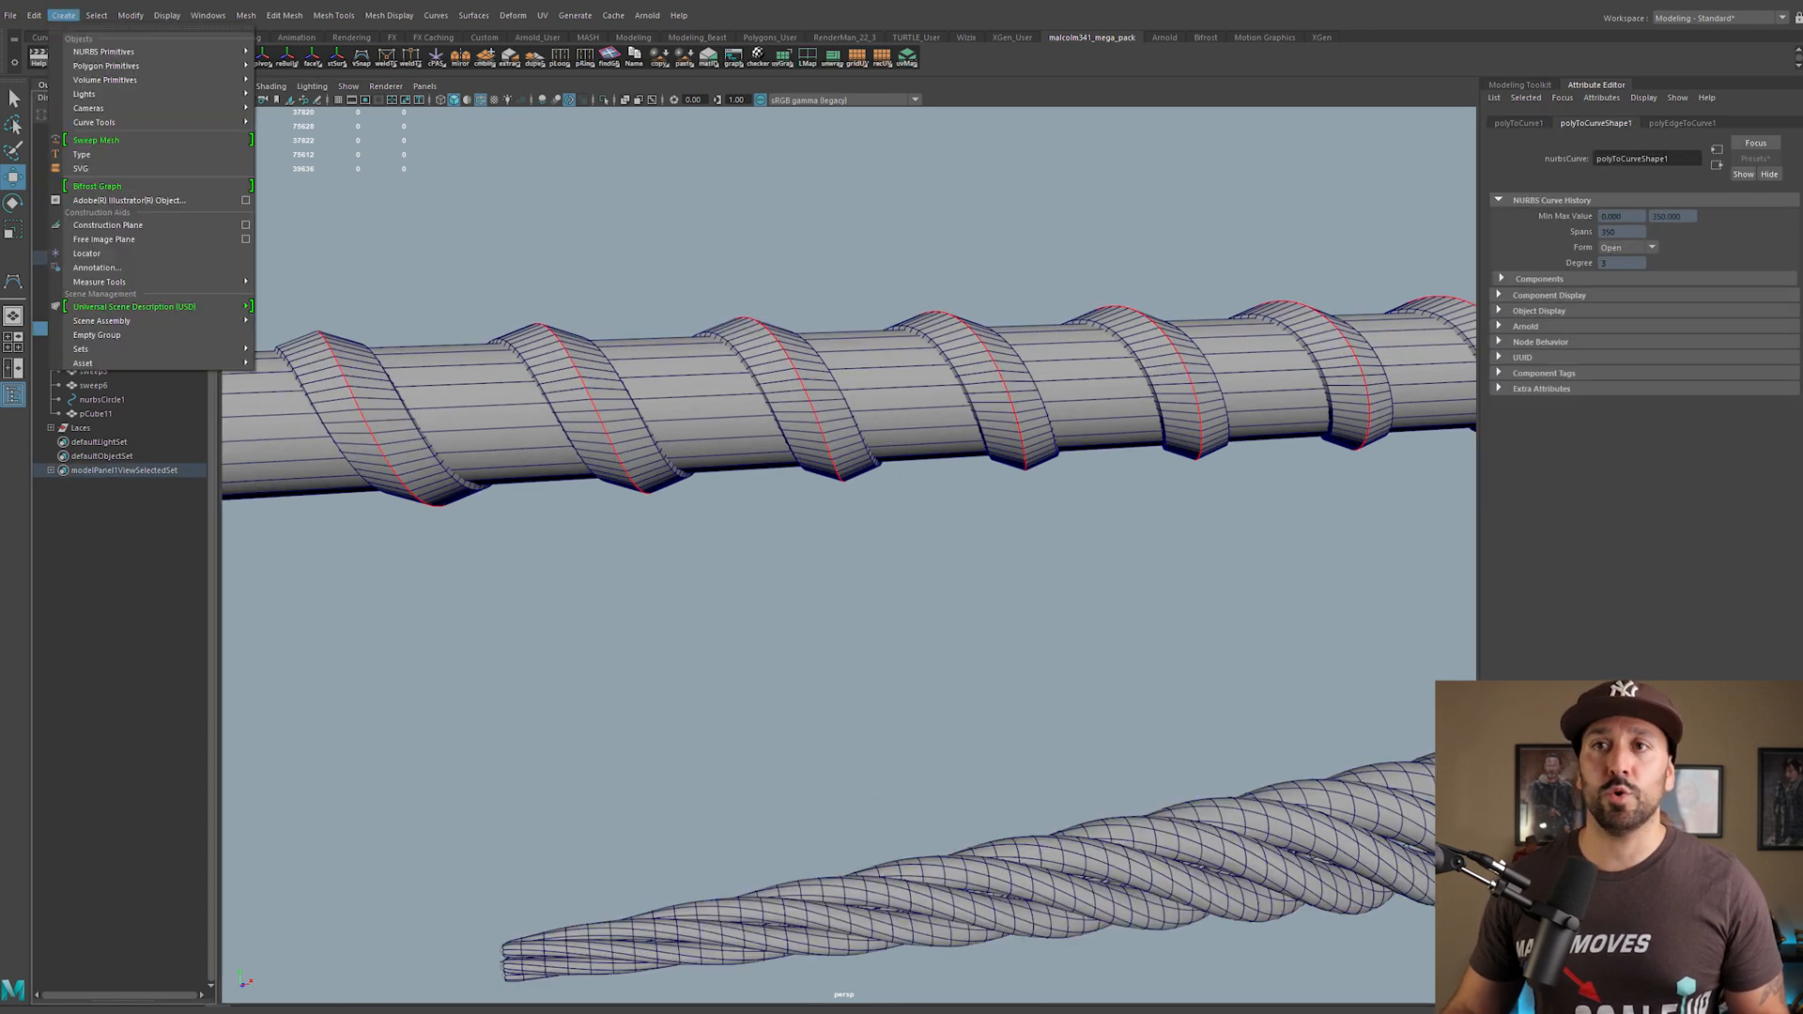
left_click(96, 139)
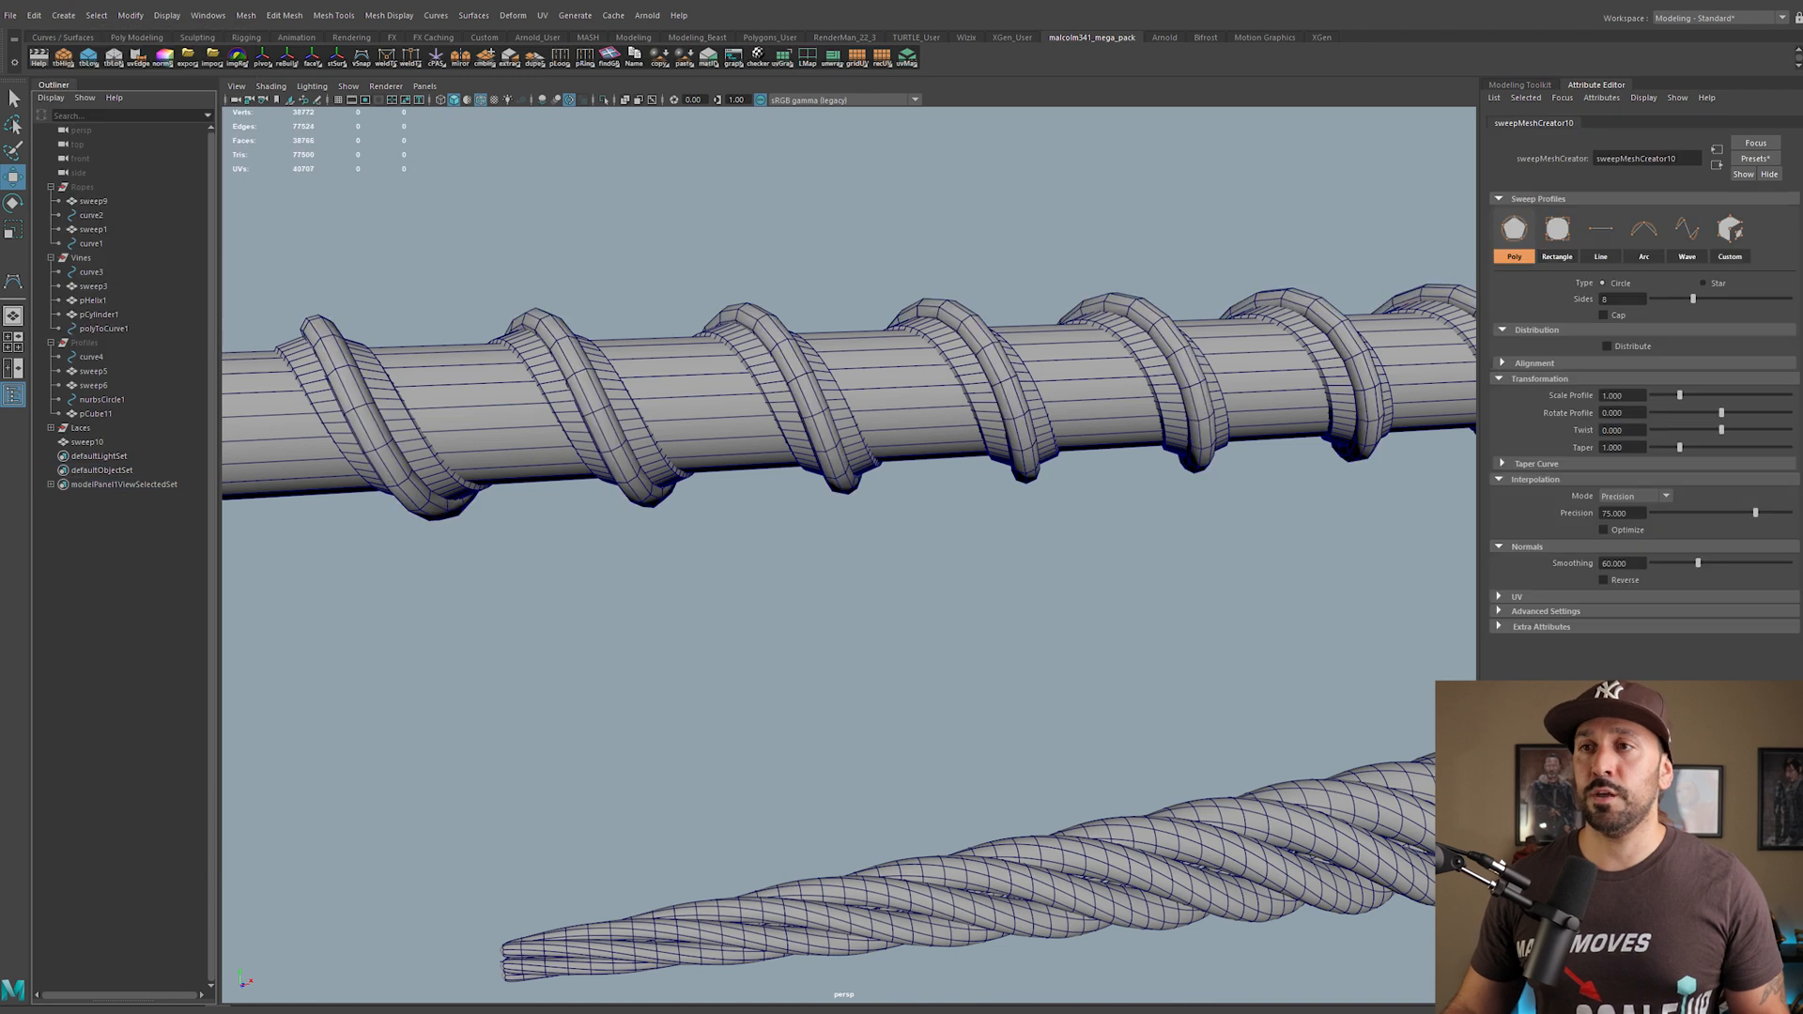
Step: Select the new swept tube and adjust its sweepMeshCreator profile settings into a coiled cable
left_click(88, 441)
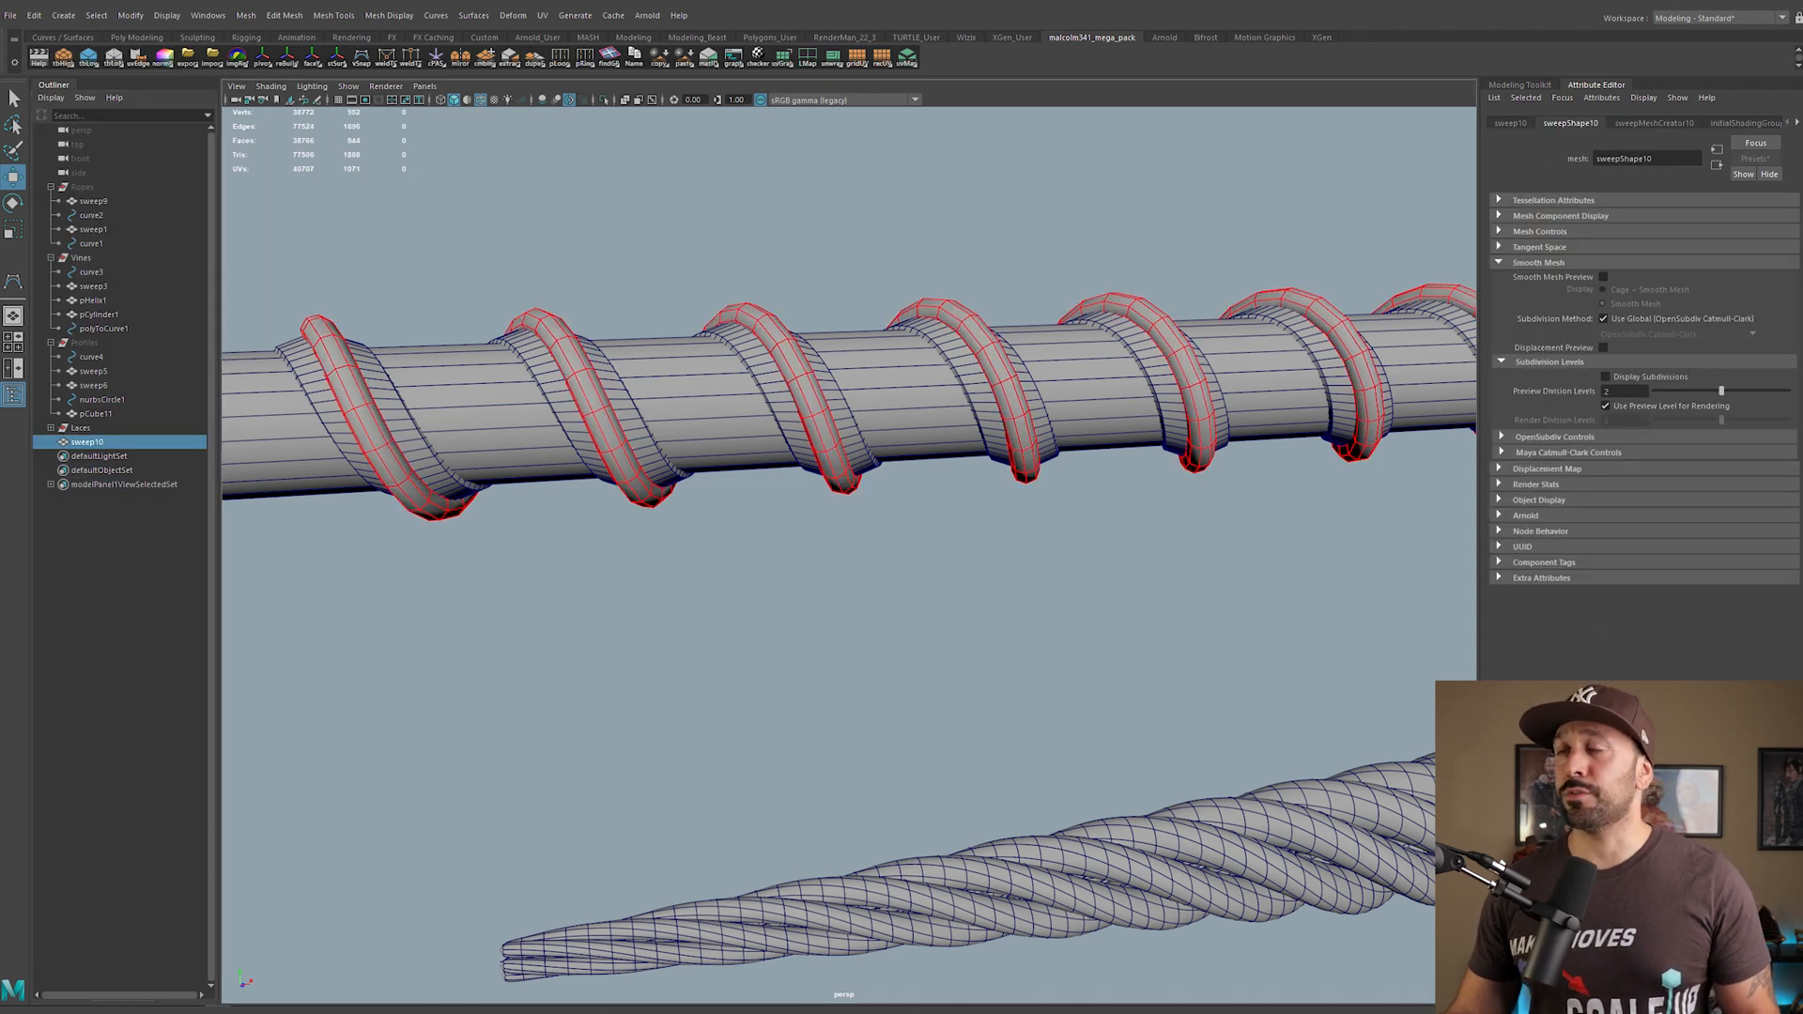
left_click(1653, 124)
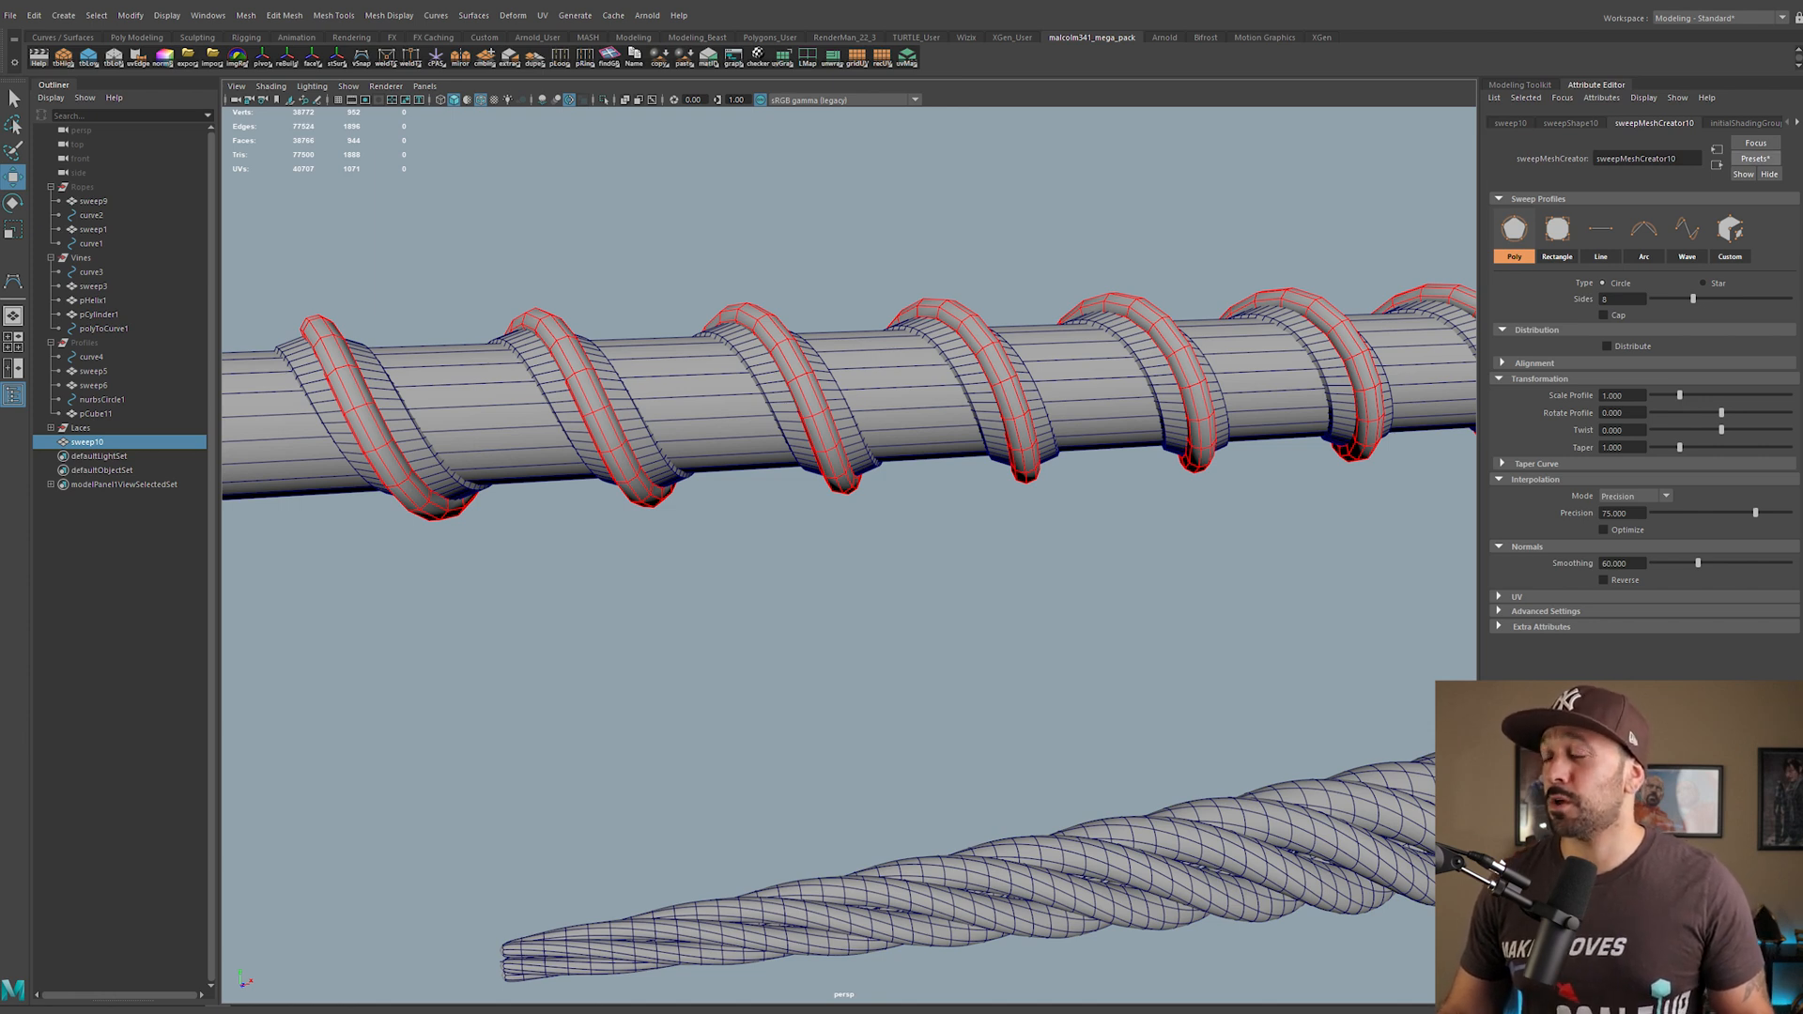
left_click(1752, 158)
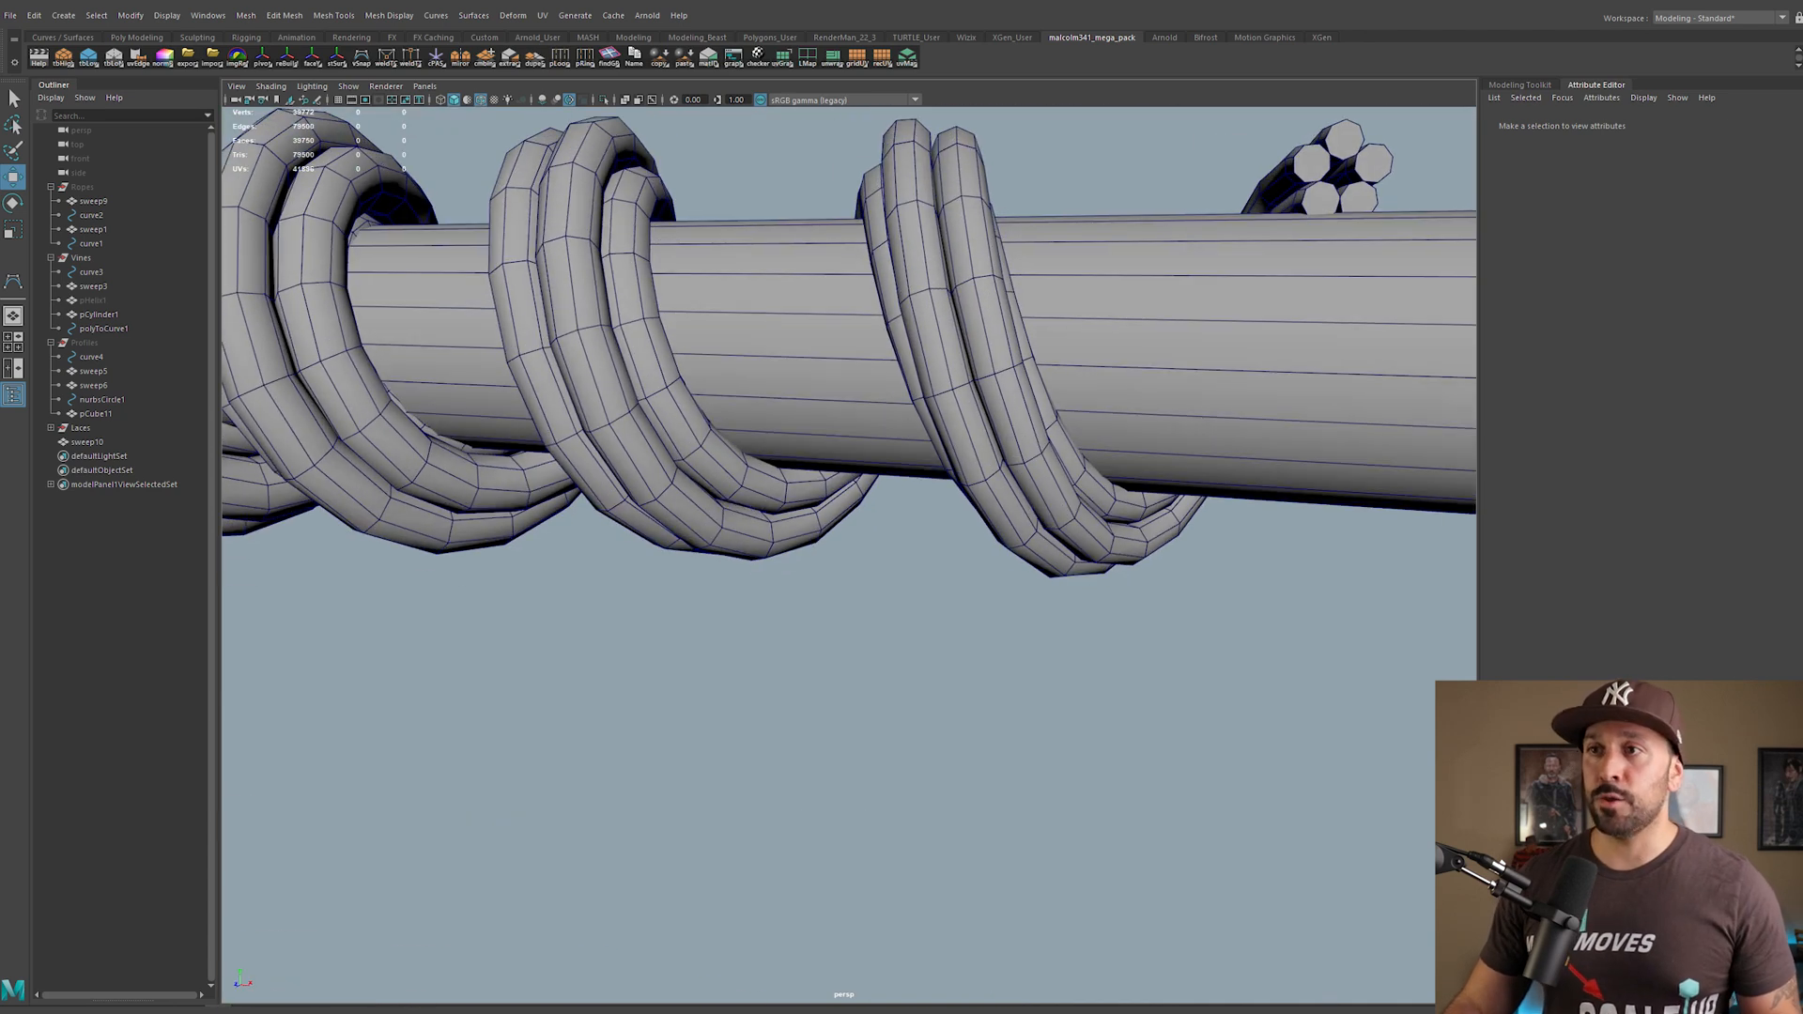
Step: View the coil as wireframe, select the spiral curve, and enable Soft Select with Volume falloff
key("4")
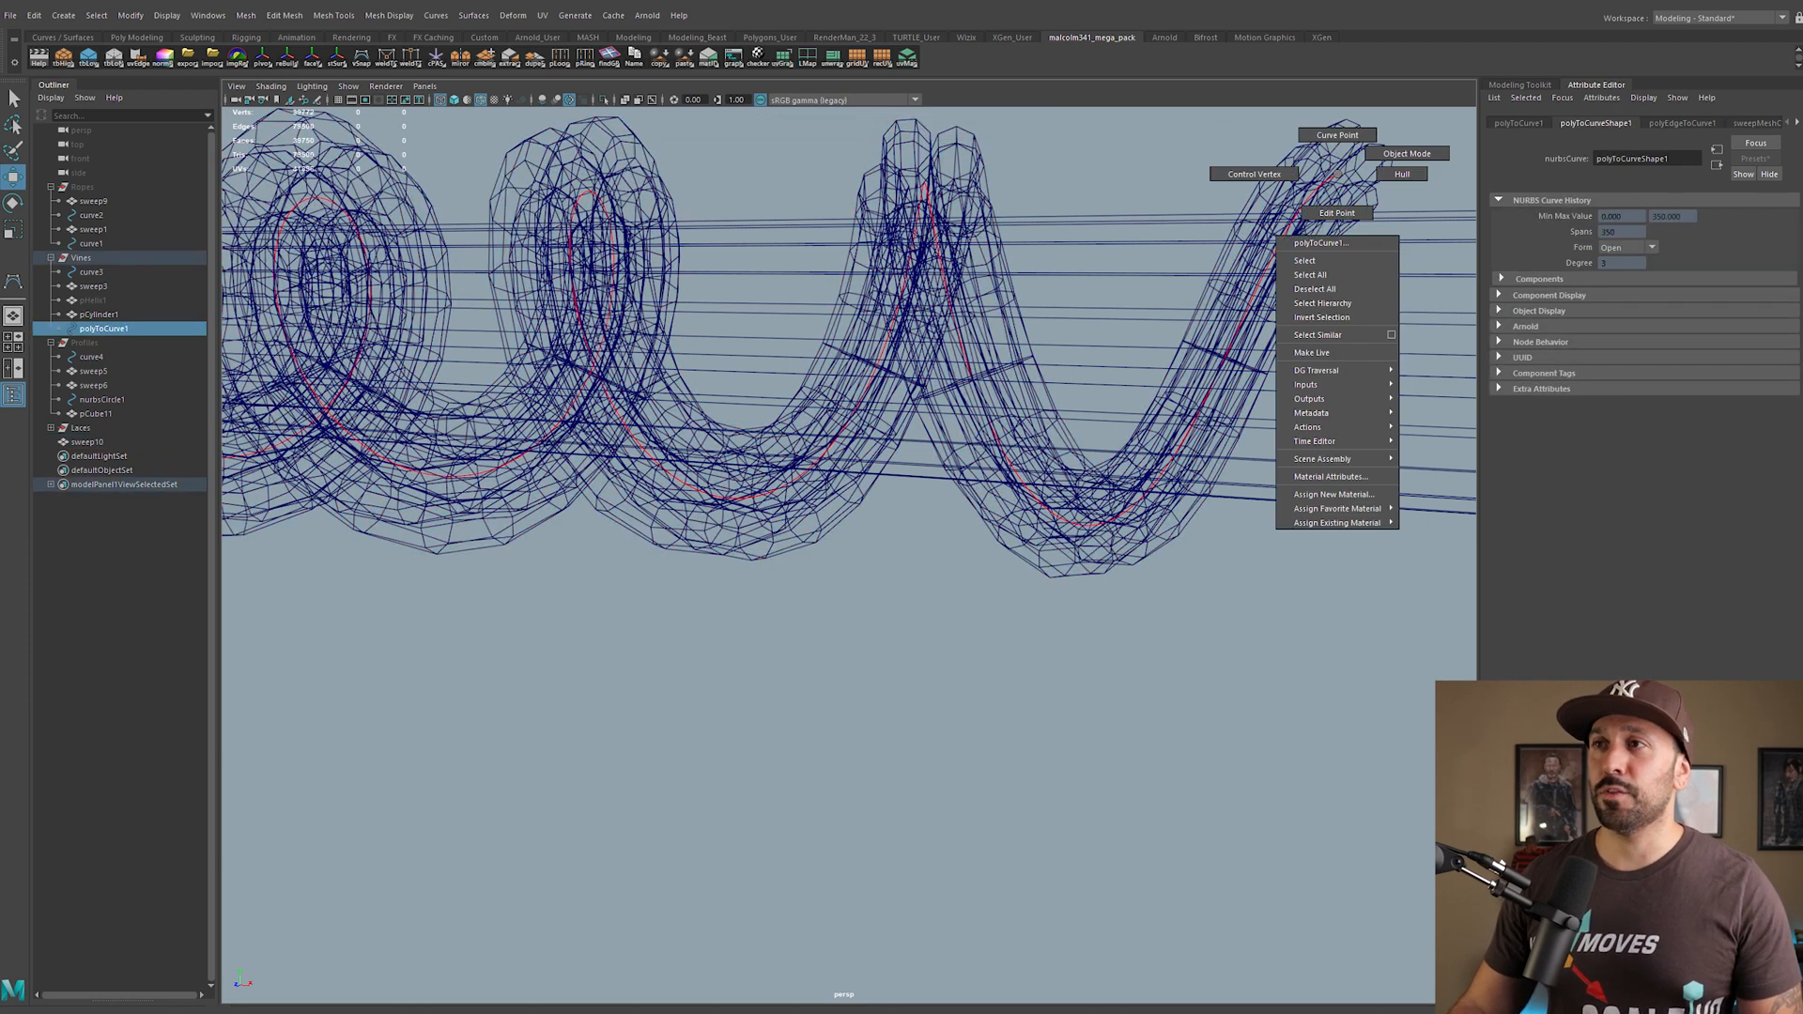
mouse_move(1253, 173)
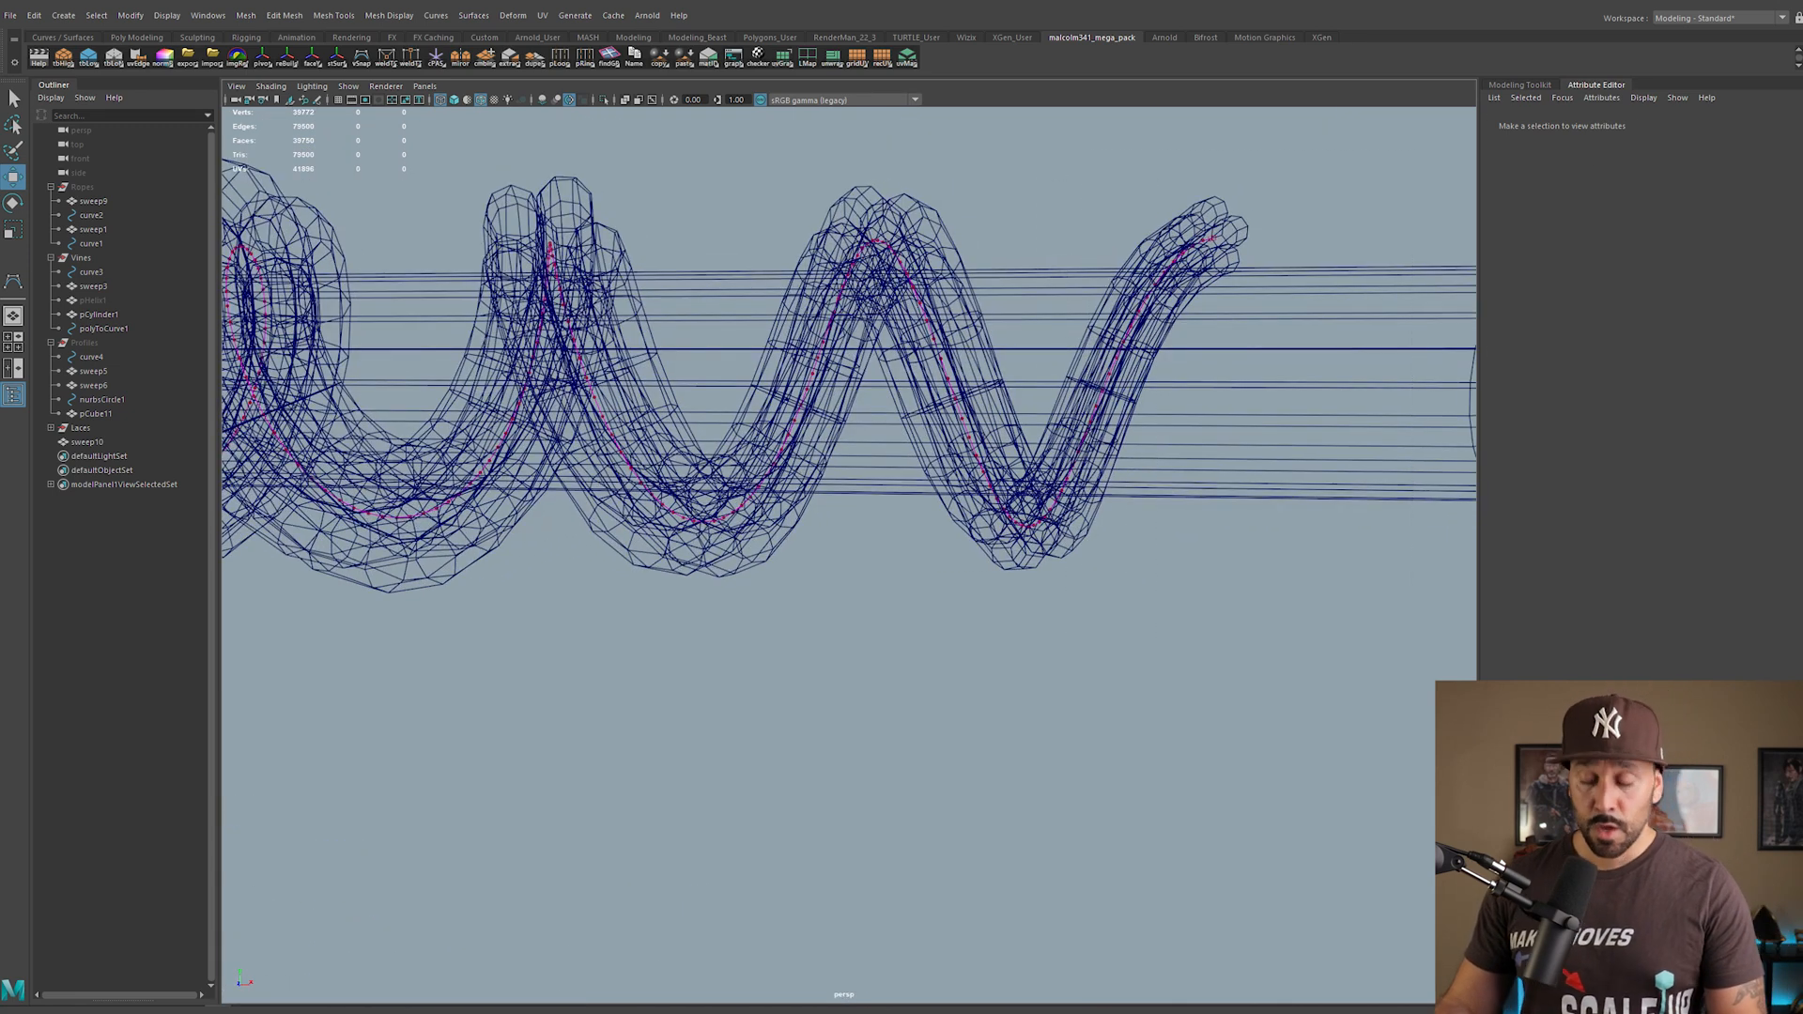
left_click(101, 327)
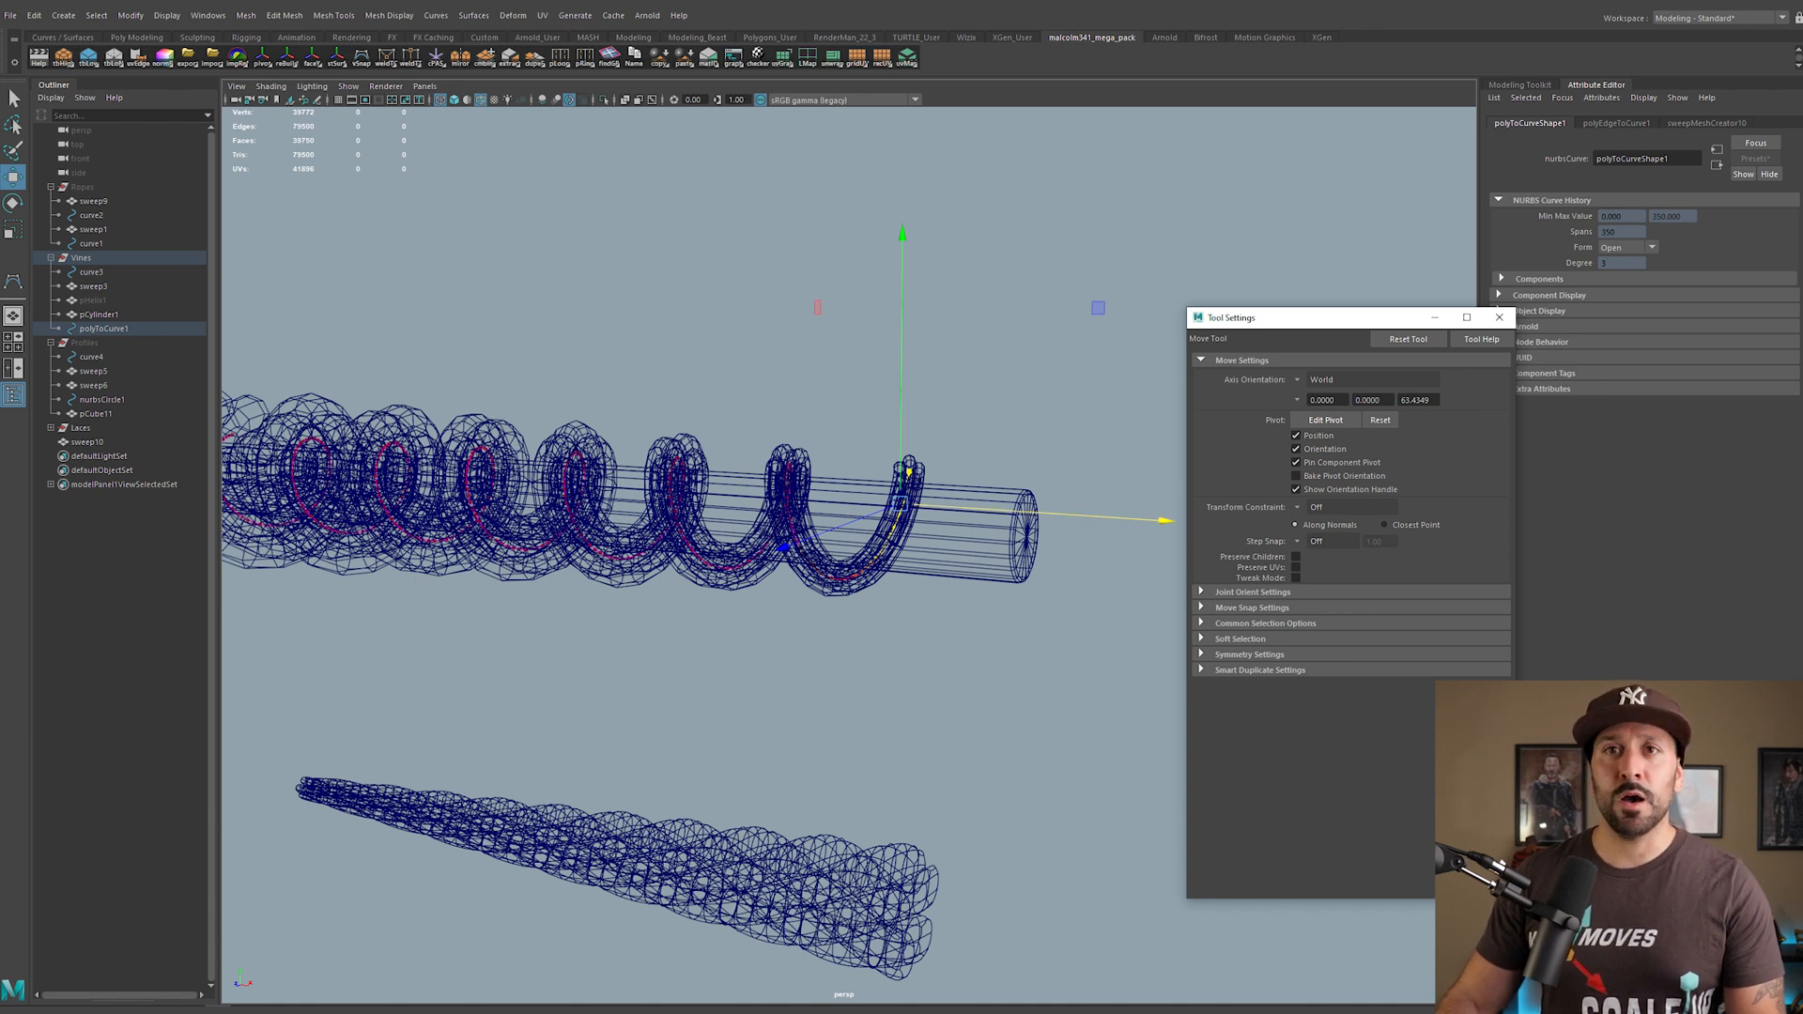
left_click(1242, 639)
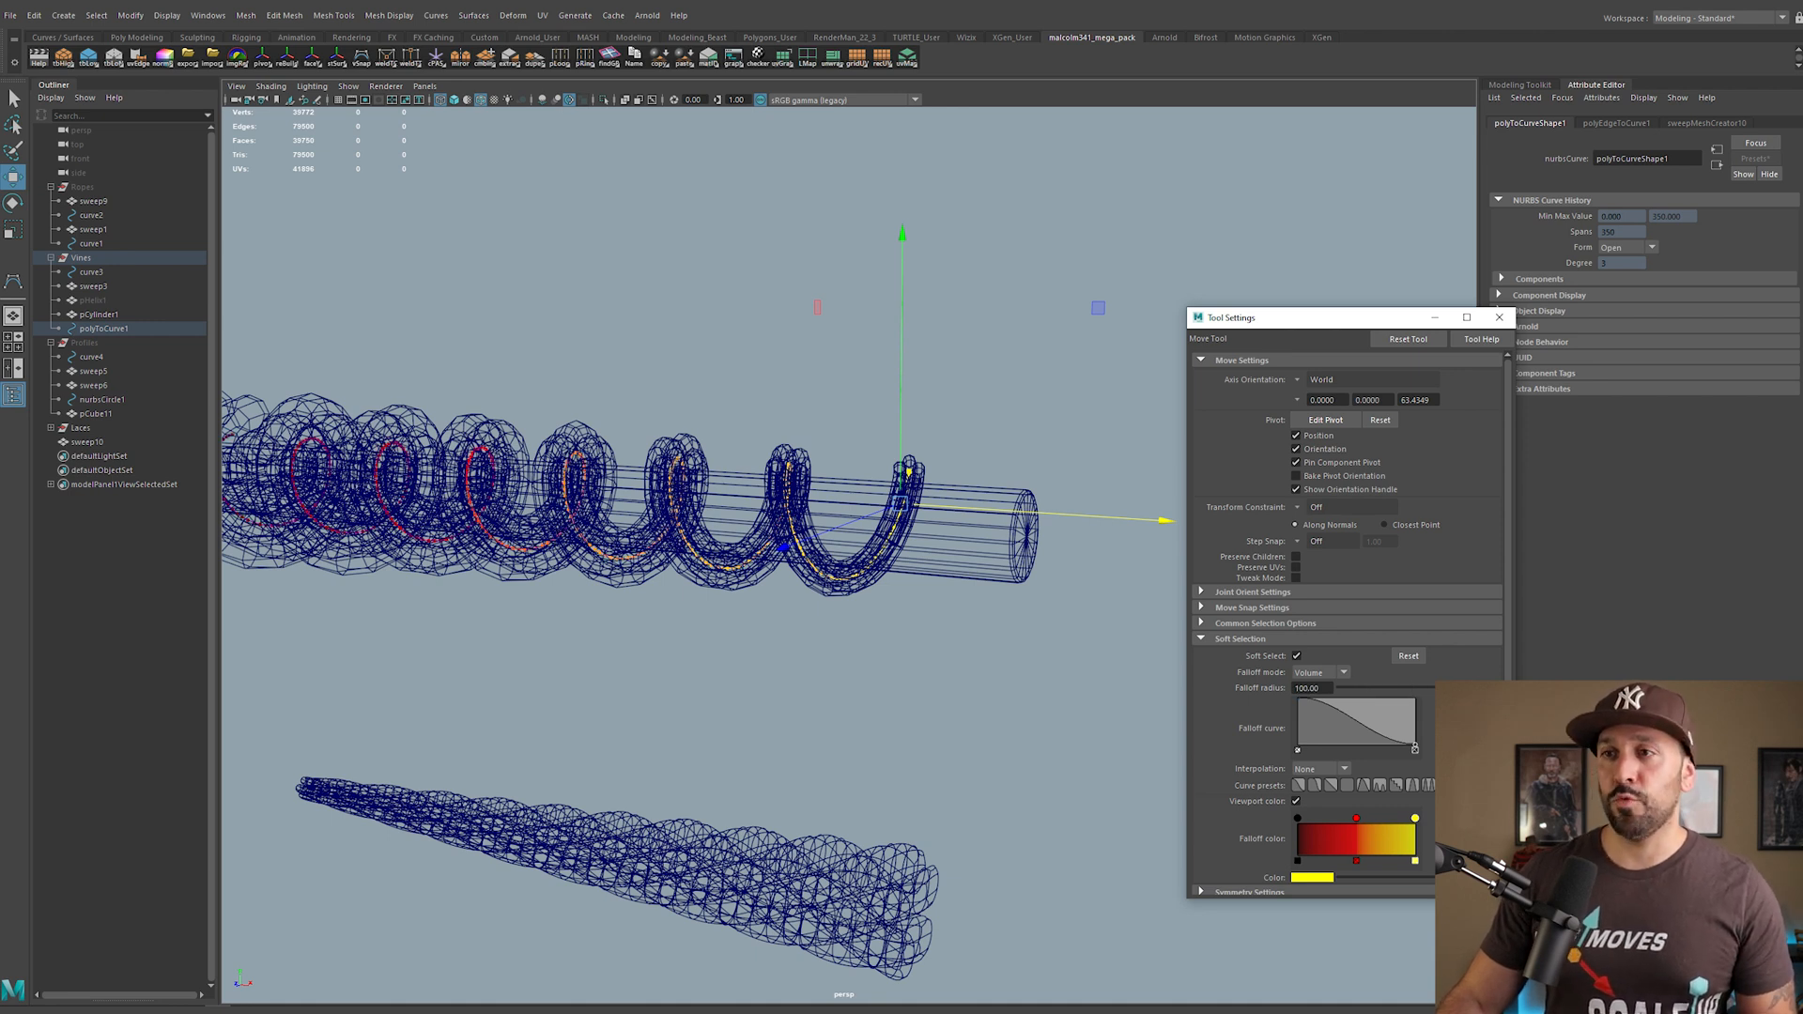
key("5")
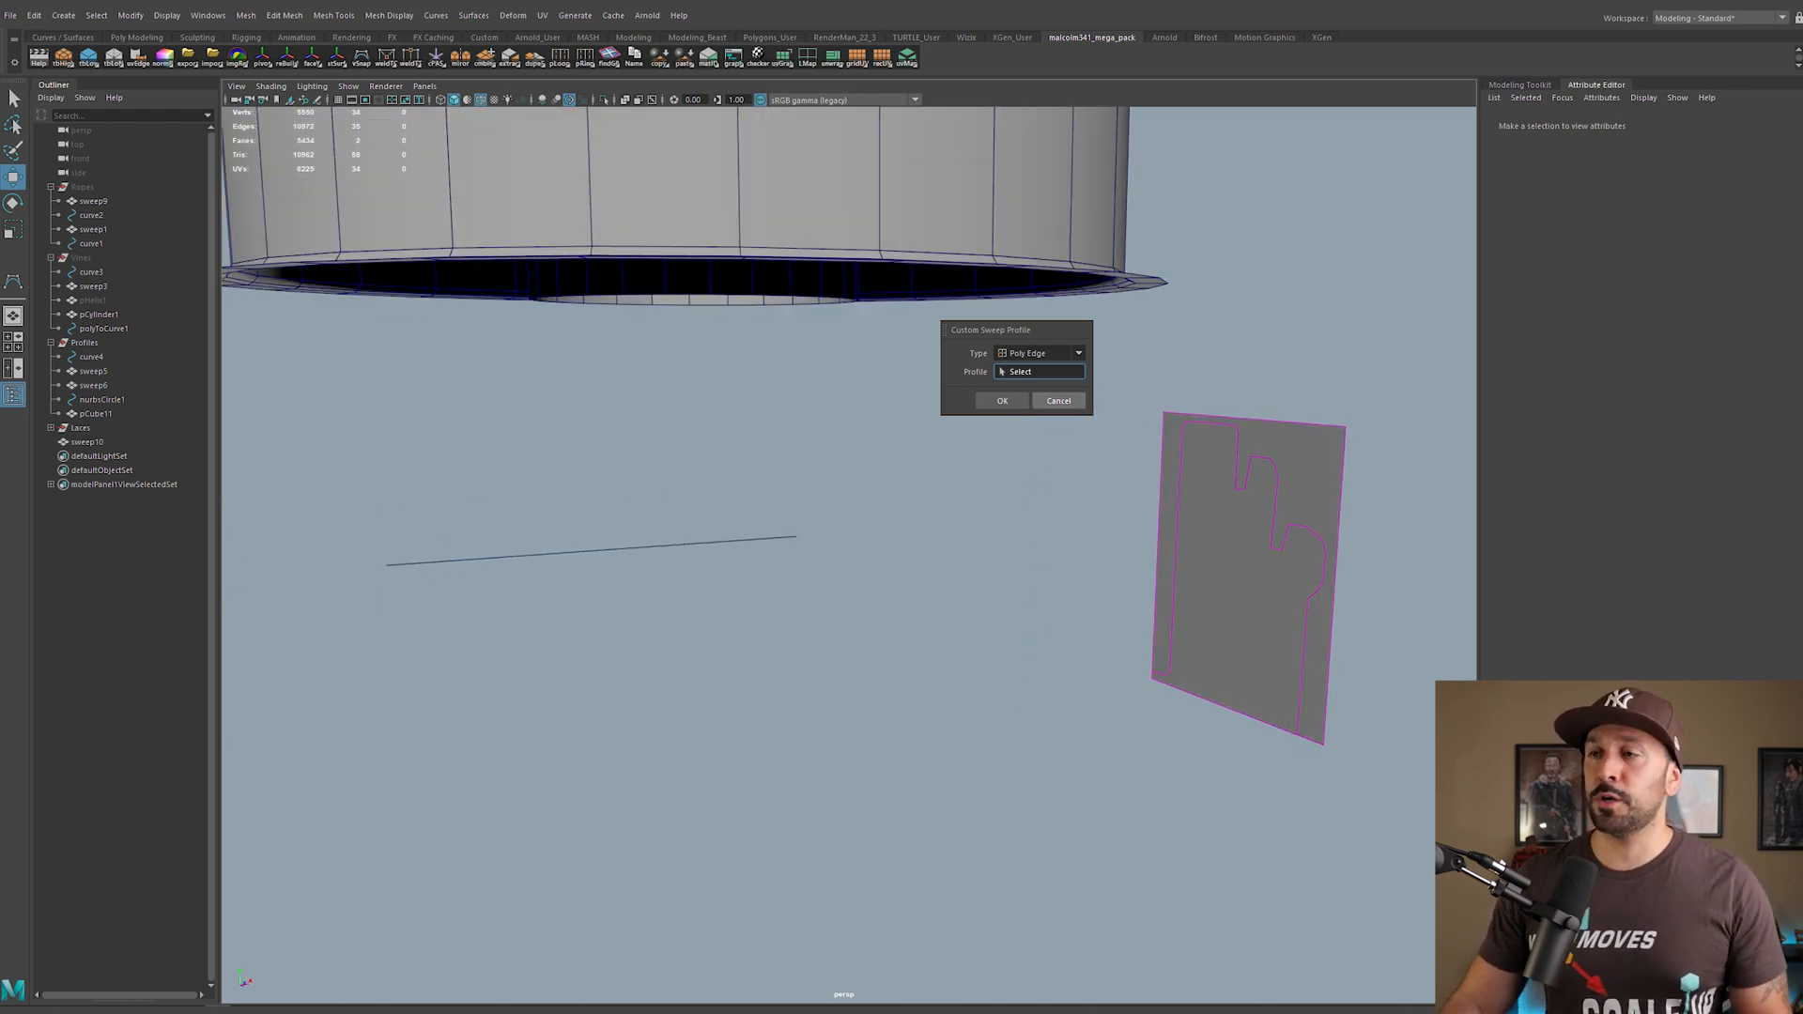
Step: In the Custom Sweep Profile dialog set Type to Poly Edge and load the plane's outline edges
left_click(1001, 400)
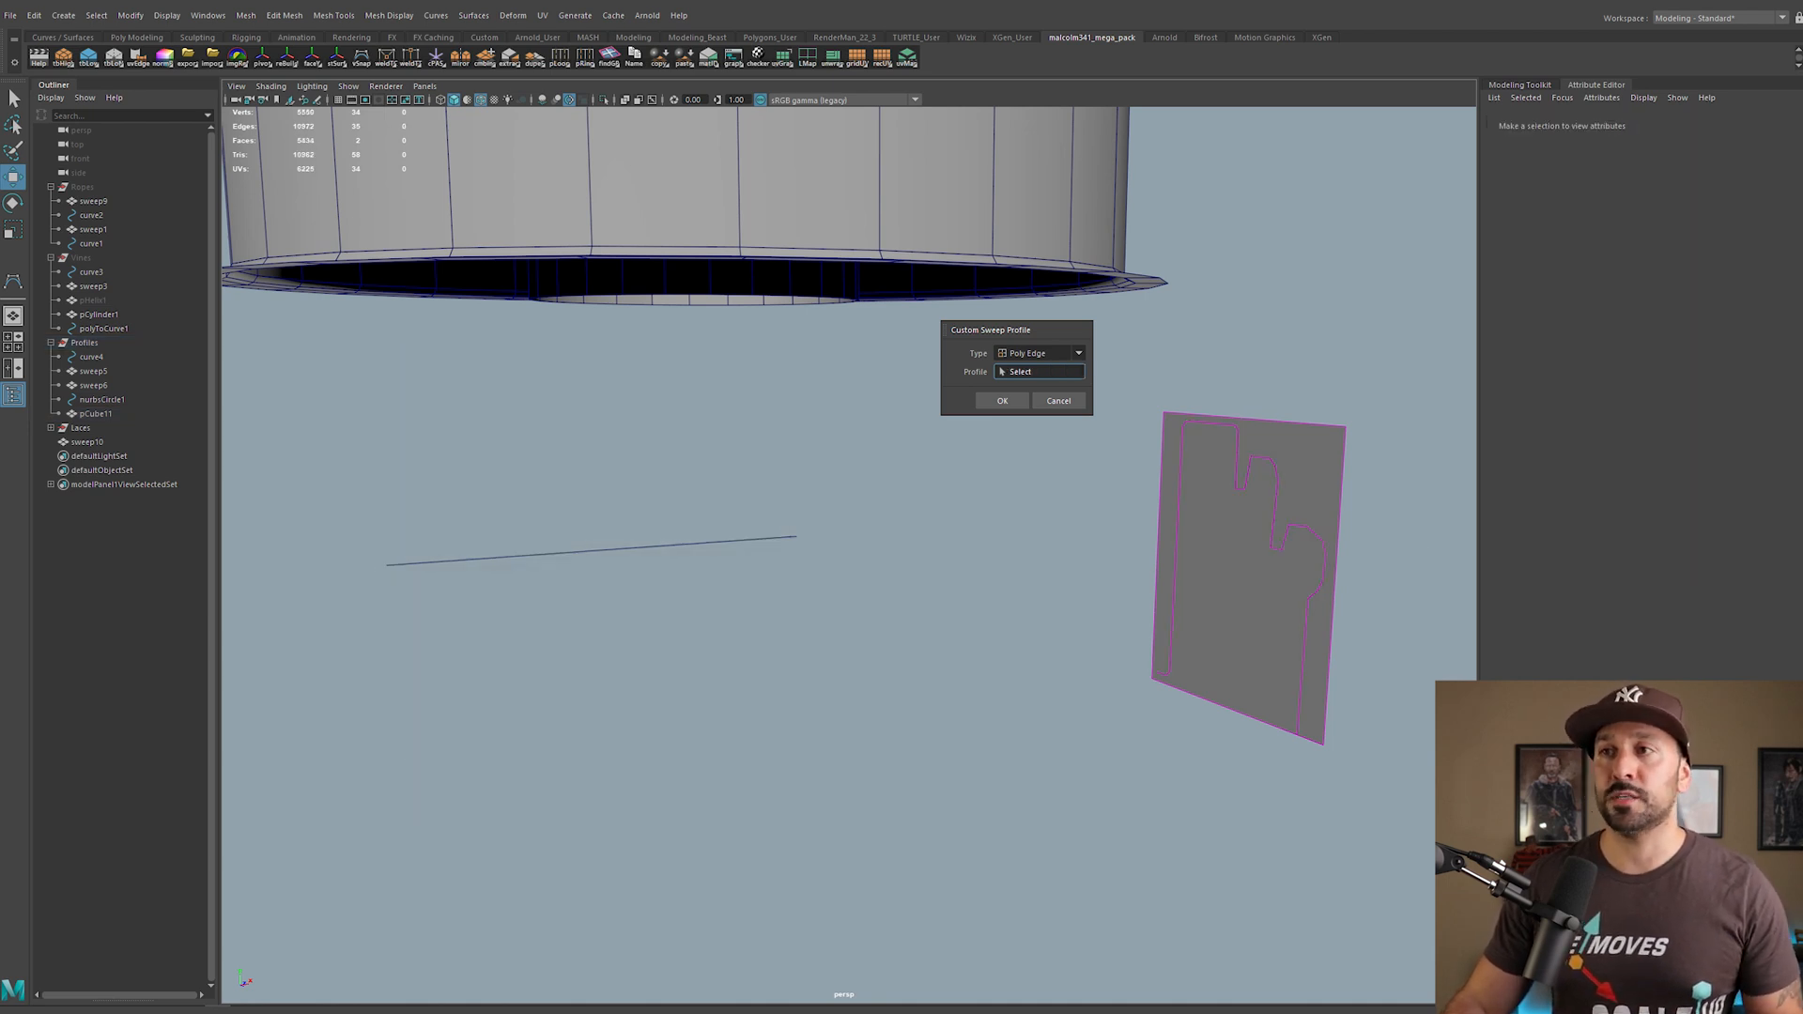
left_click(1040, 353)
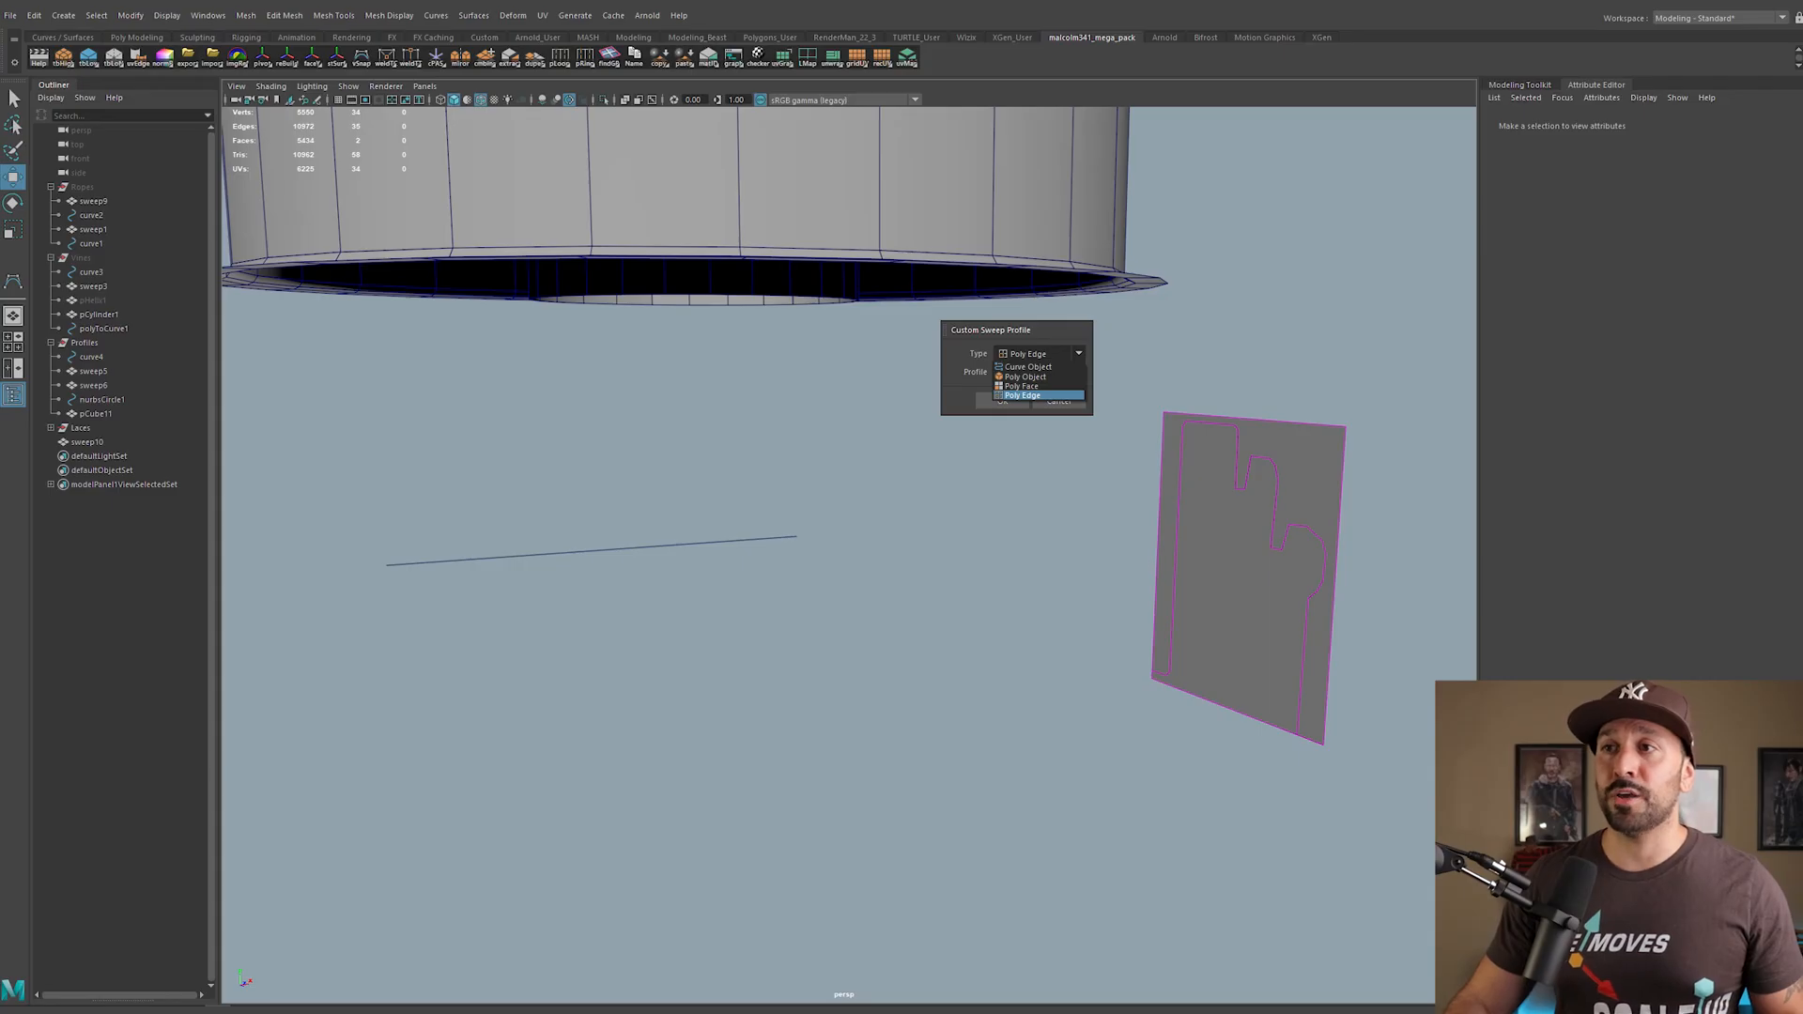
left_click(1021, 395)
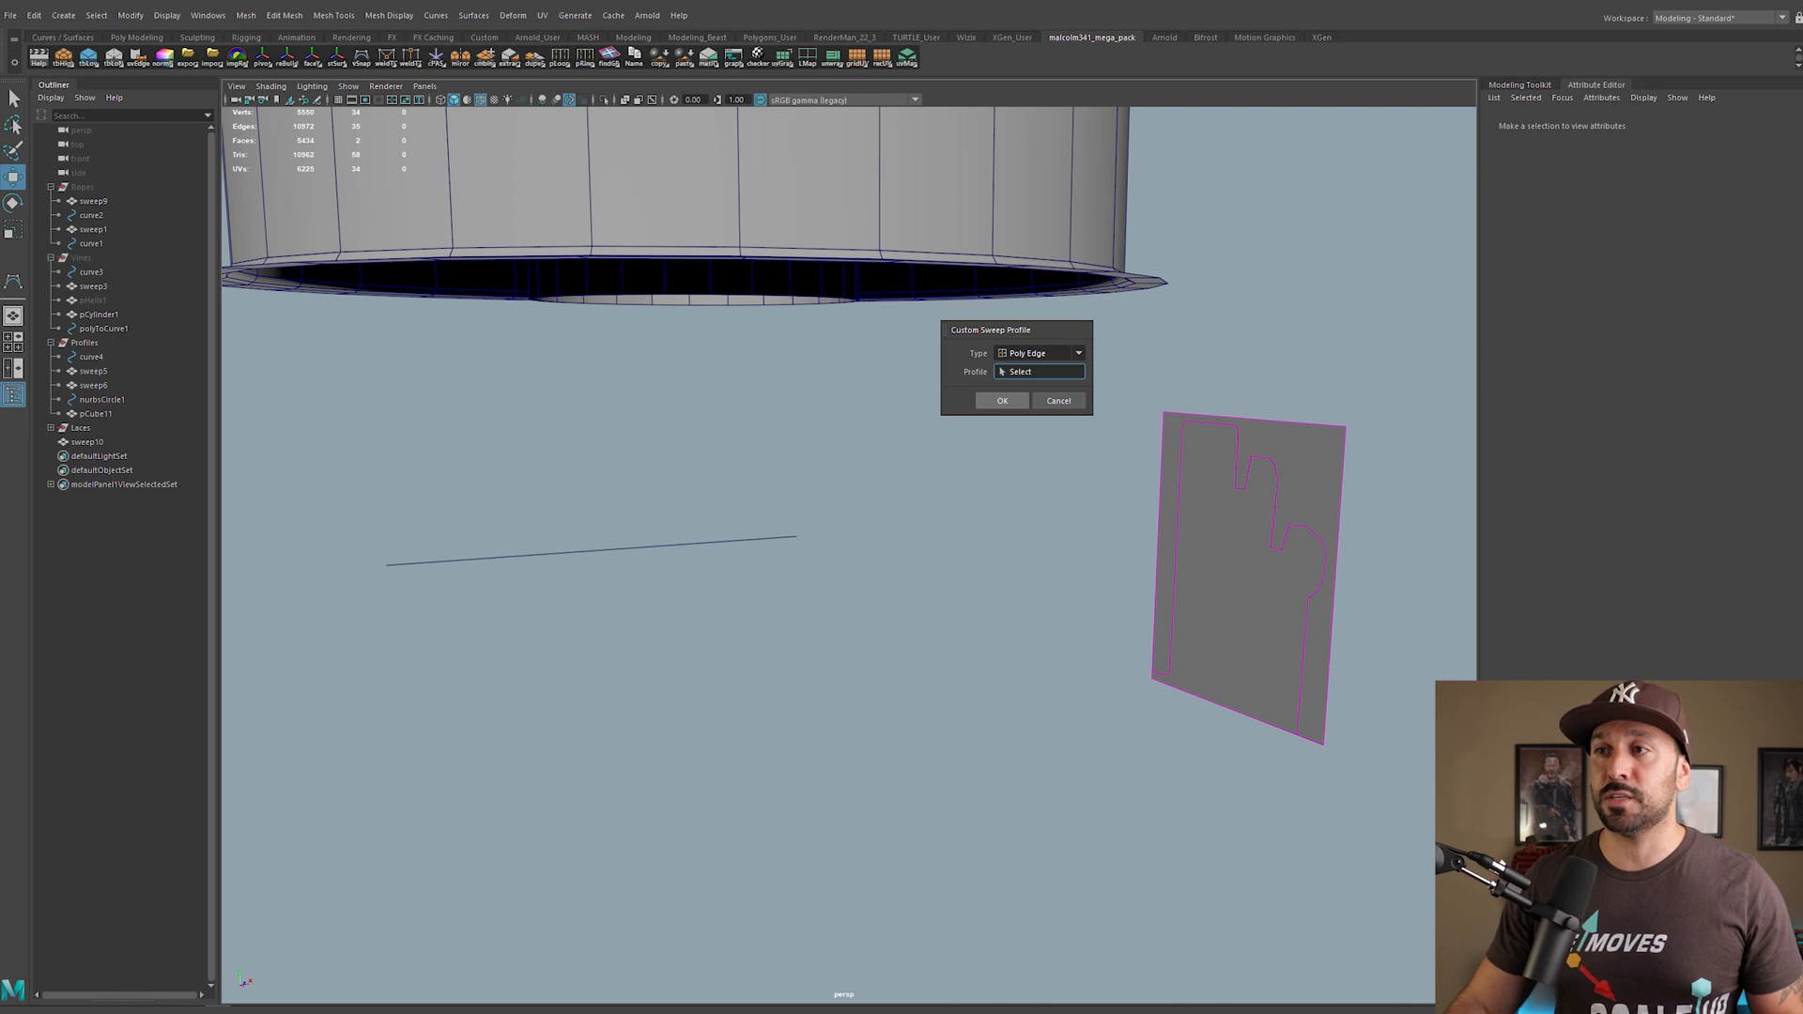
left_click(1165, 563)
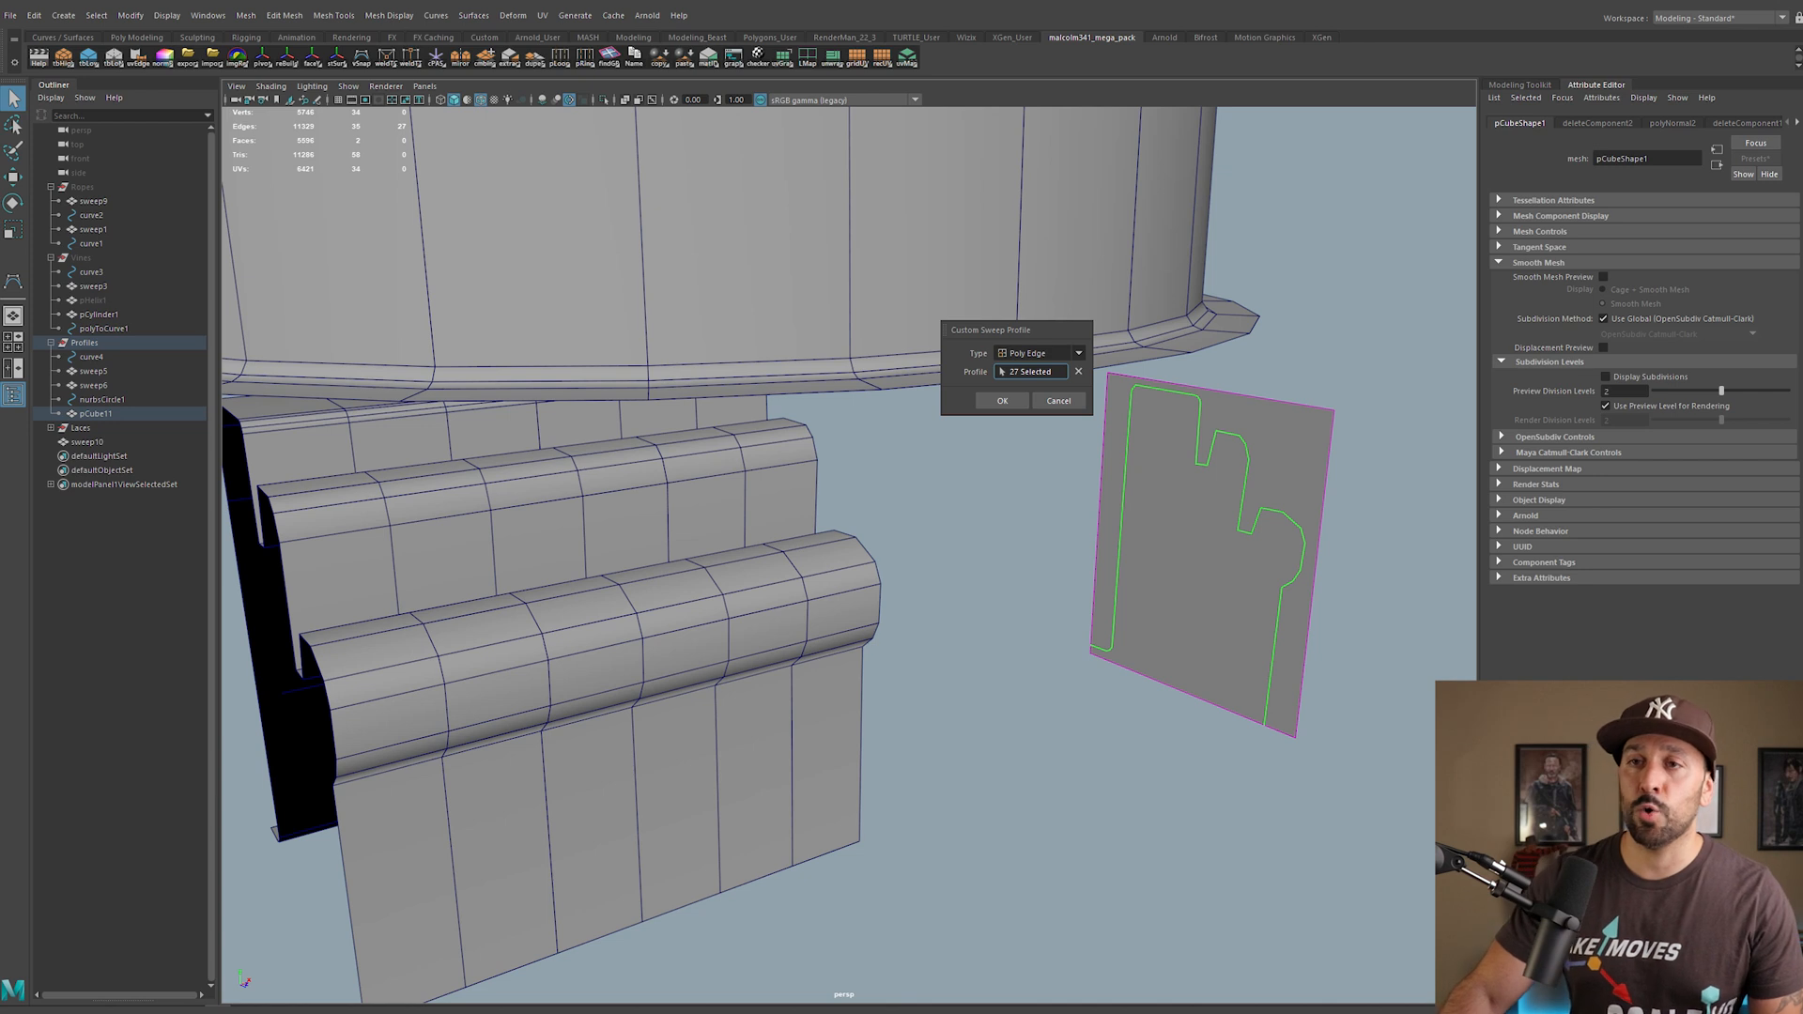
Step: Confirm the pending custom sweep profile, clear the selection and view the objects as wireframes
left_click(1001, 400)
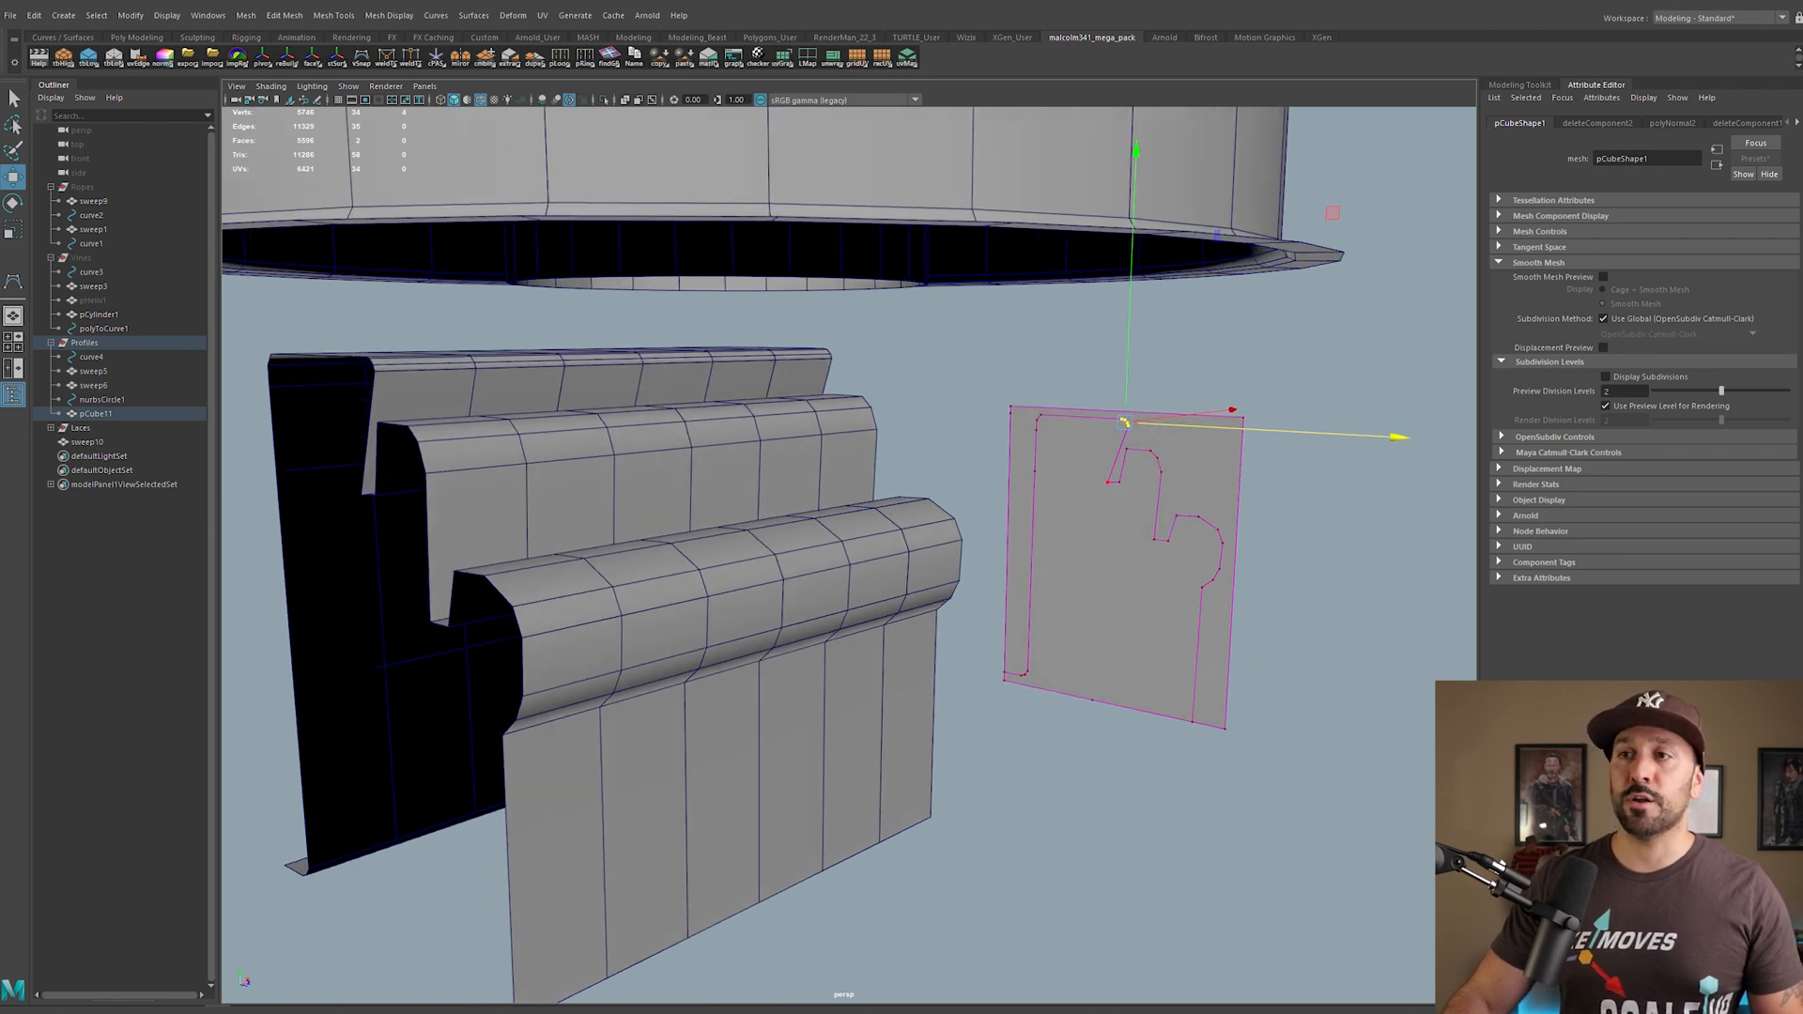
left_click(92, 385)
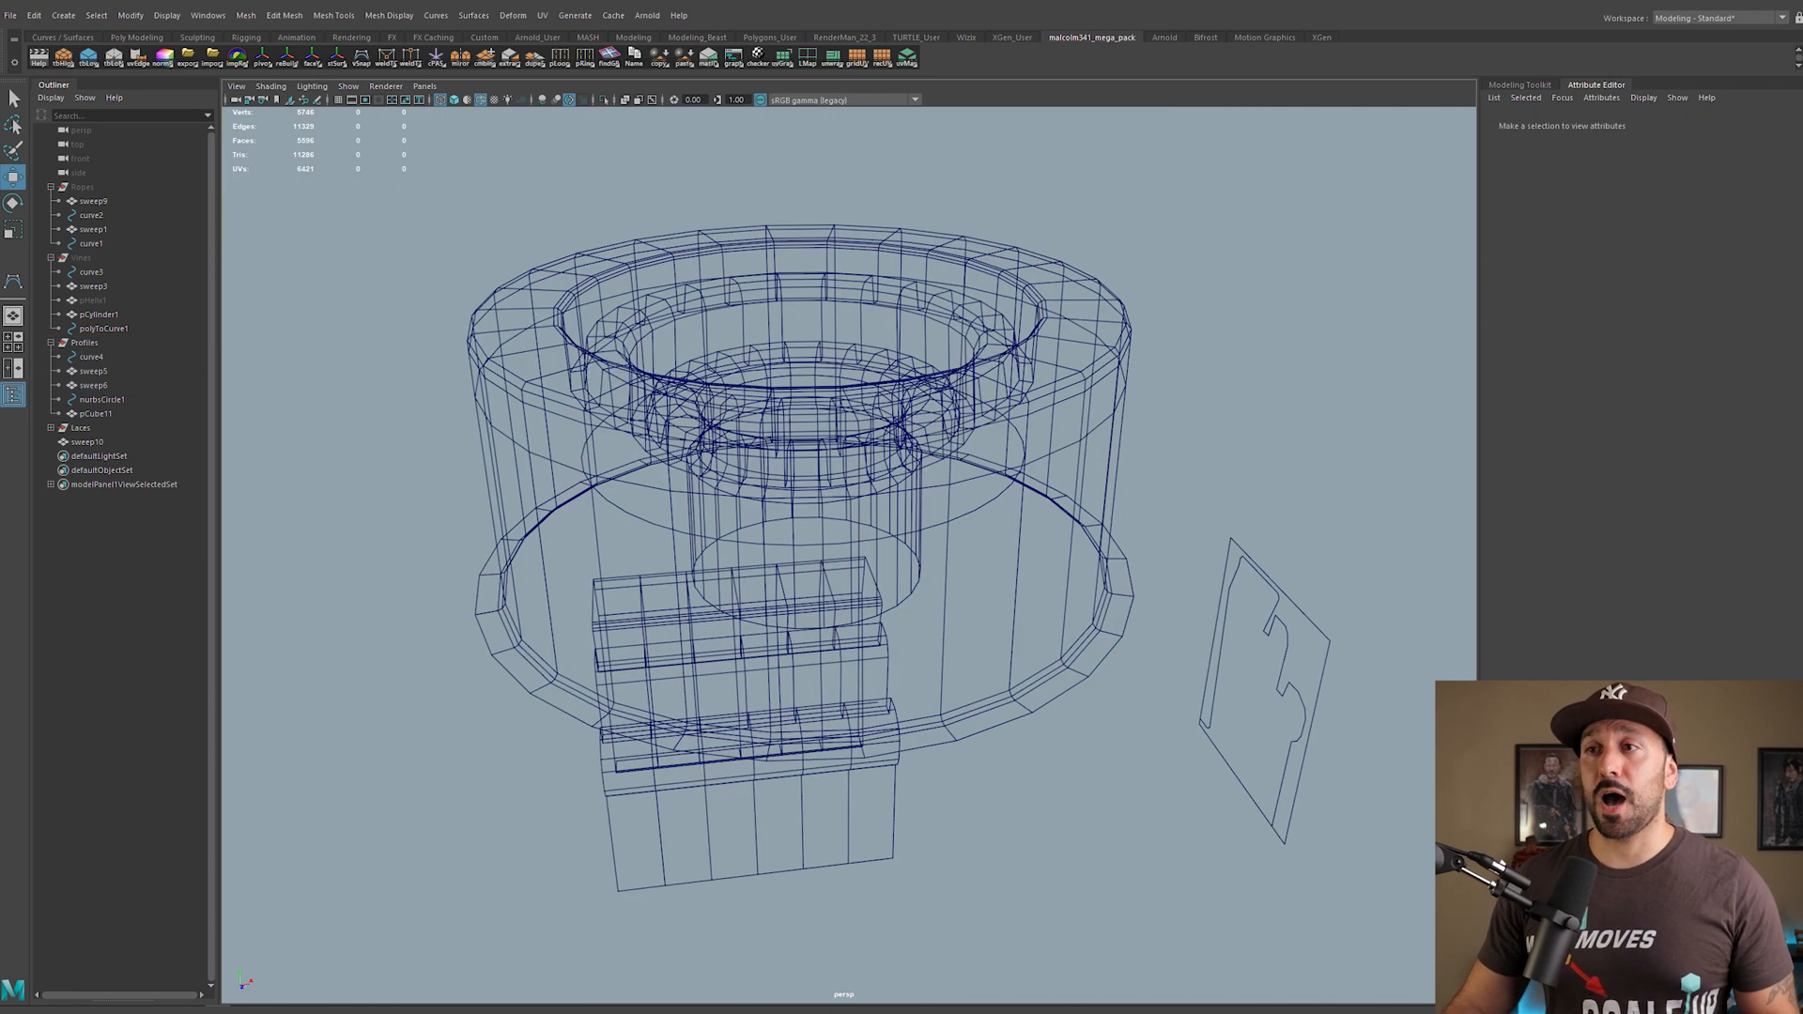
key("5")
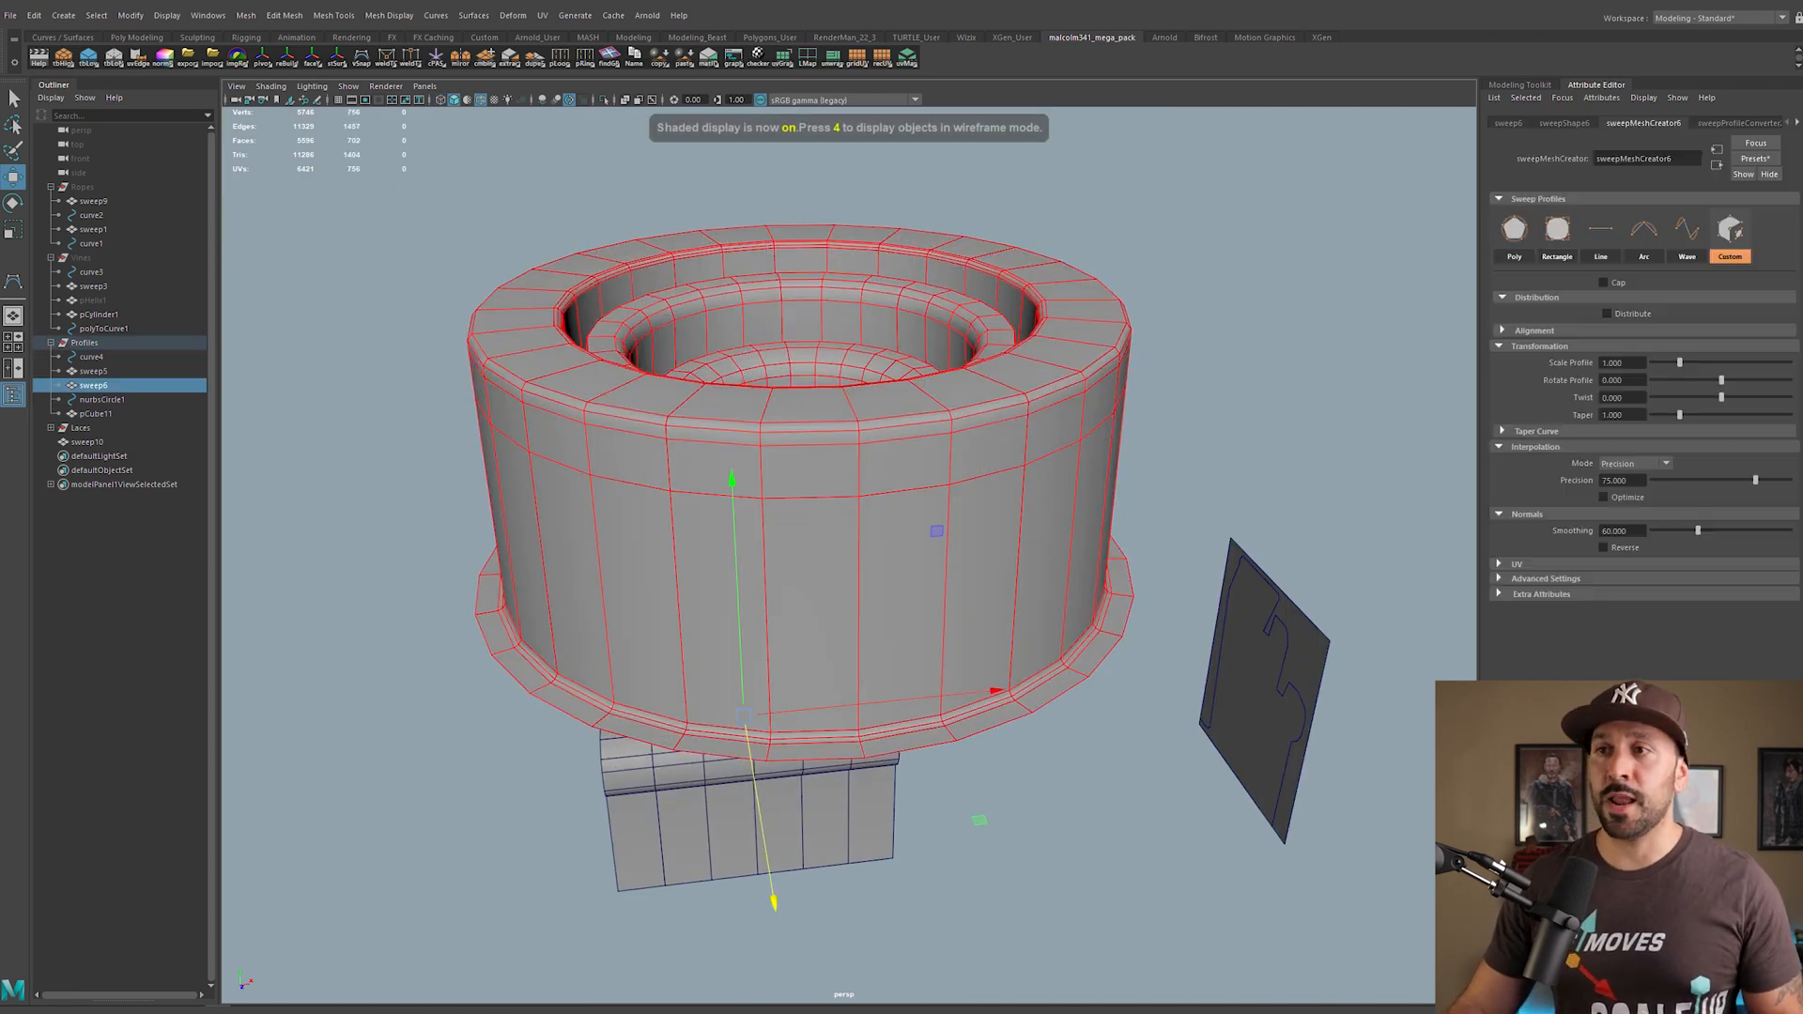
key("4")
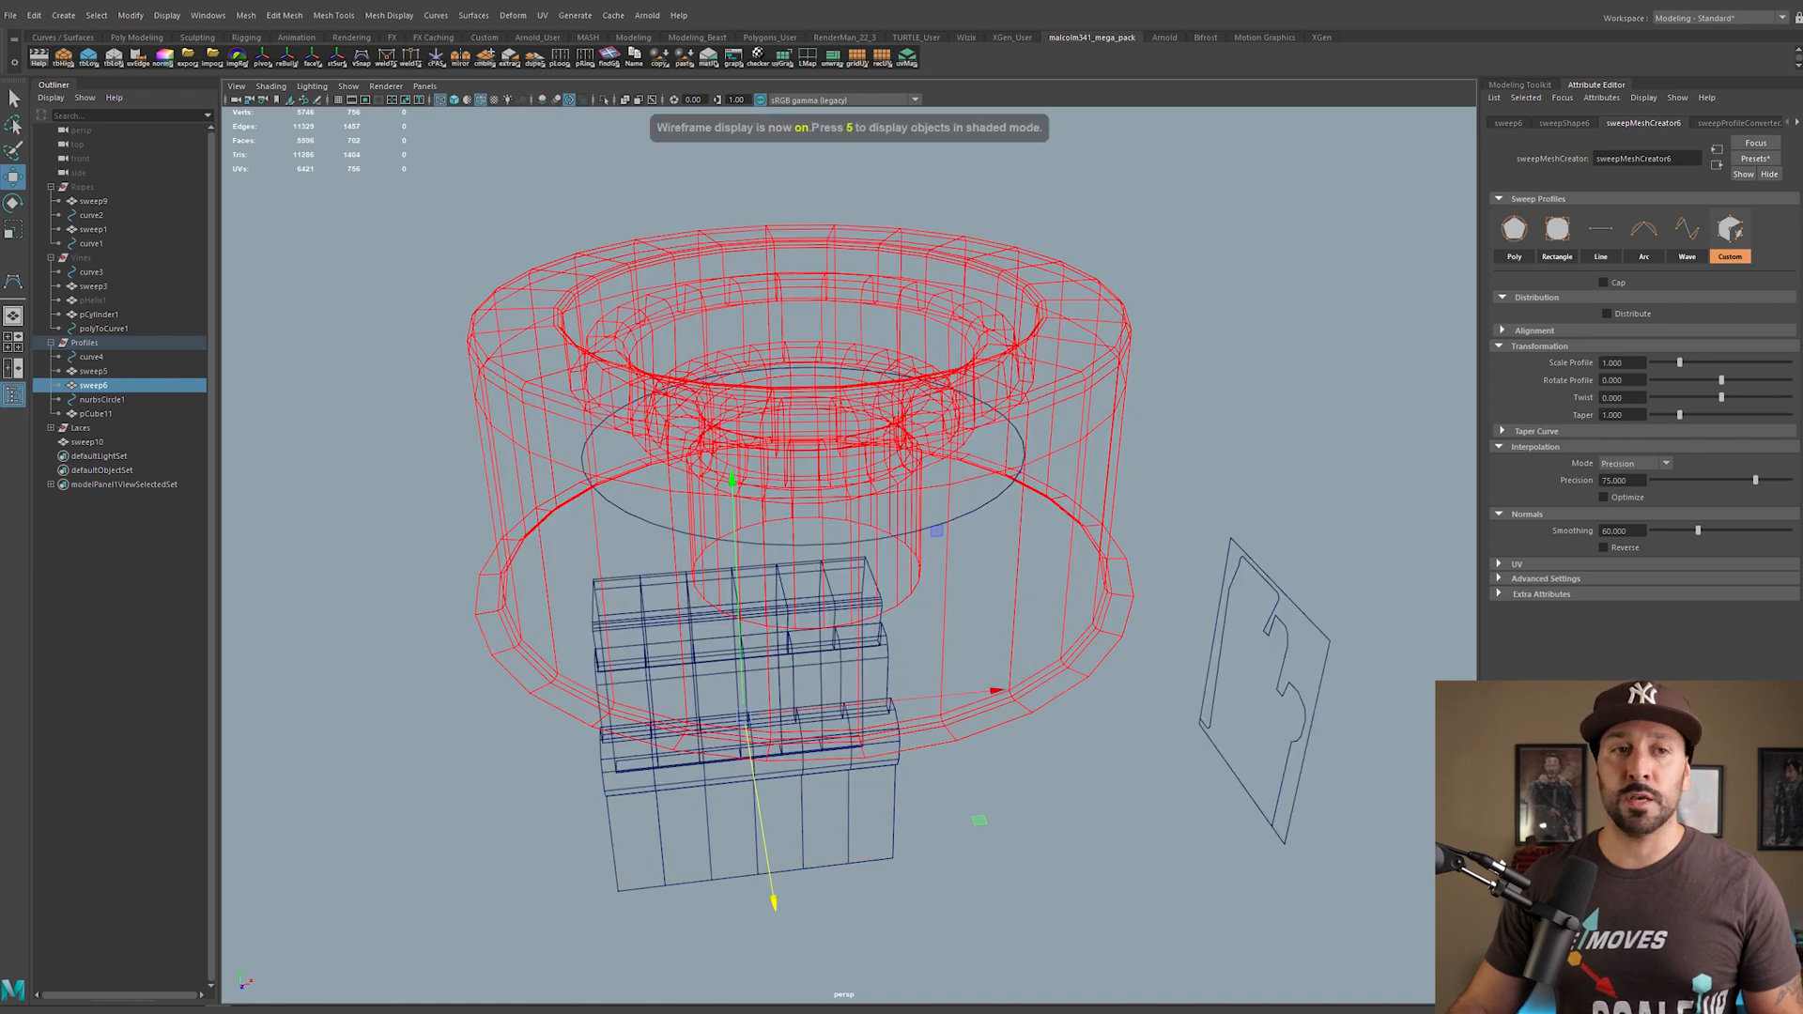
Step: Set the custom sweep profile Type to Poly Edge so the shape comes from polygon edges
left_click(101, 399)
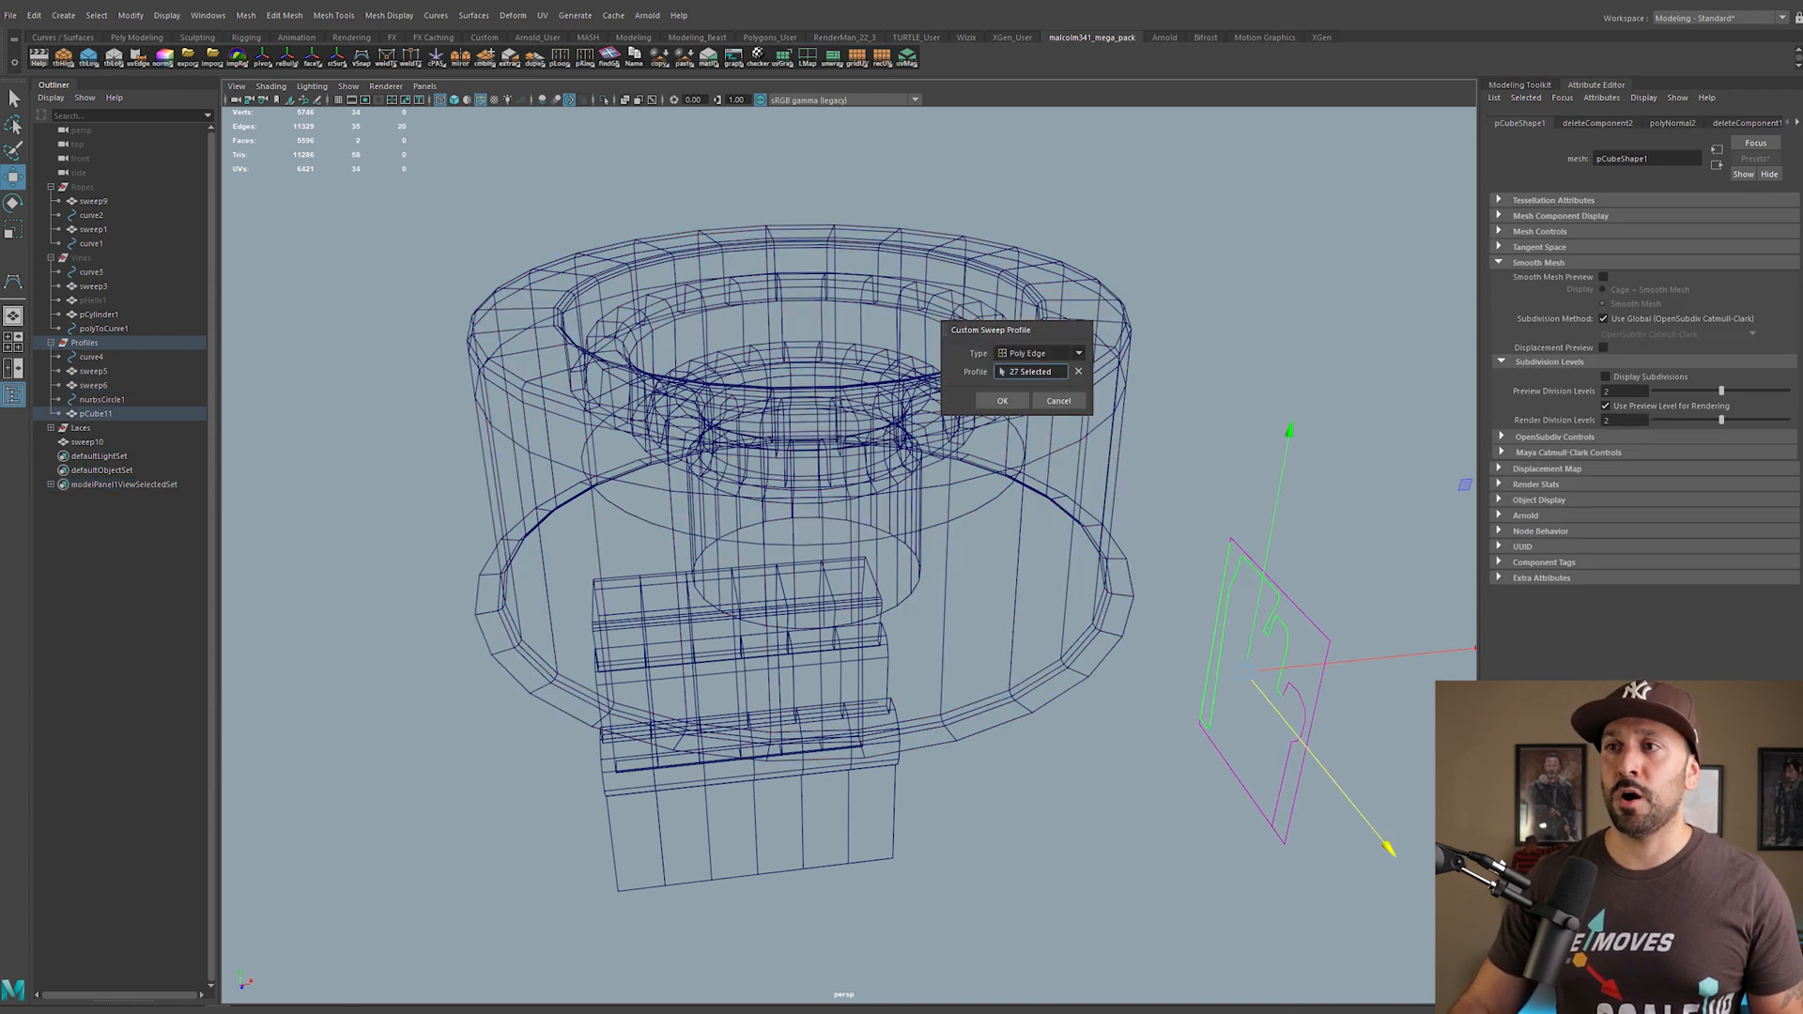
left_click(1078, 372)
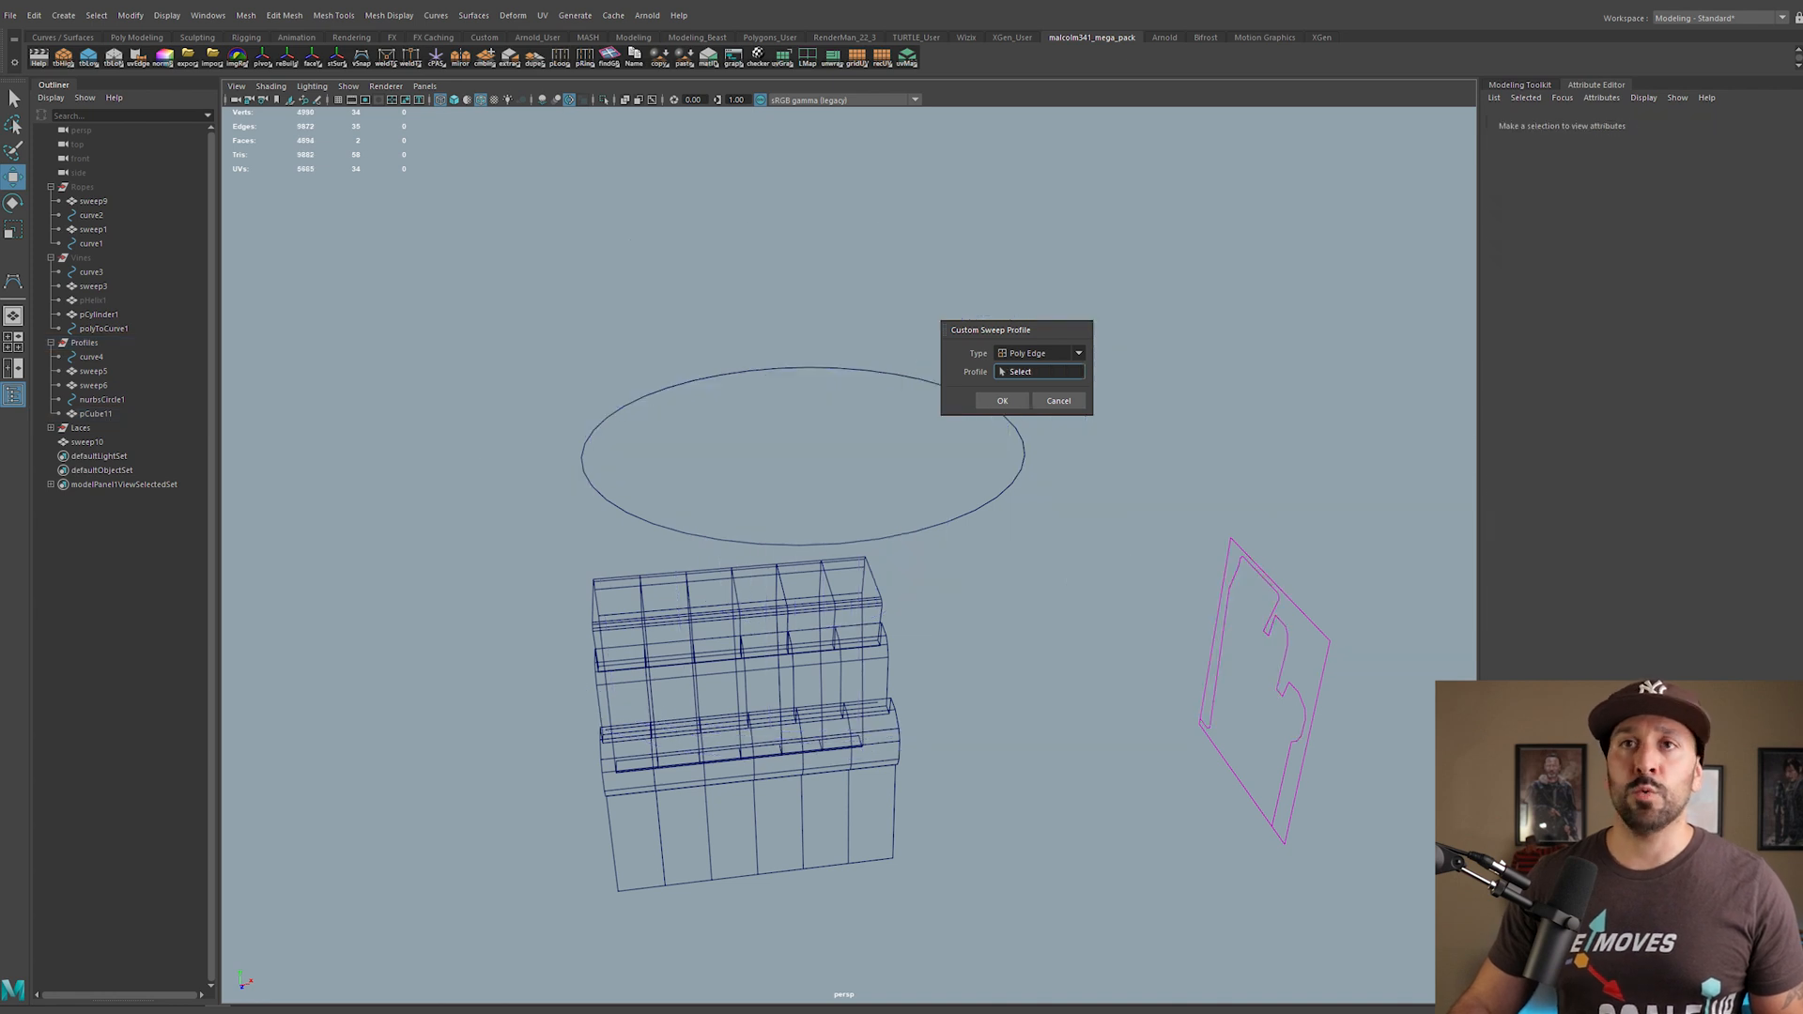
Step: Sweep a mesh along the circle with a Custom Poly Edge profile from the plane's 27 outline edges
left_click(1001, 400)
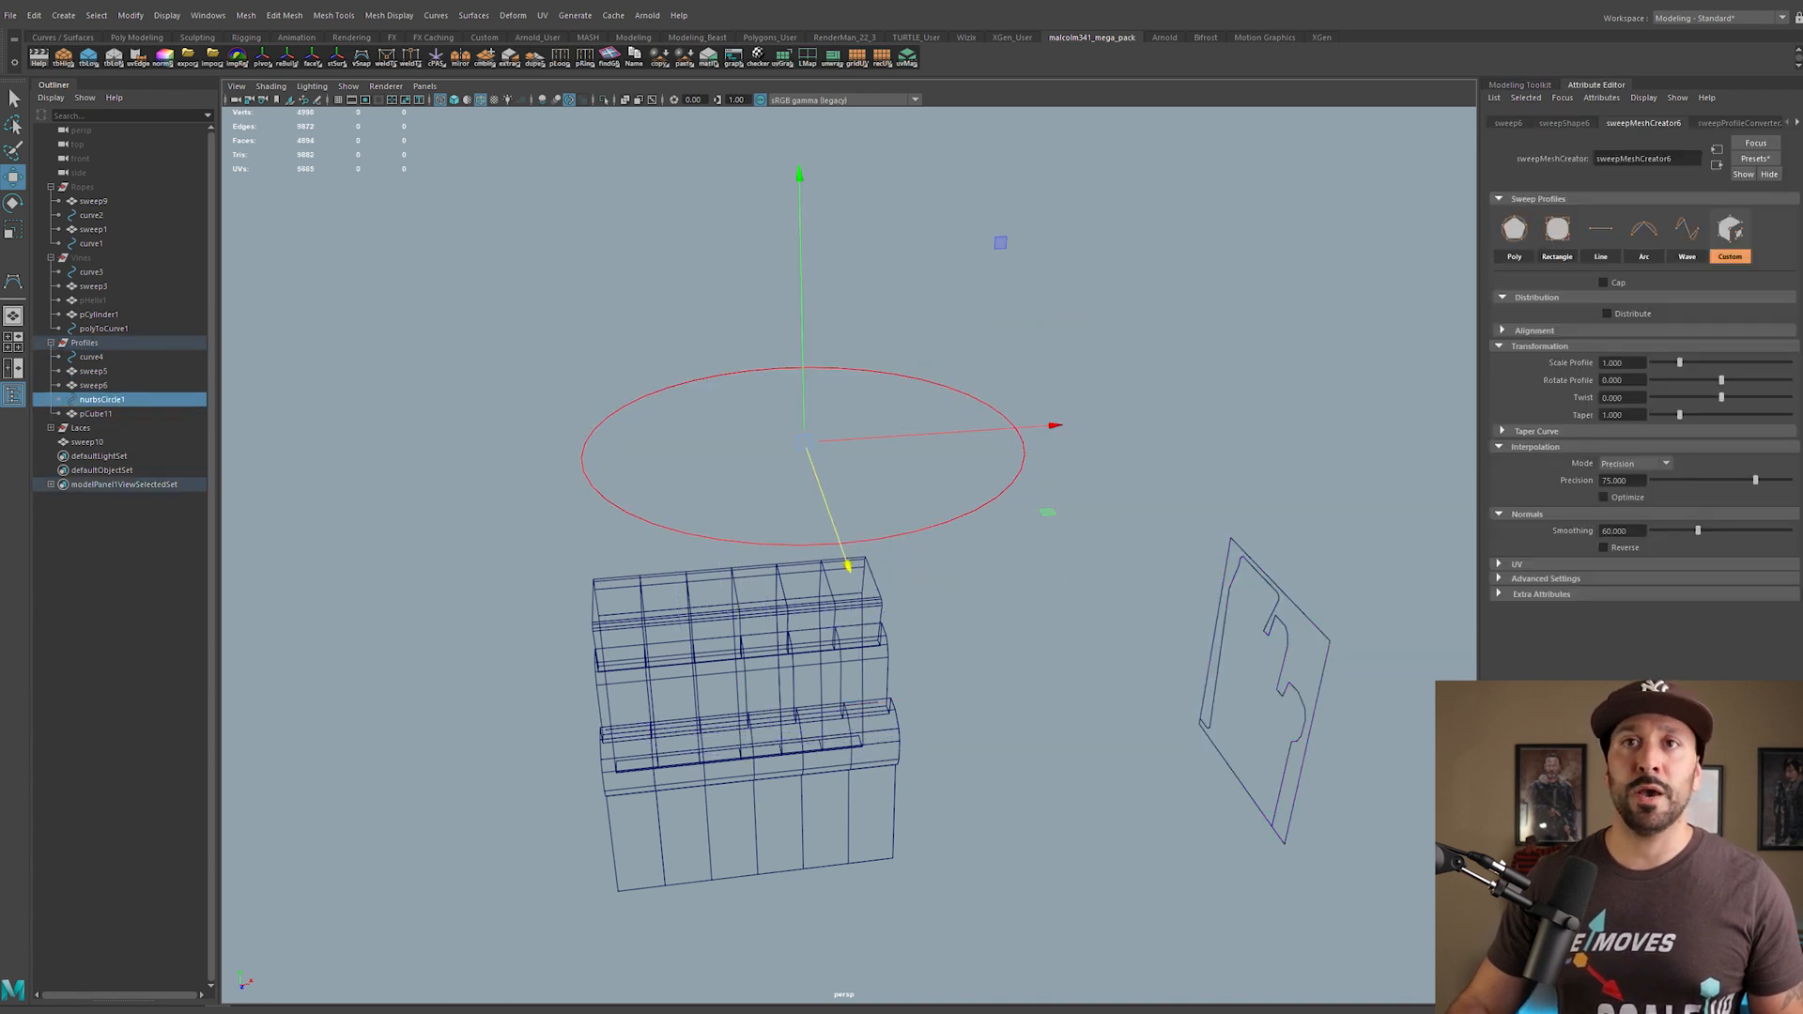
left_click(62, 15)
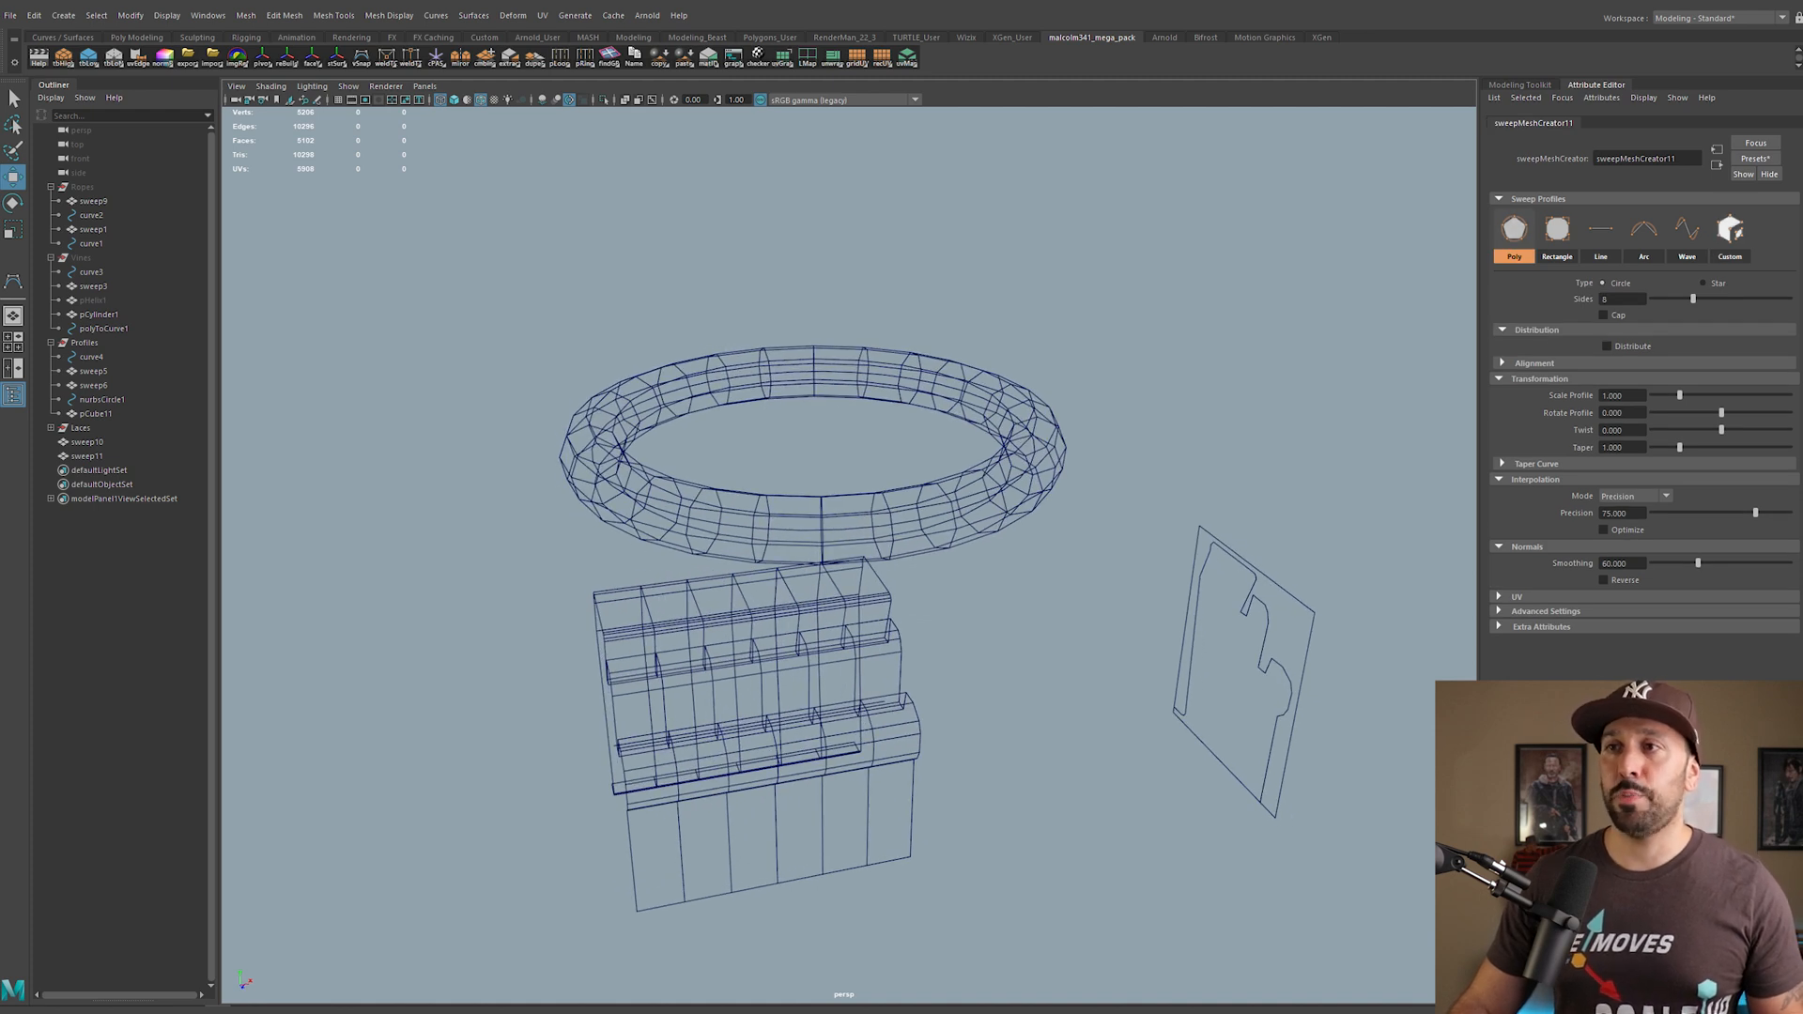
left_click(1730, 227)
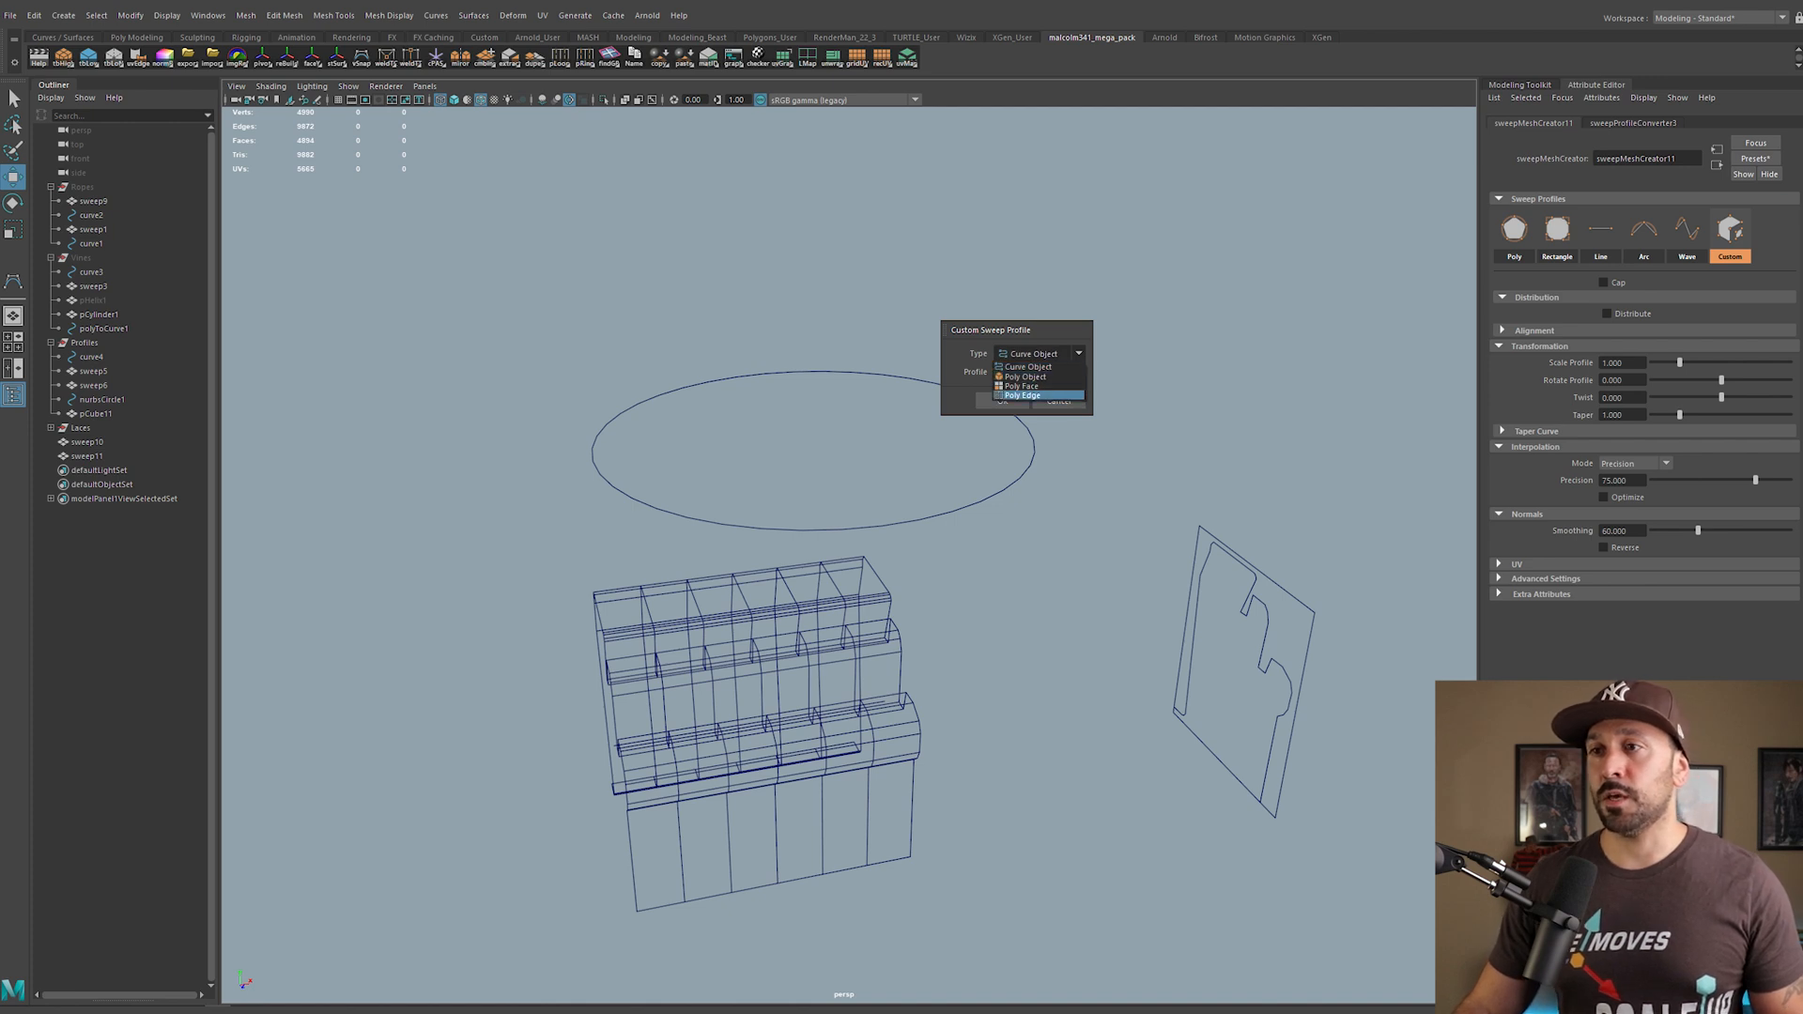
left_click(1022, 397)
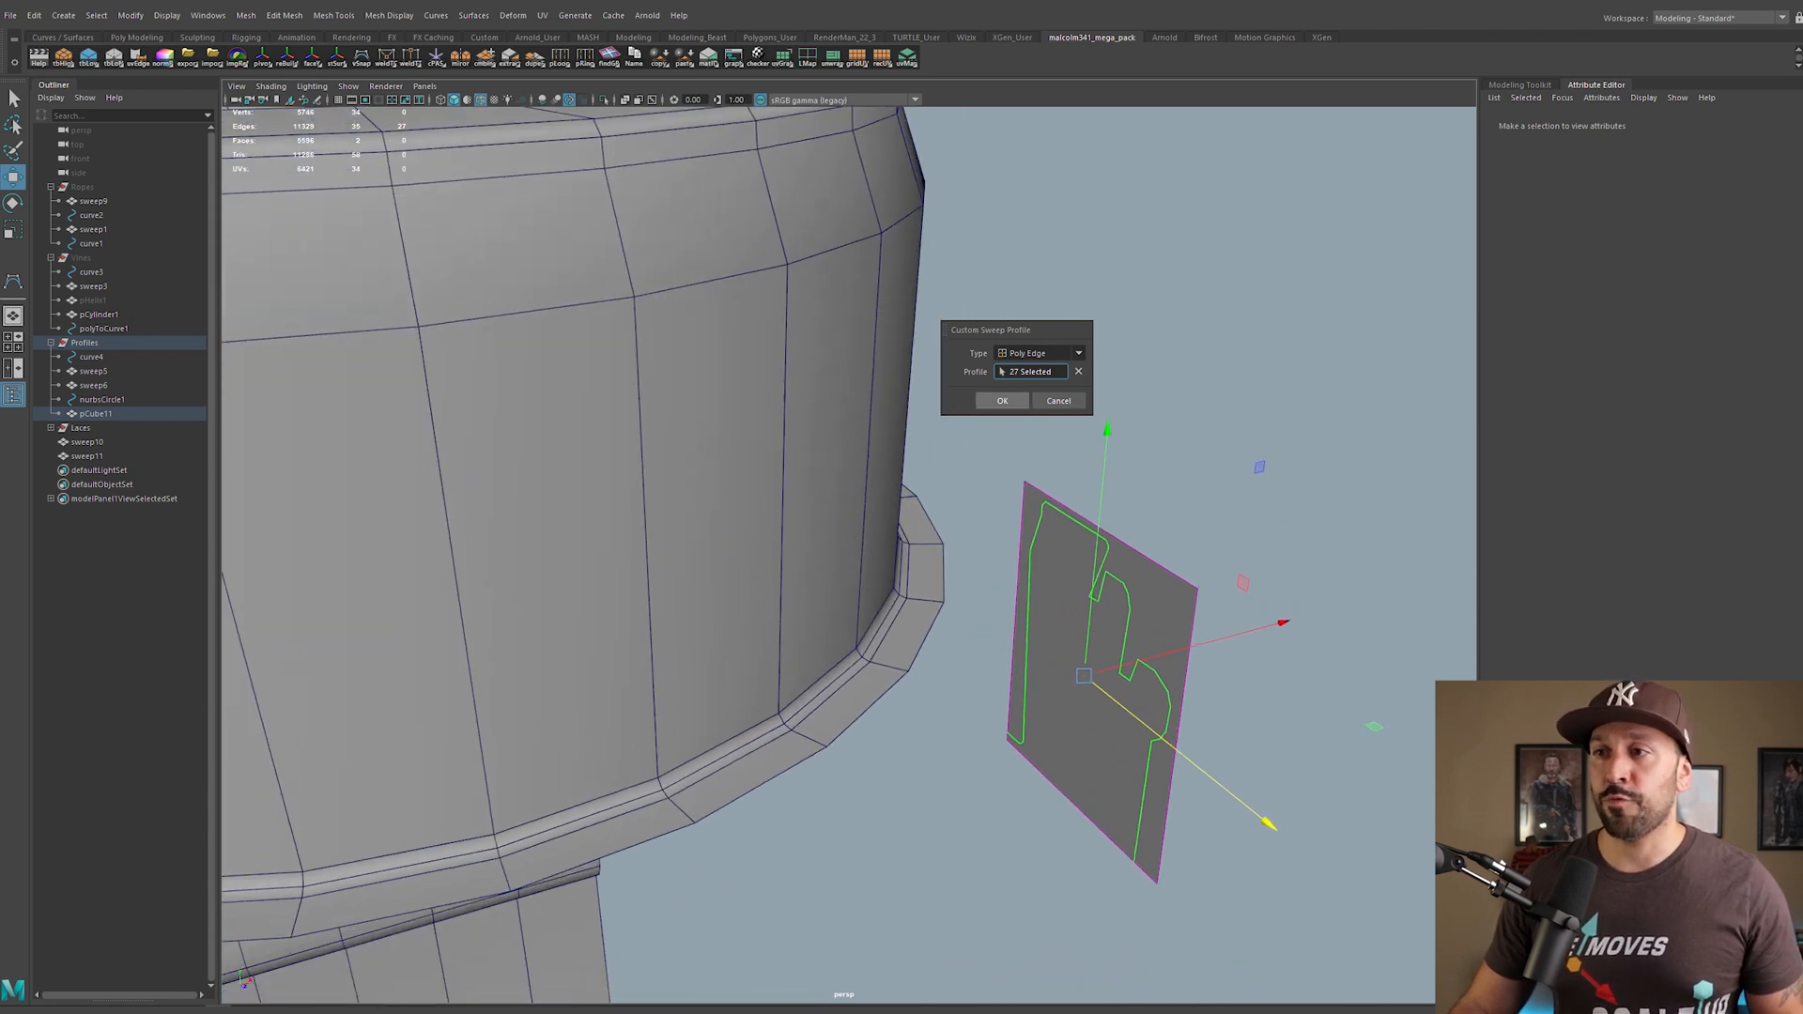
left_click(1001, 400)
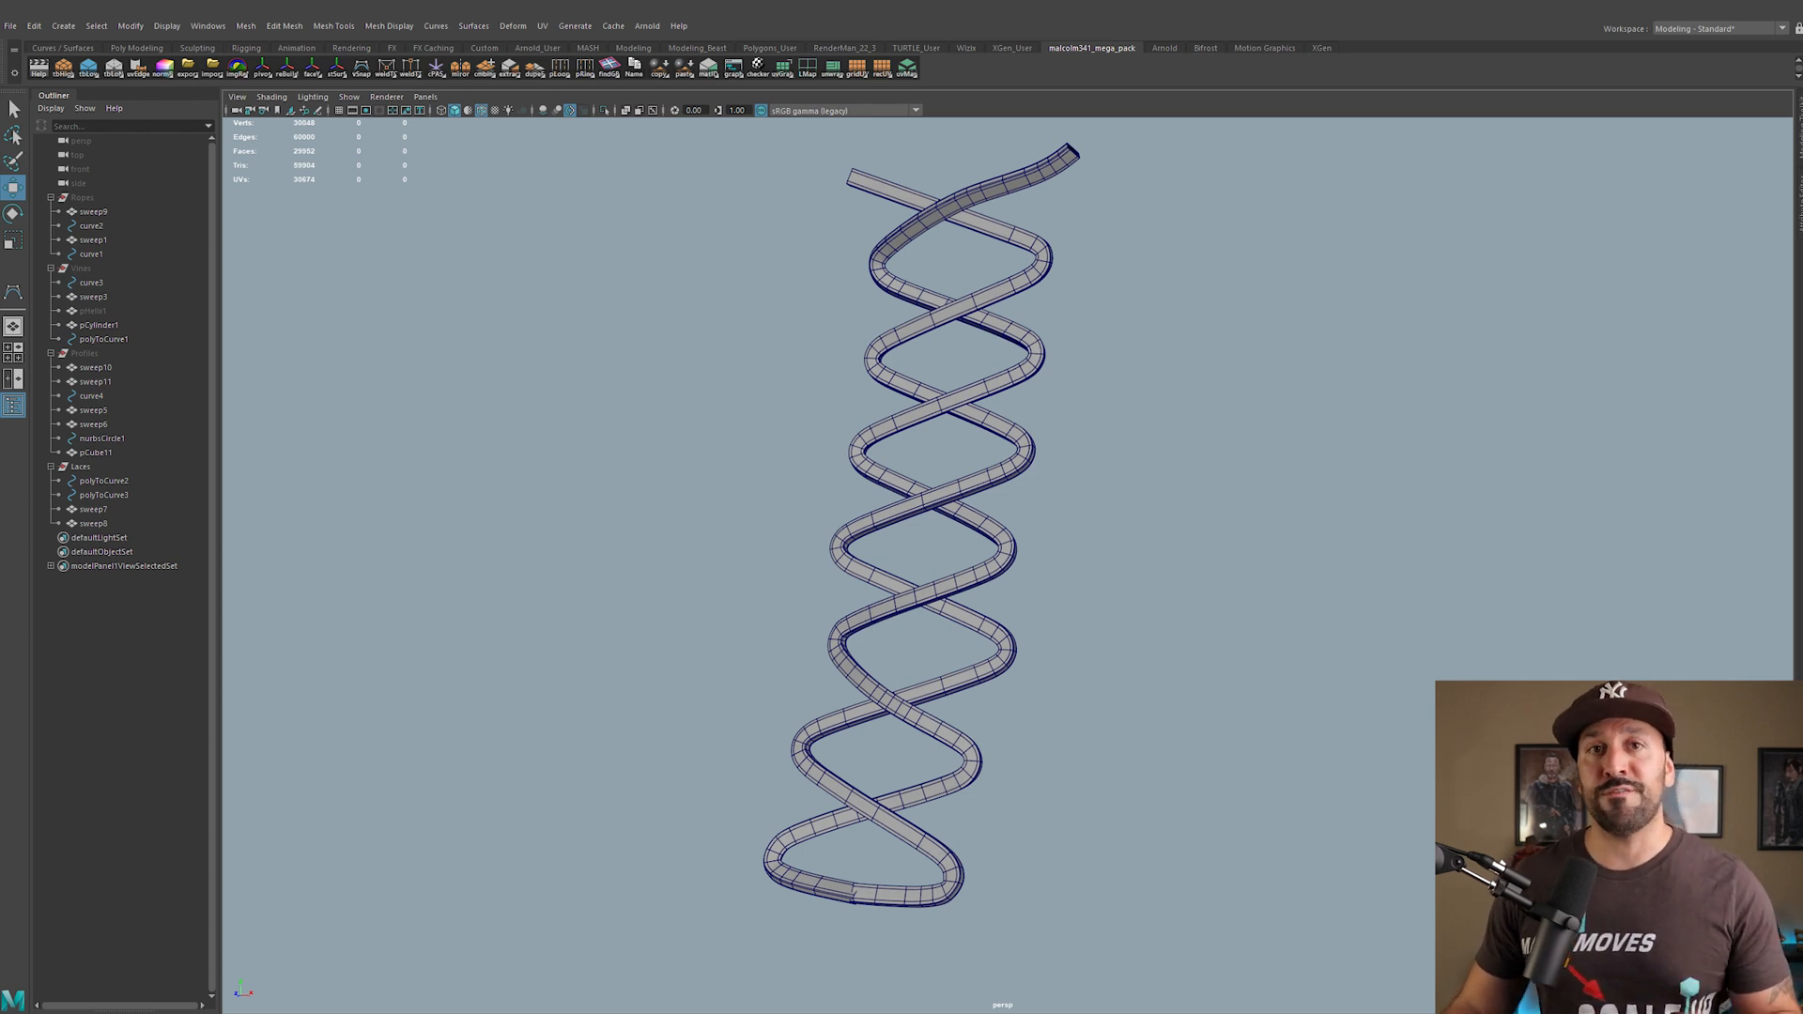
Step: Delete the sweep7 and sweep8 helix meshes, then select the polyToCurve3 helix curve
left_click(101, 468)
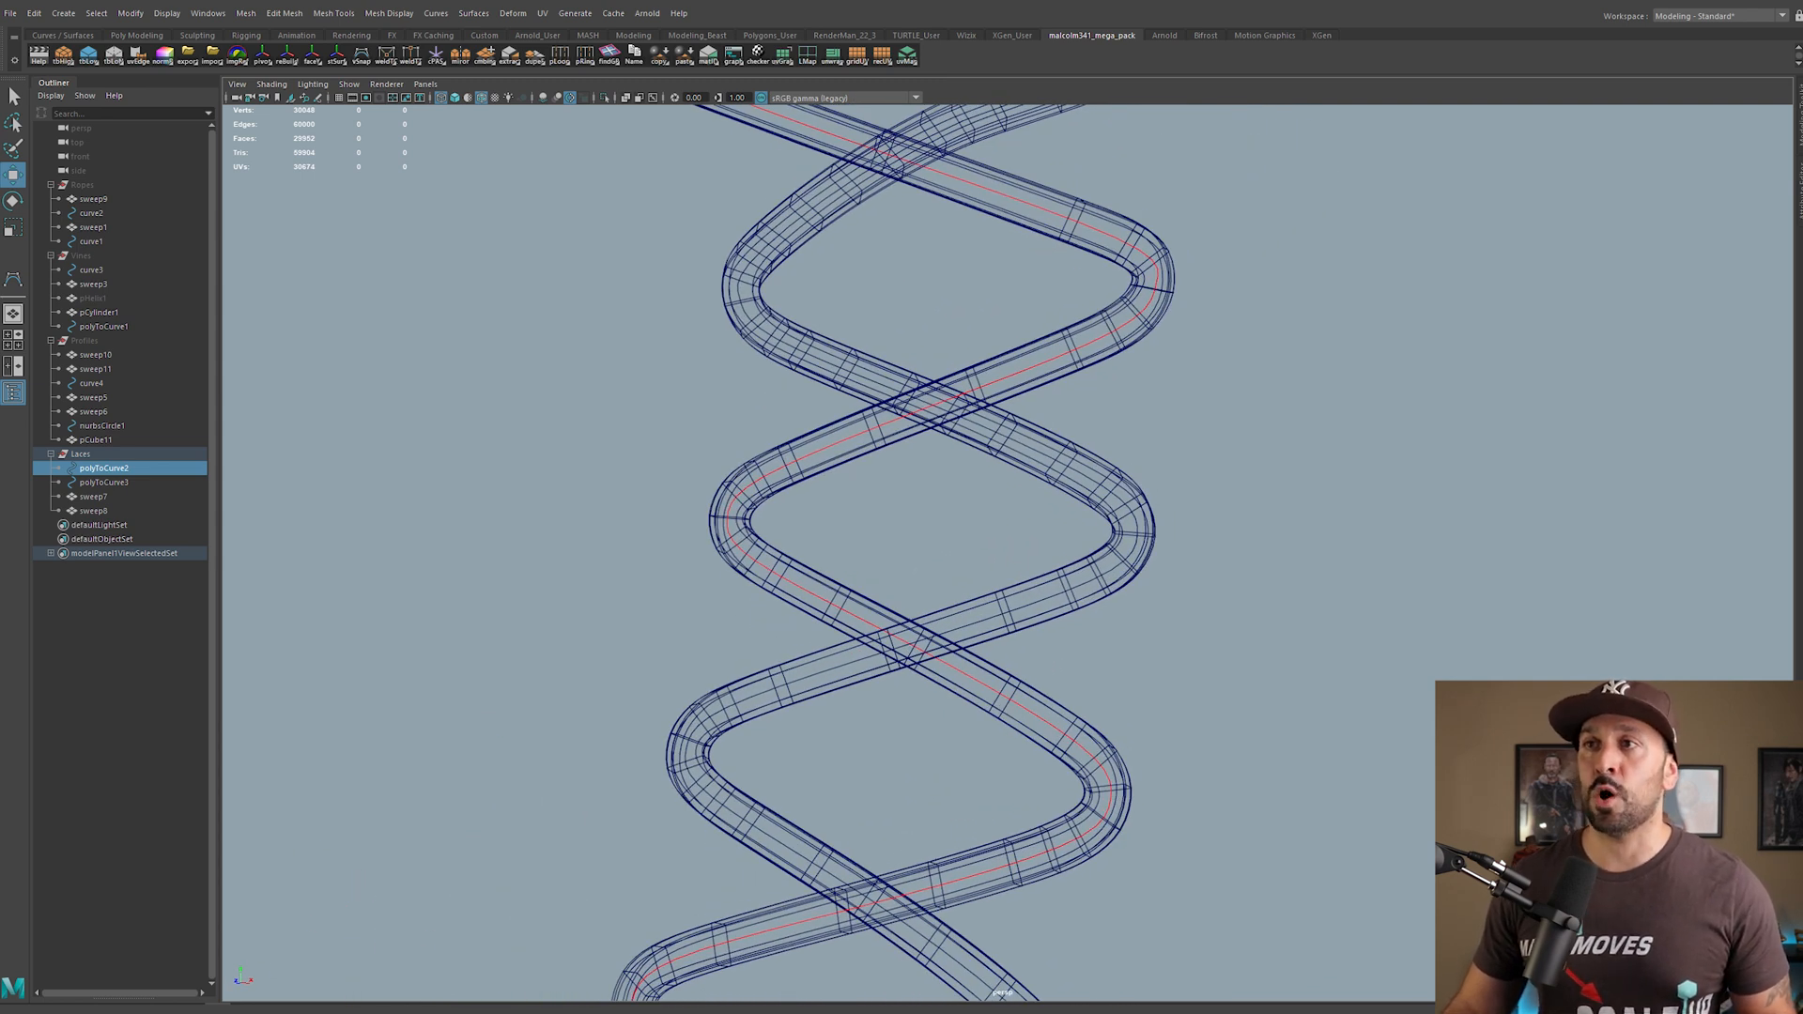
left_click(93, 496)
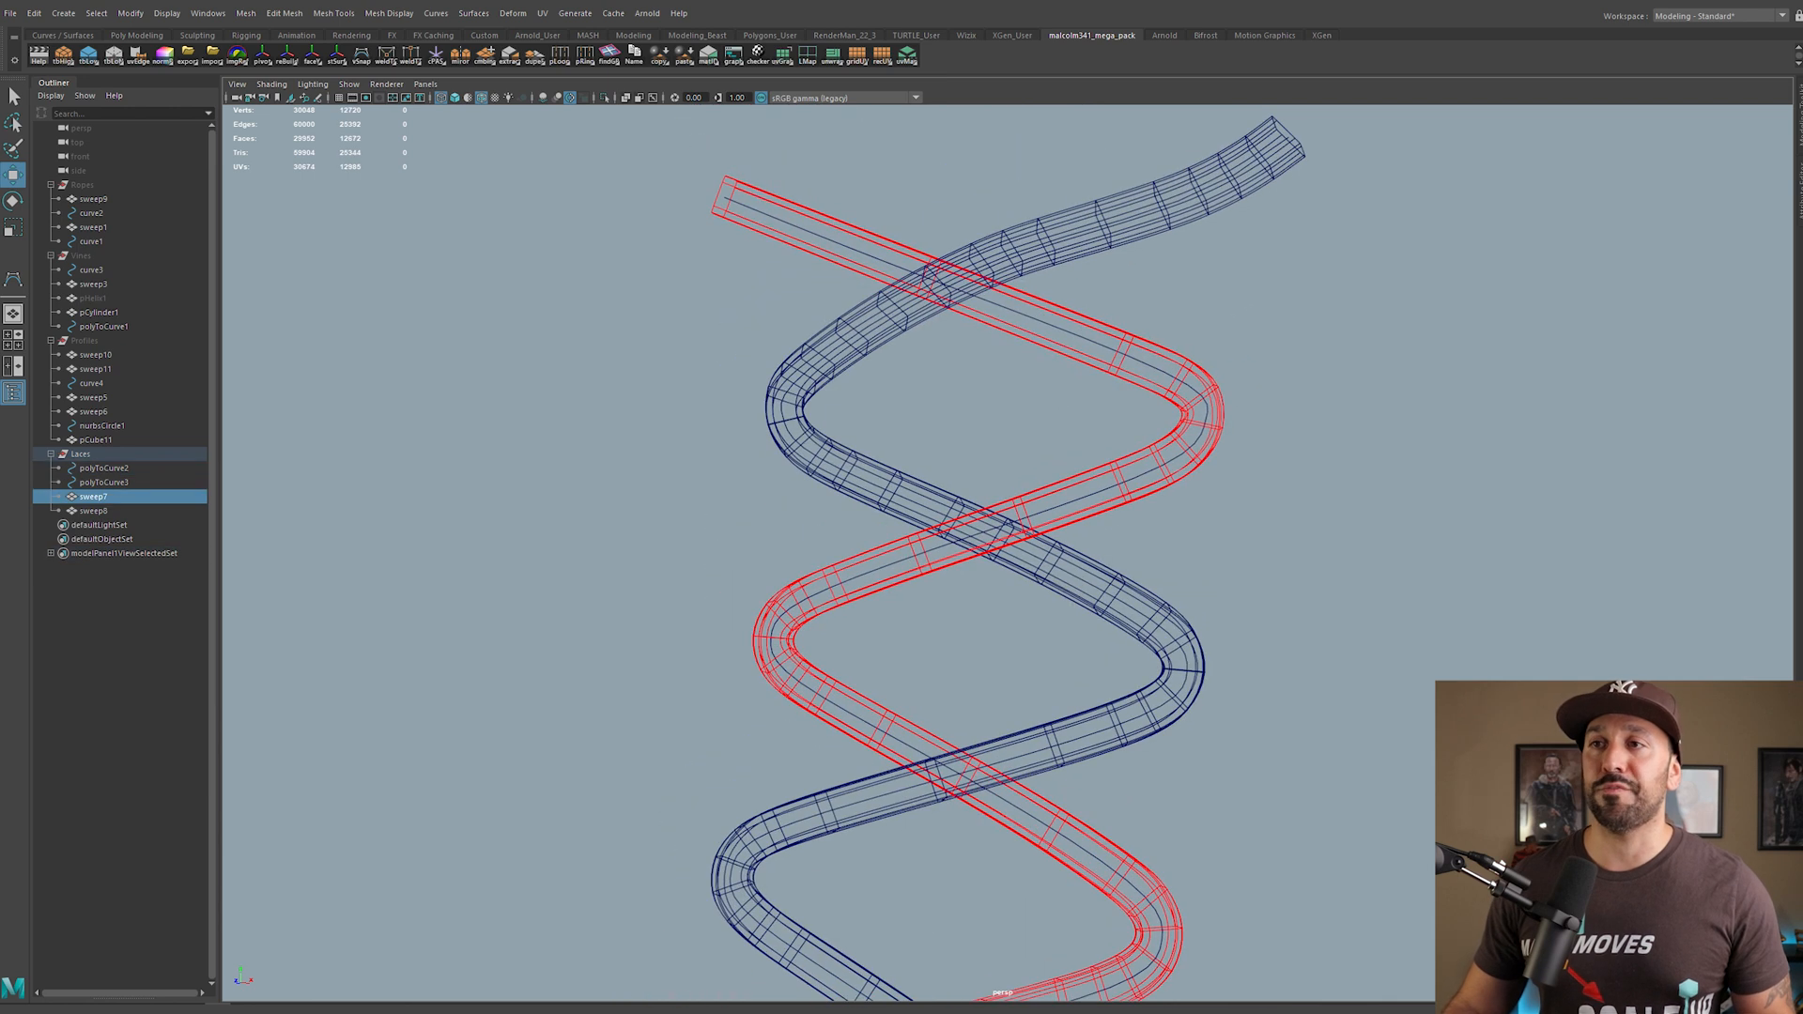
left_click(94, 510)
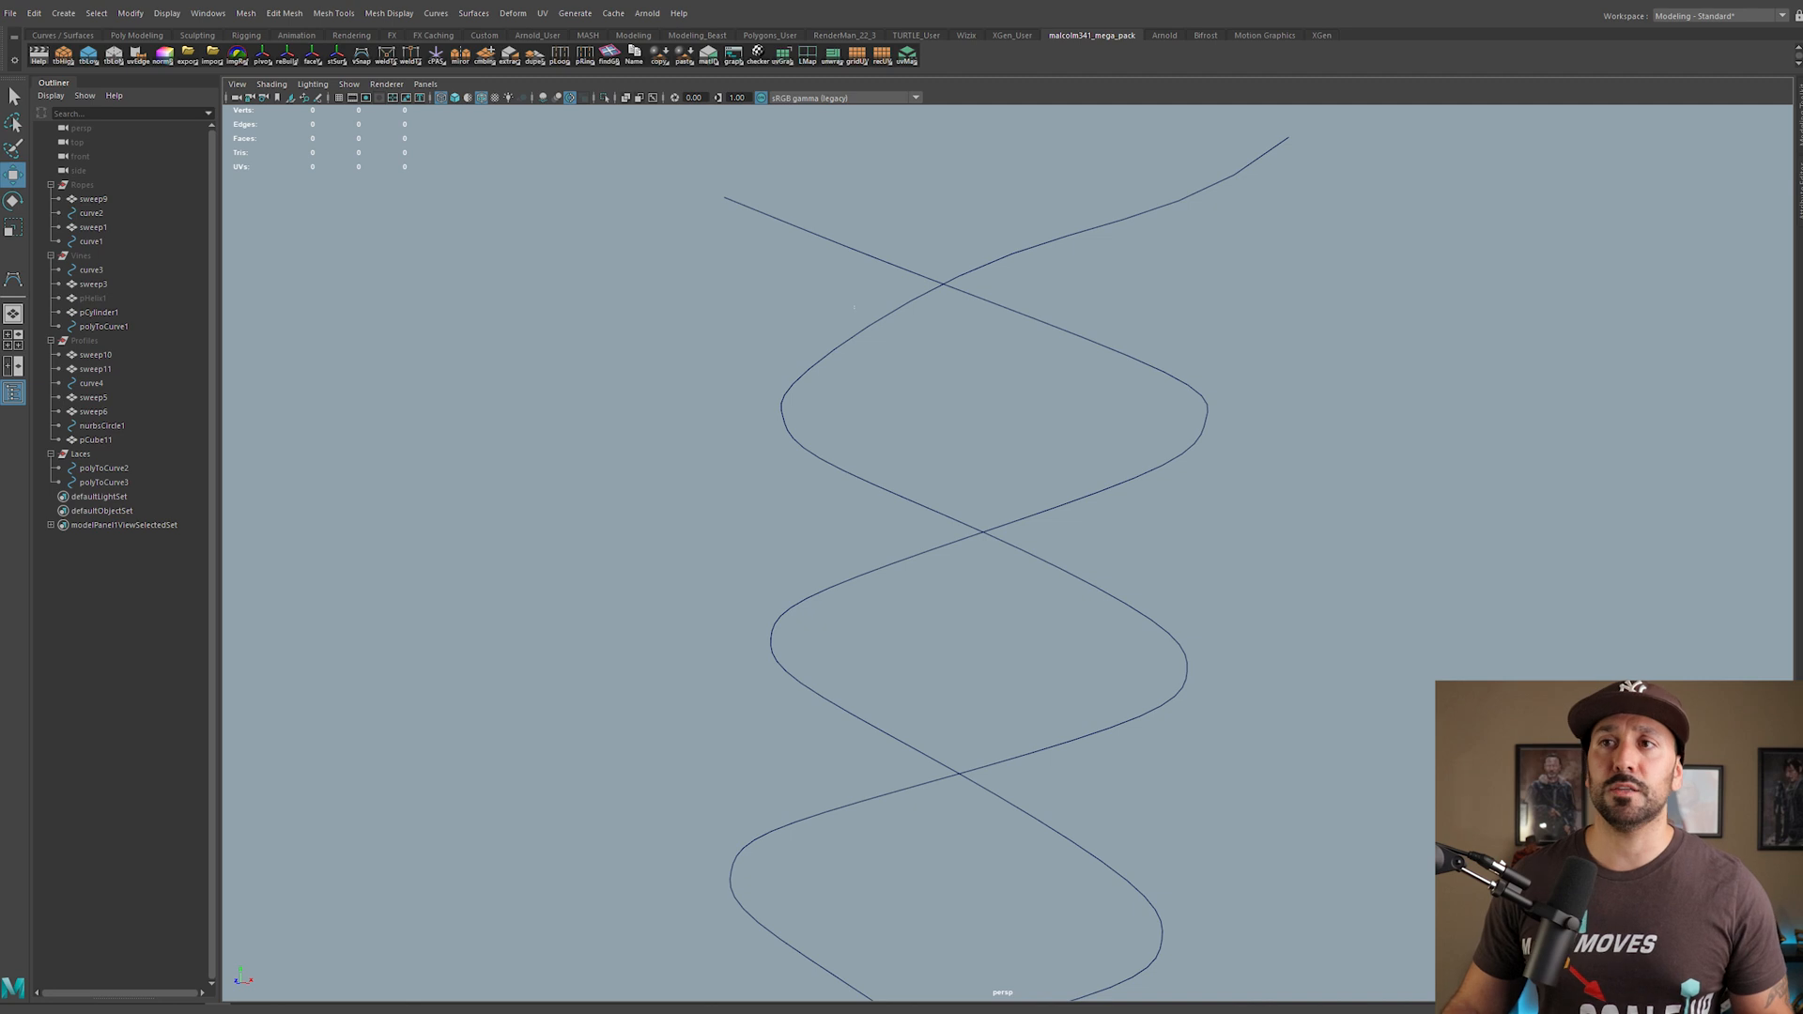
left_click(103, 483)
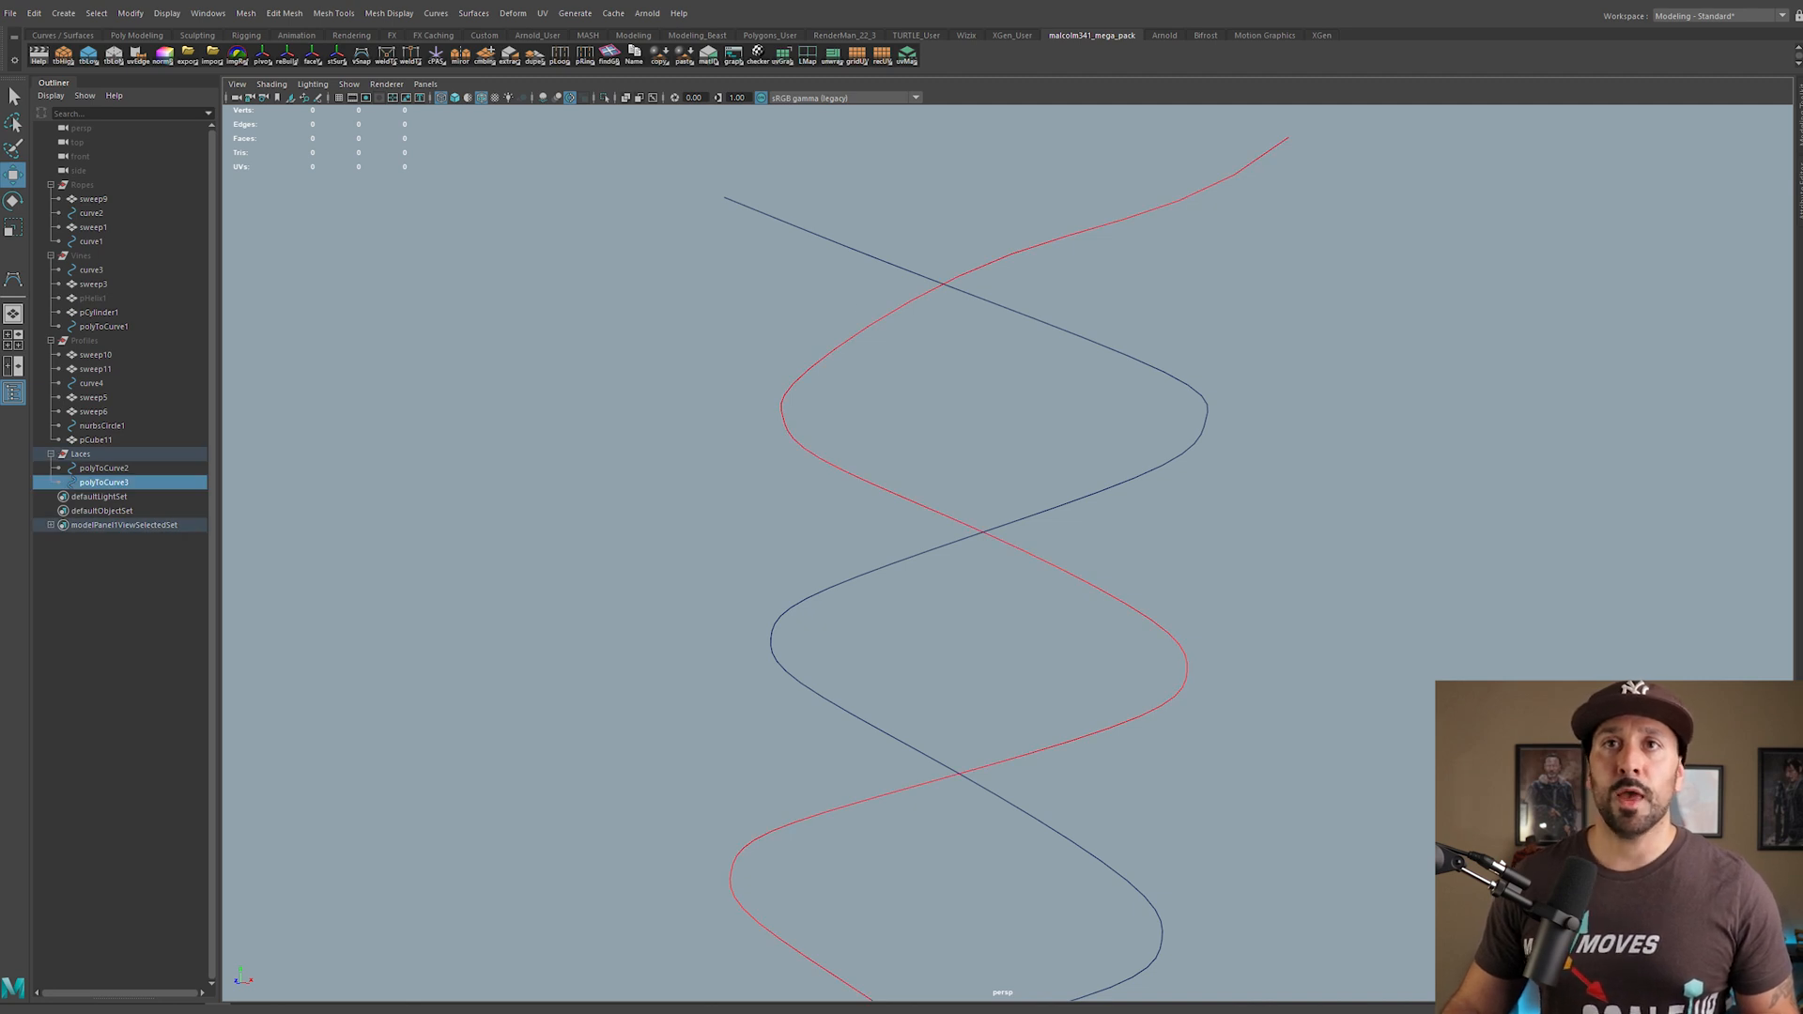
left_click(64, 13)
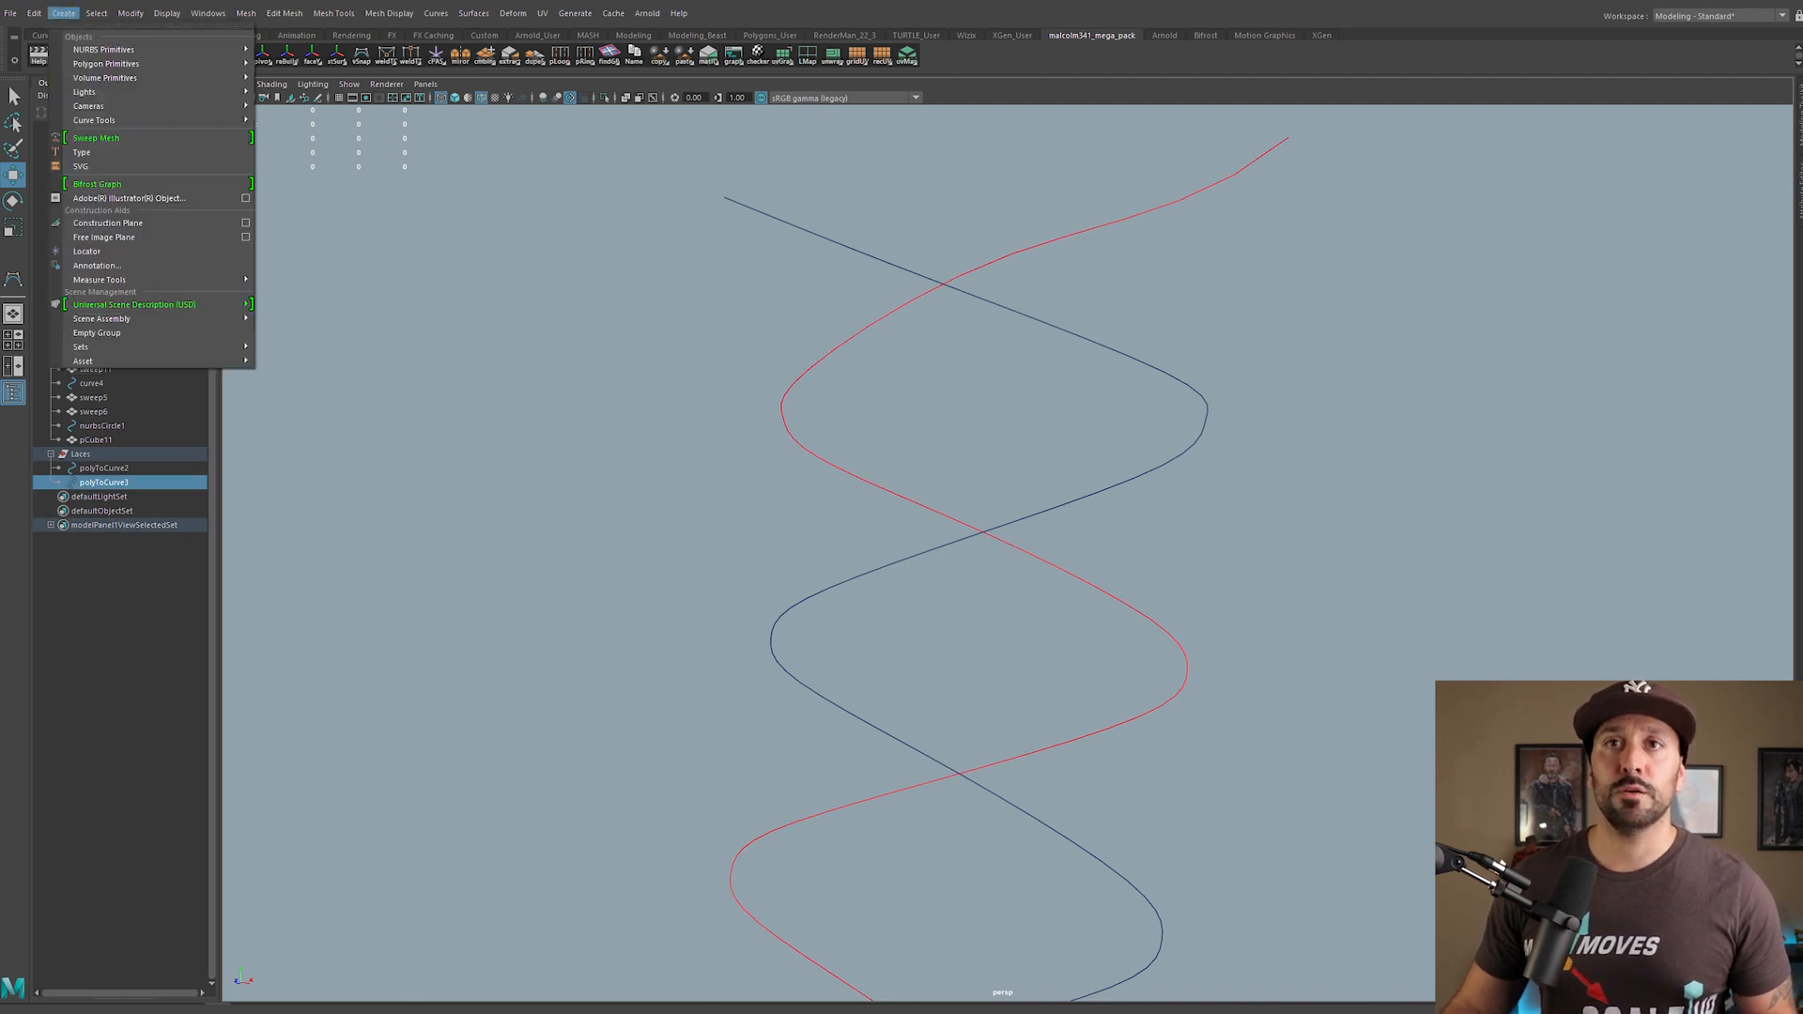
Step: Sweep the first helix curve into a Rectangle ribbon, Width 0.229 and Height 0.406
left_click(96, 137)
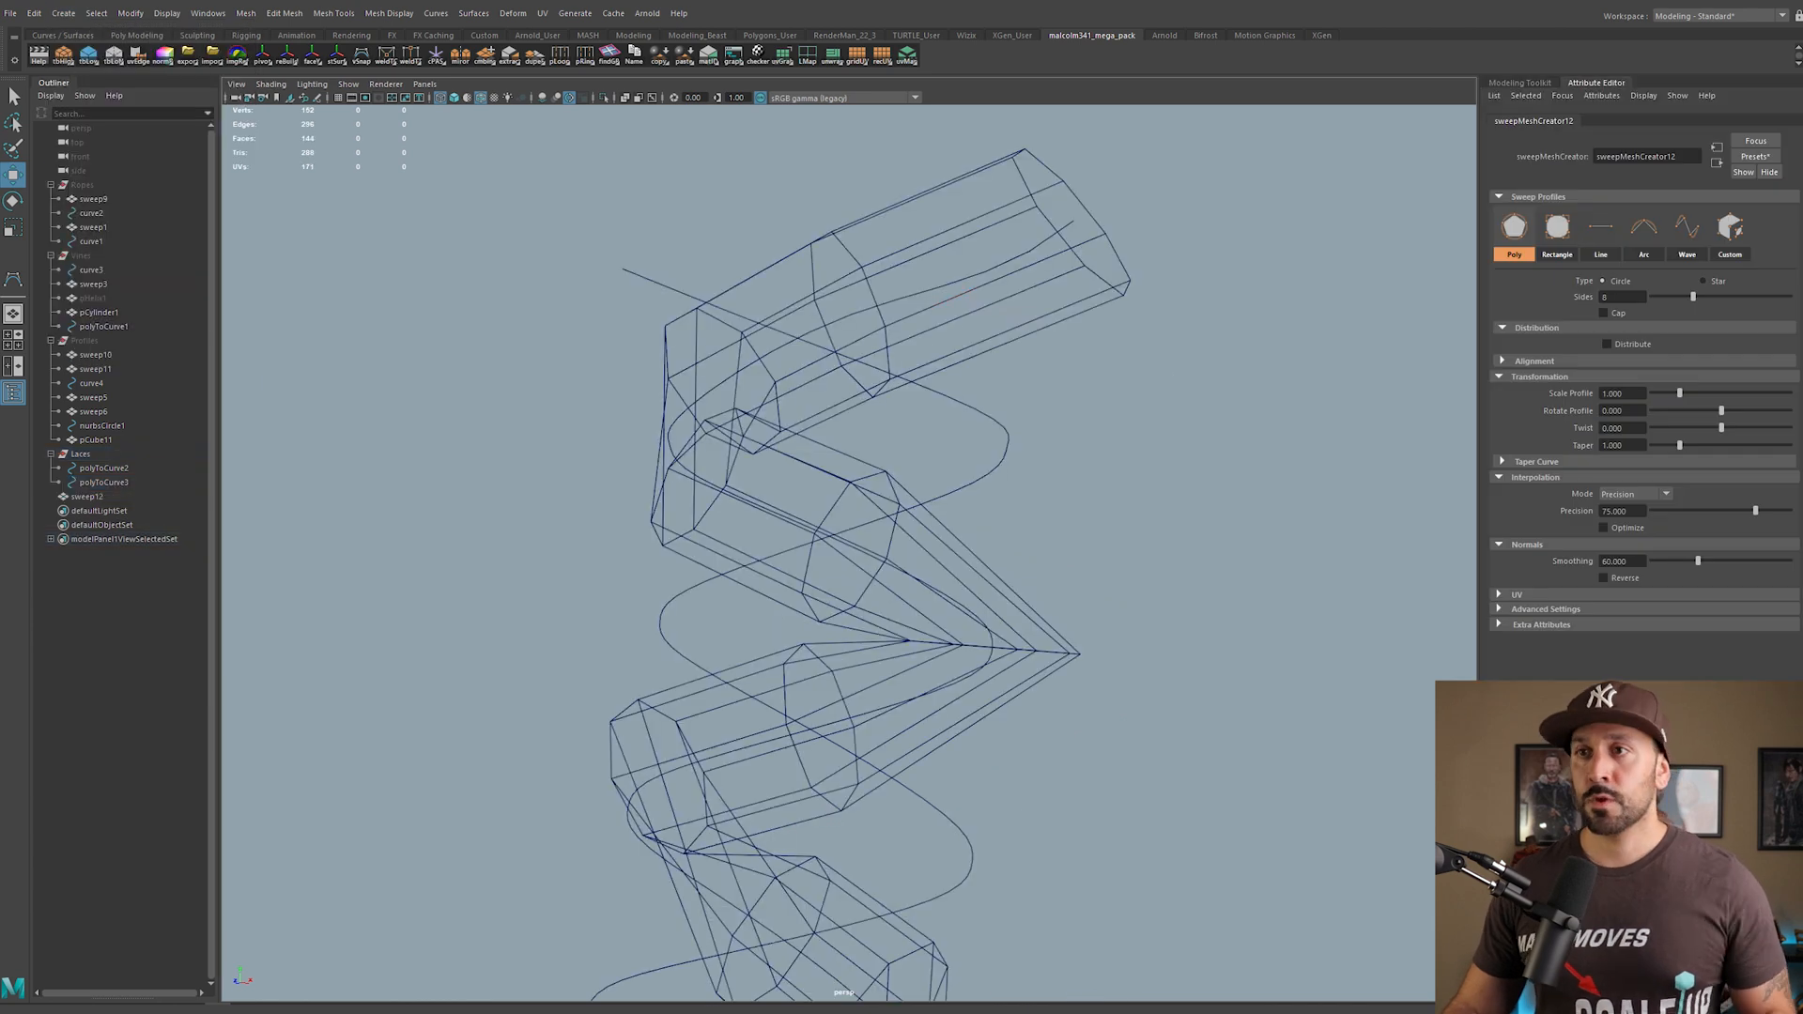
key("5")
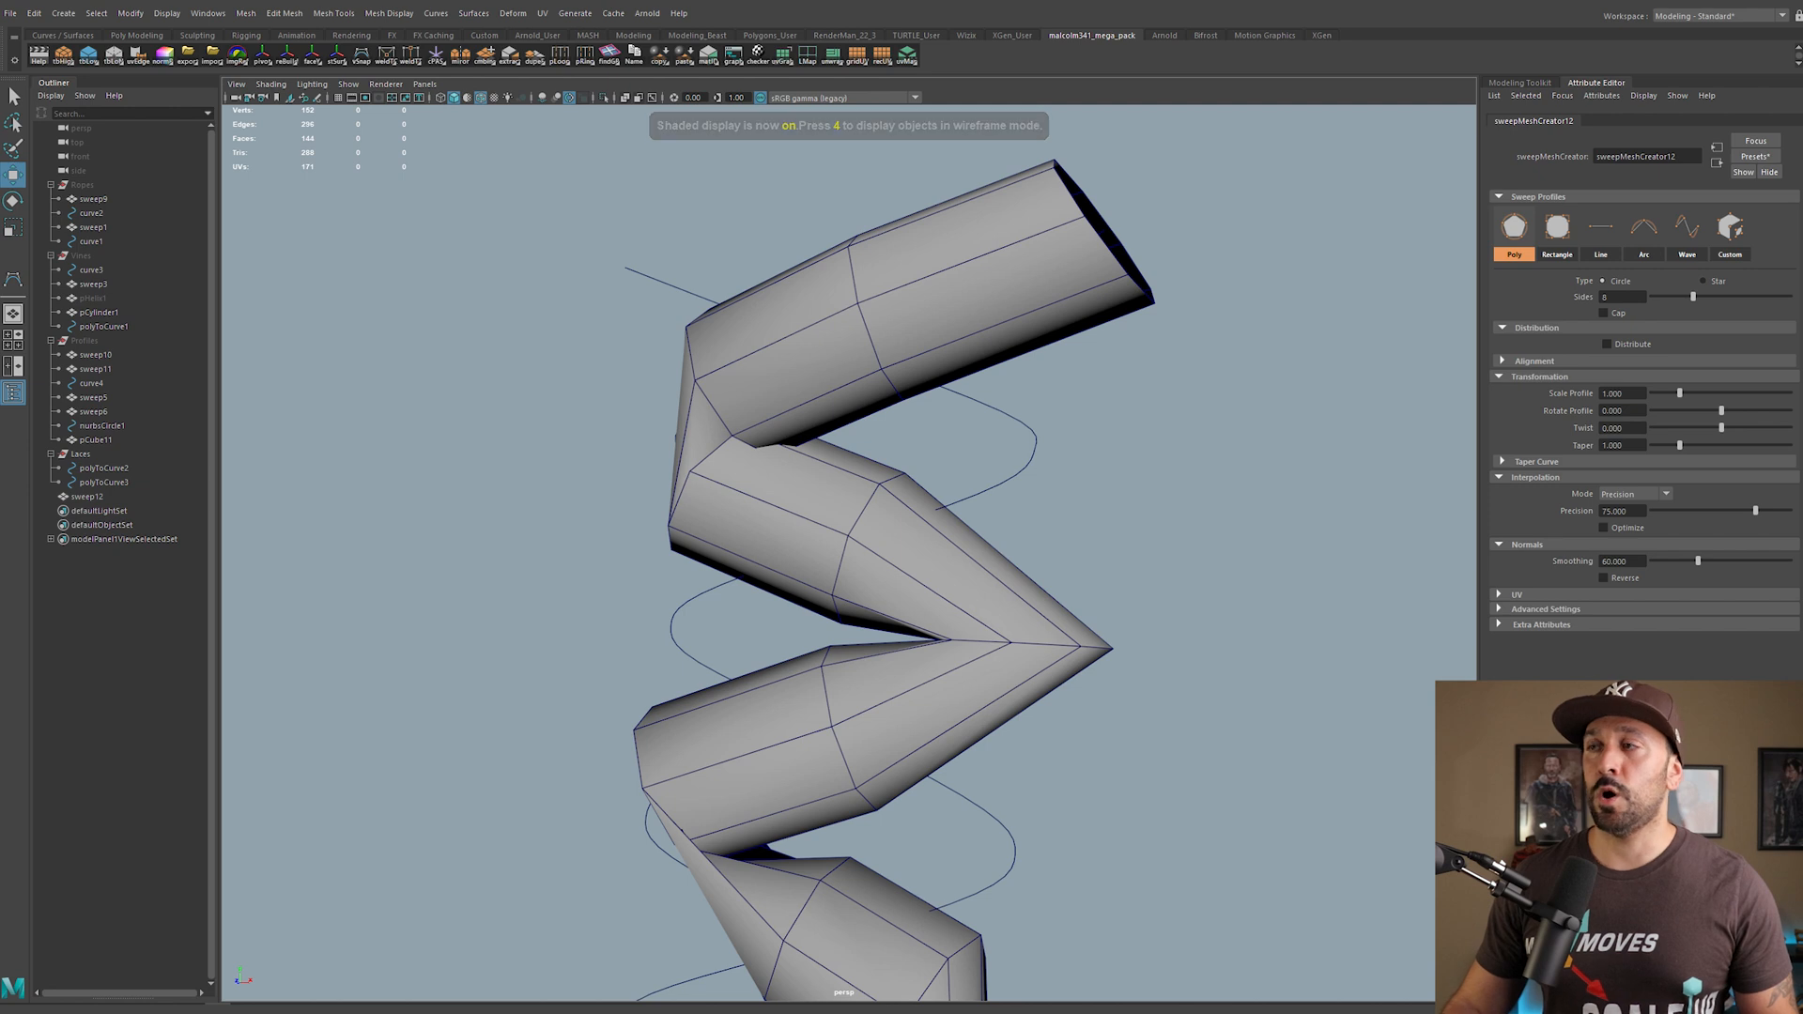
left_click(87, 496)
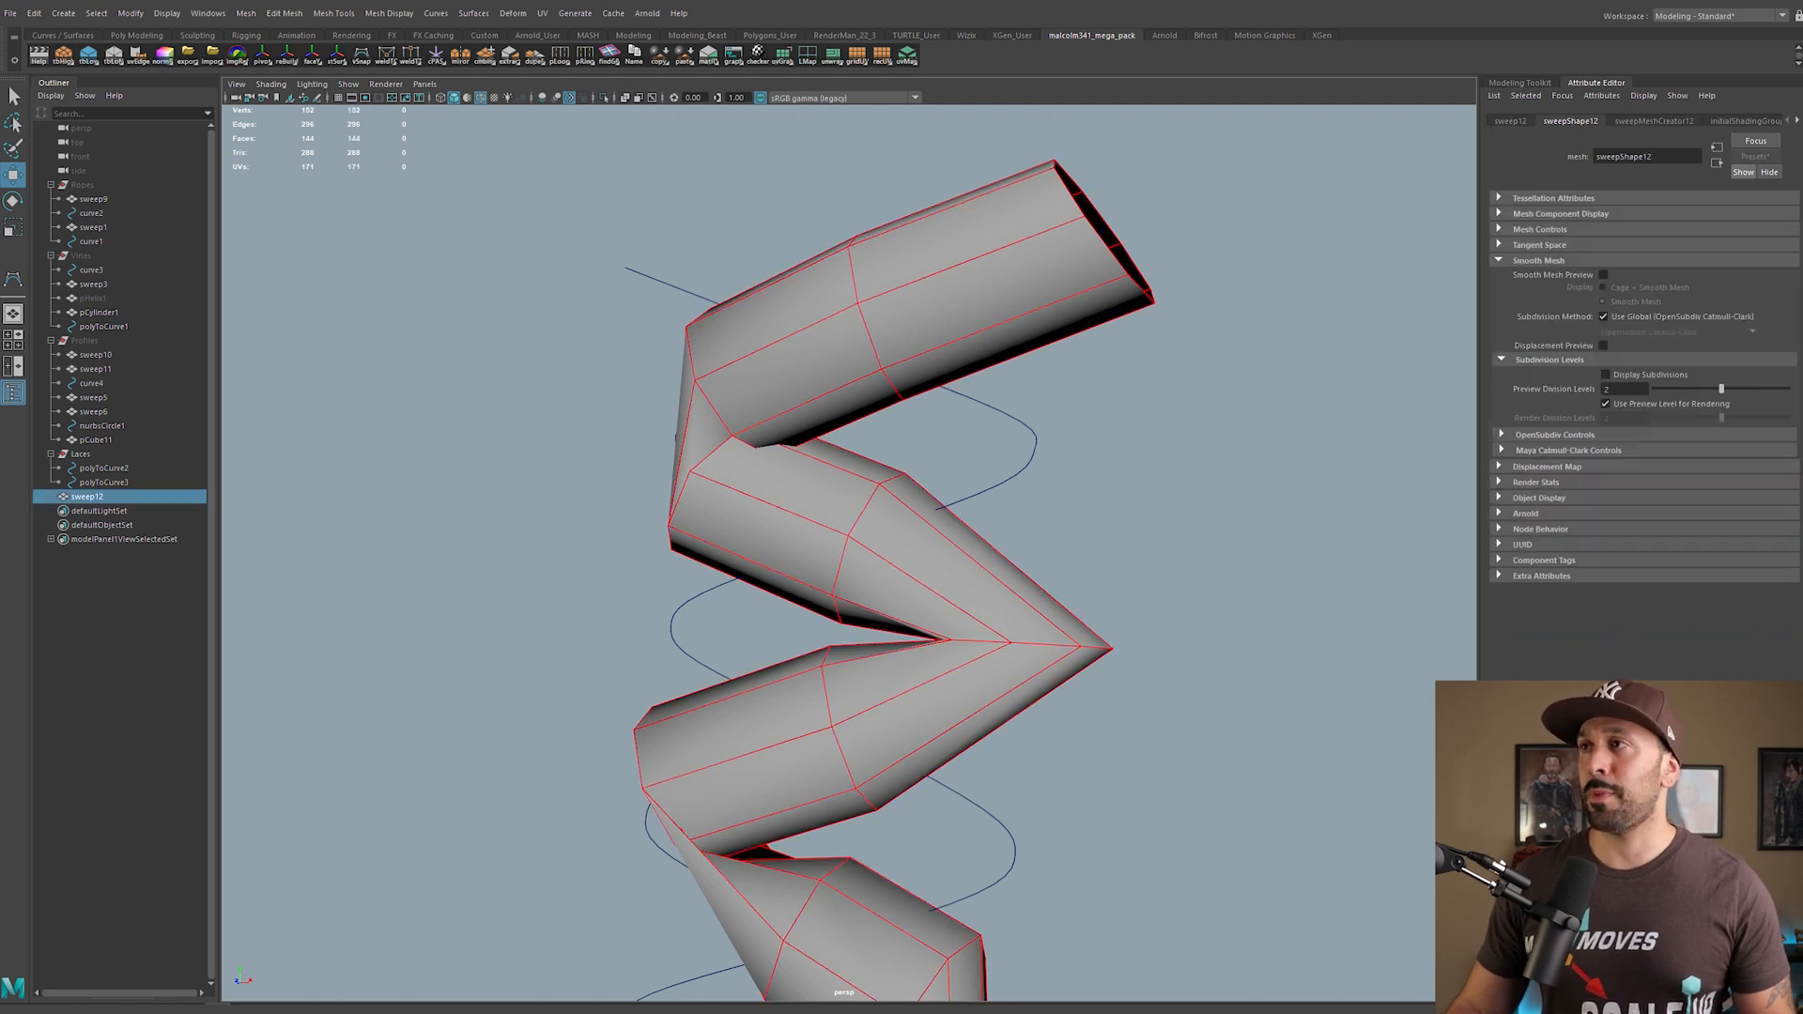
left_click(1653, 120)
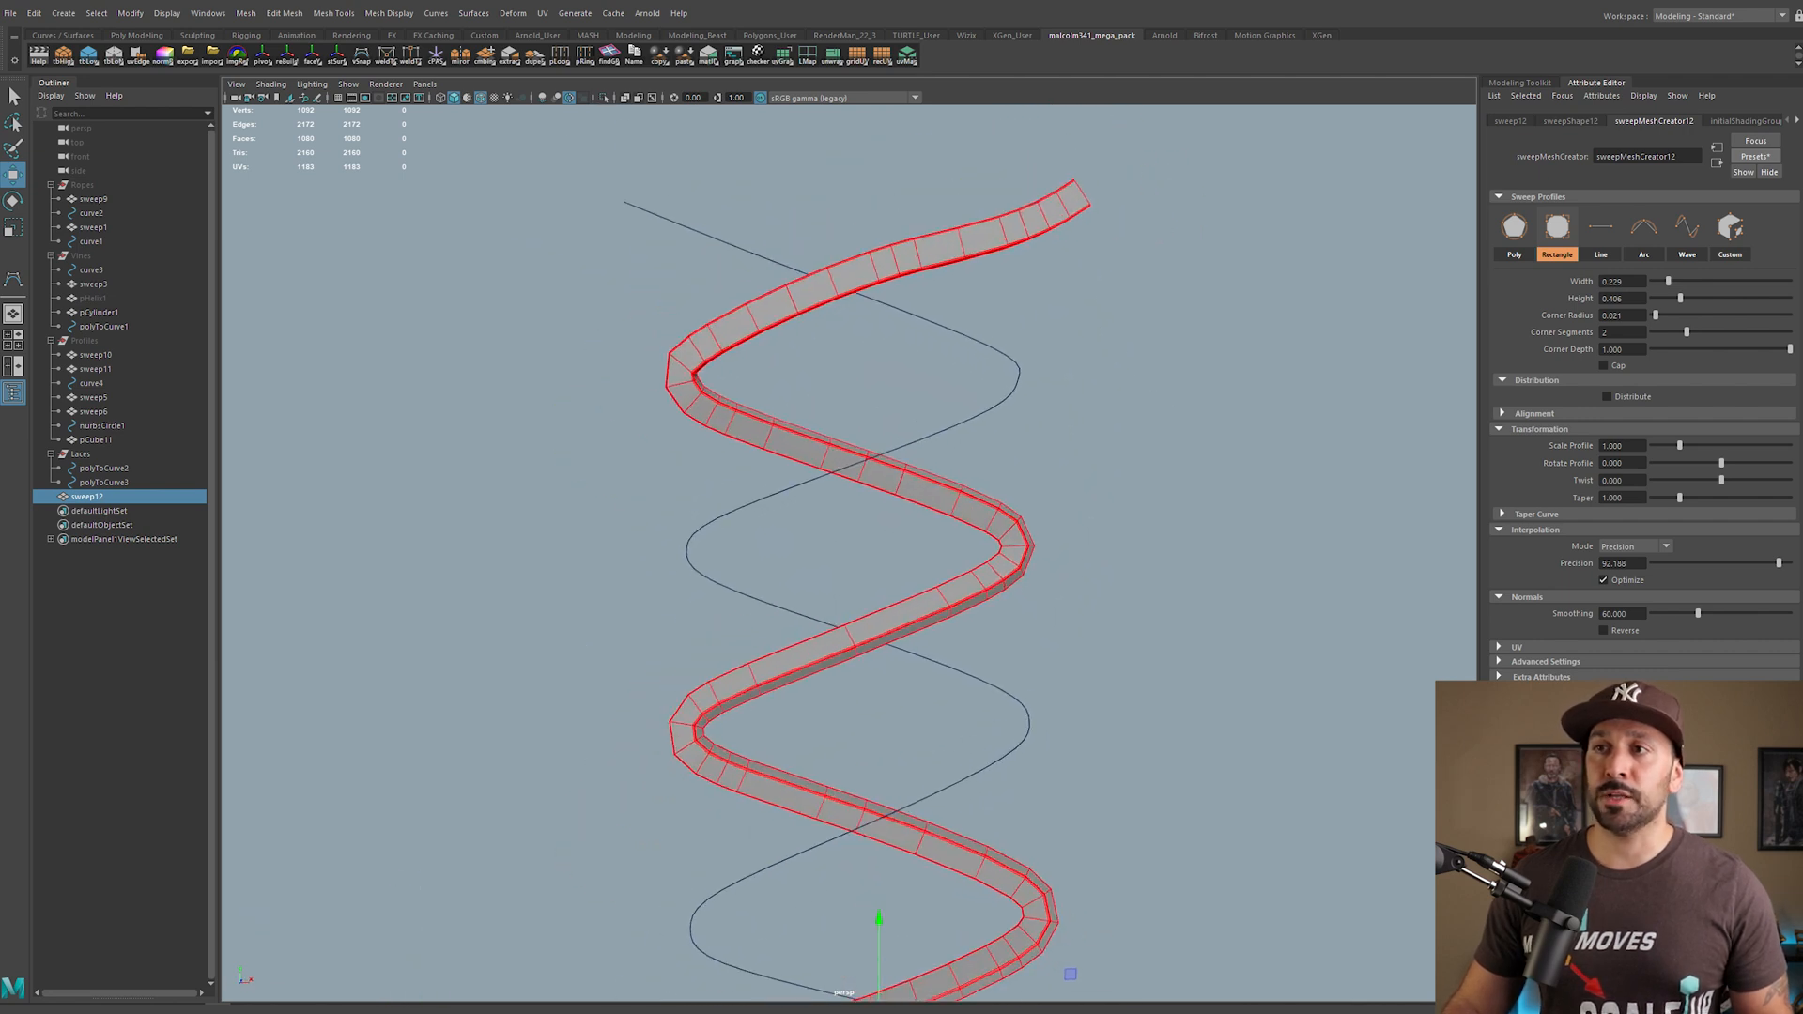
Step: Sweep the second helix curve into a matching rectangular ribbon
left_click(103, 468)
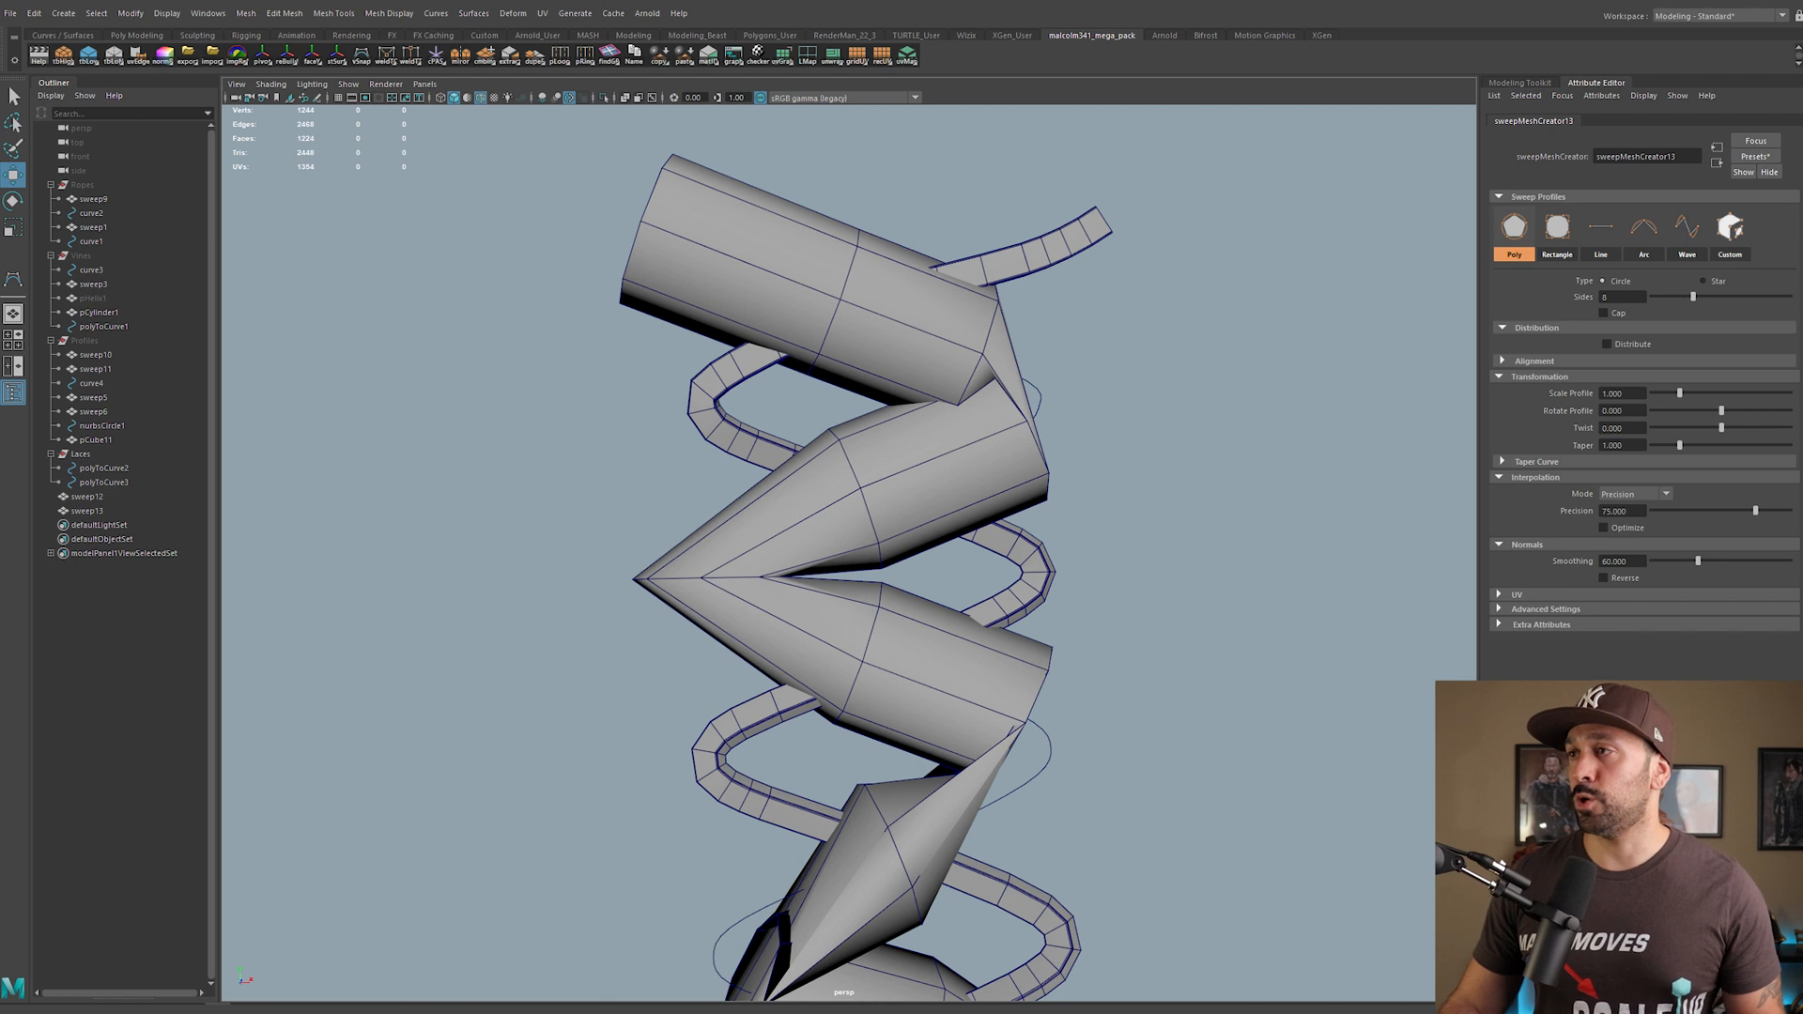
left_click(1752, 156)
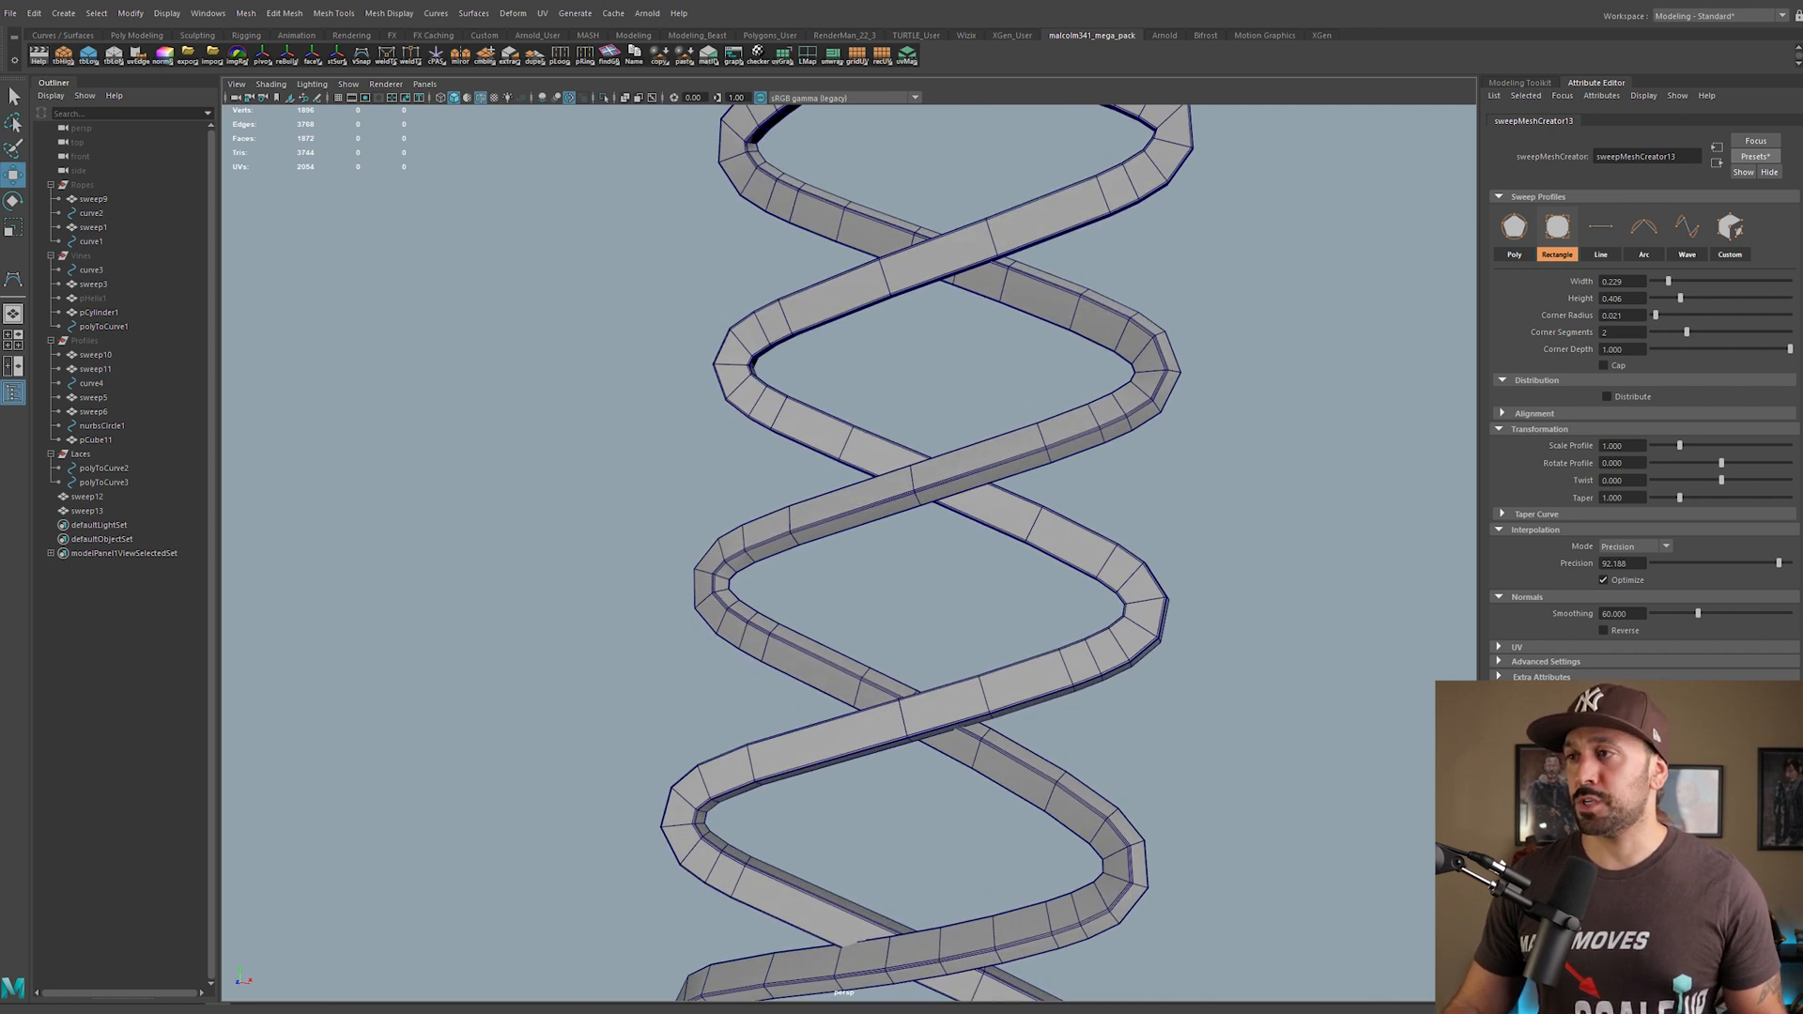
left_click(1632, 547)
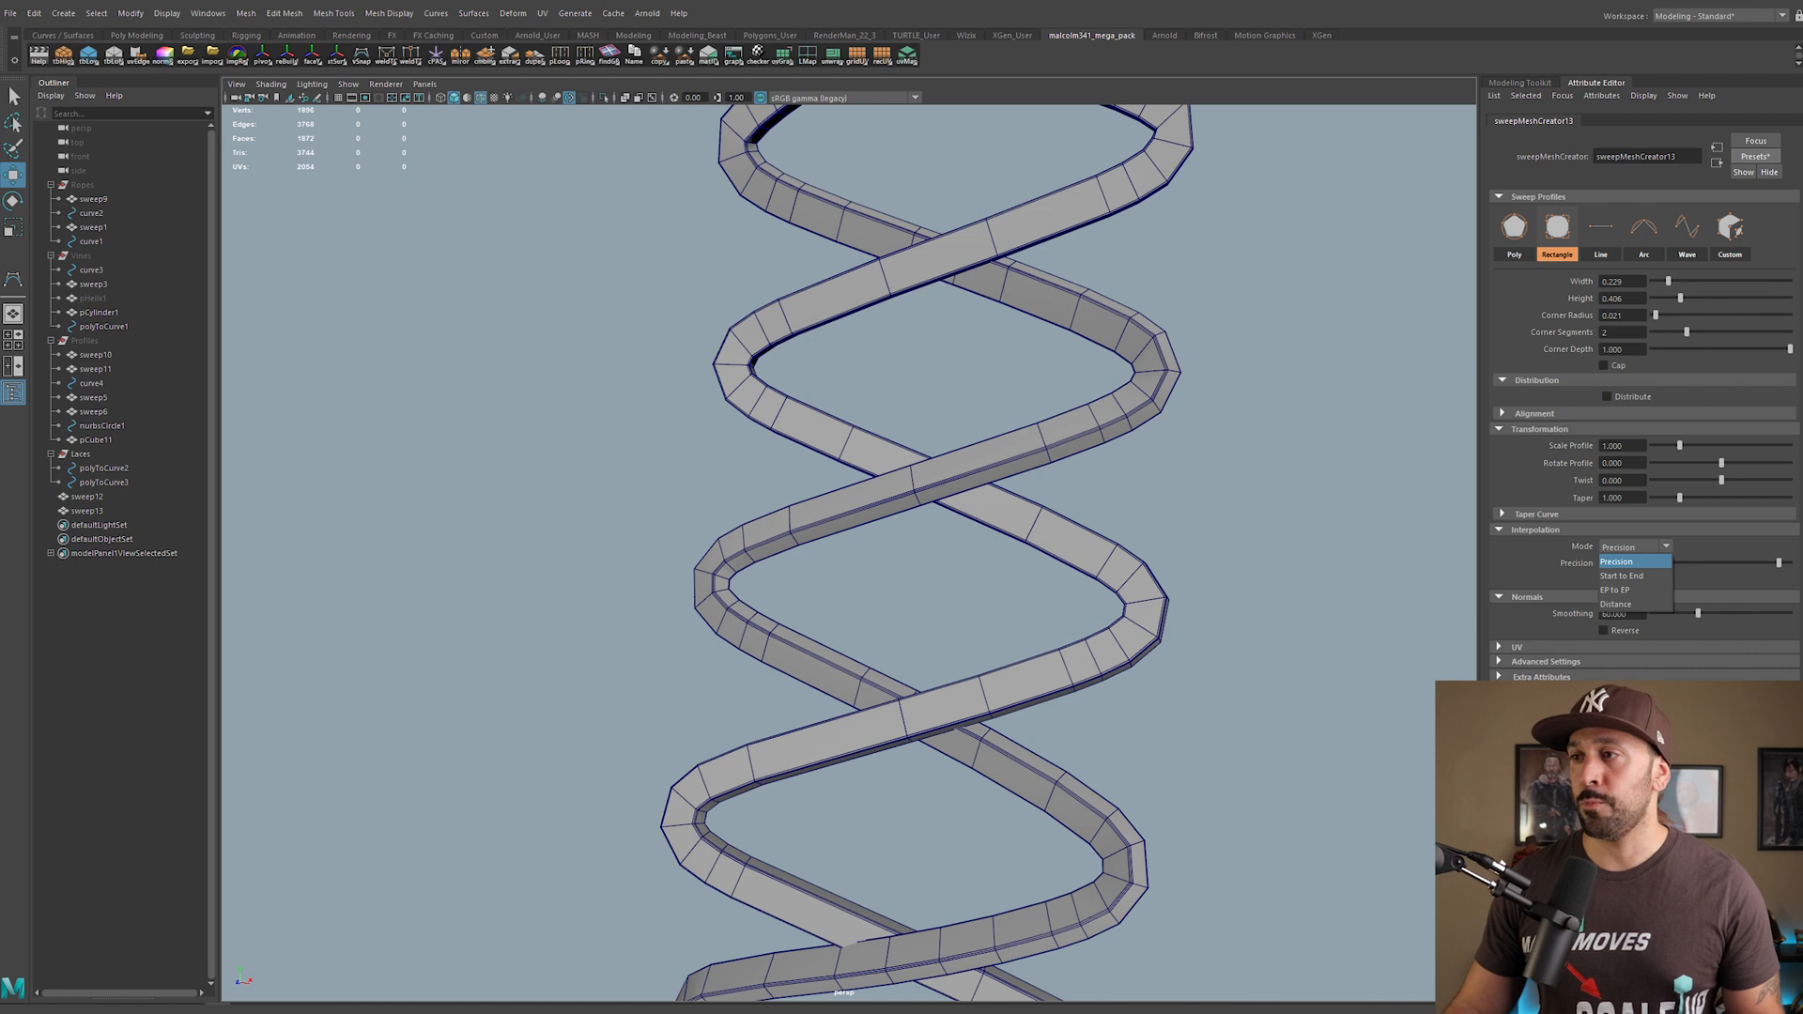
mouse_move(1621, 575)
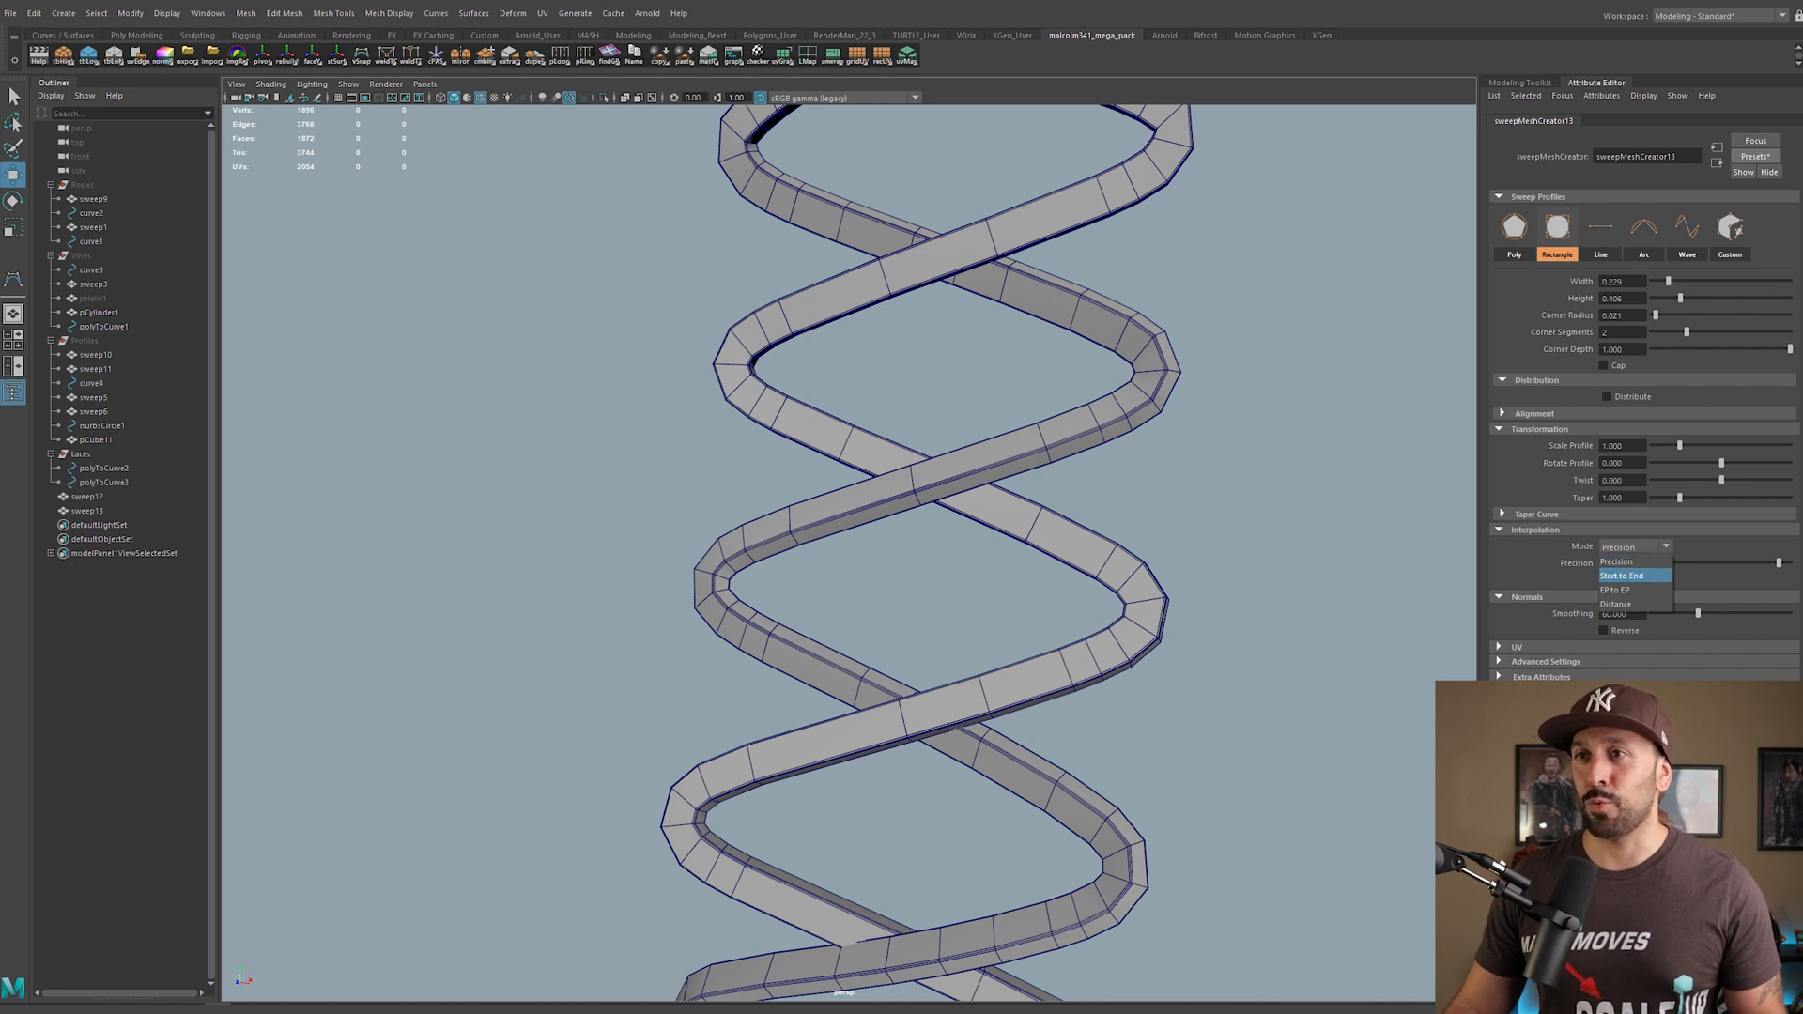
left_click(1615, 602)
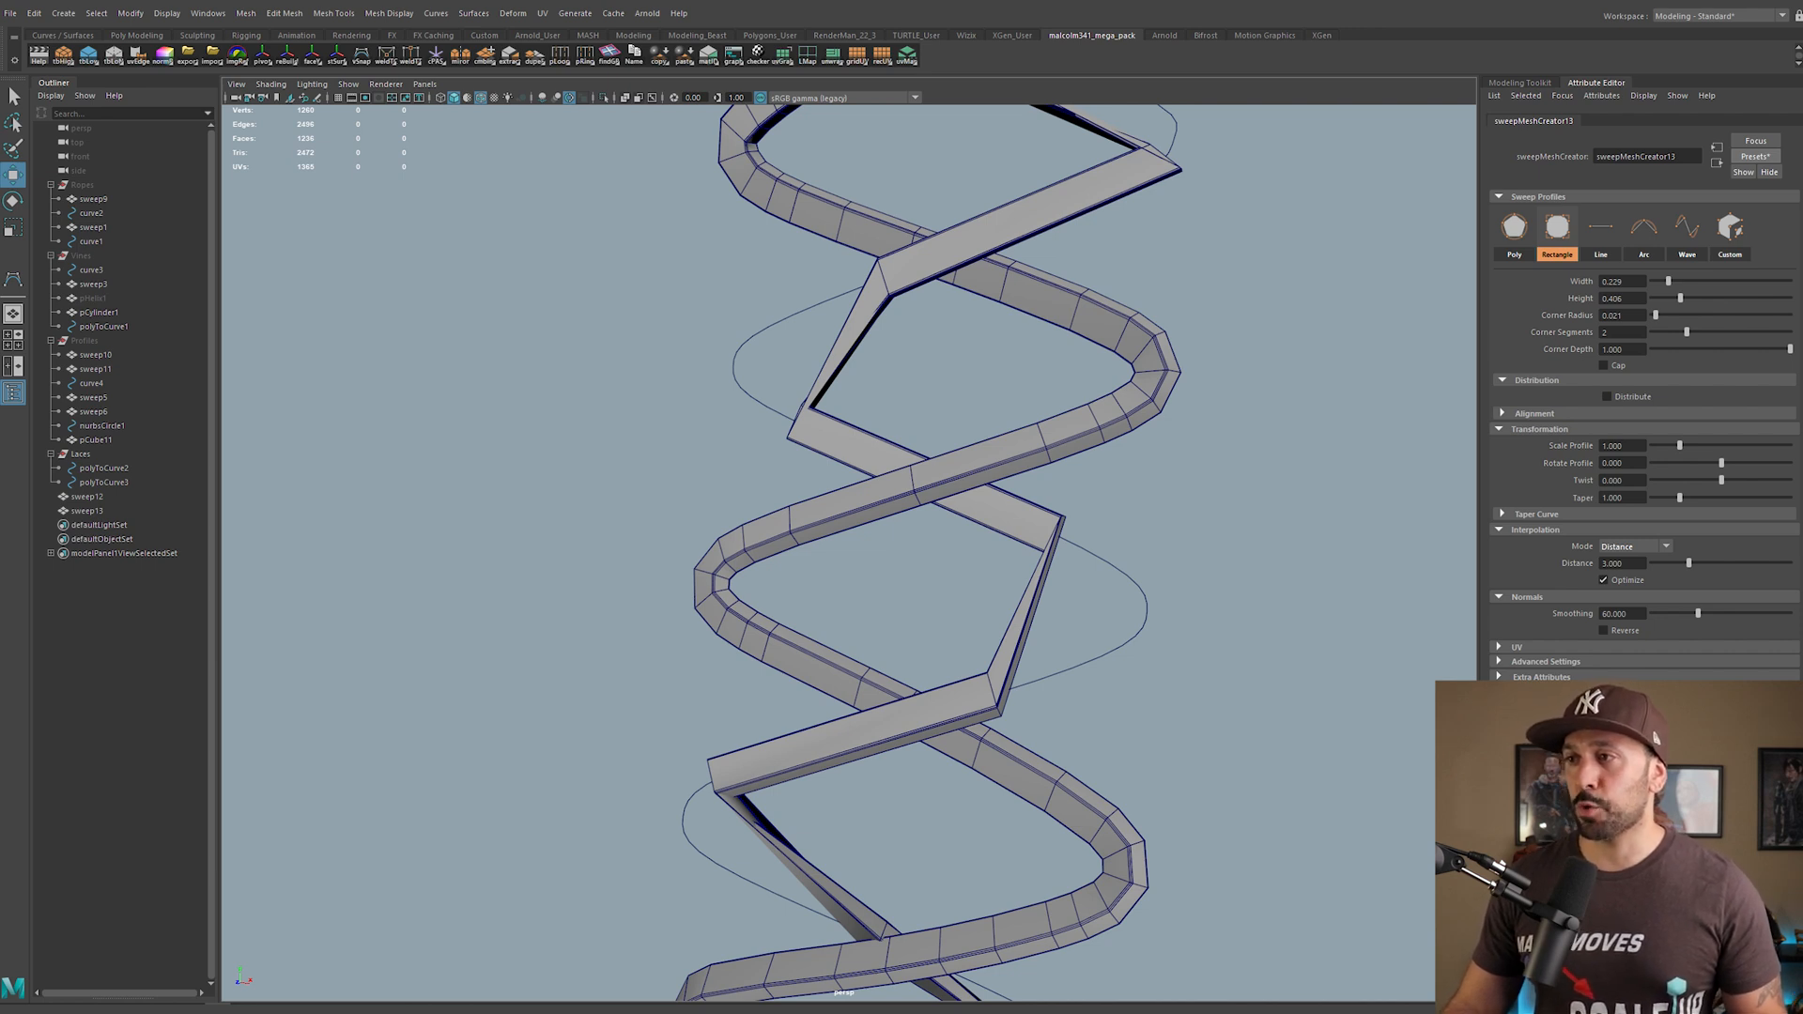
left_click(1632, 546)
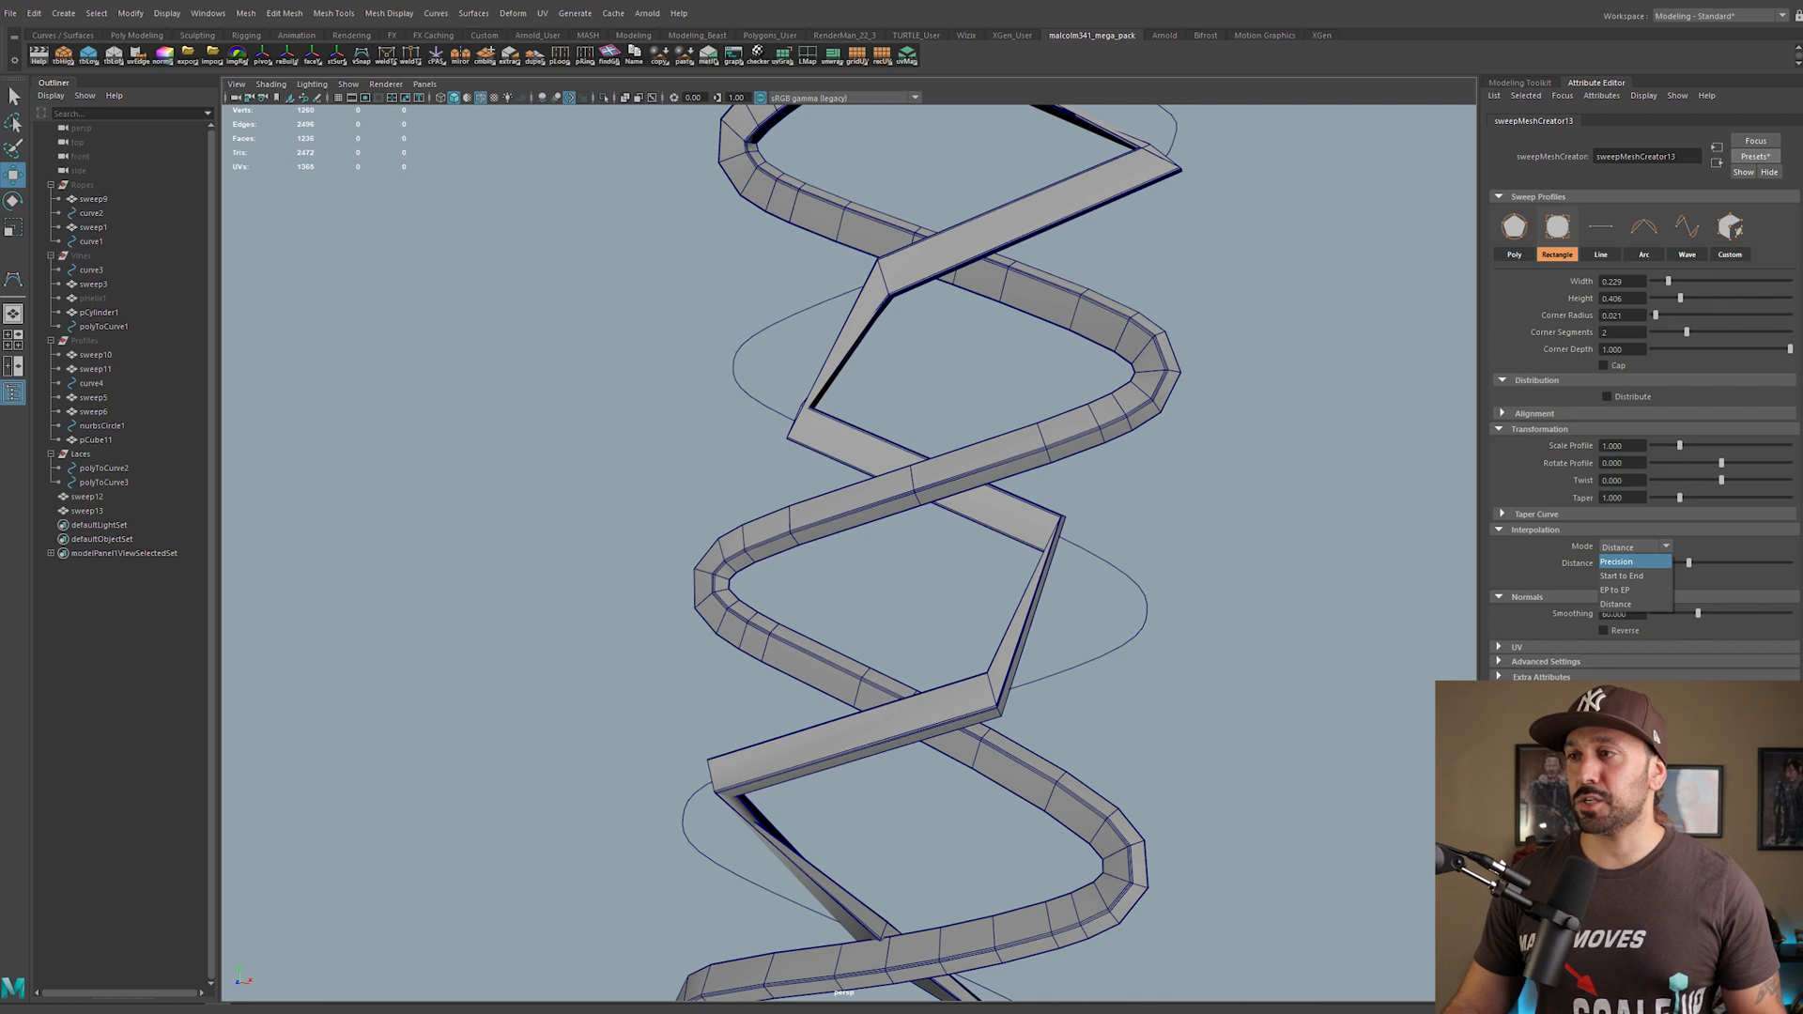
left_click(1615, 562)
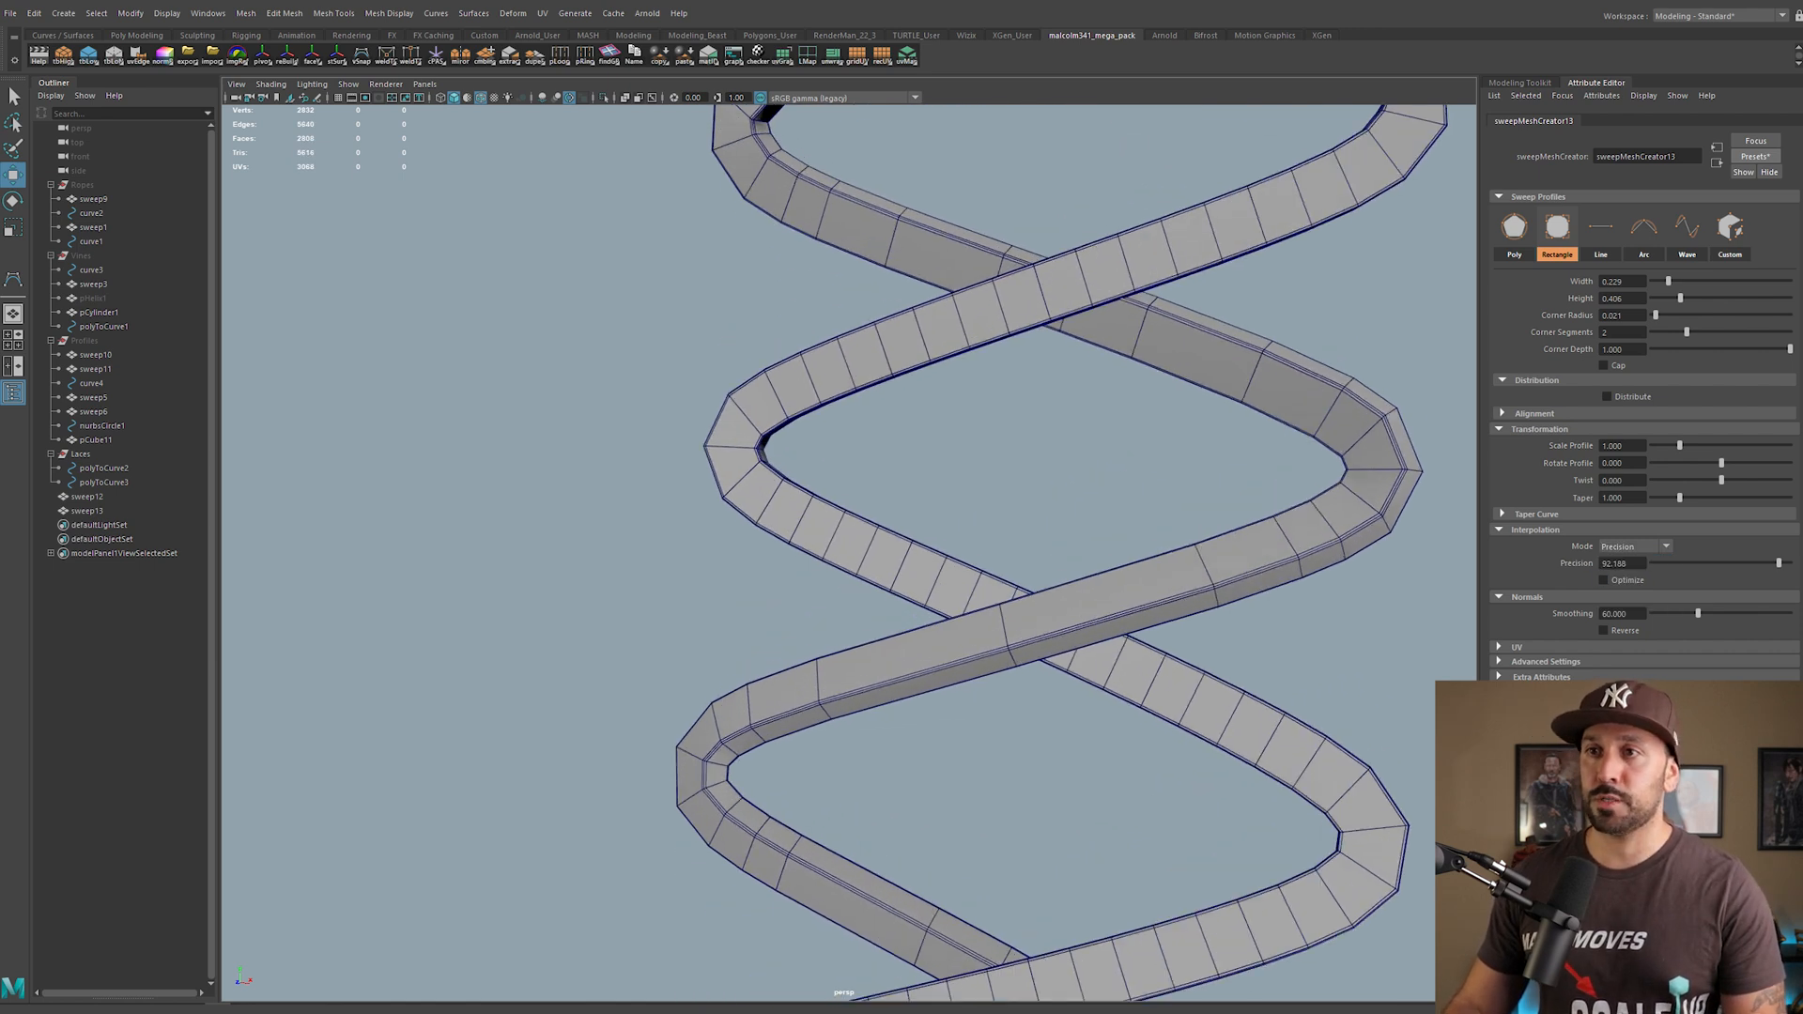
key("4")
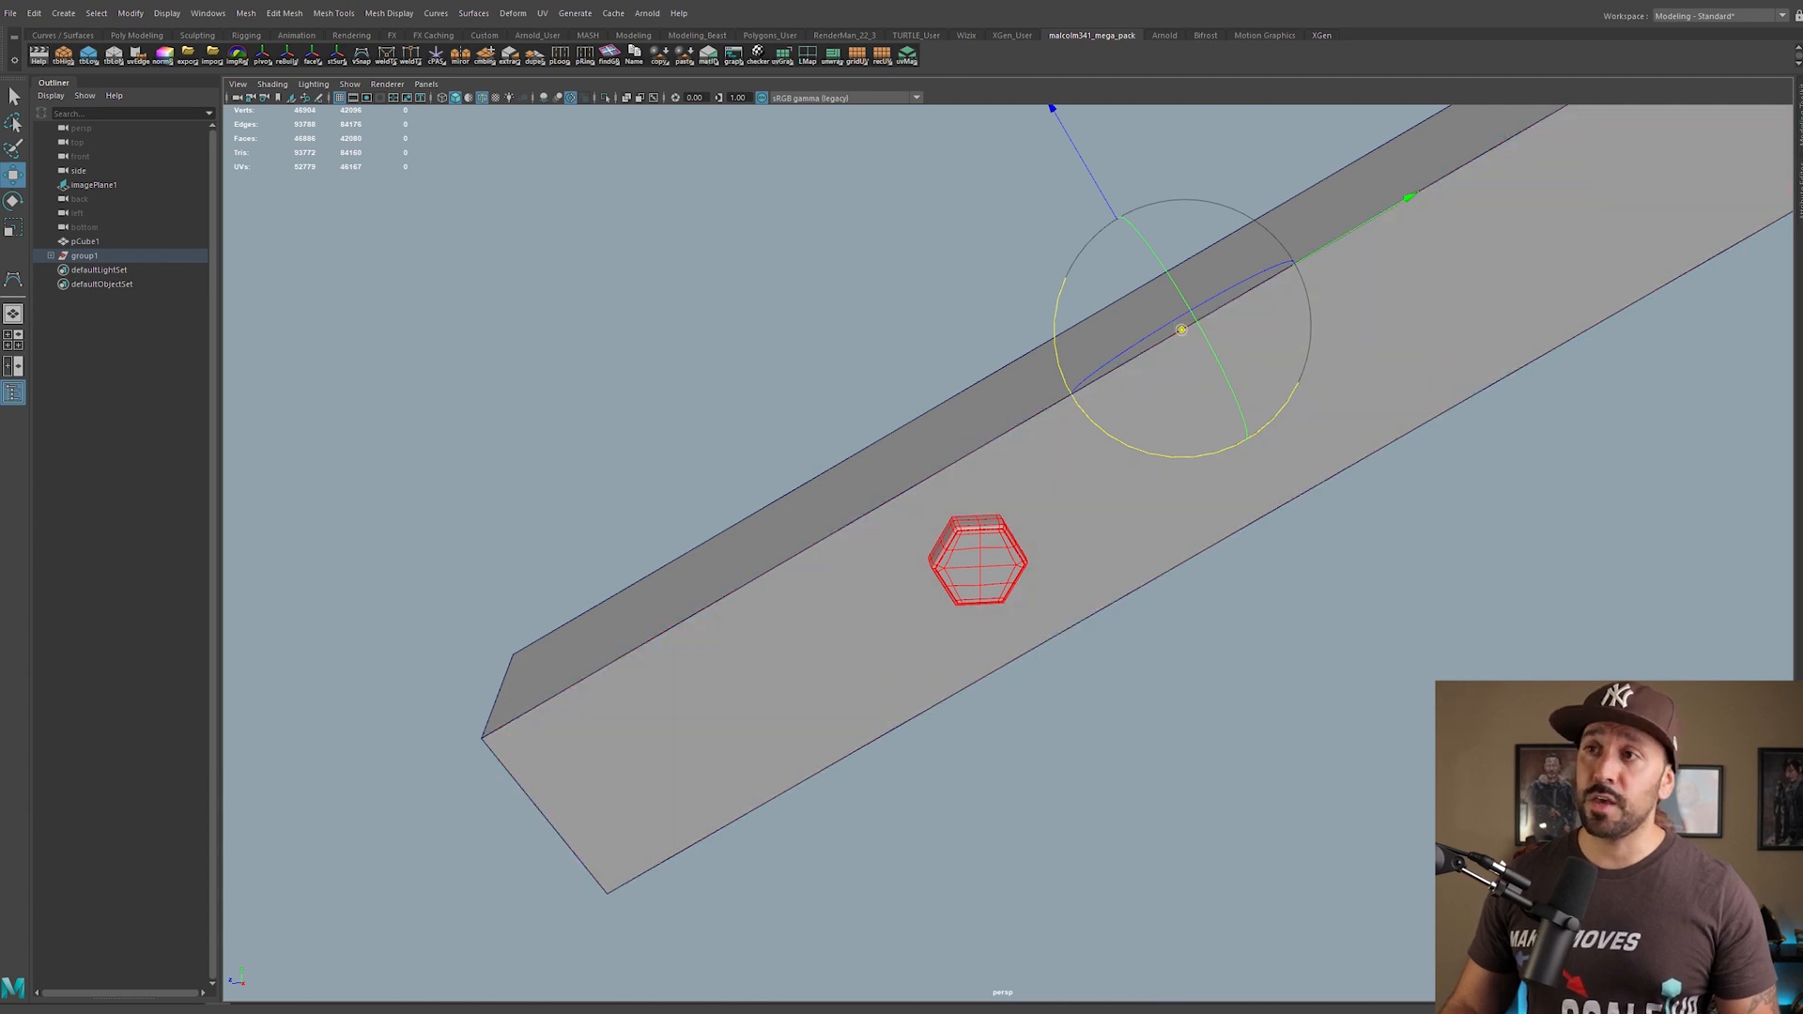
Step: Select the hexagonal object resting on the long beam in the viewport
left_click(979, 560)
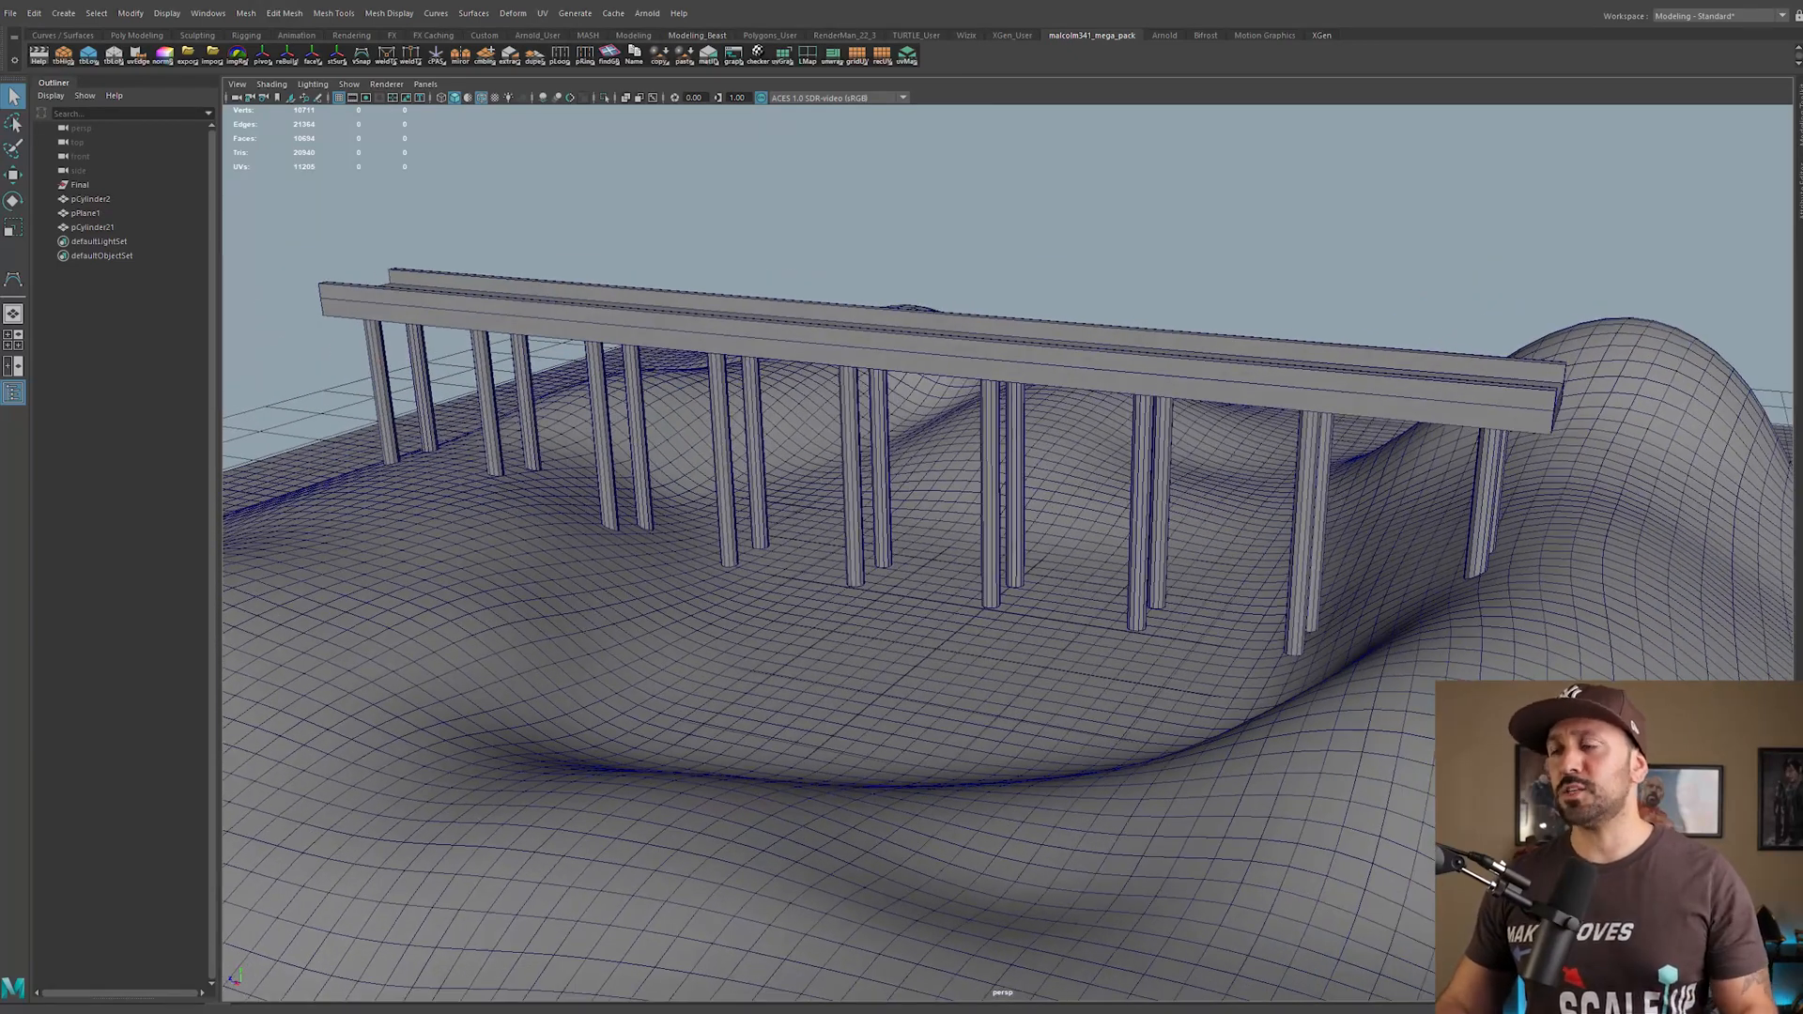
Step: Select pCylinder21, toggle wireframe, and show its Attribute Editor with Component Tags expanded
left_click(92, 228)
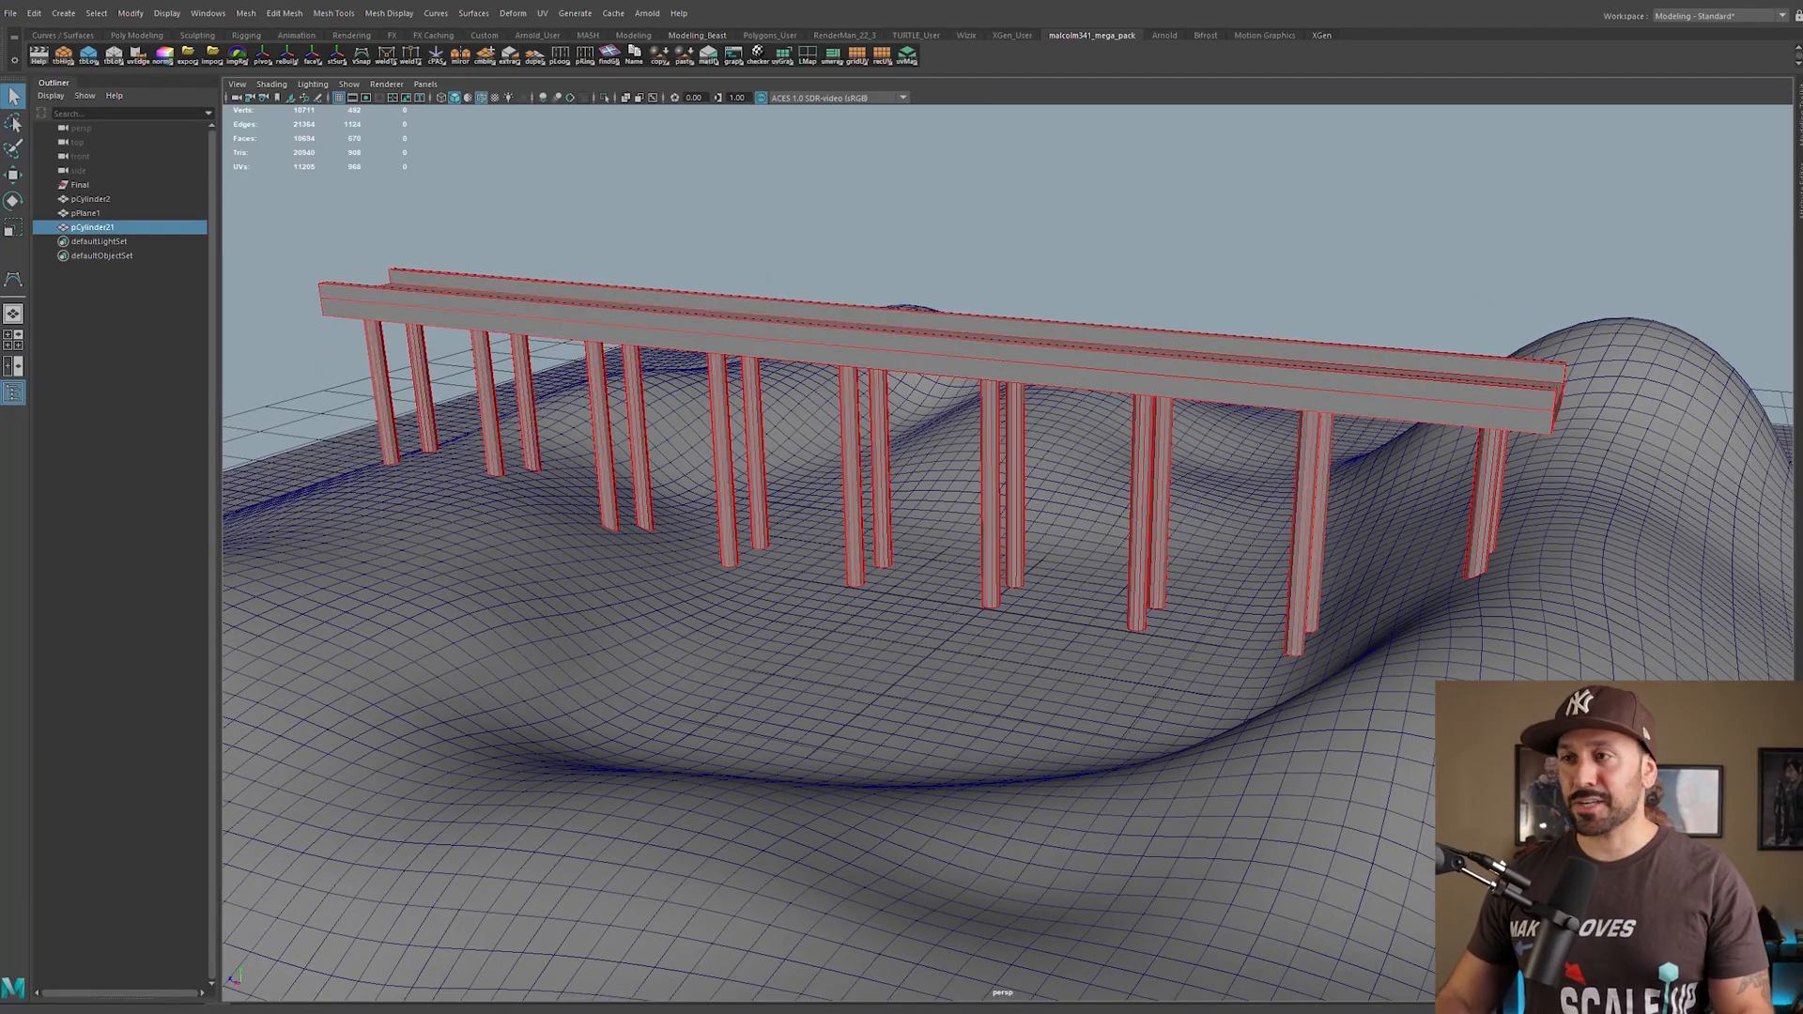
key("4")
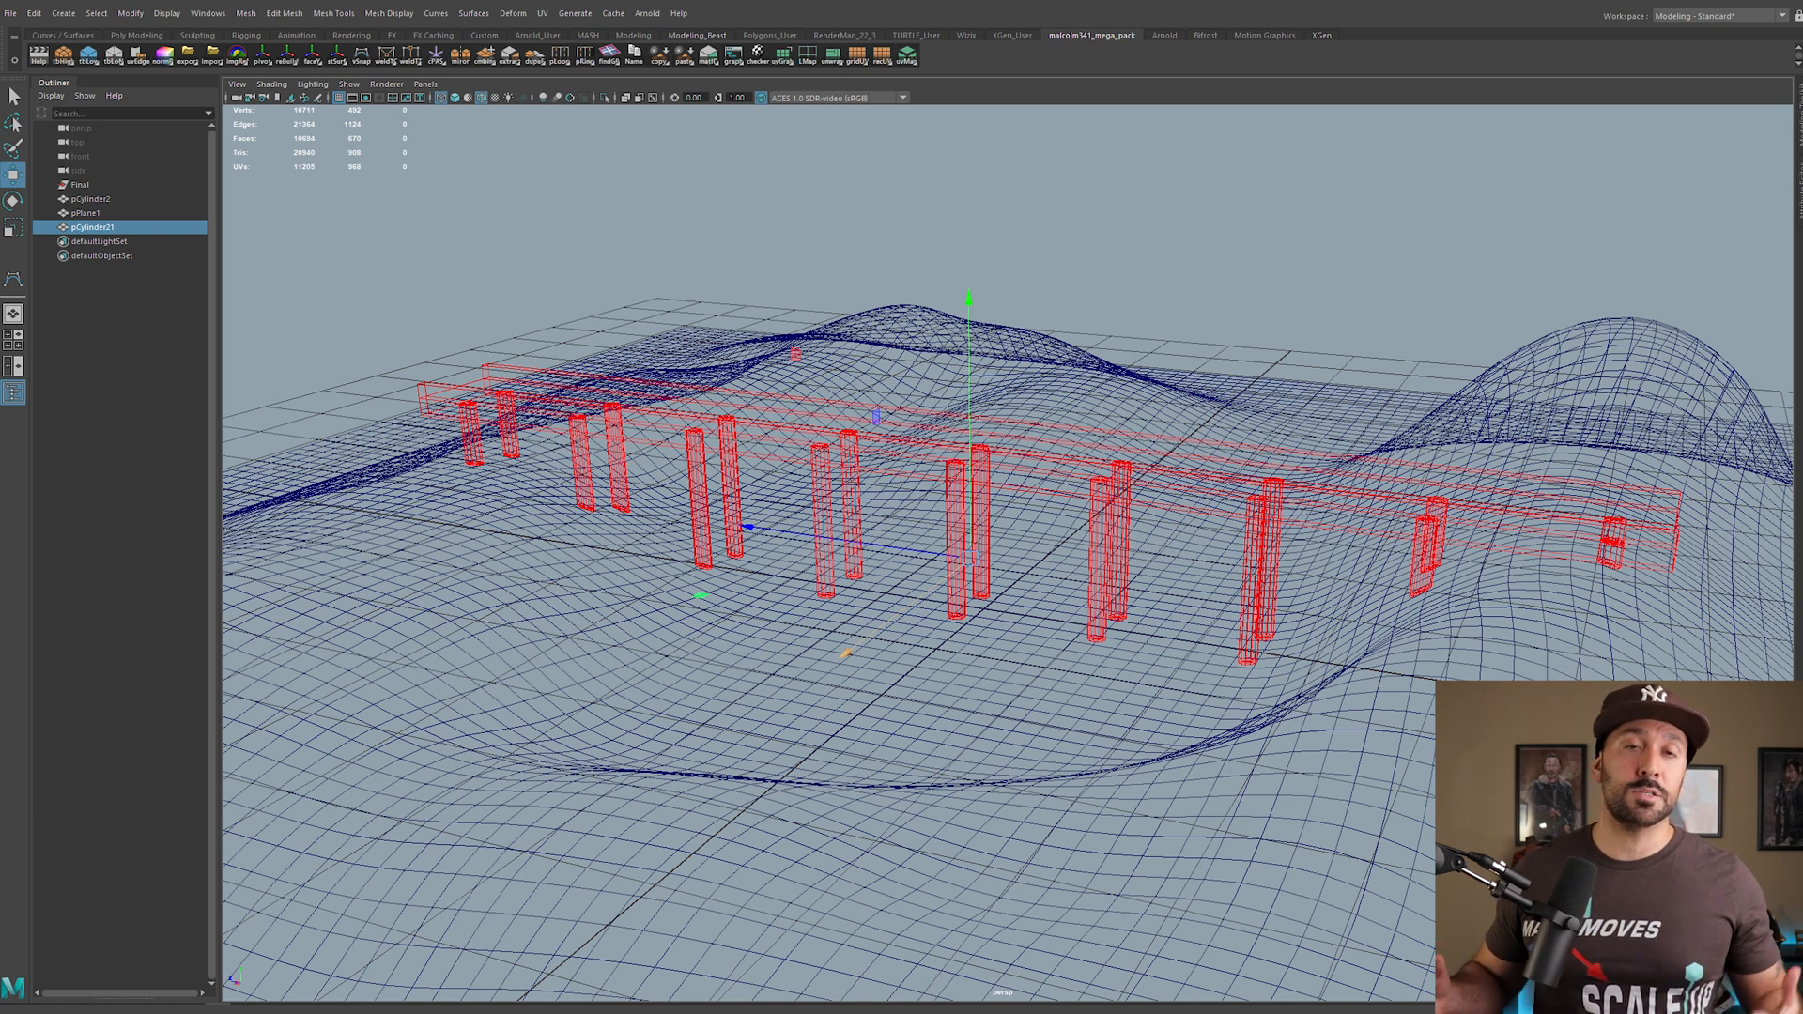
key("5")
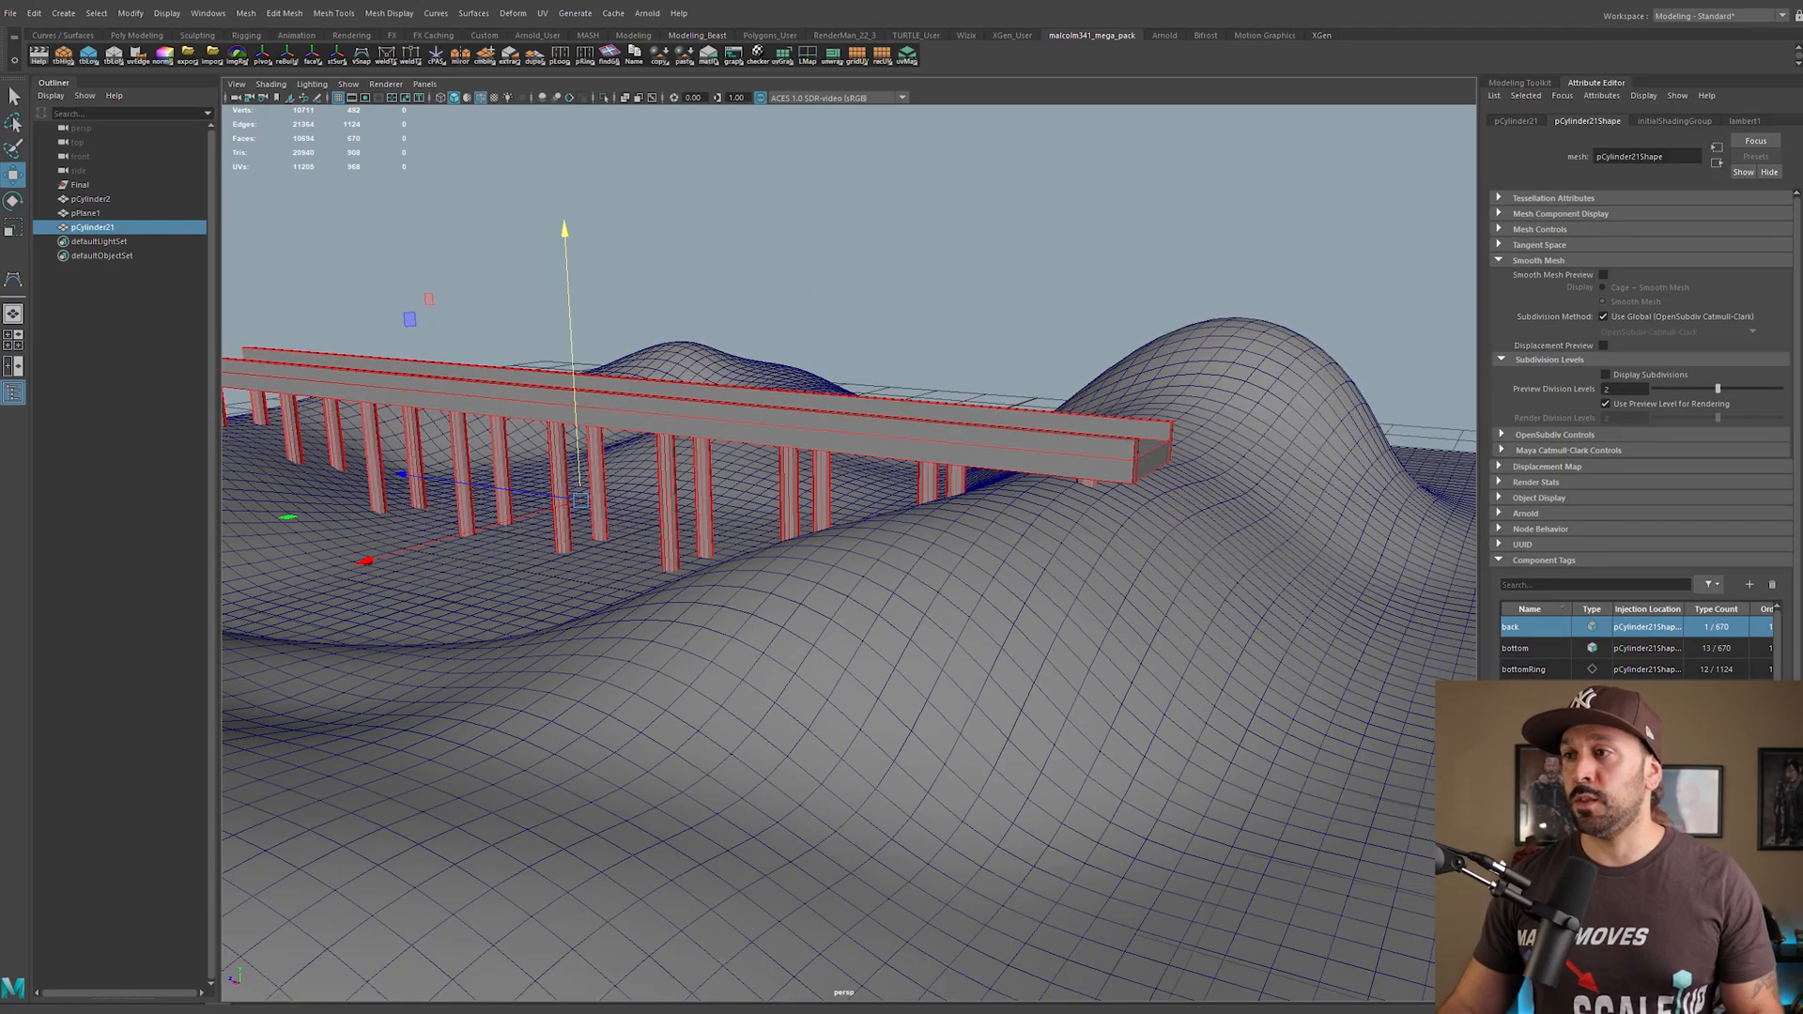
left_click(1544, 560)
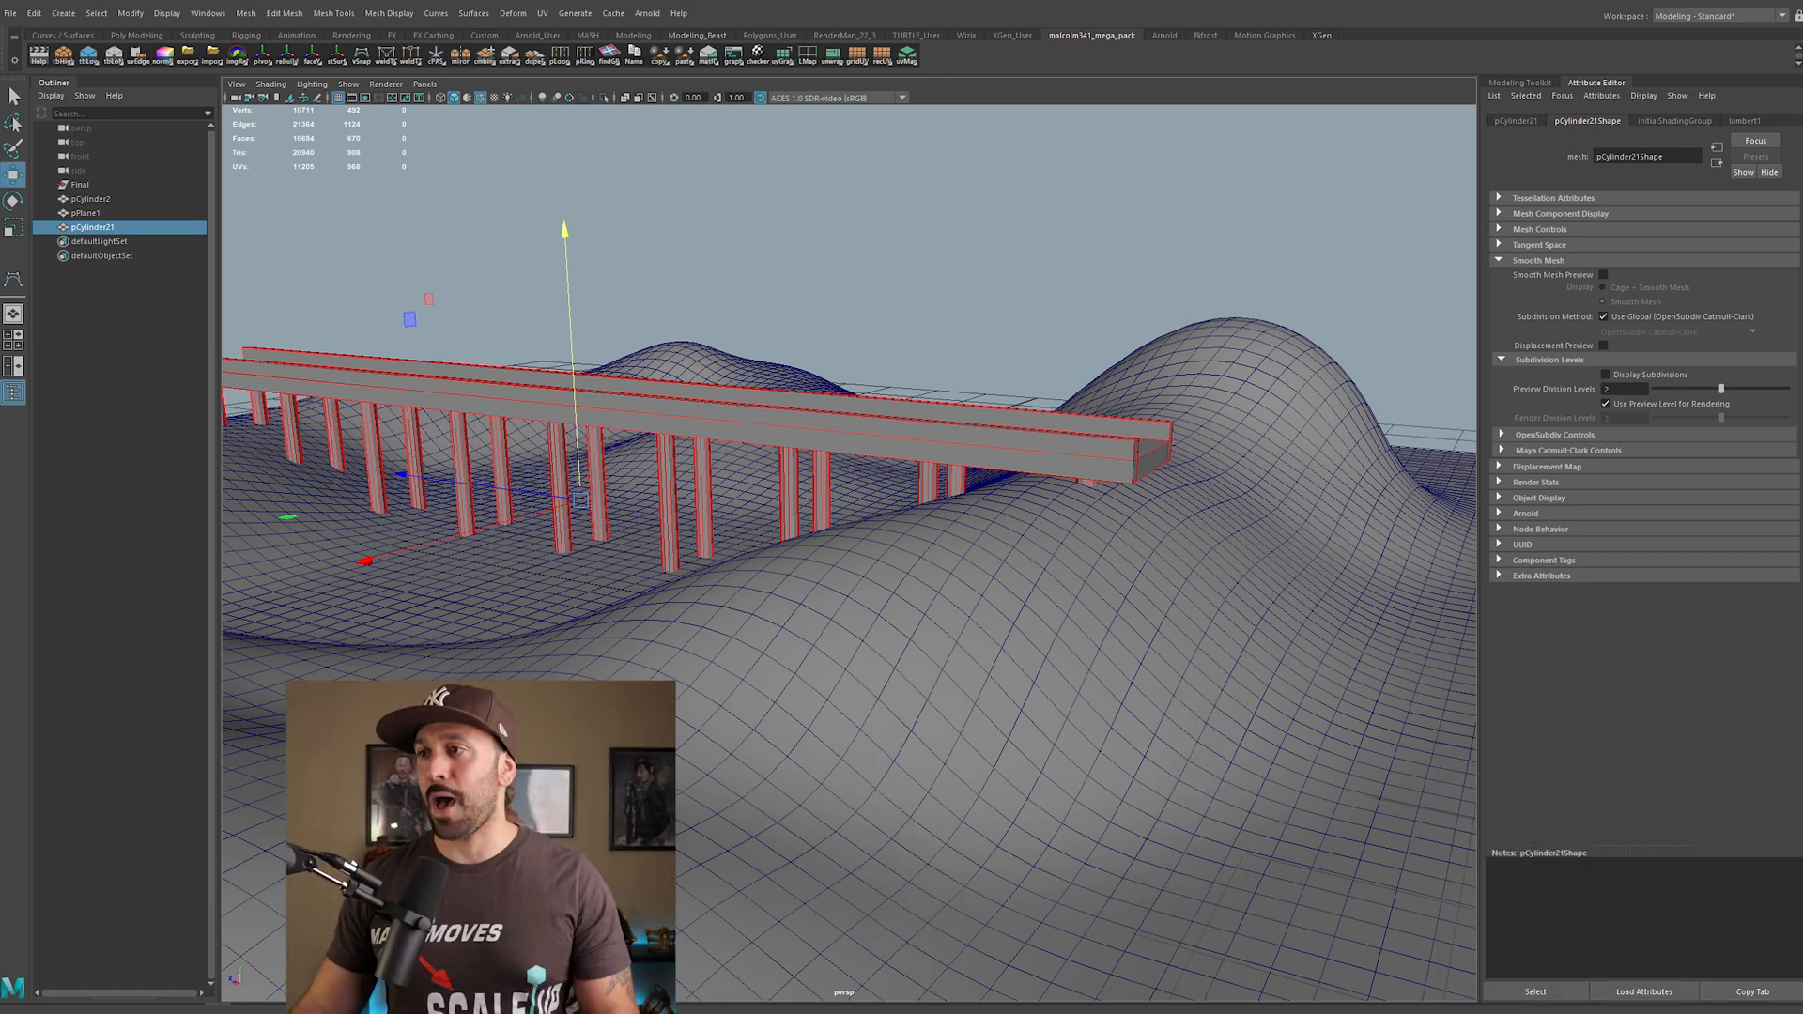
left_click(1544, 560)
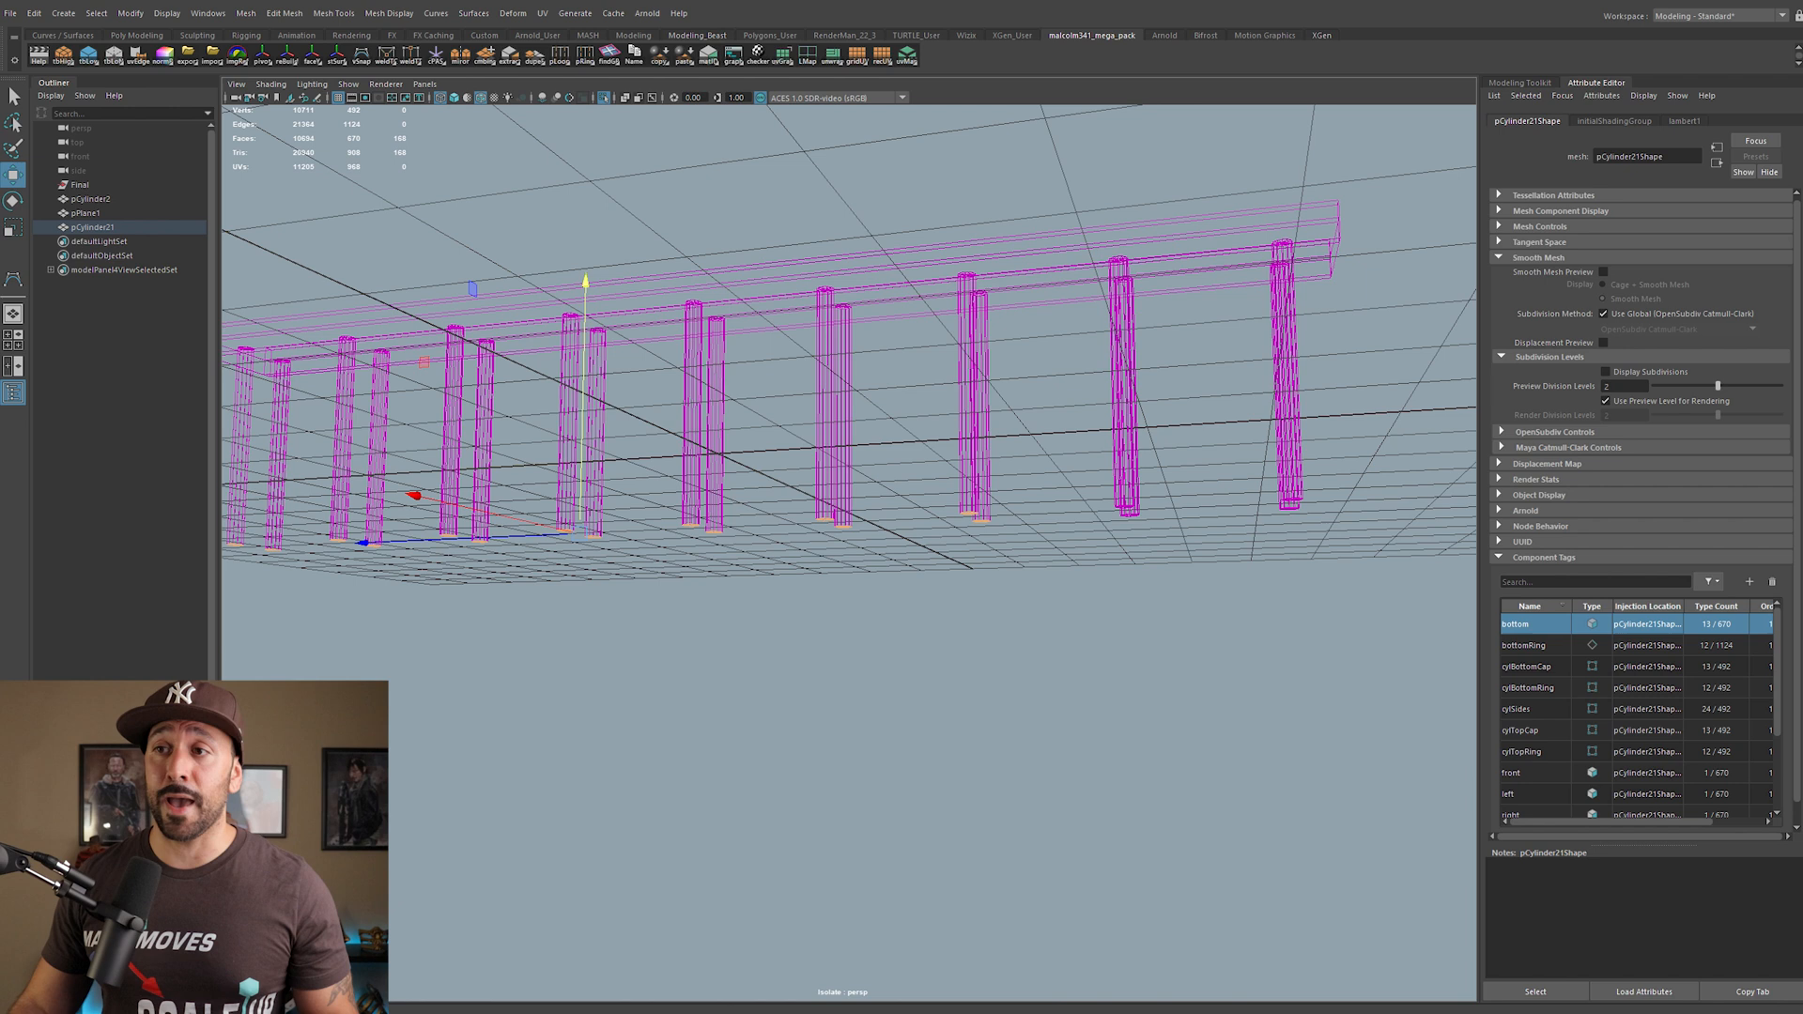
Step: Rename the supports' new unnamed component tag to bottomCaps
left_click_drag(805, 402, 828, 345)
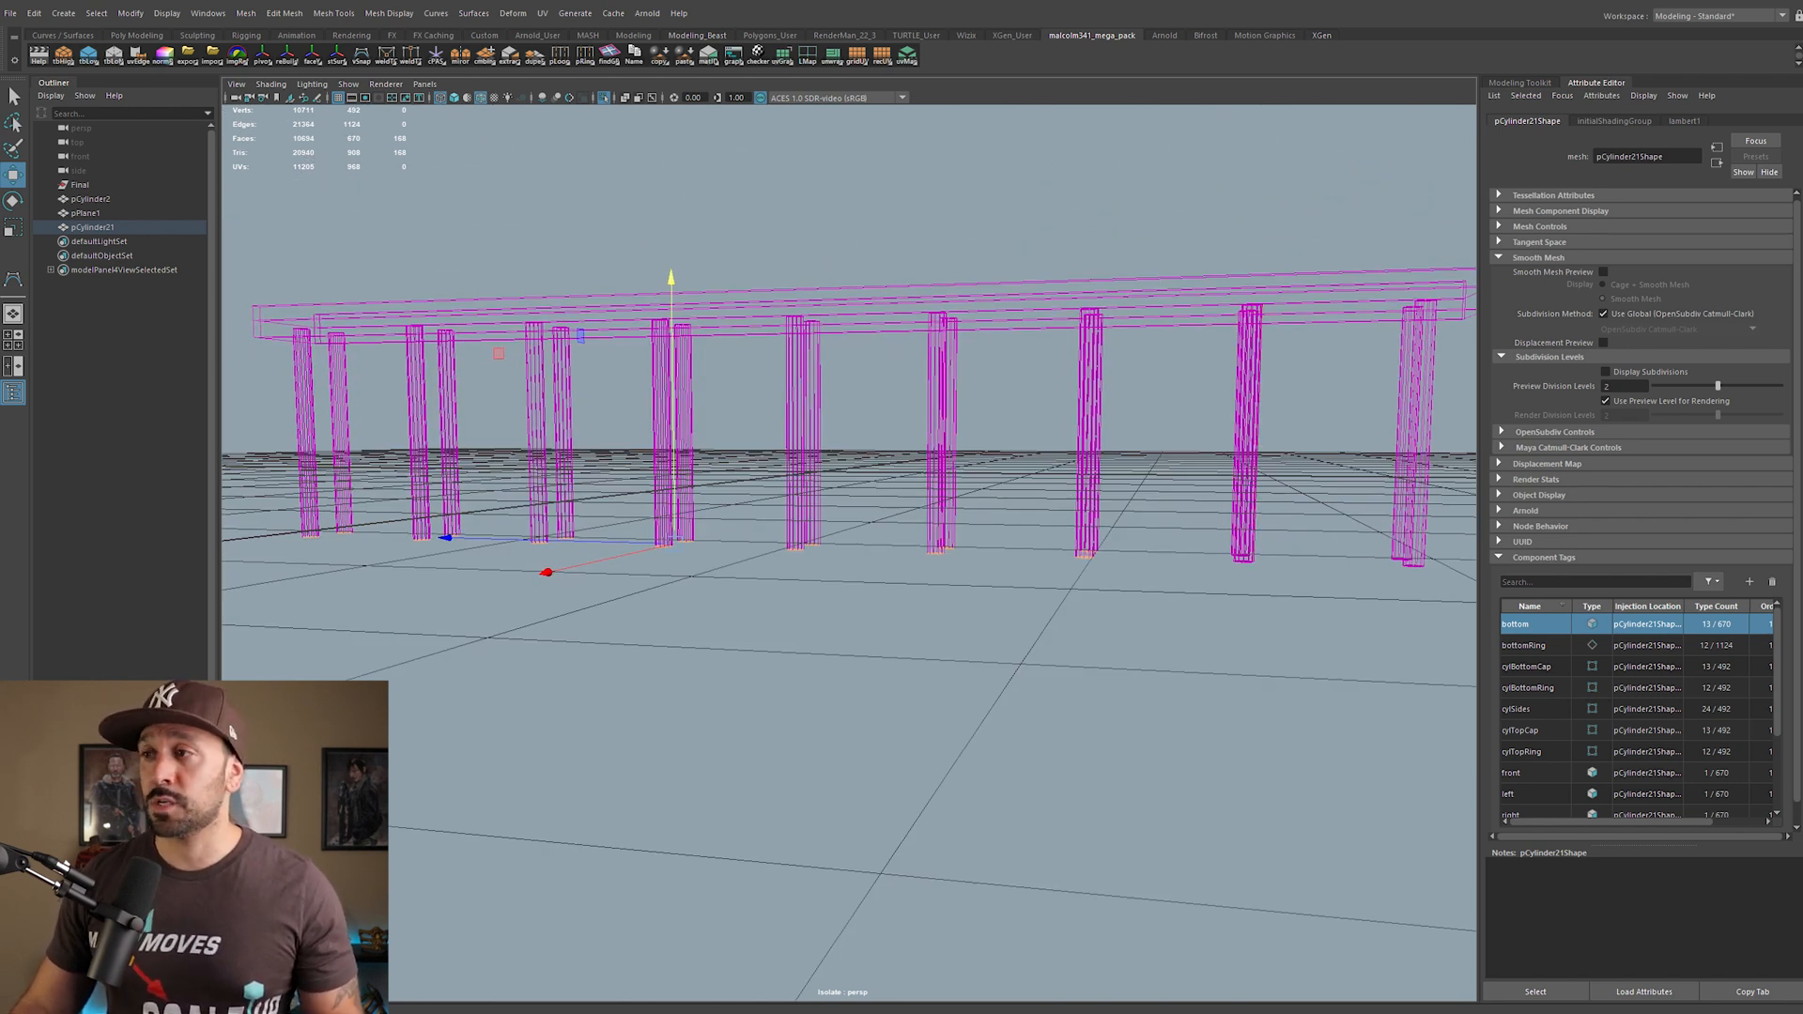
scroll("down", 3)
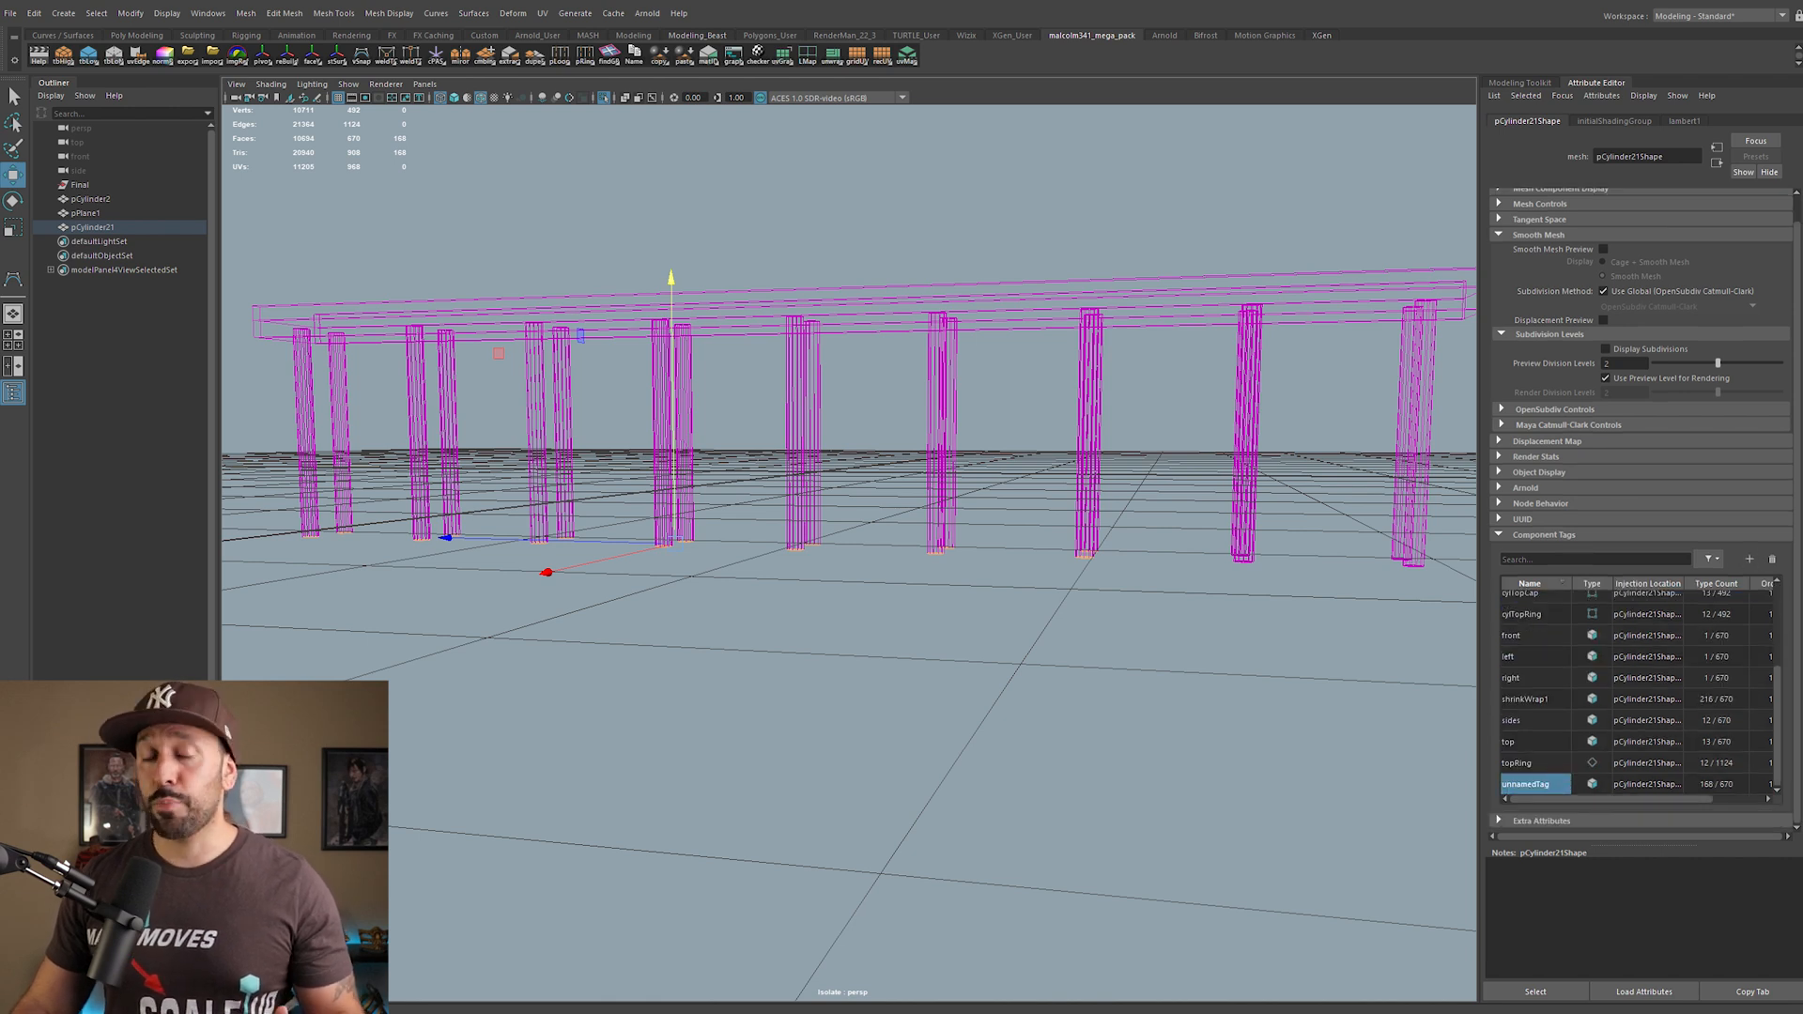
right_click(1532, 783)
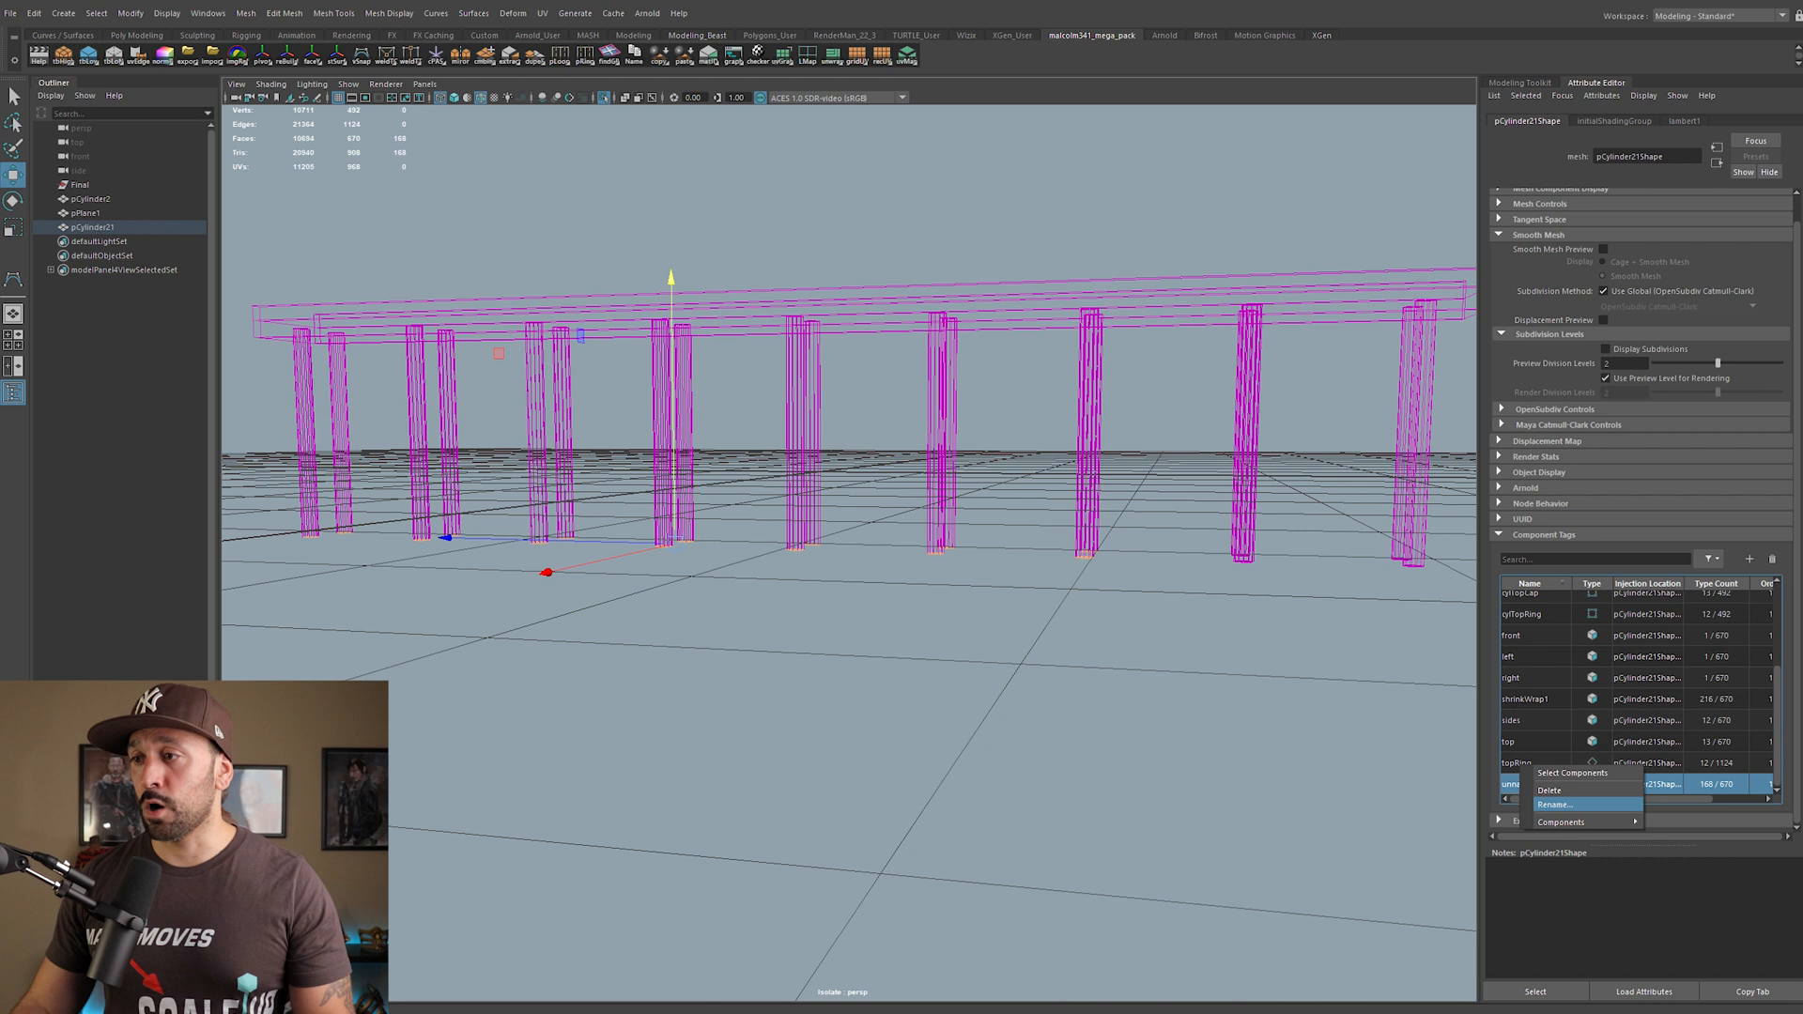
left_click(1554, 788)
type("bottomCaps")
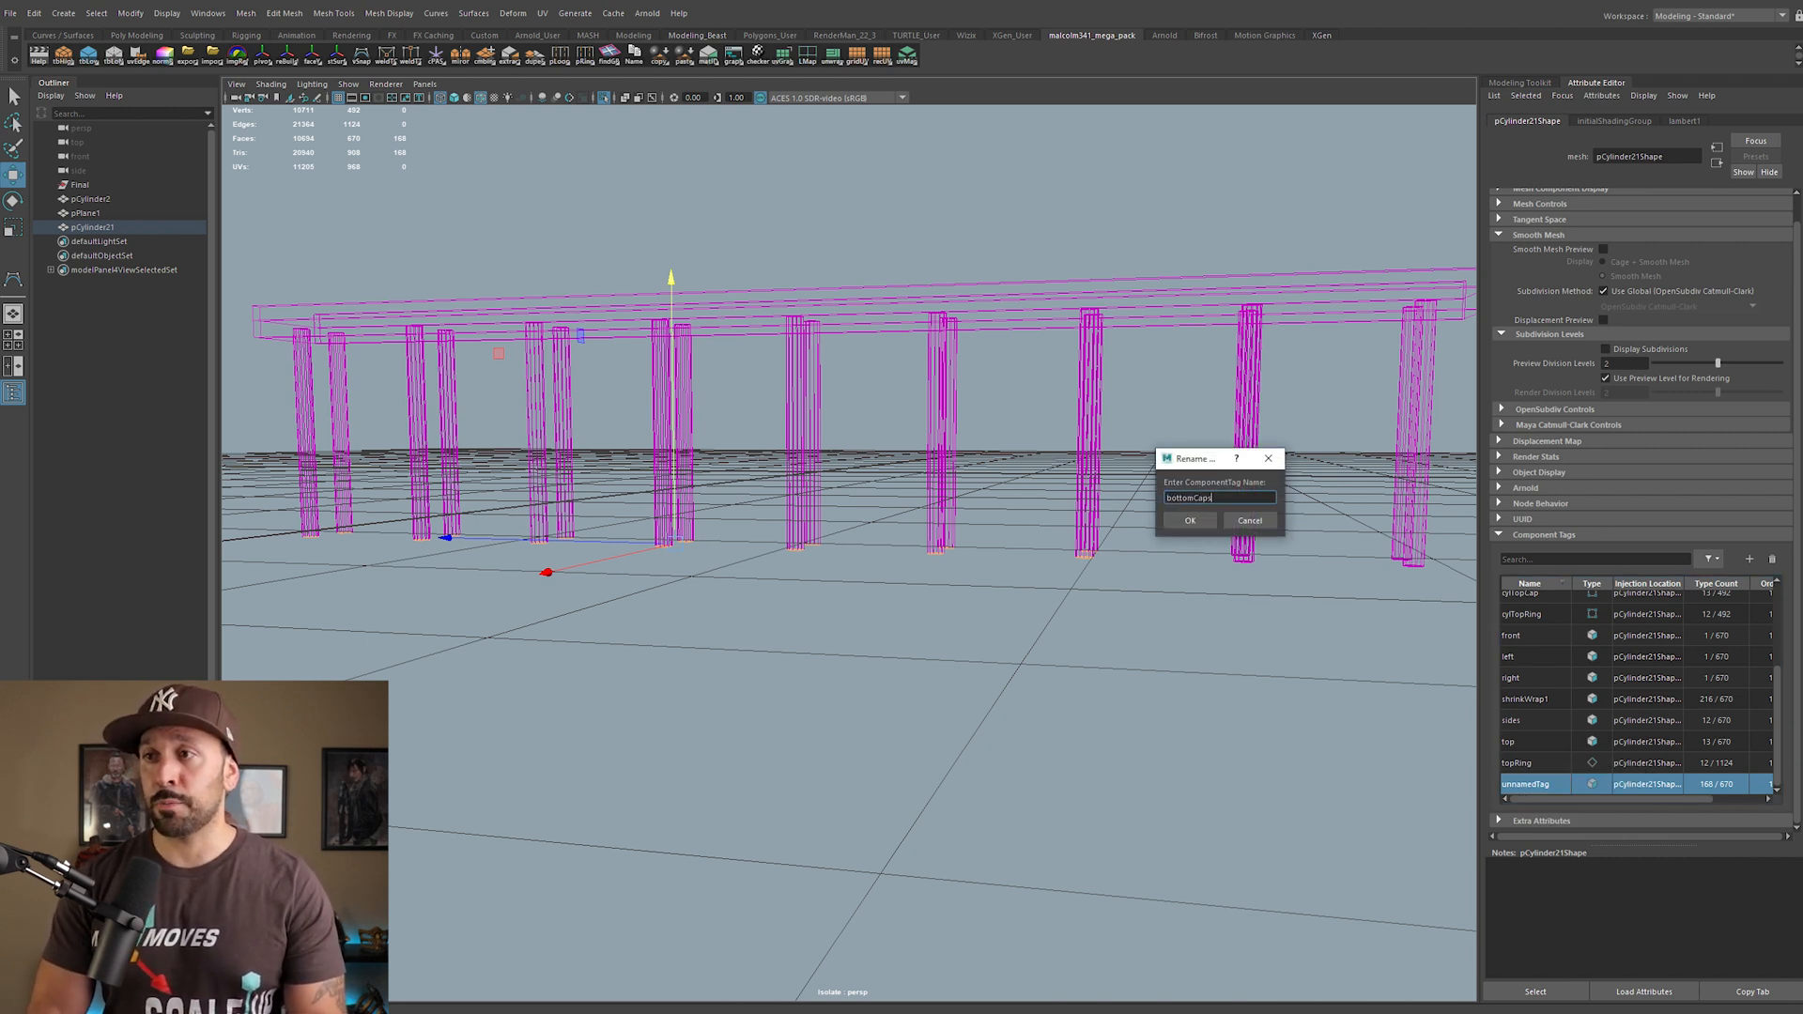
left_click(1191, 520)
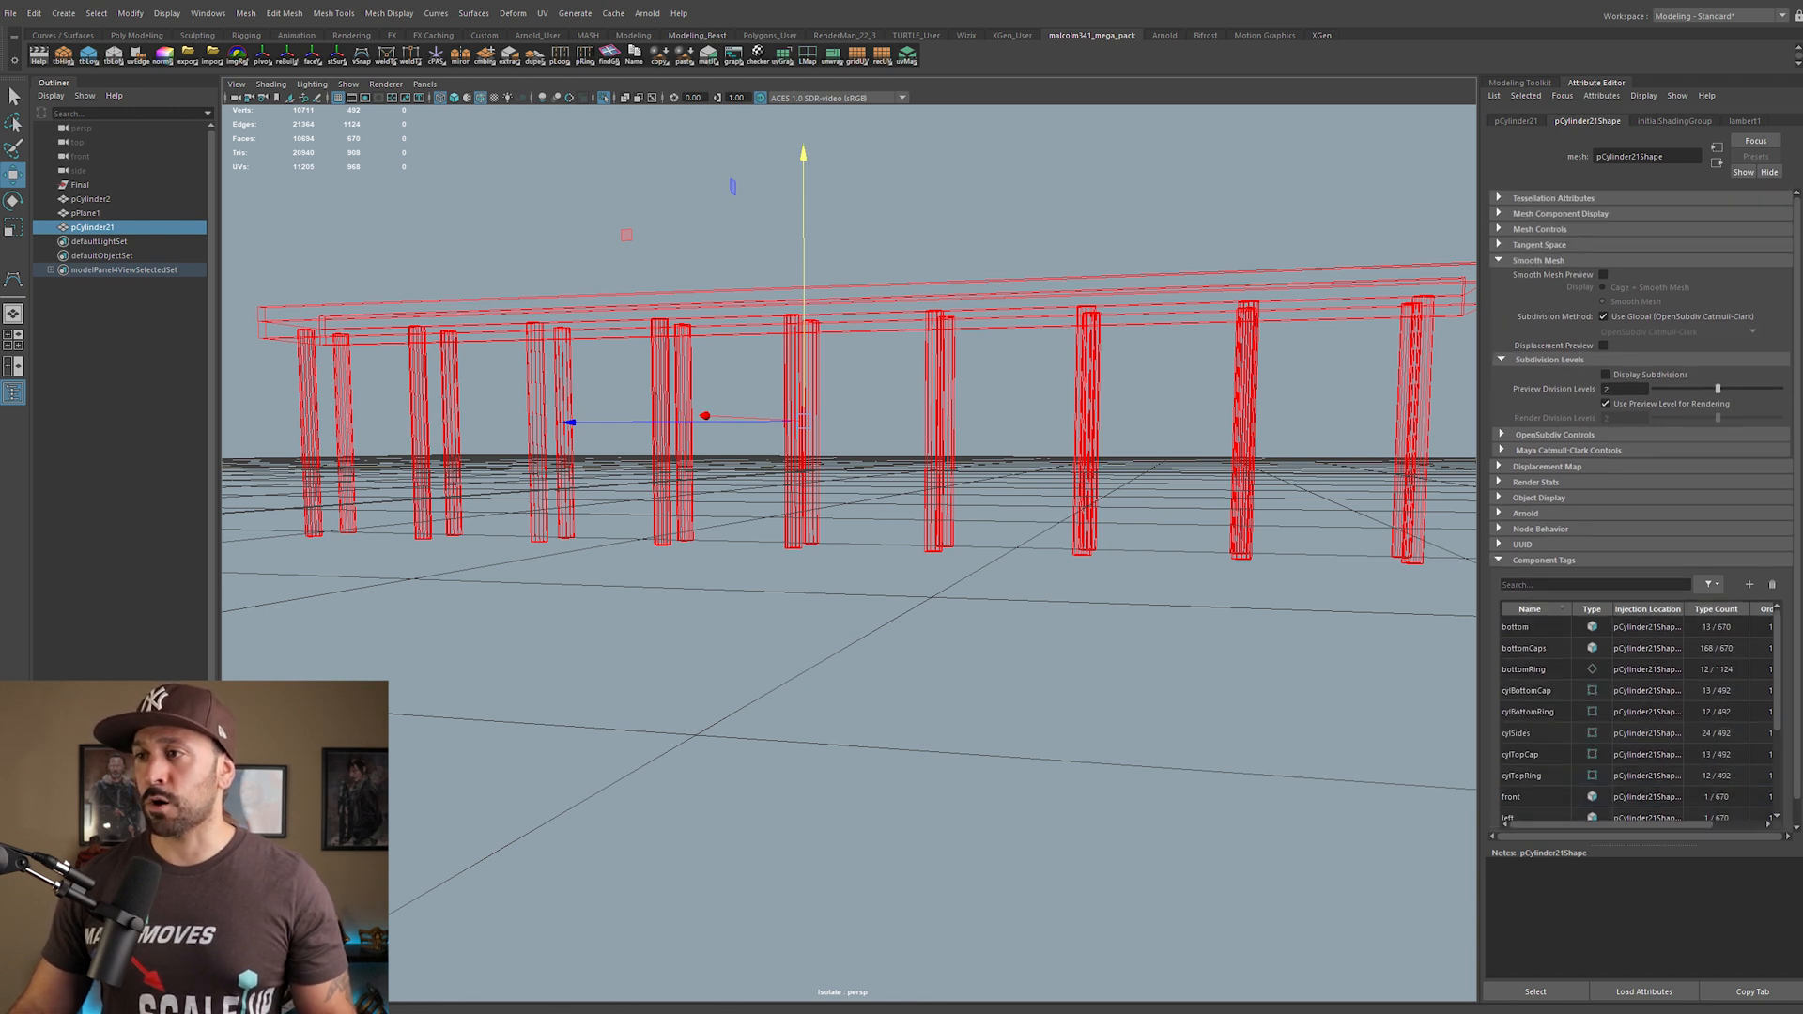
Step: Select the faces stored in bottomCaps, leave isolation and reselect pCylinder21
left_click(1523, 648)
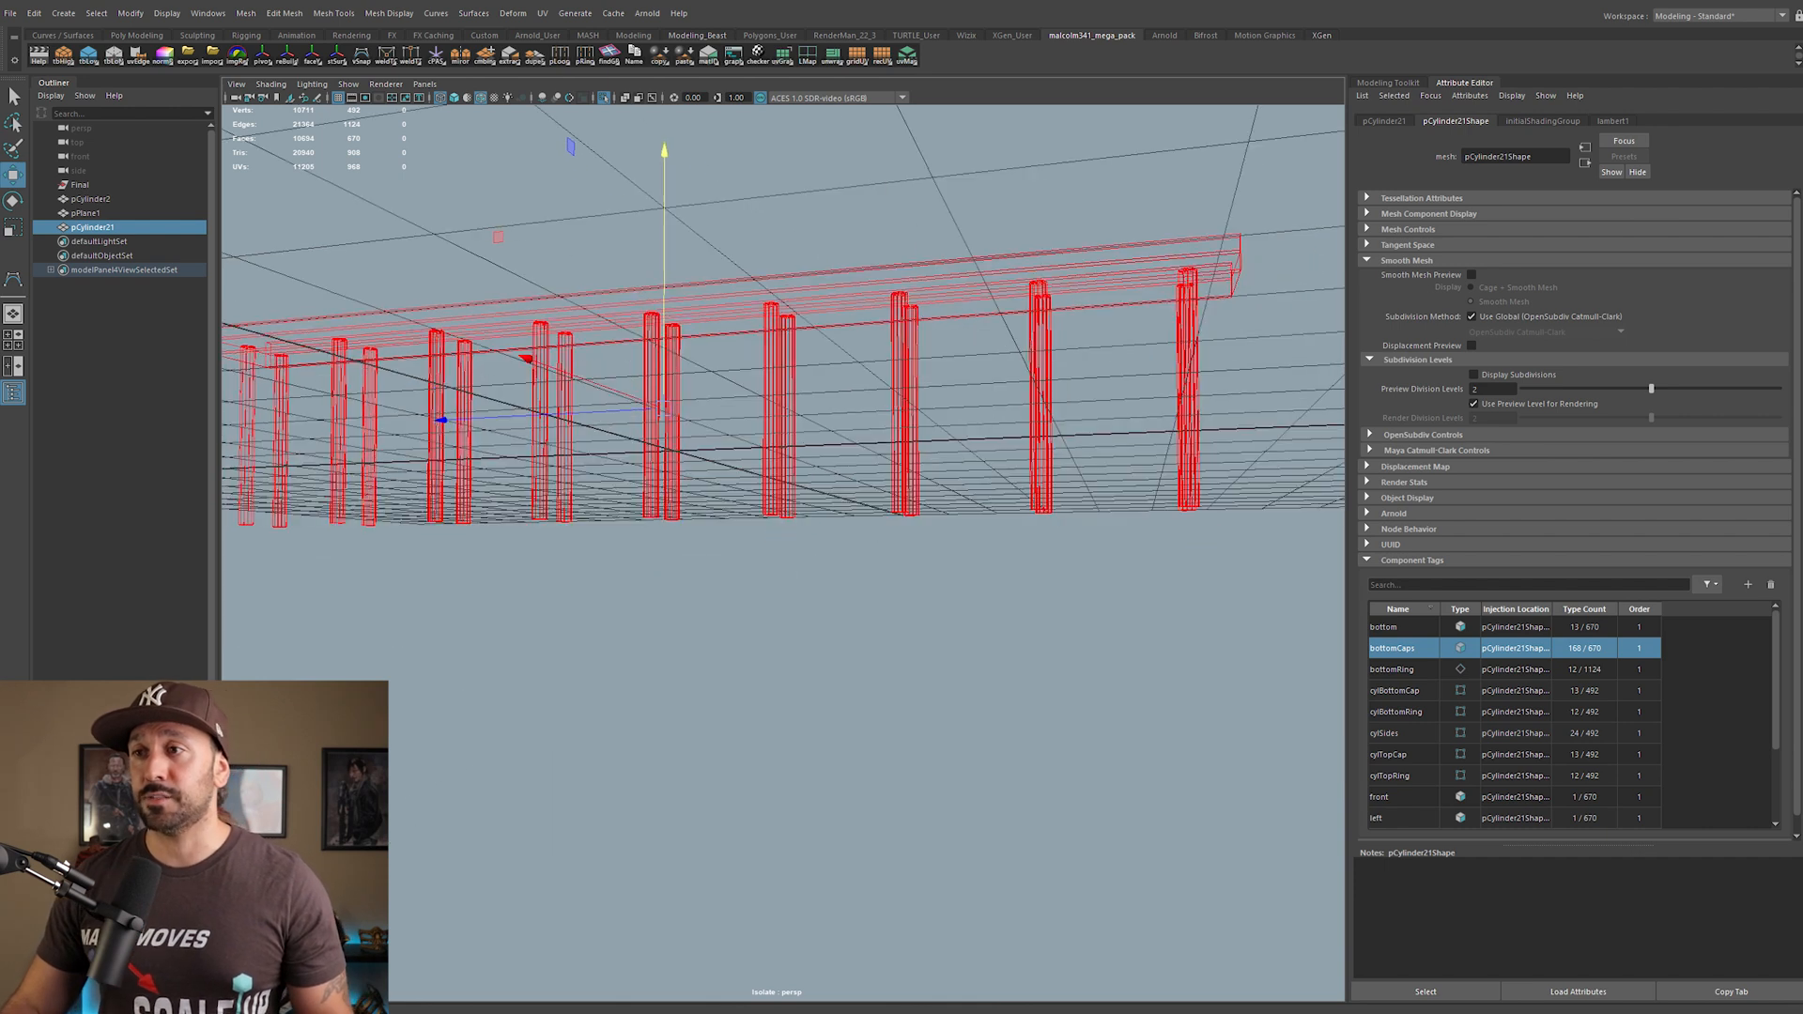
right_click(1392, 648)
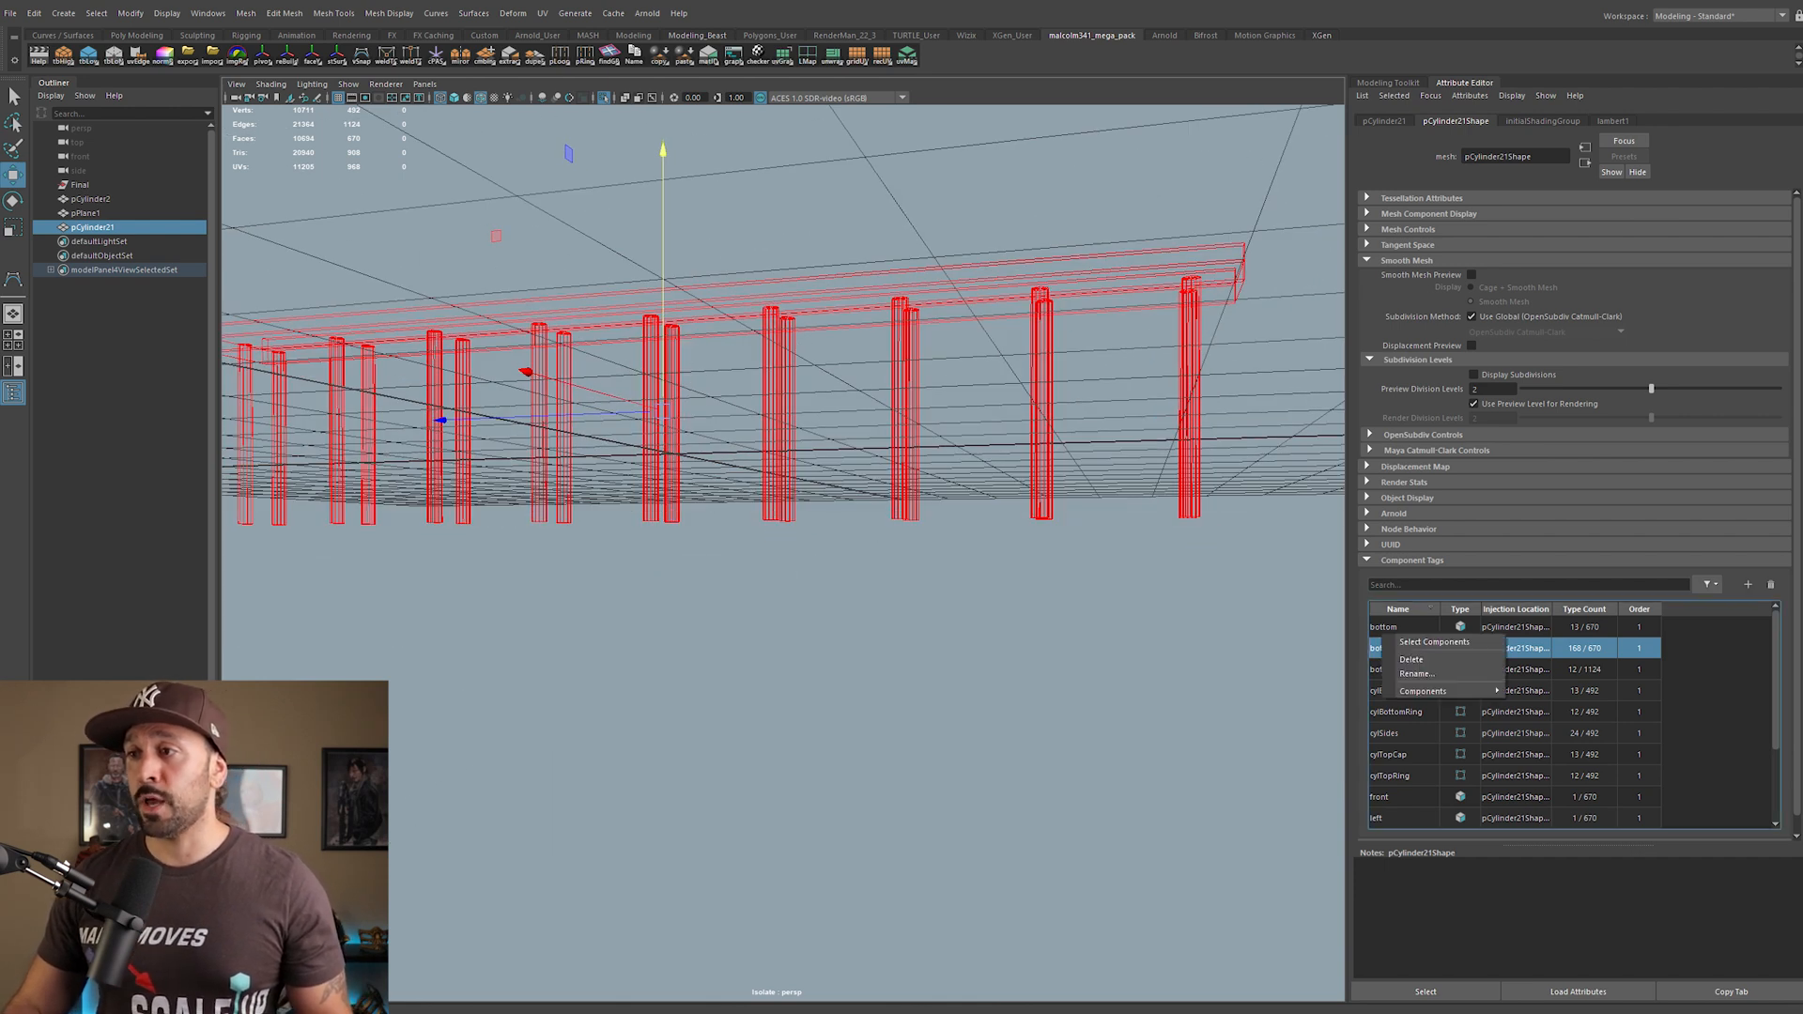
left_click(1433, 642)
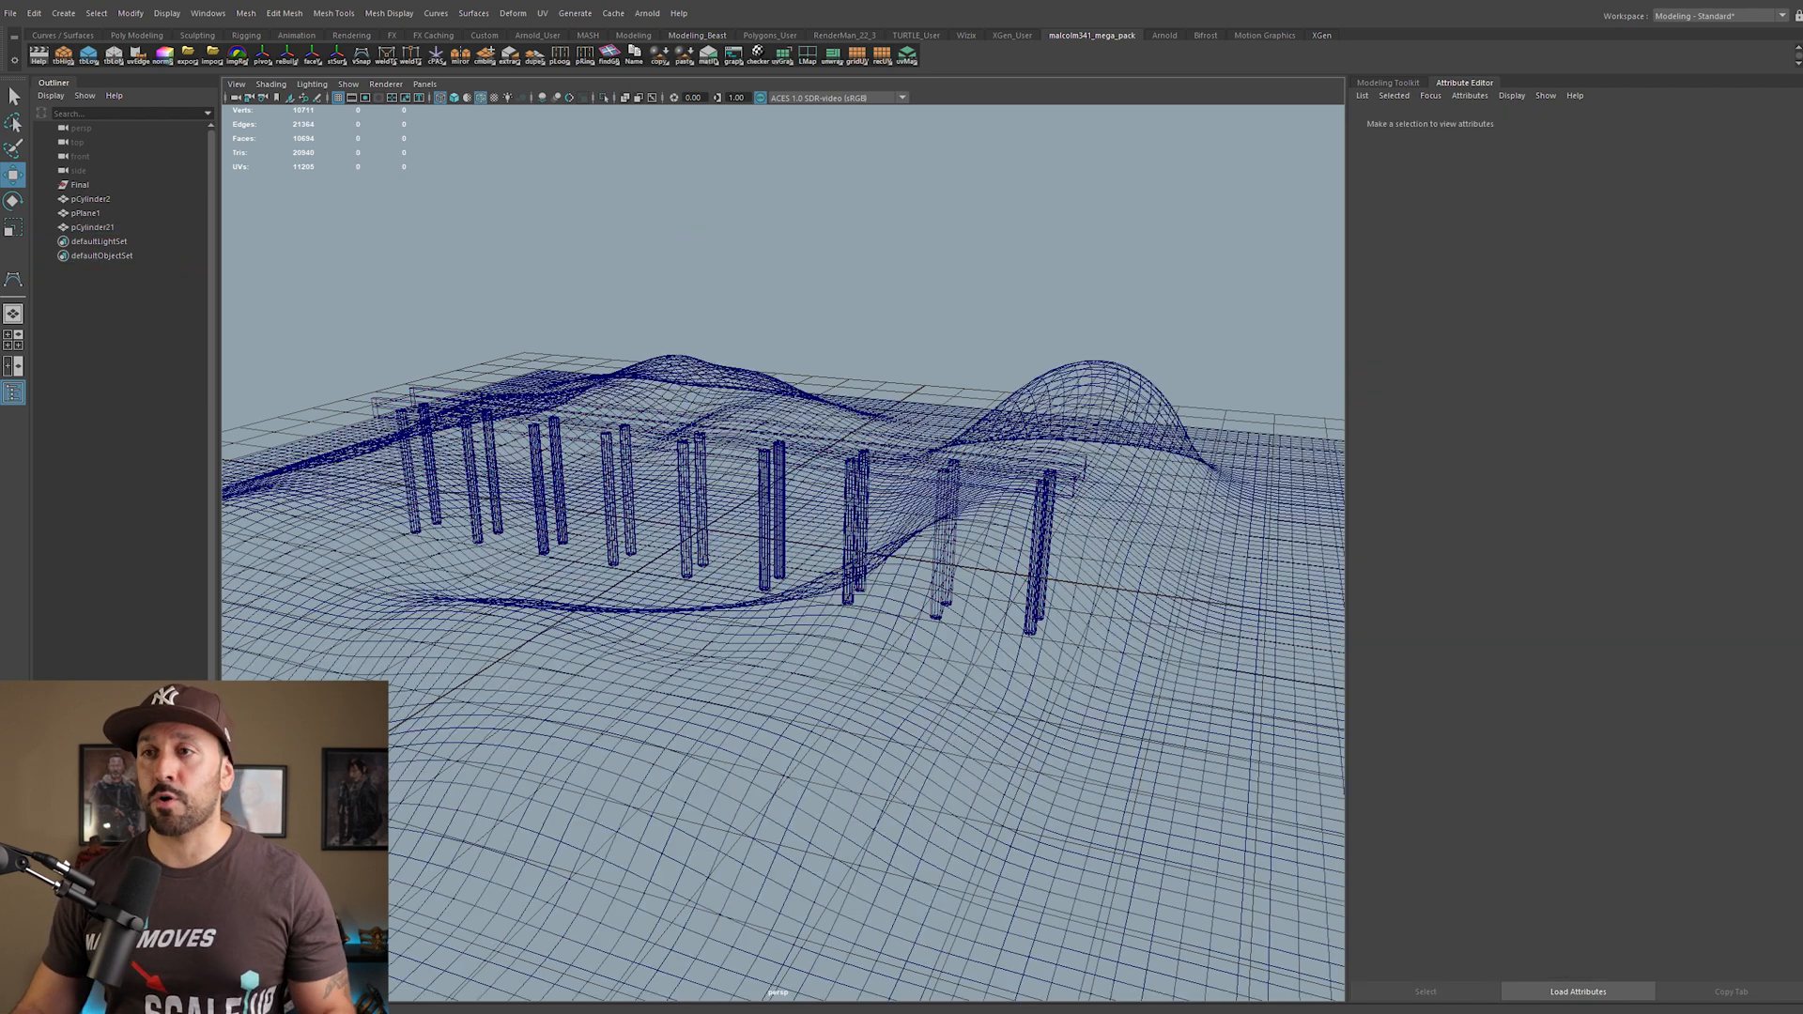
left_click(92, 228)
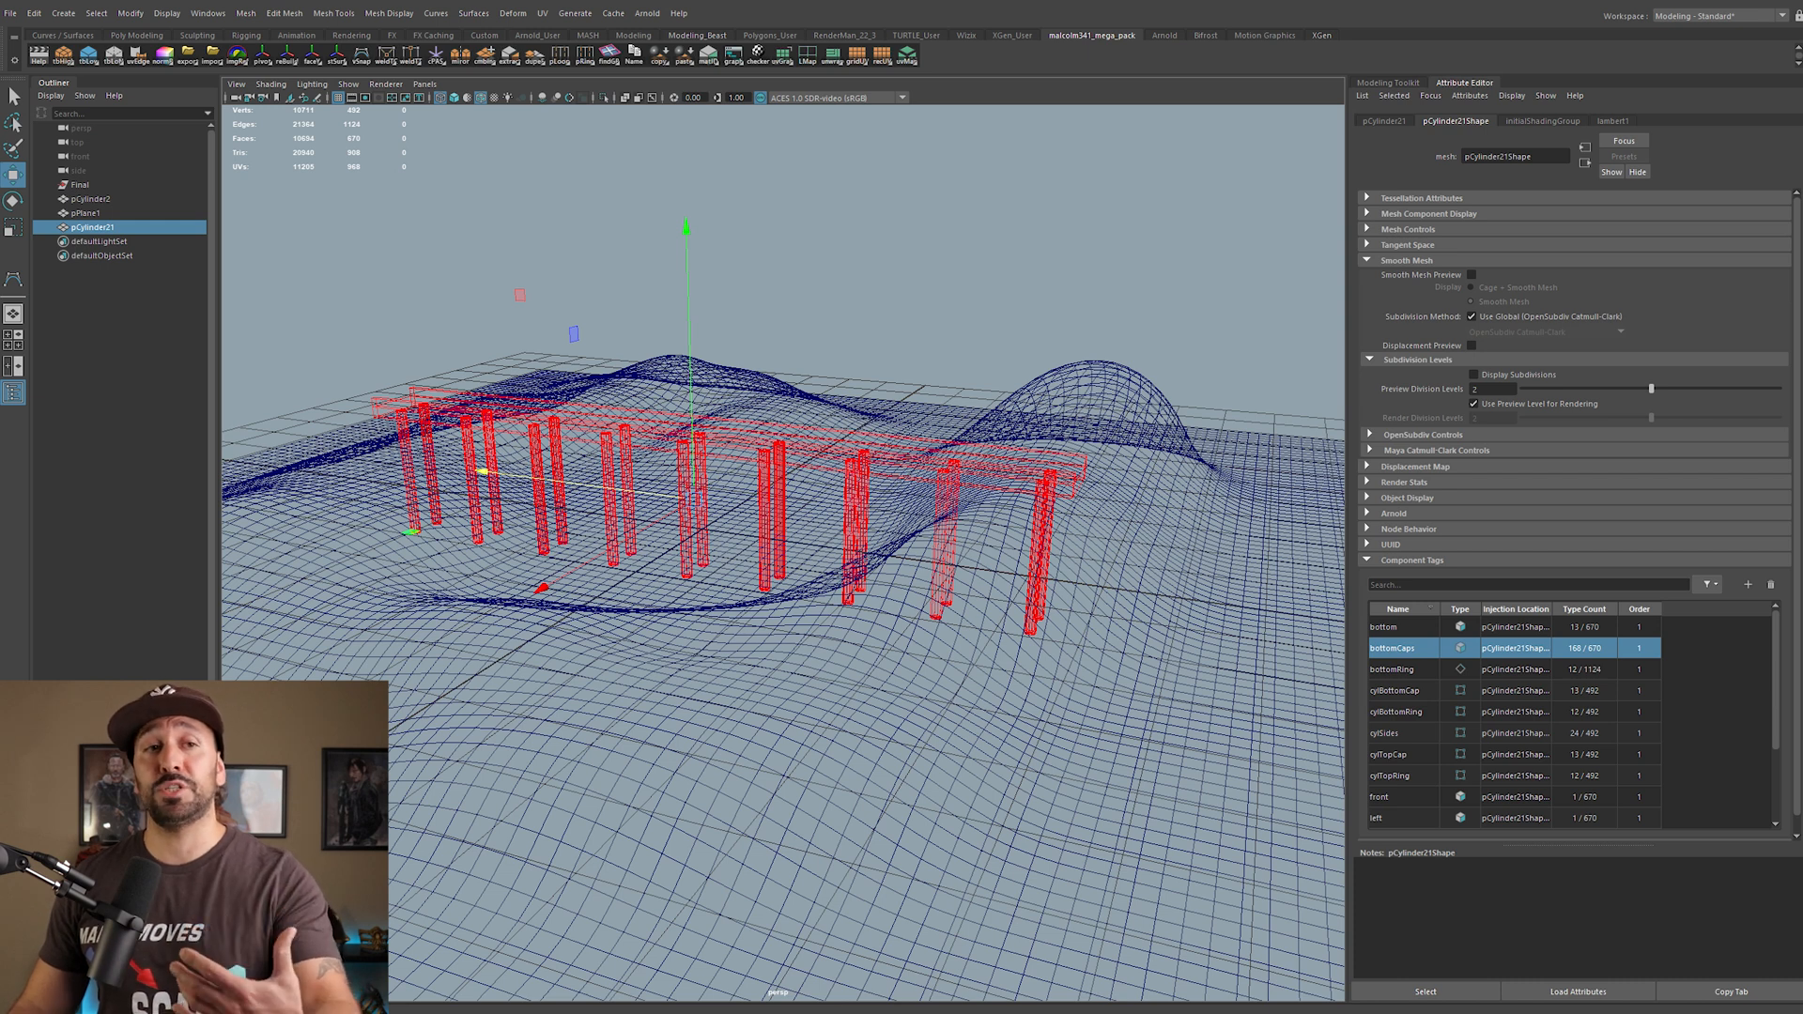
Step: Add the pPlane1 terrain to the selection and apply Deform > Shrink Wrap
left_click(85, 213)
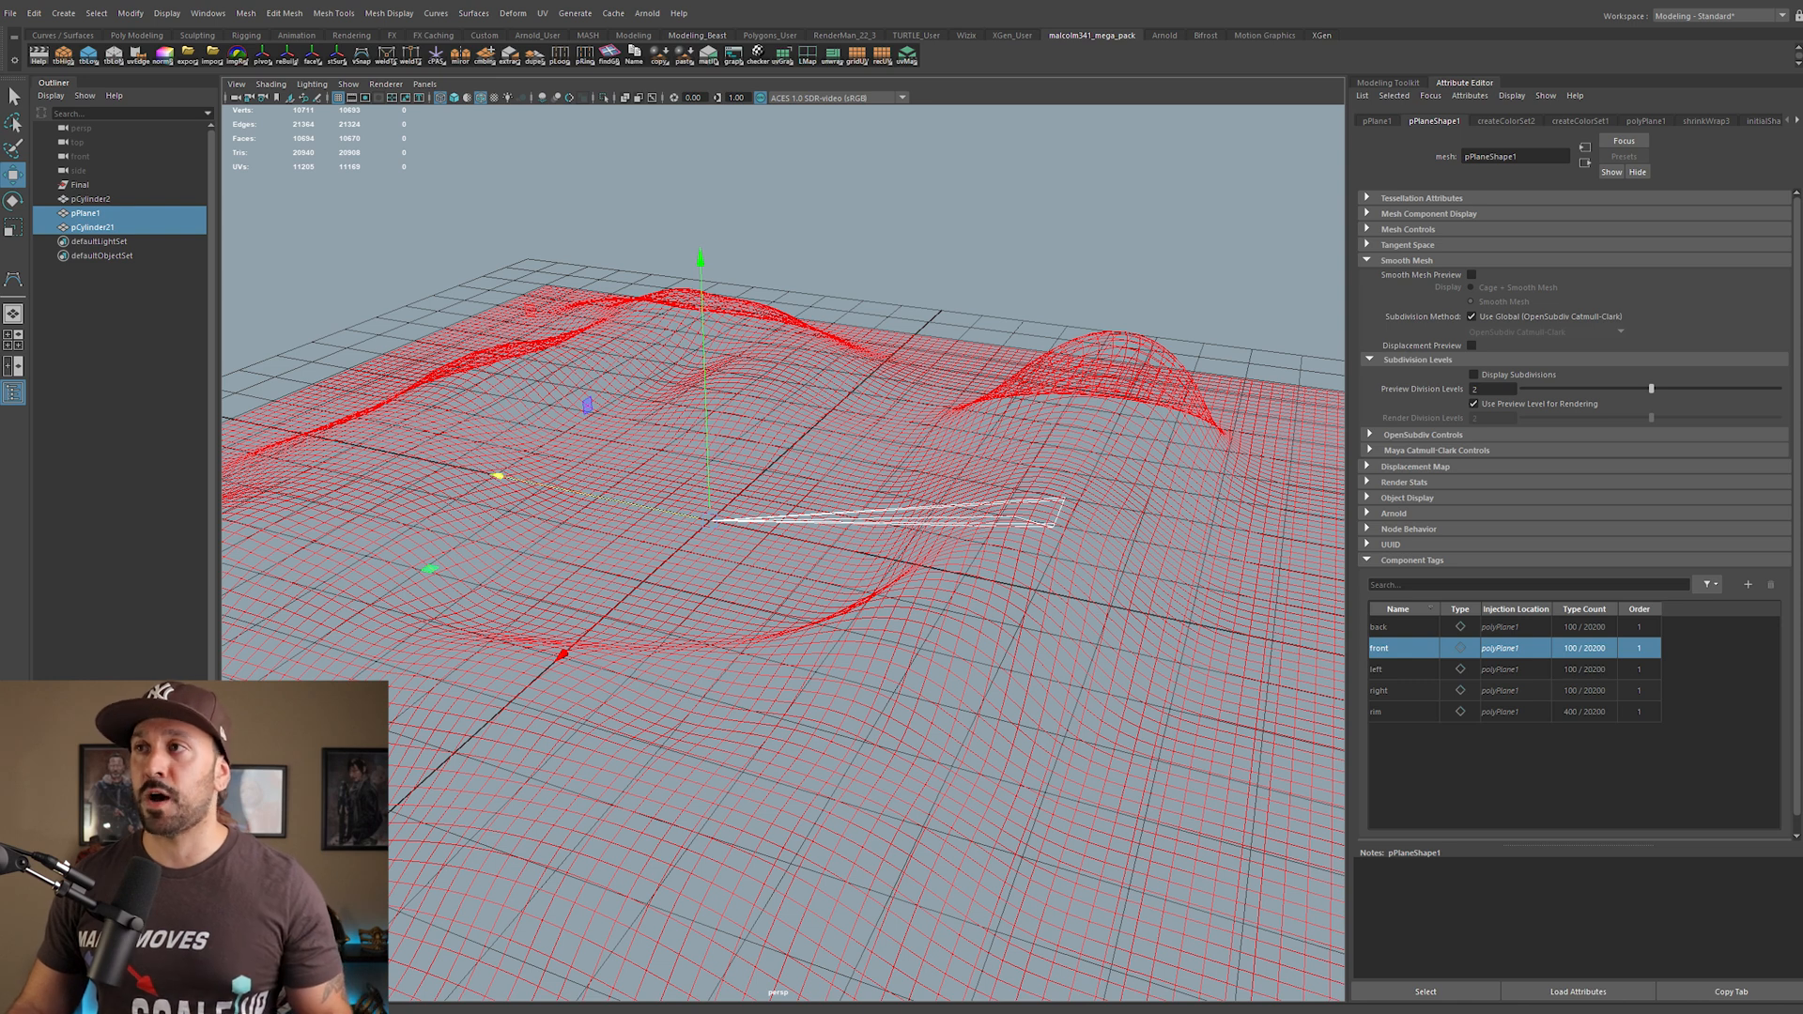
Step: Set shrinkWrap3's Input Attributes Component Tag to bottomCaps
left_click(1707, 121)
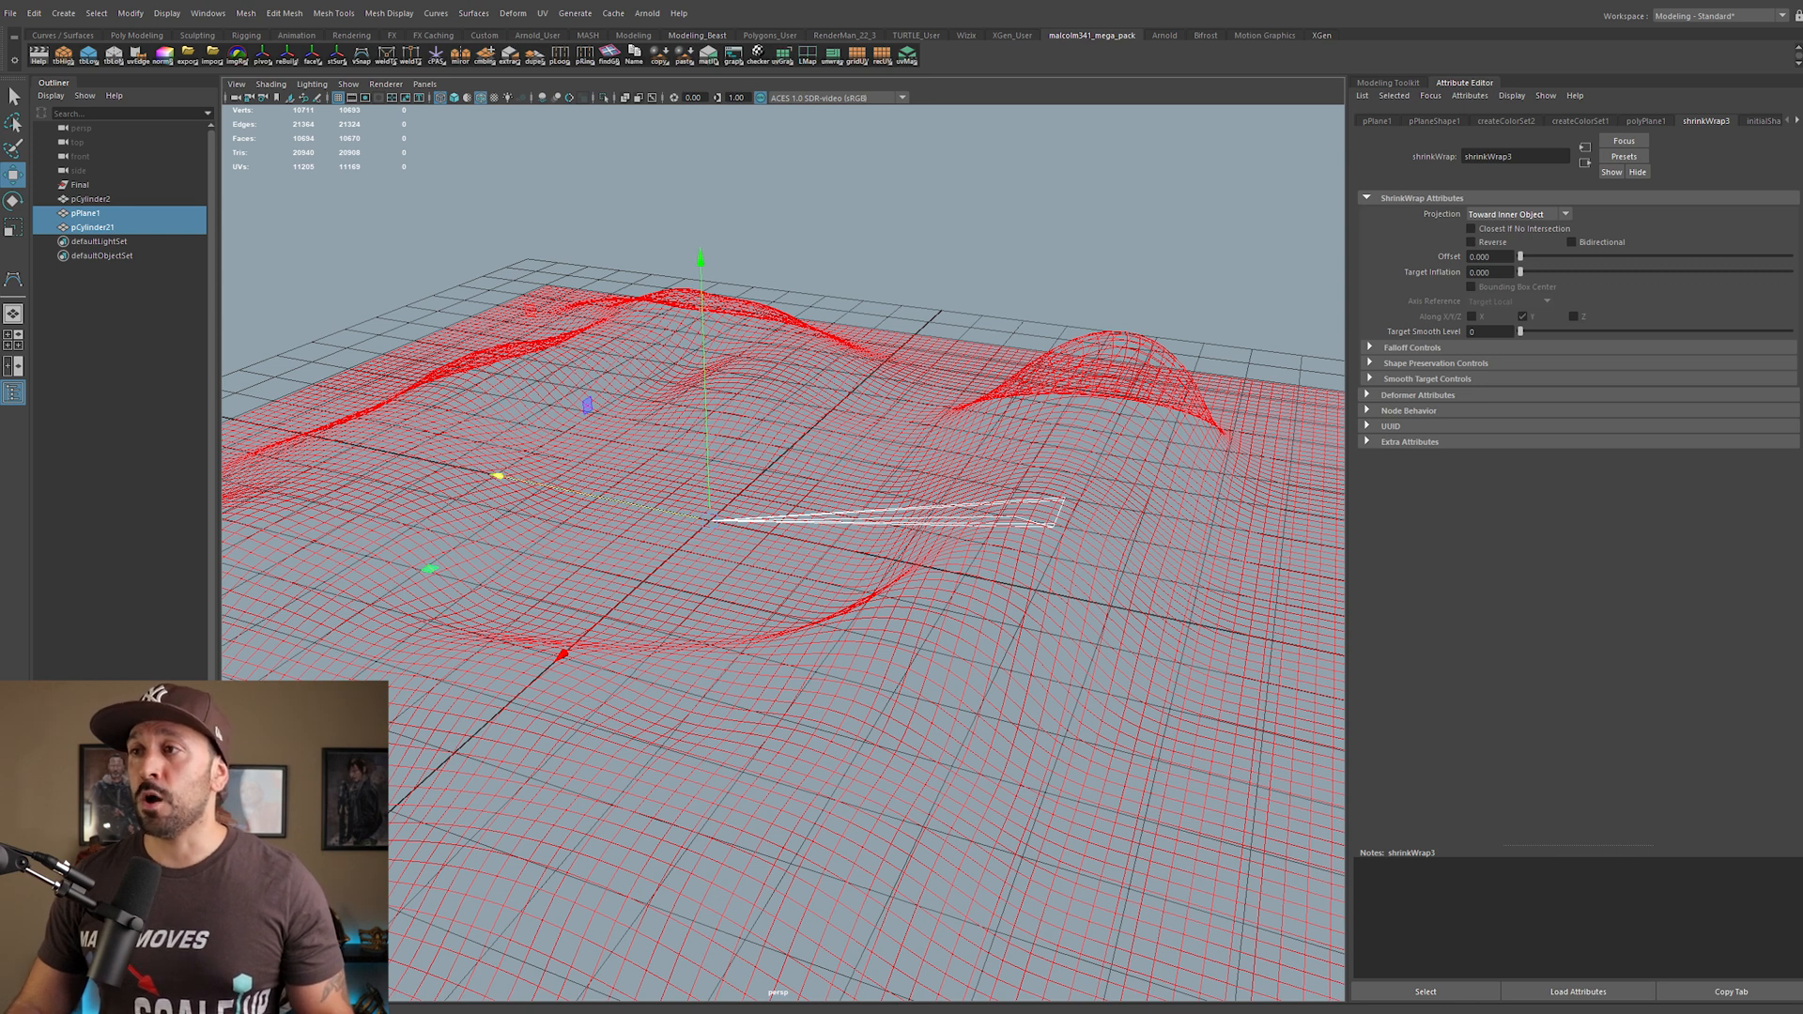
left_click(1418, 394)
type("*bo")
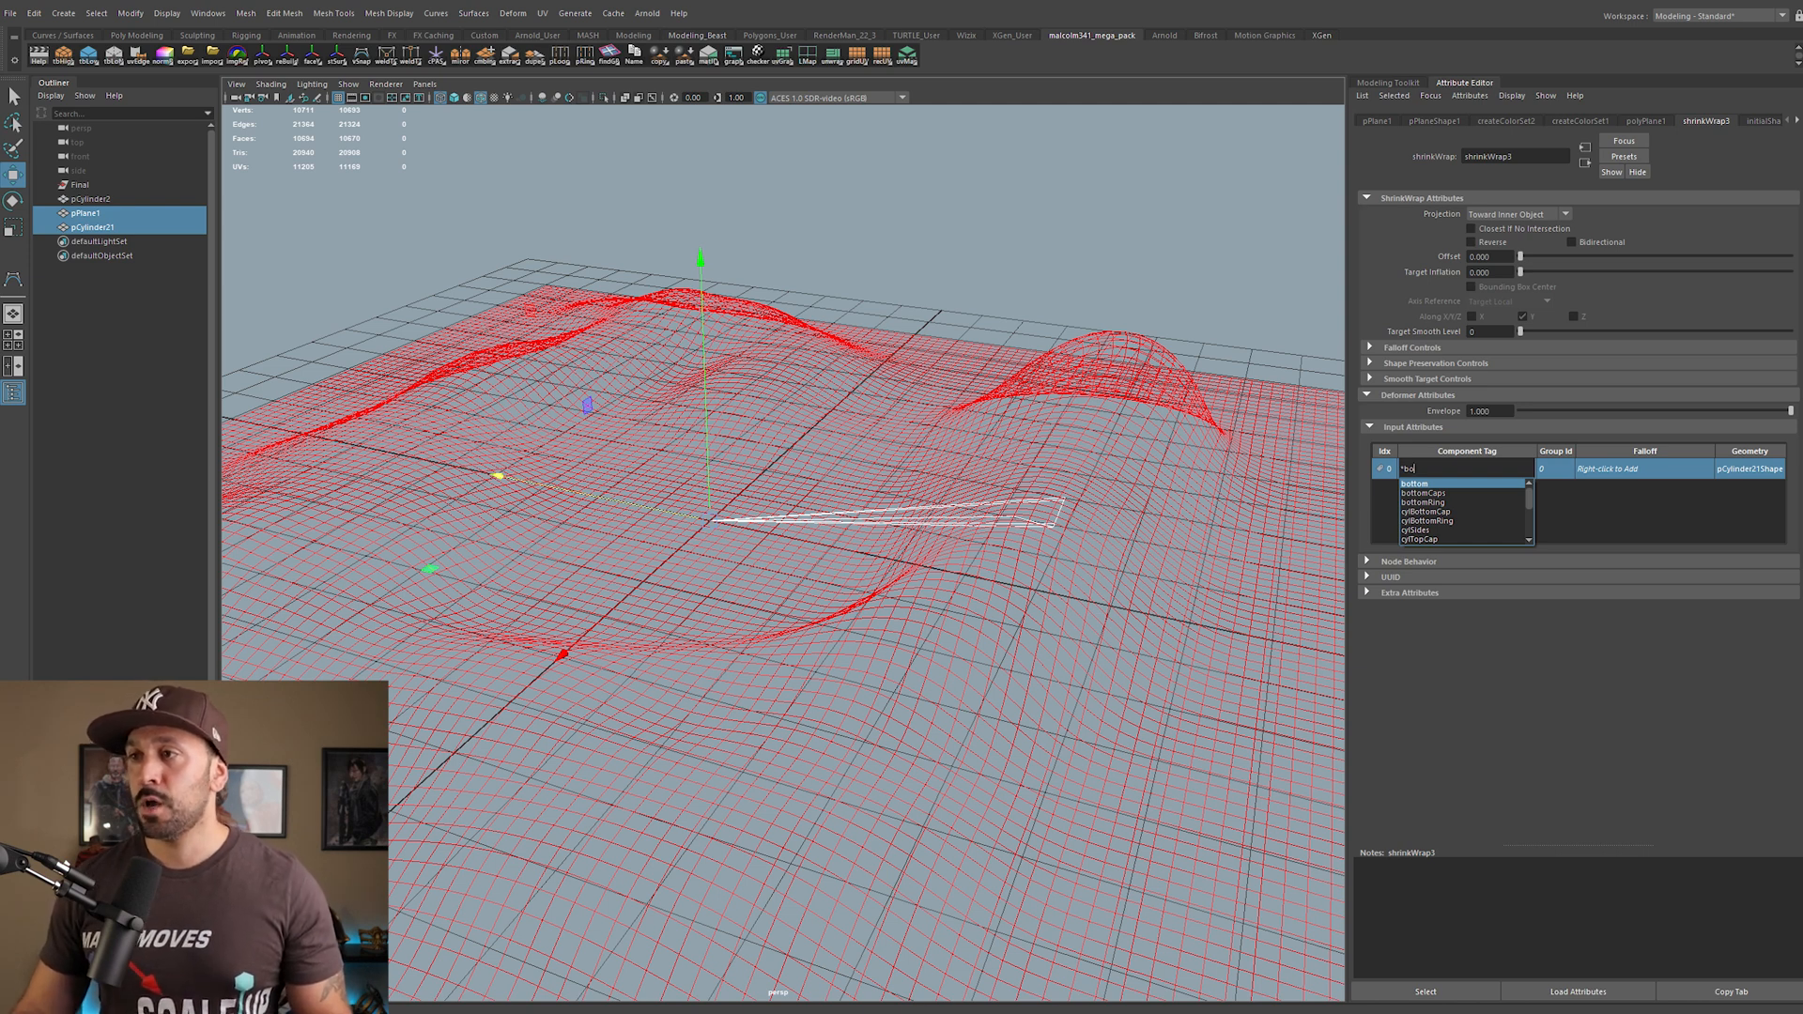
left_click(1421, 494)
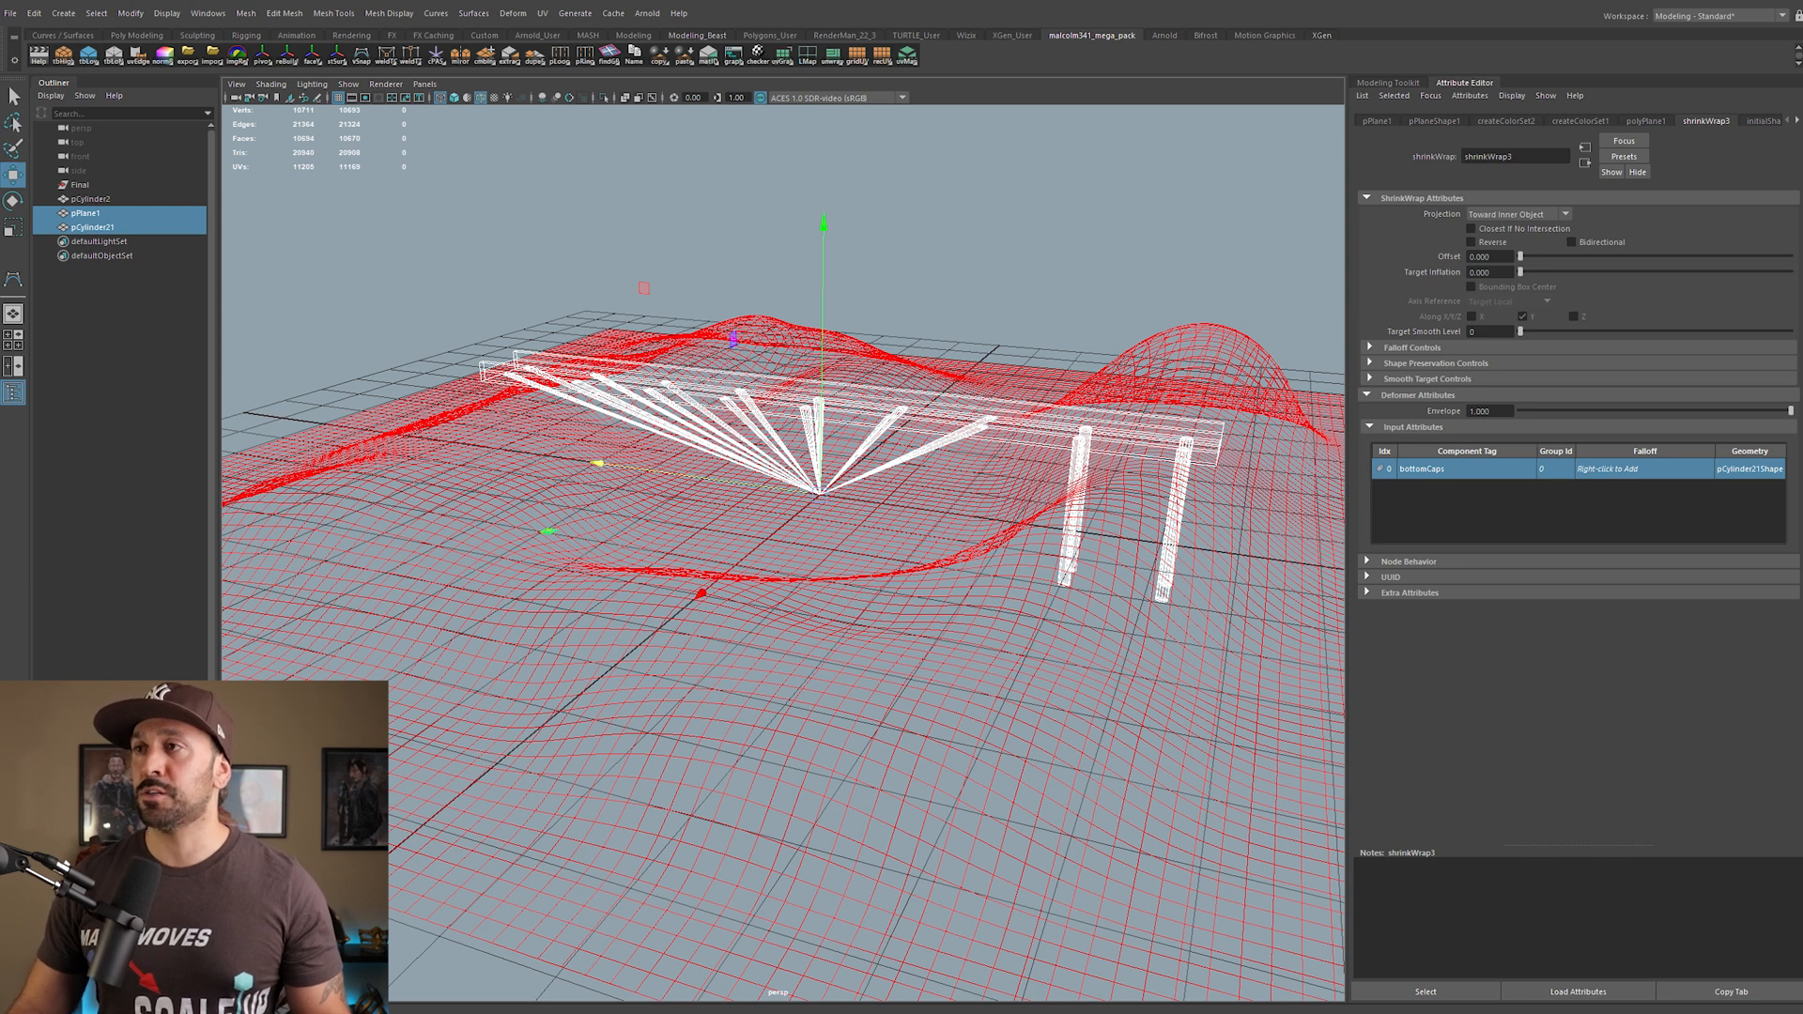
Step: Set shrink-wrap Projection to Parallel To Axes along Y only so caps drop to the terrain
left_click(1516, 214)
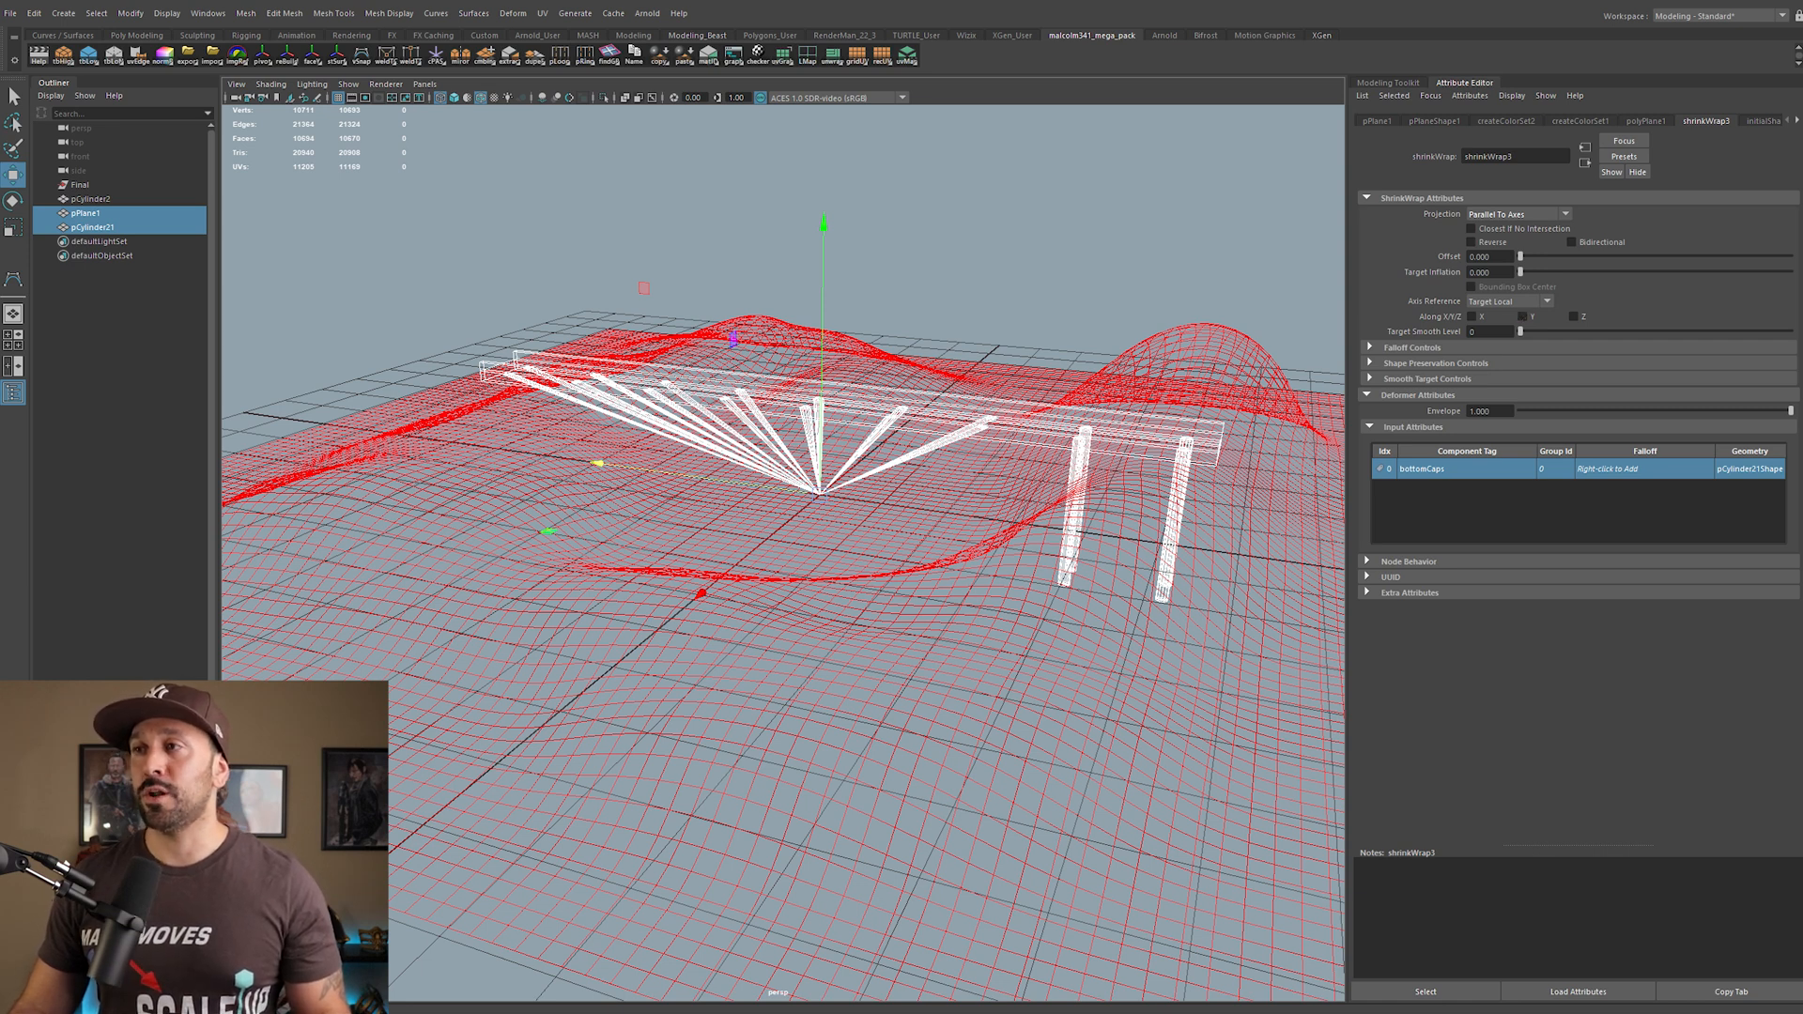
left_click(1523, 315)
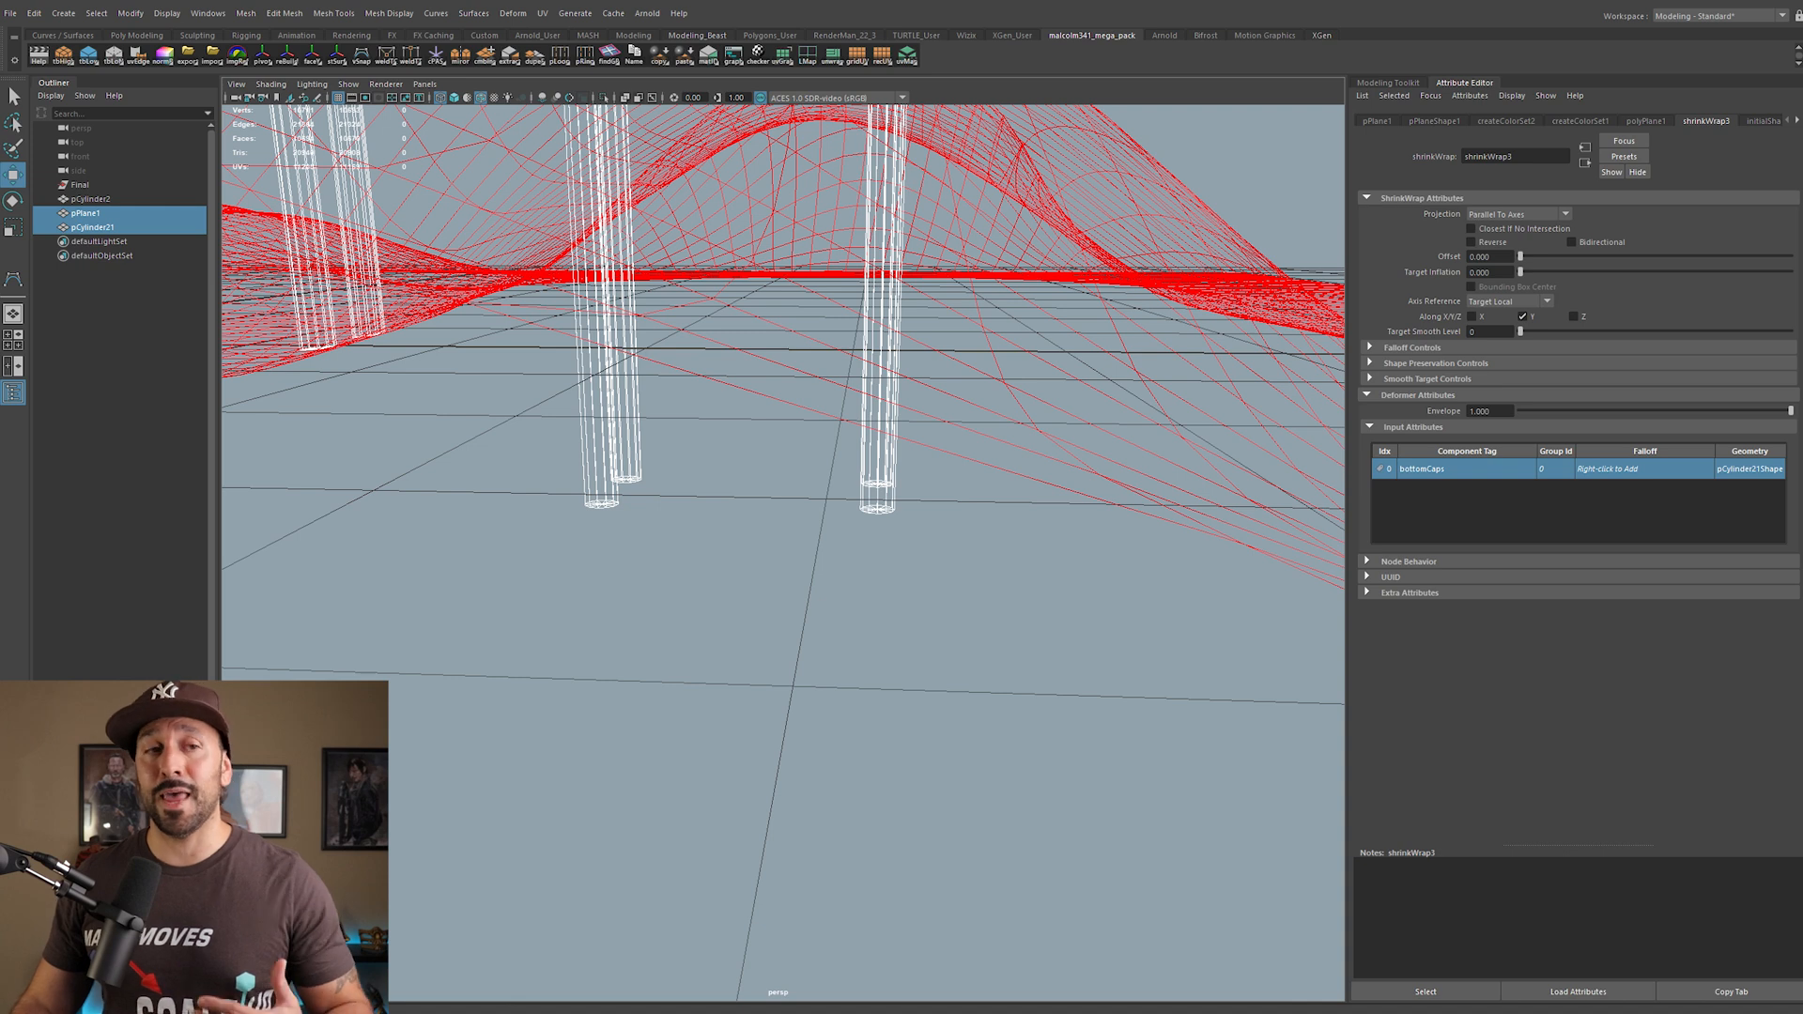
Step: Select the missed support bottom faces and add them to the bottomCaps component tag
right_click(884, 334)
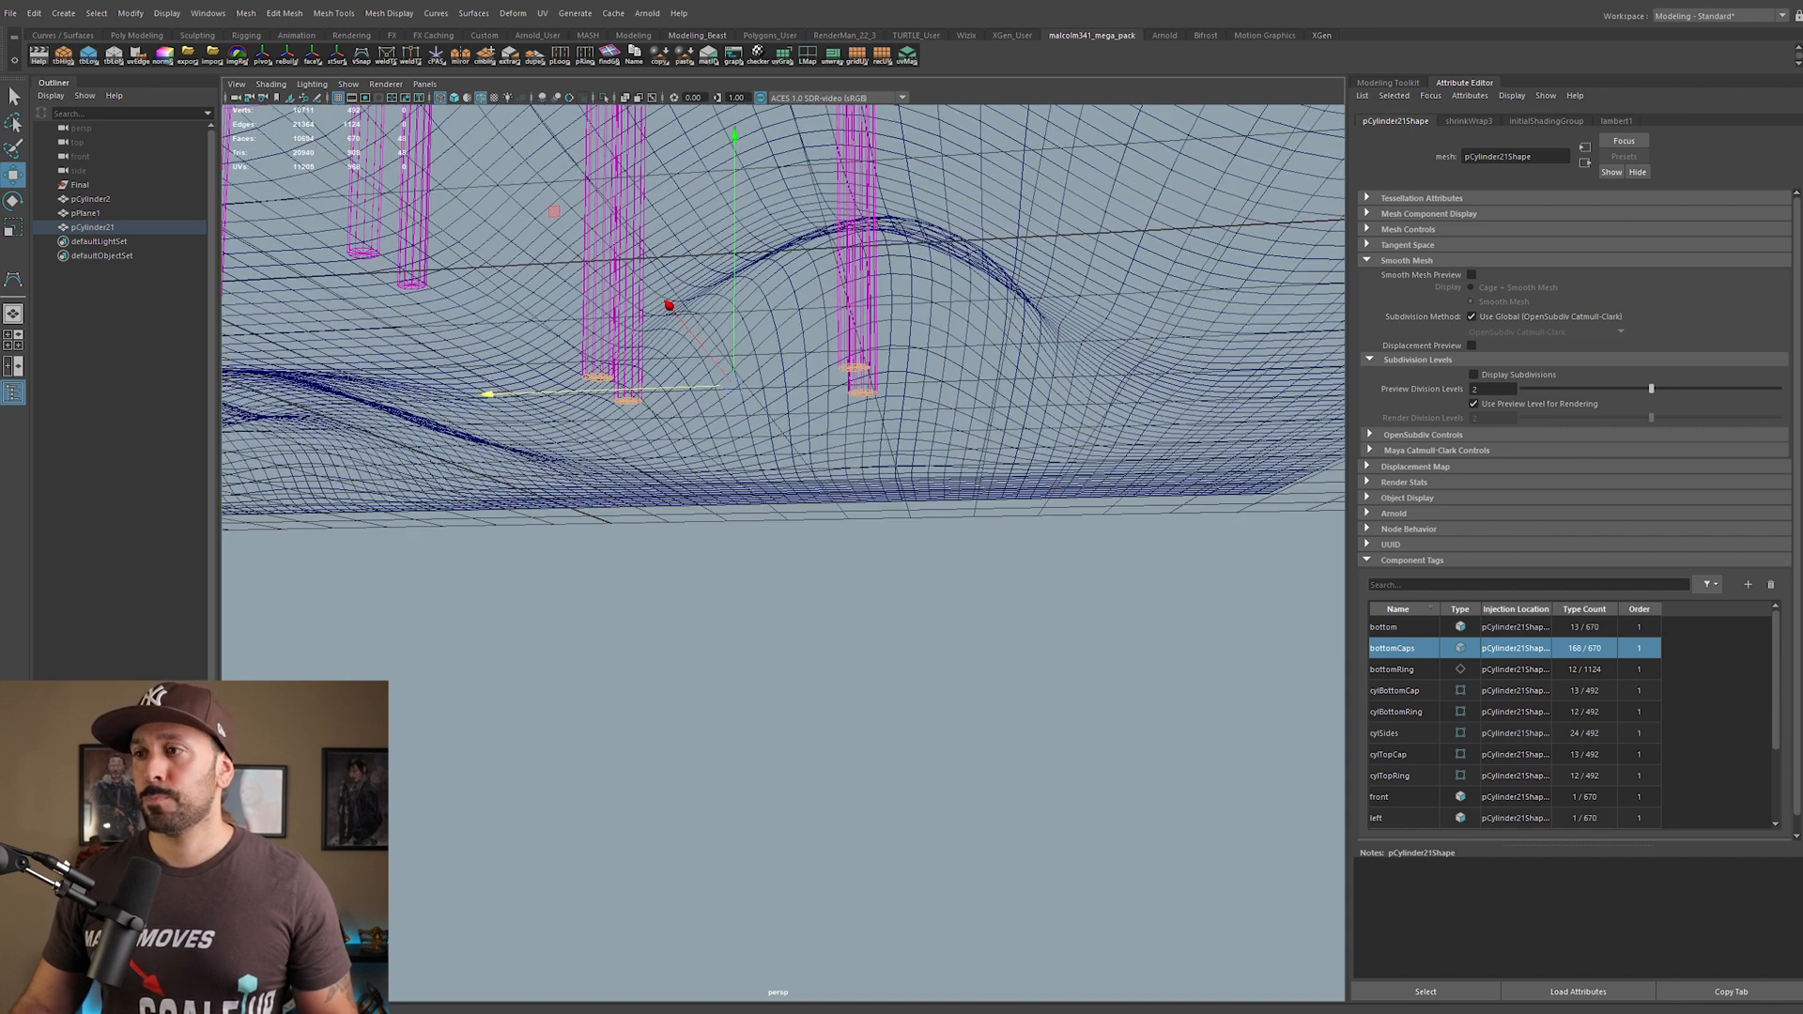
right_click(1391, 648)
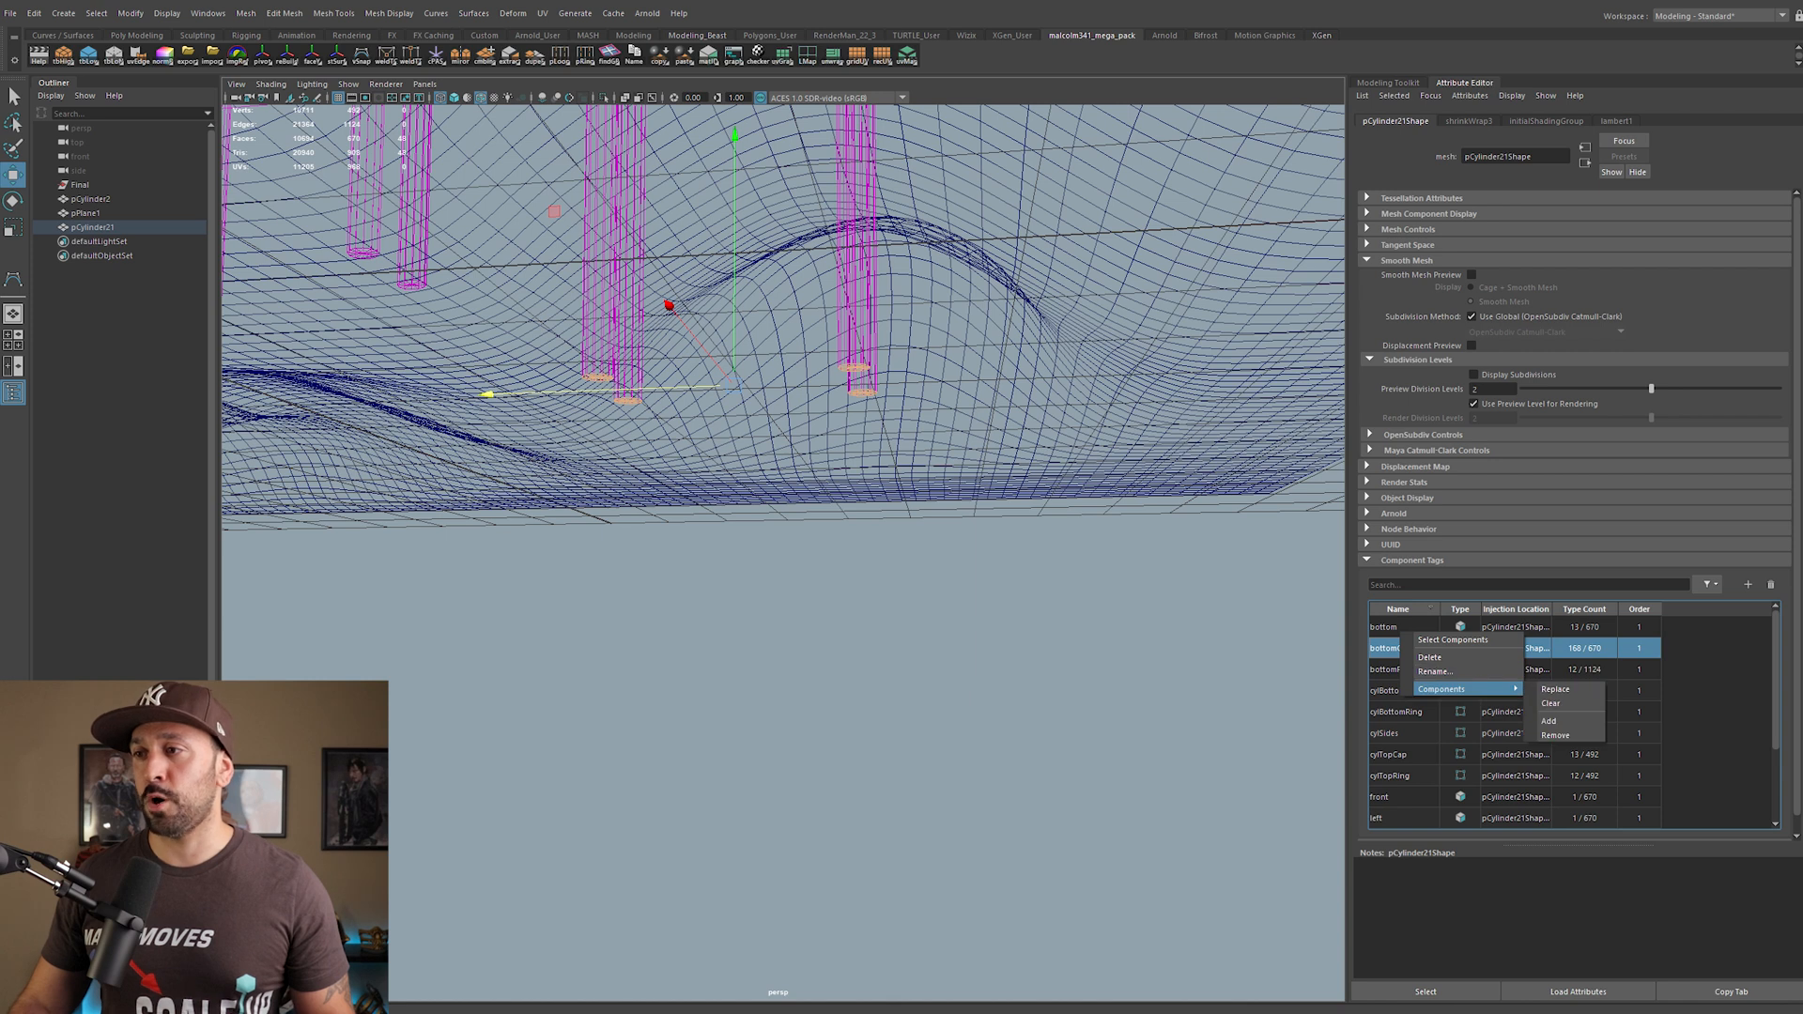
mouse_move(1550, 721)
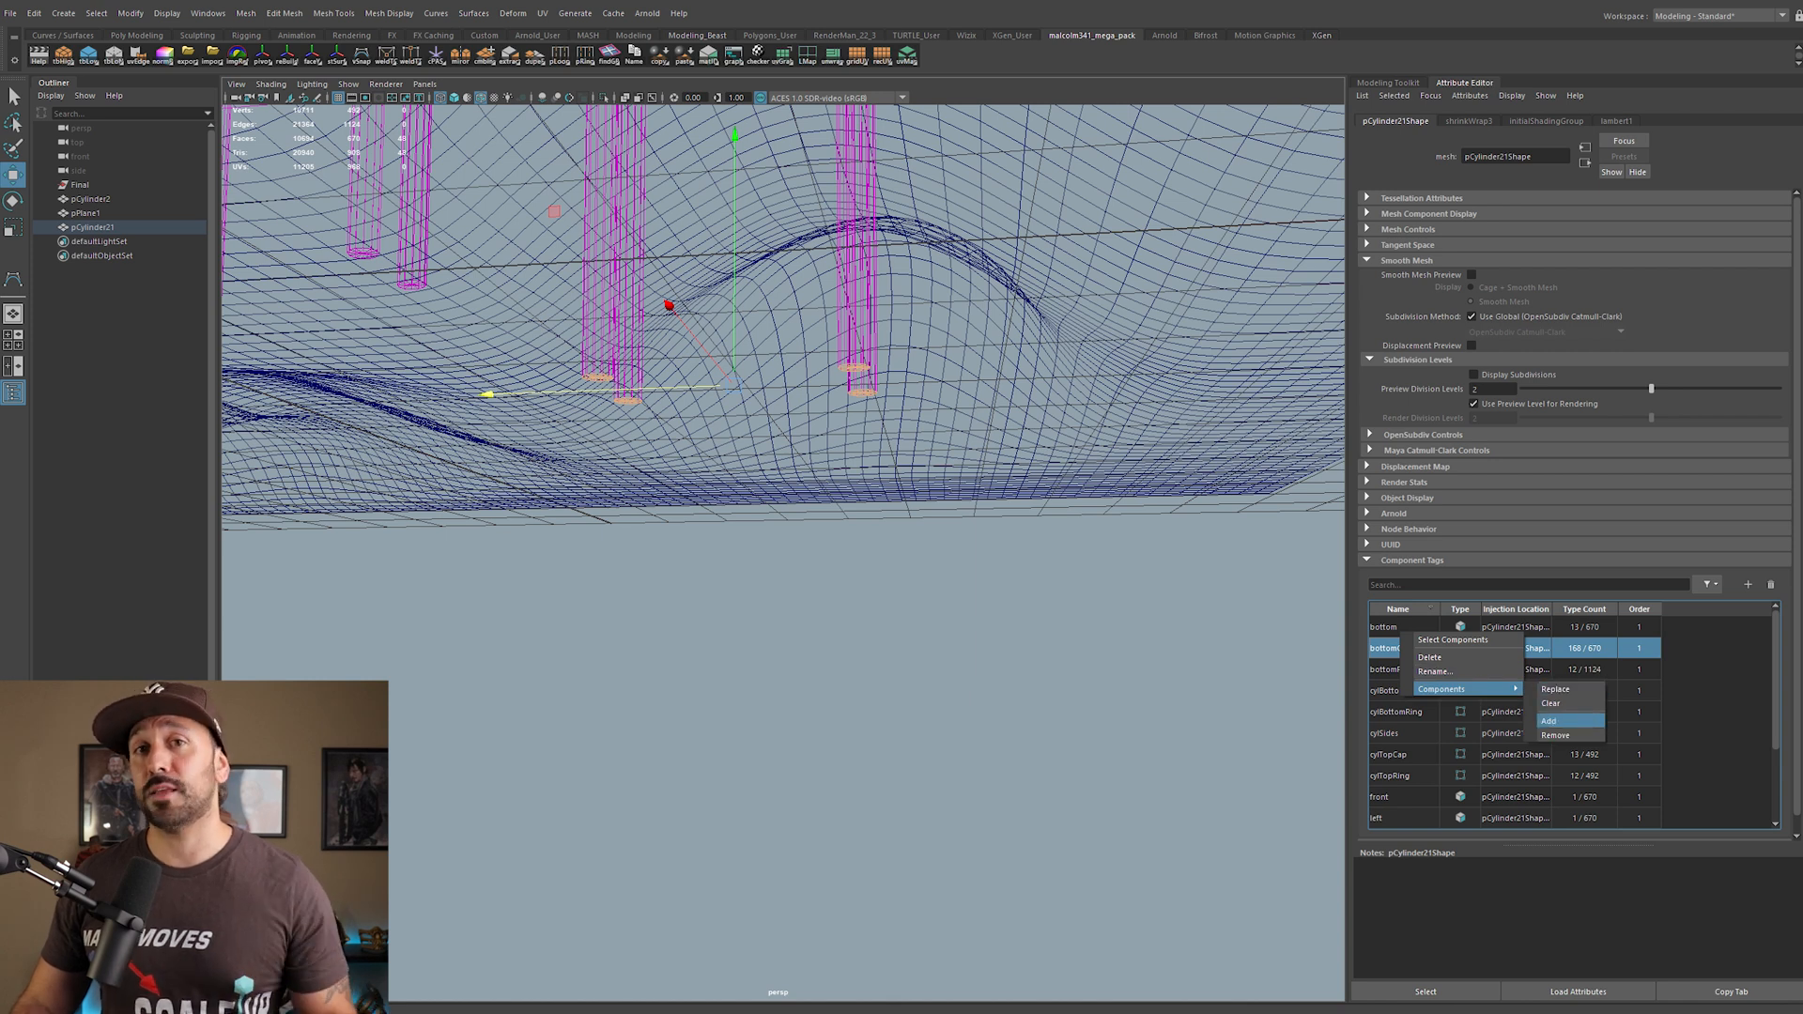